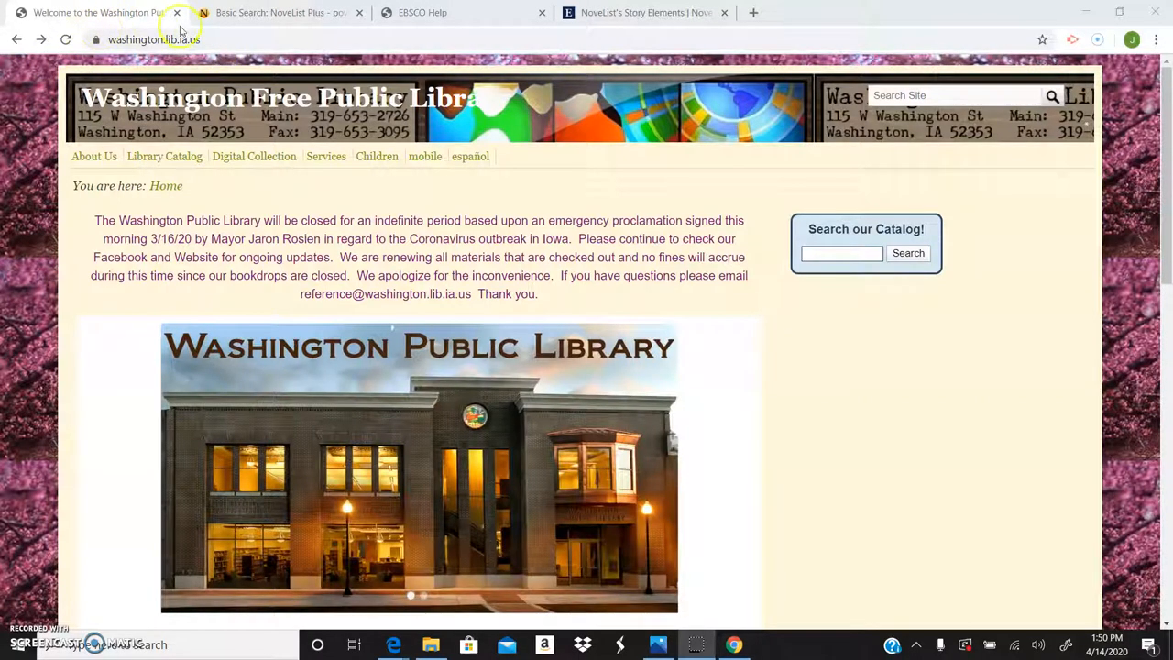
# Step: Go to the library's Digital Collection page and launch NoveList Plus from its listing
pyautogui.click(253, 156)
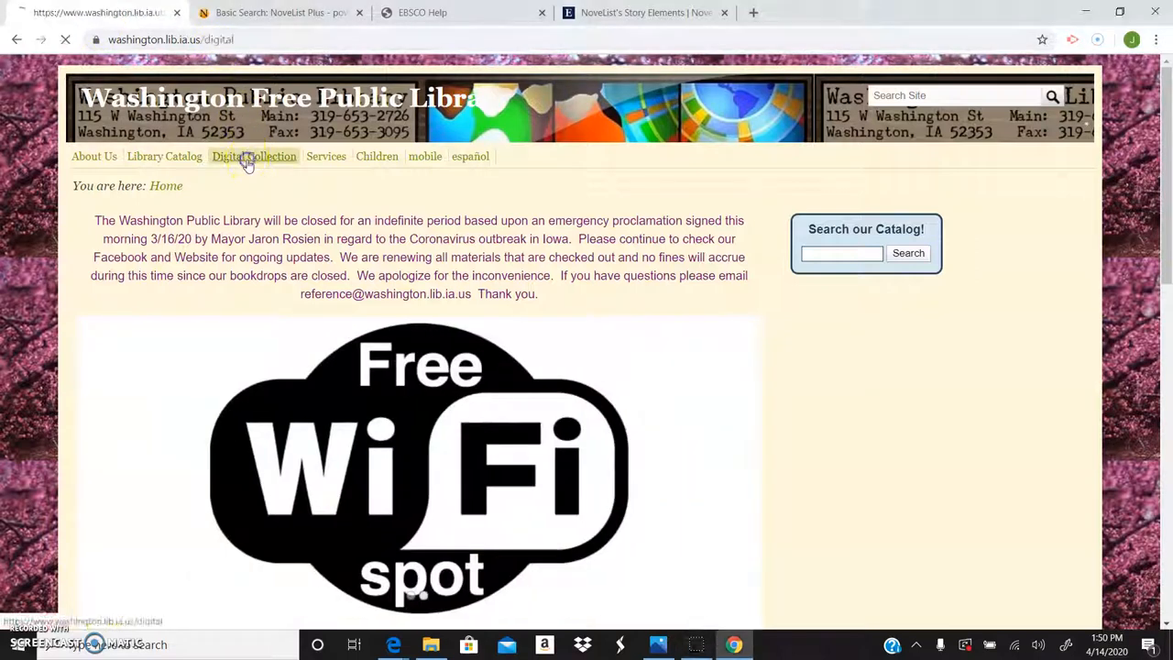
pyautogui.click(253, 156)
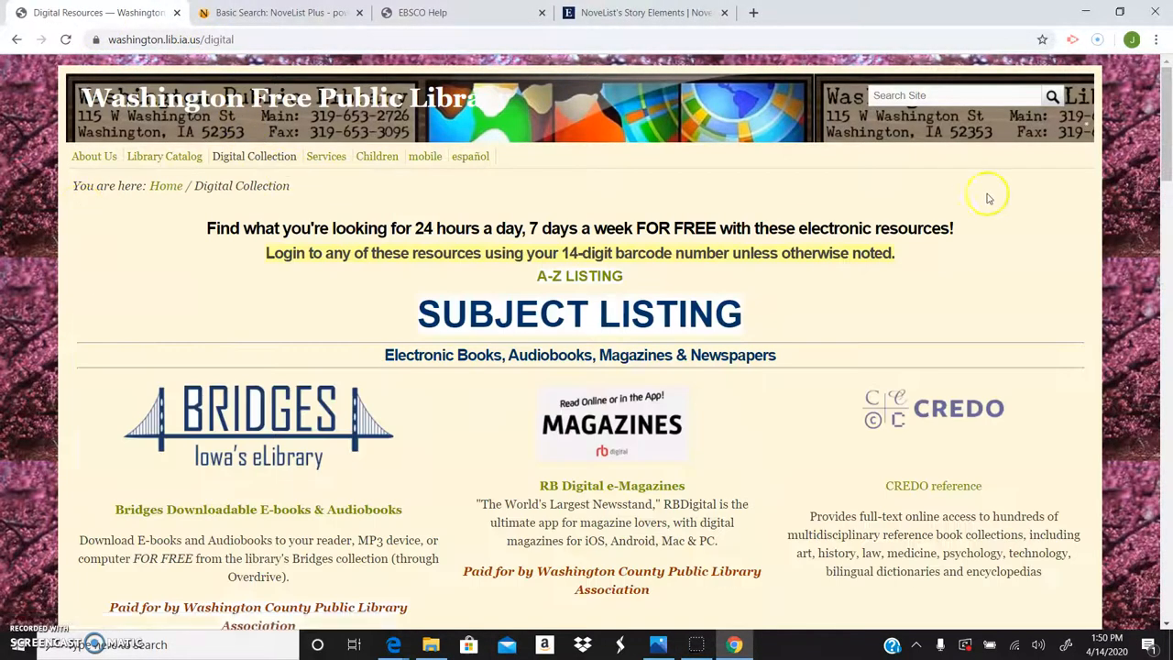
pyautogui.scroll(-3)
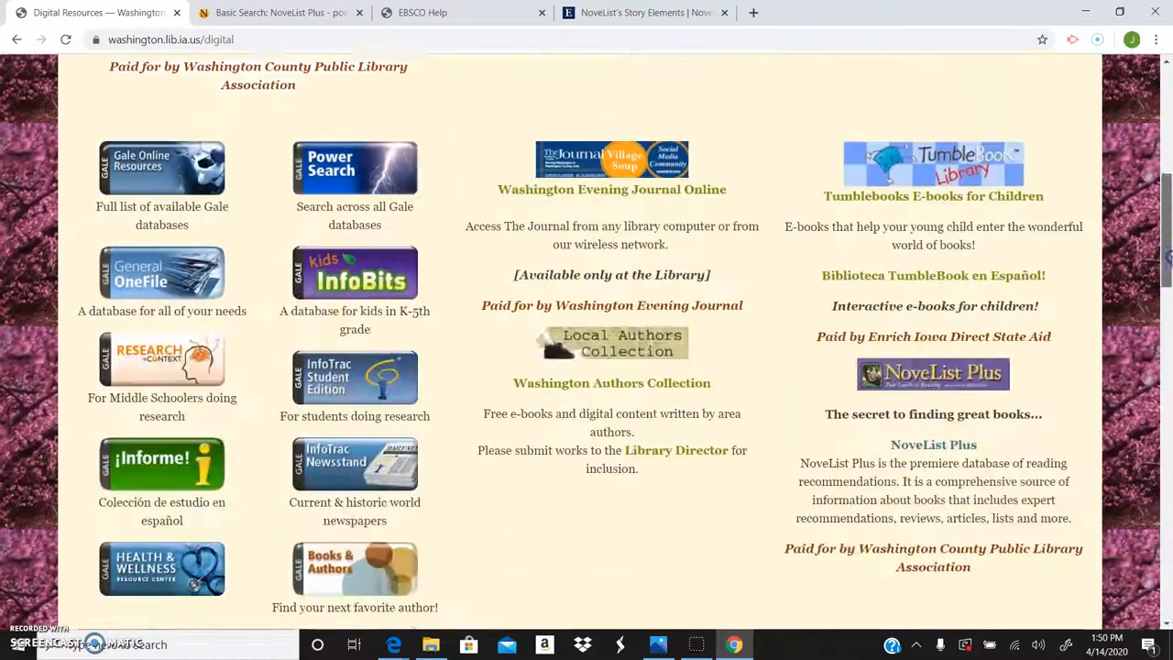
pyautogui.scroll(-3)
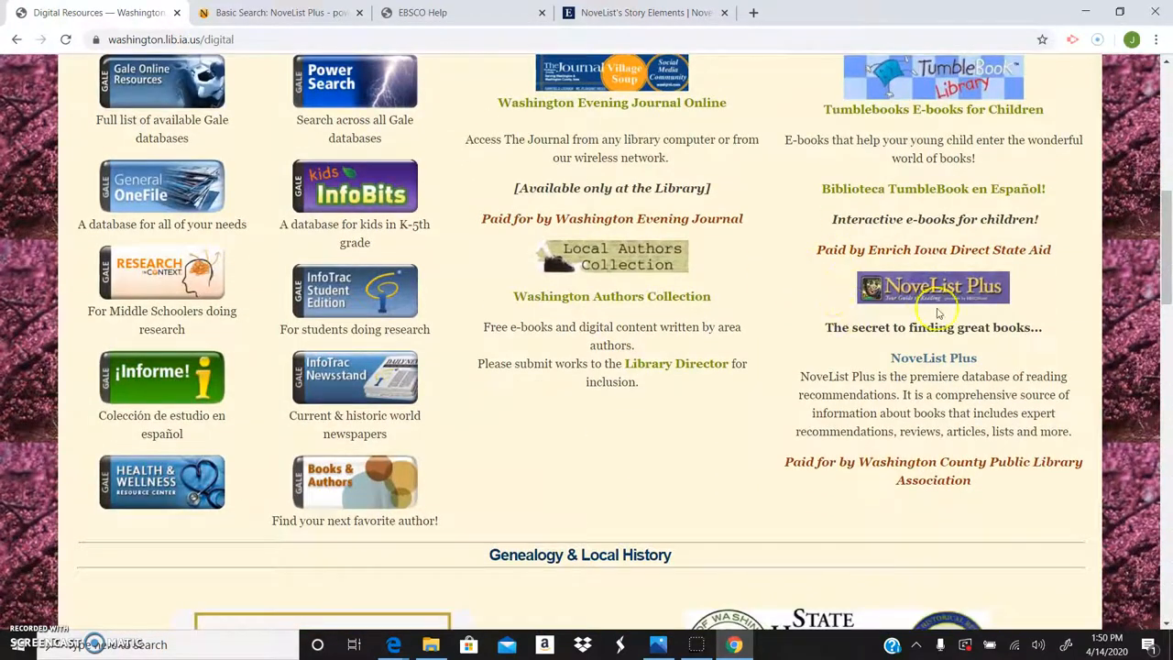
pyautogui.moveTo(814, 330)
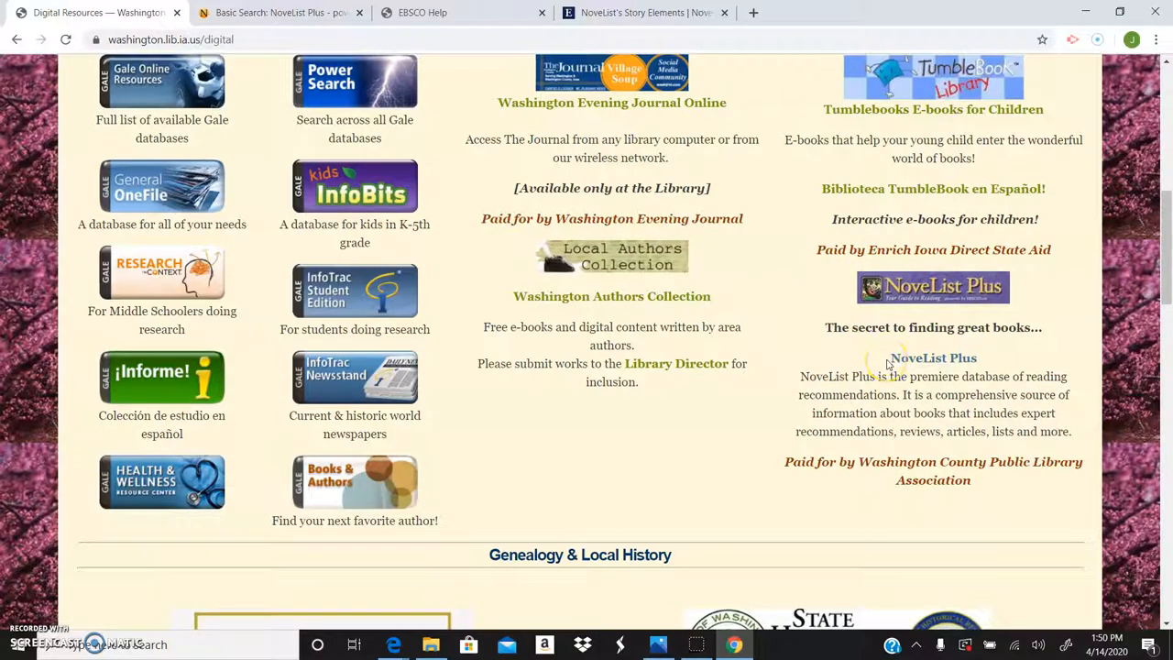
pyautogui.moveTo(933, 358)
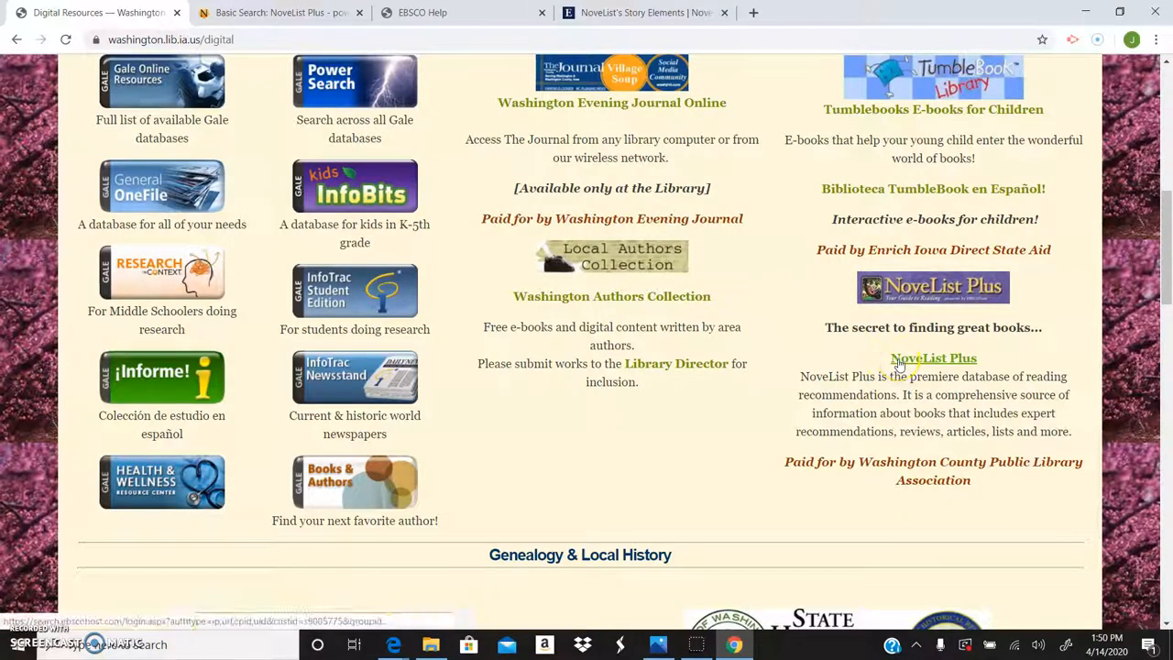
pyautogui.click(933, 357)
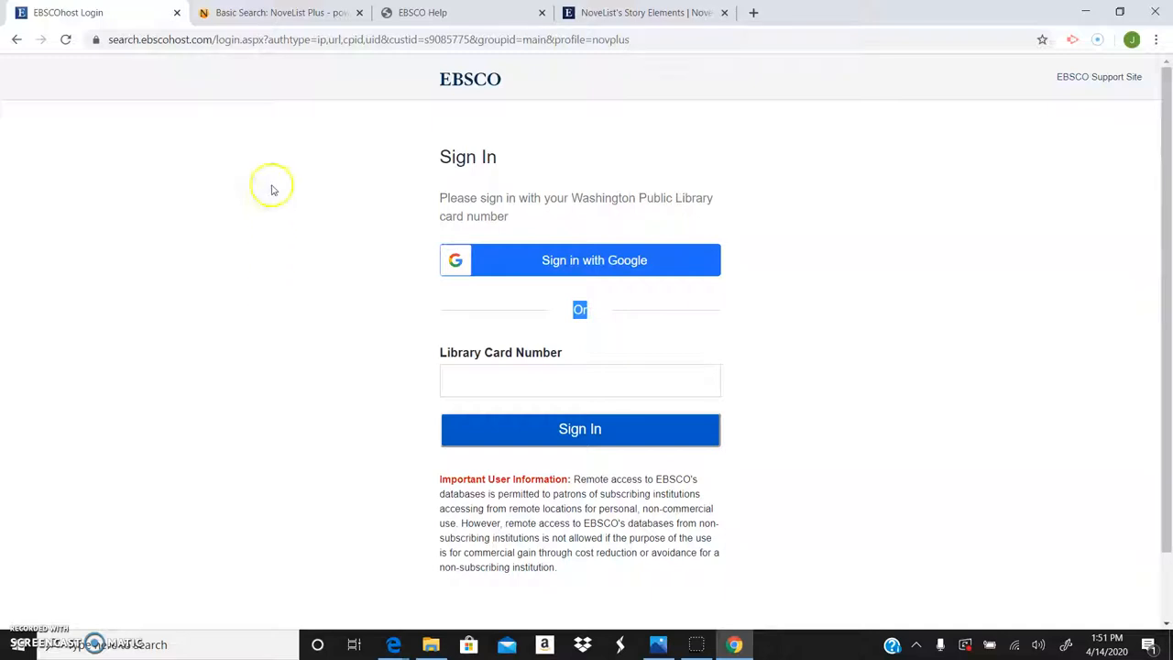
pyautogui.moveTo(275, 11)
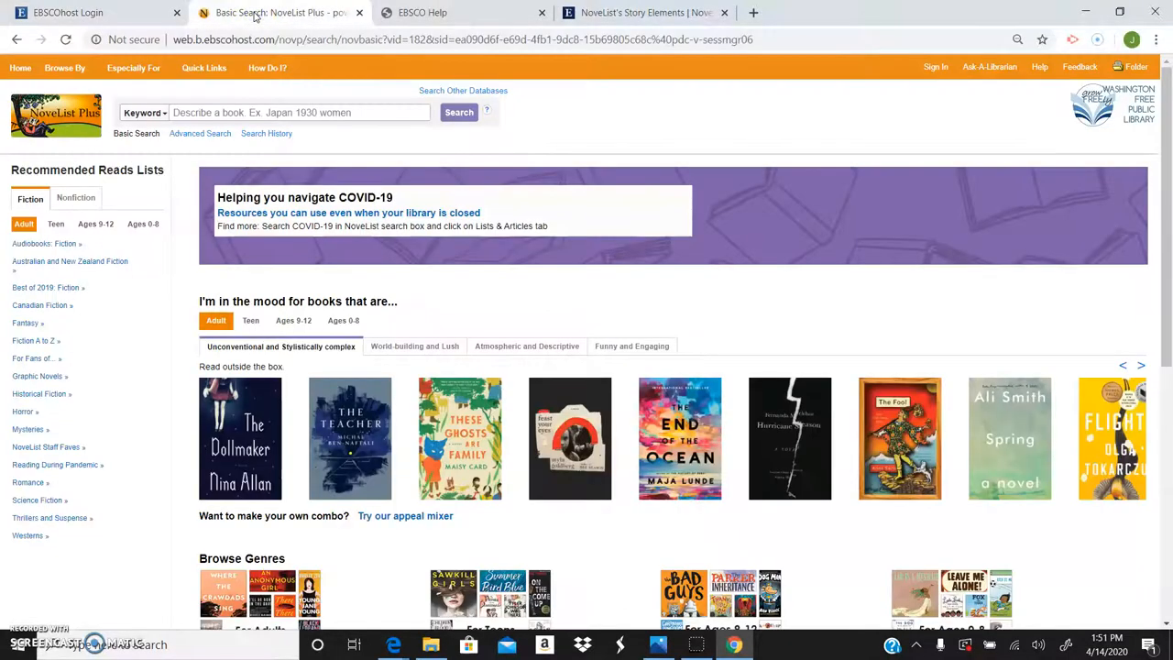
pyautogui.moveTo(1109, 151)
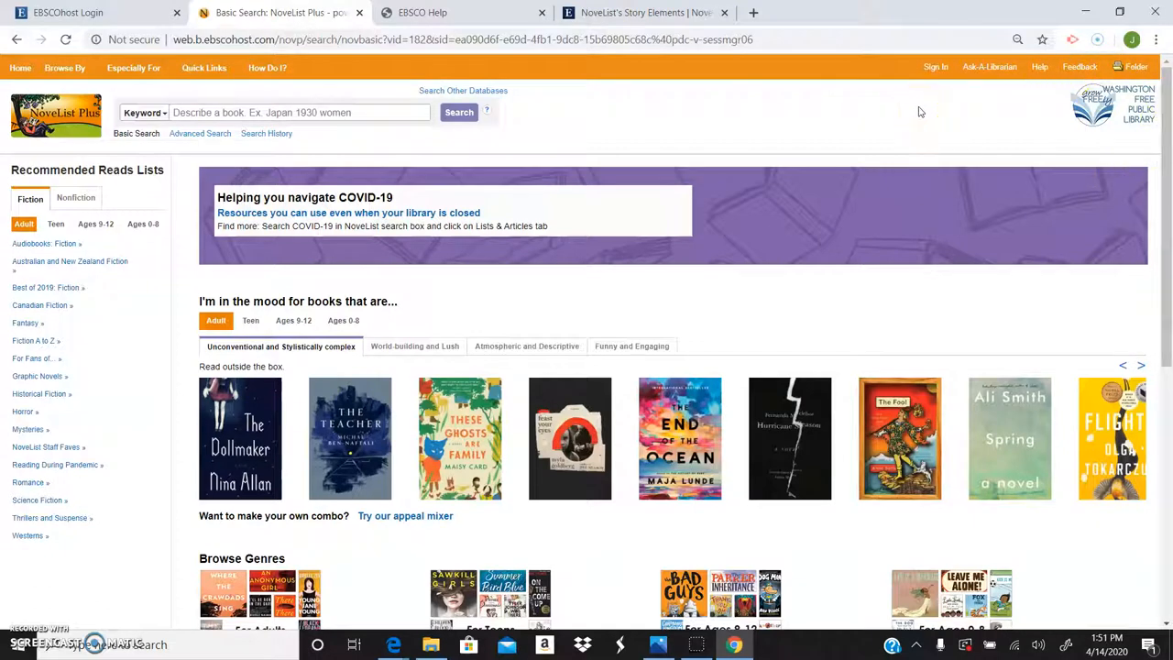
pyautogui.moveTo(689, 141)
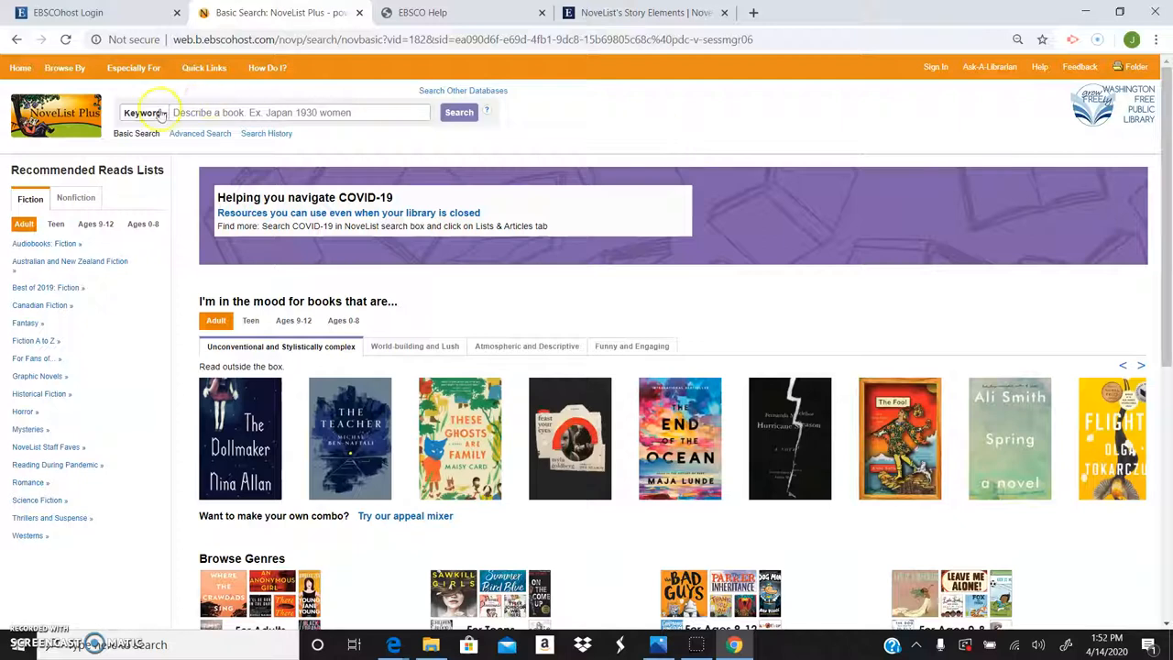
# Step: Run a NoveList Plus keyword search for dog
pyautogui.write('d')
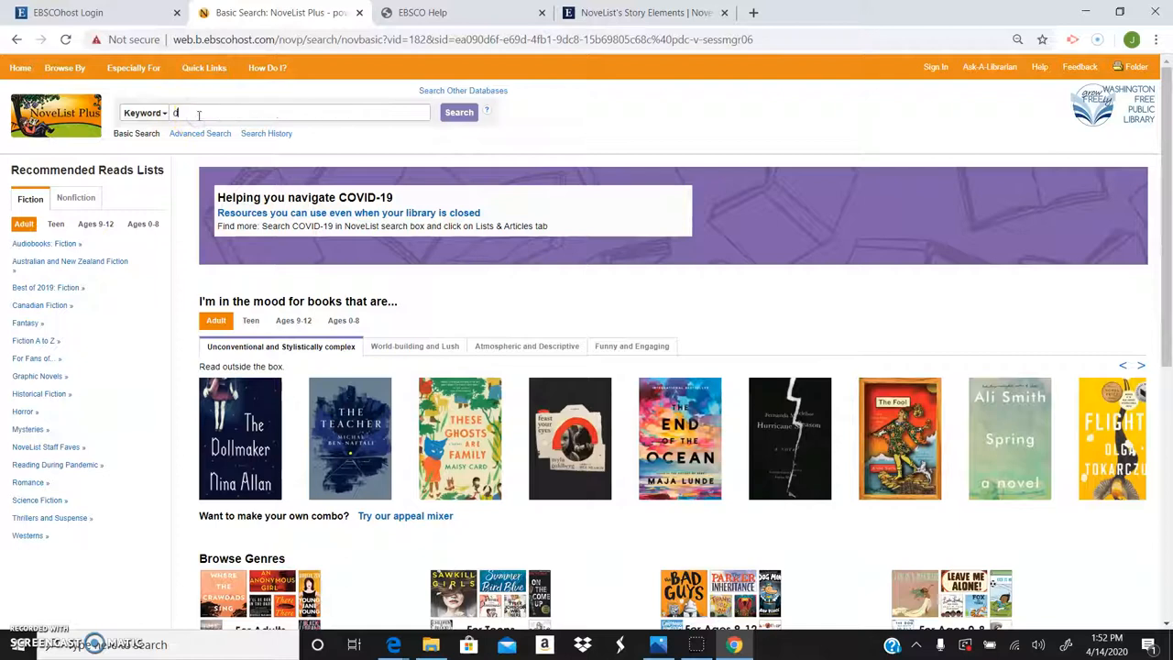
pyautogui.write('og')
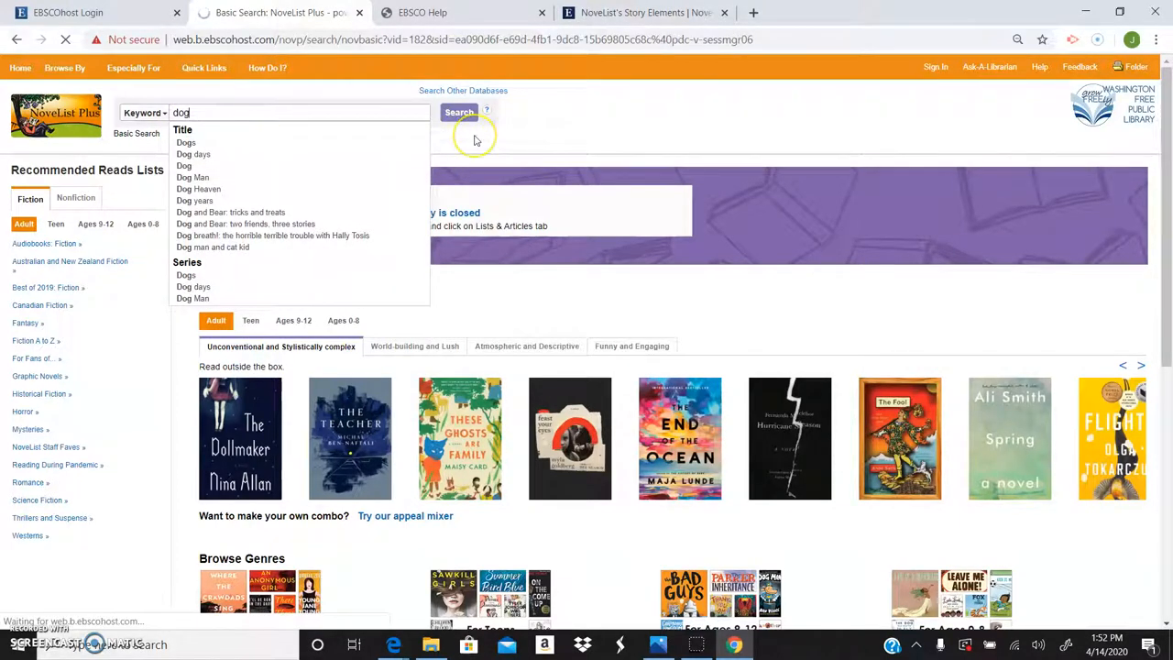
pyautogui.click(458, 112)
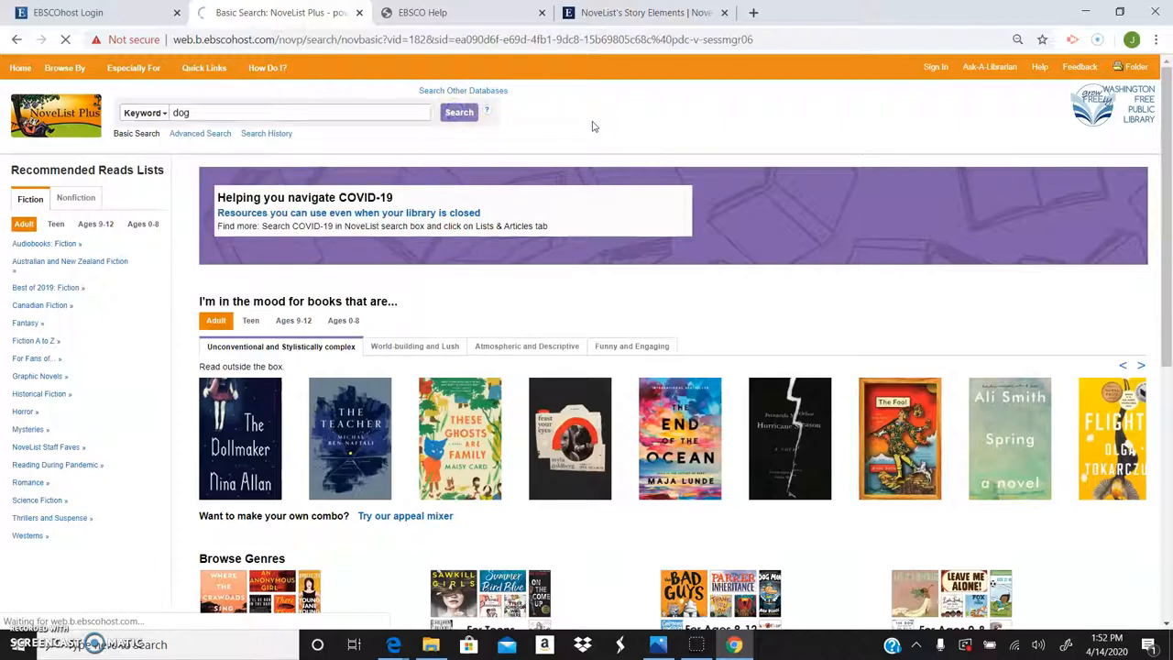
pyautogui.click(458, 111)
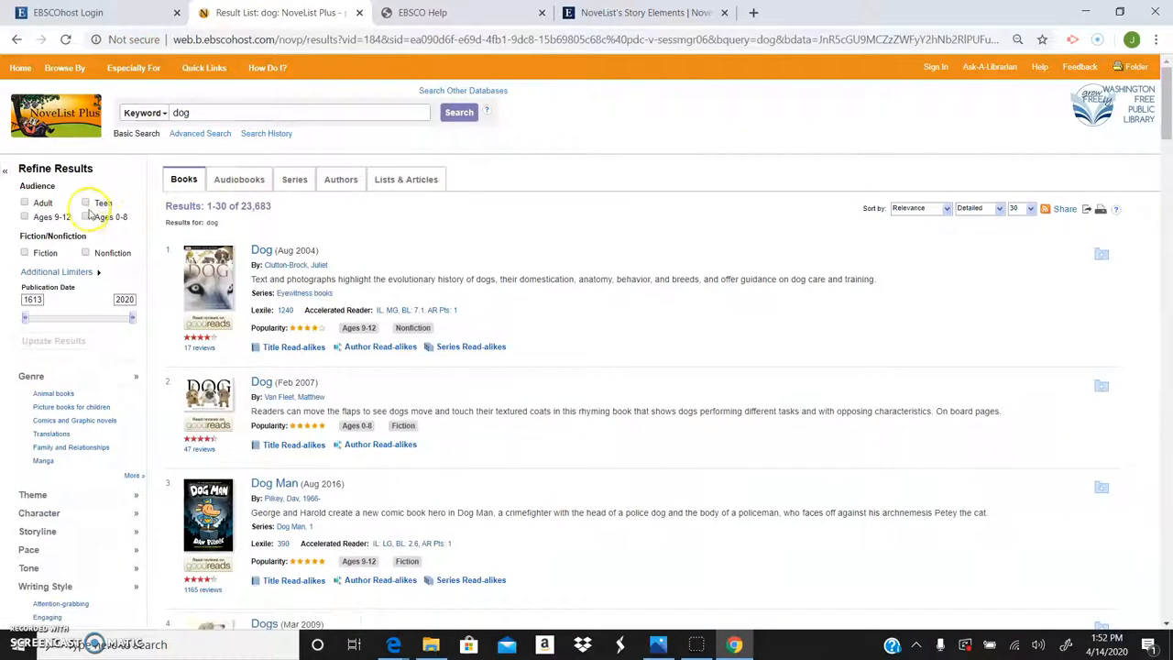
# Step: Narrow the dog results to Ages 6-8, Fiction, published 2004 onward (4,646 results)
pyautogui.click(84, 216)
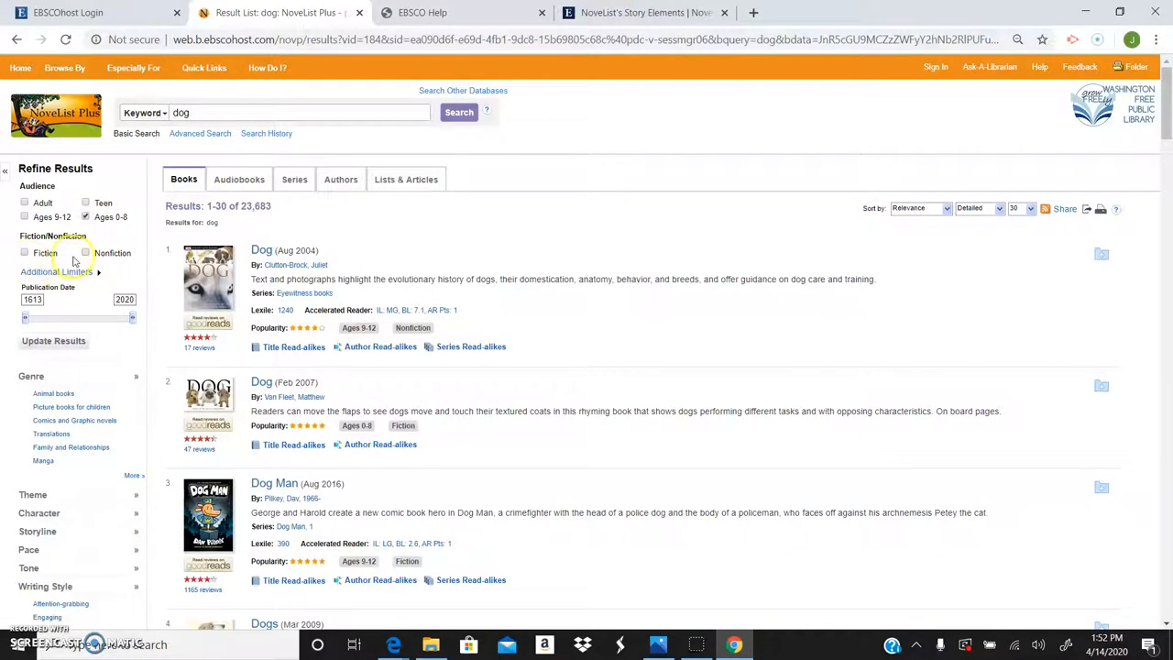
pyautogui.click(24, 253)
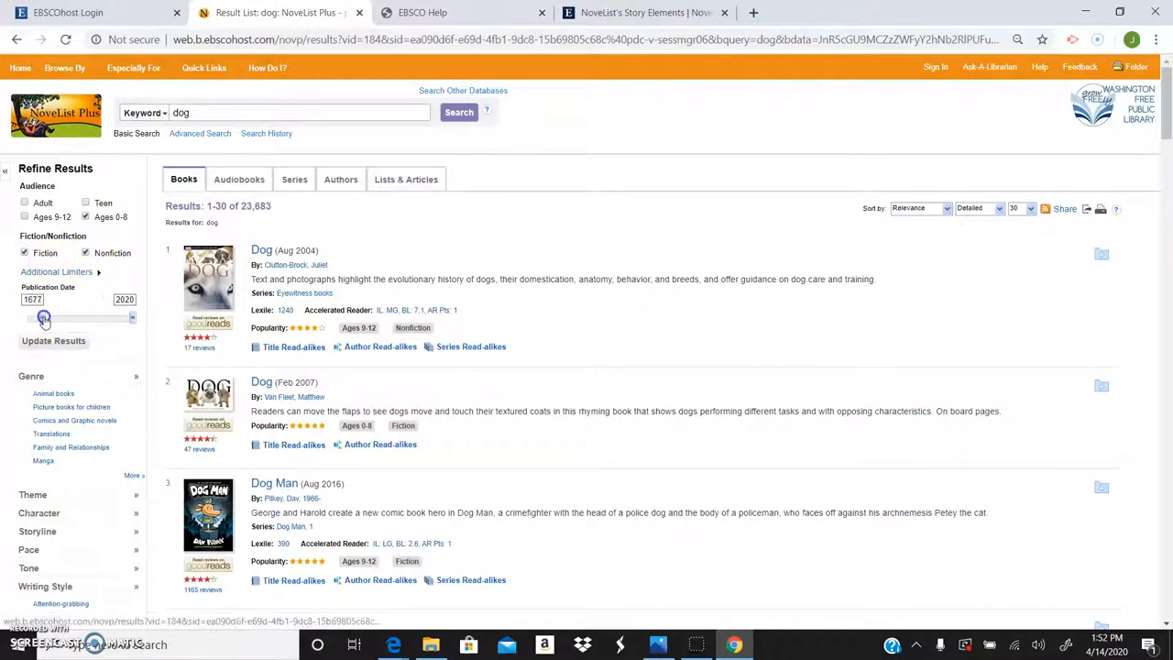
pyautogui.moveTo(44, 317); pyautogui.dragTo(132, 325)
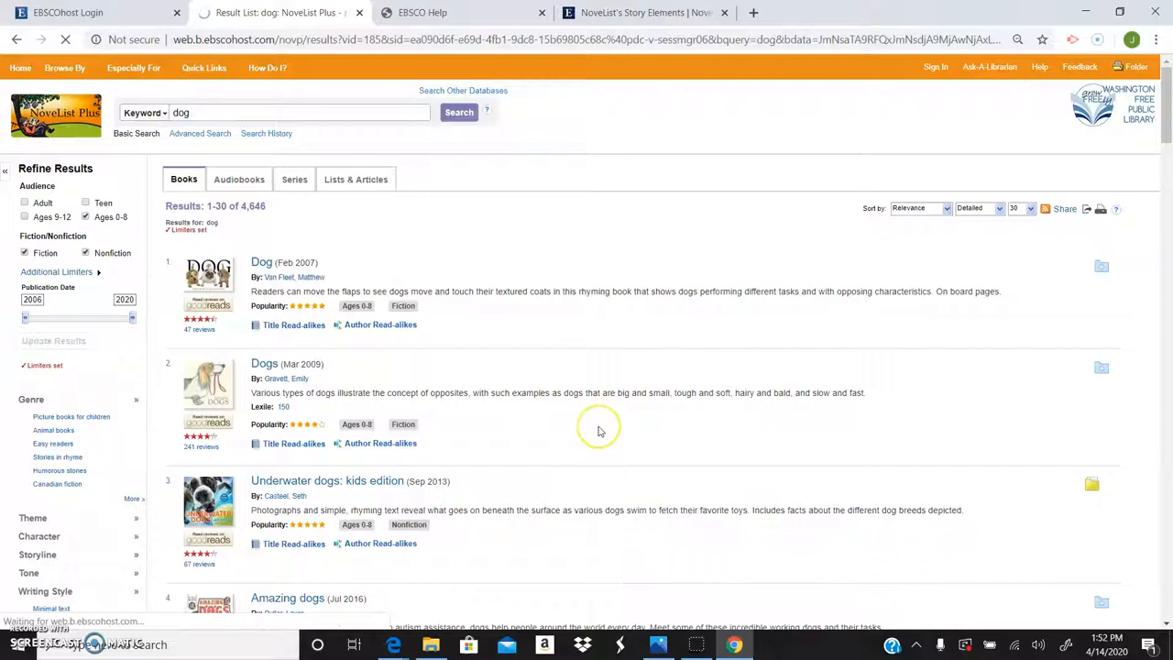
pyautogui.moveTo(687, 359)
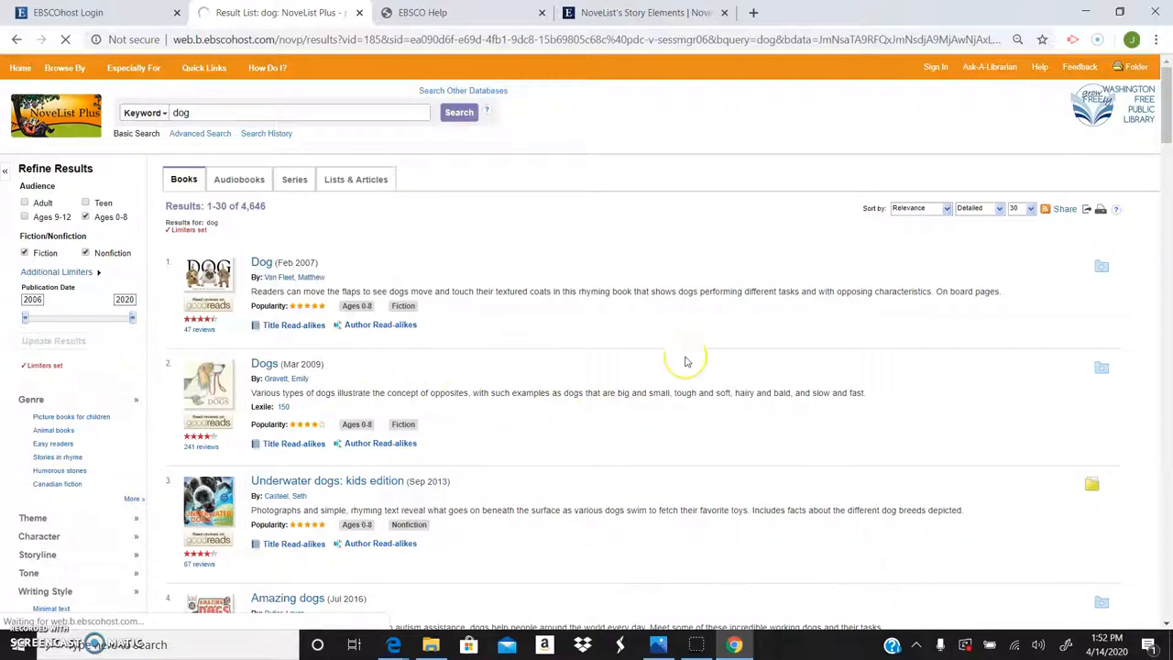
# Step: View the Dog (Feb 2007) record's More About This Book details and save it to the folder
pyautogui.click(260, 262)
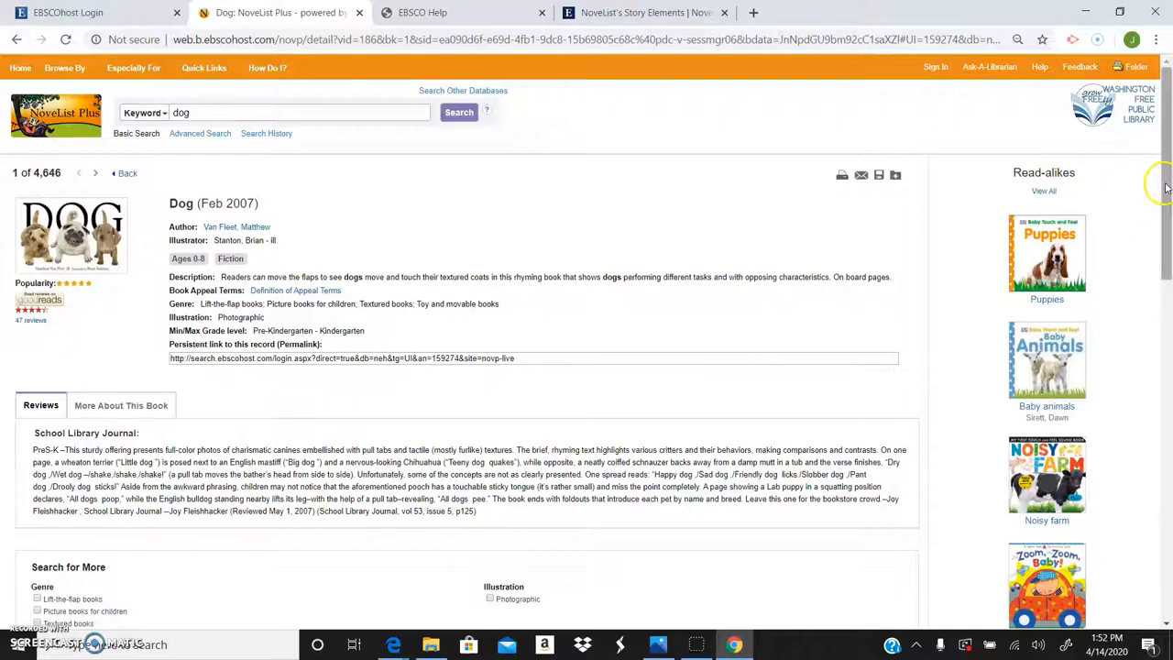
pyautogui.moveTo(1163, 224)
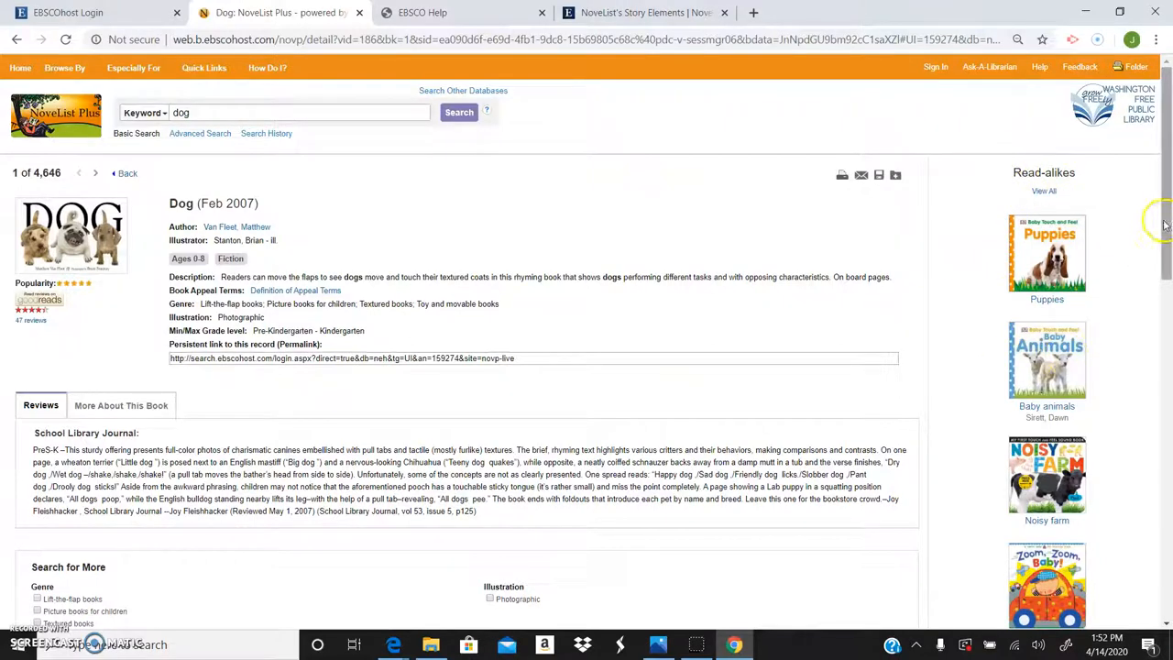
pyautogui.scroll(-3)
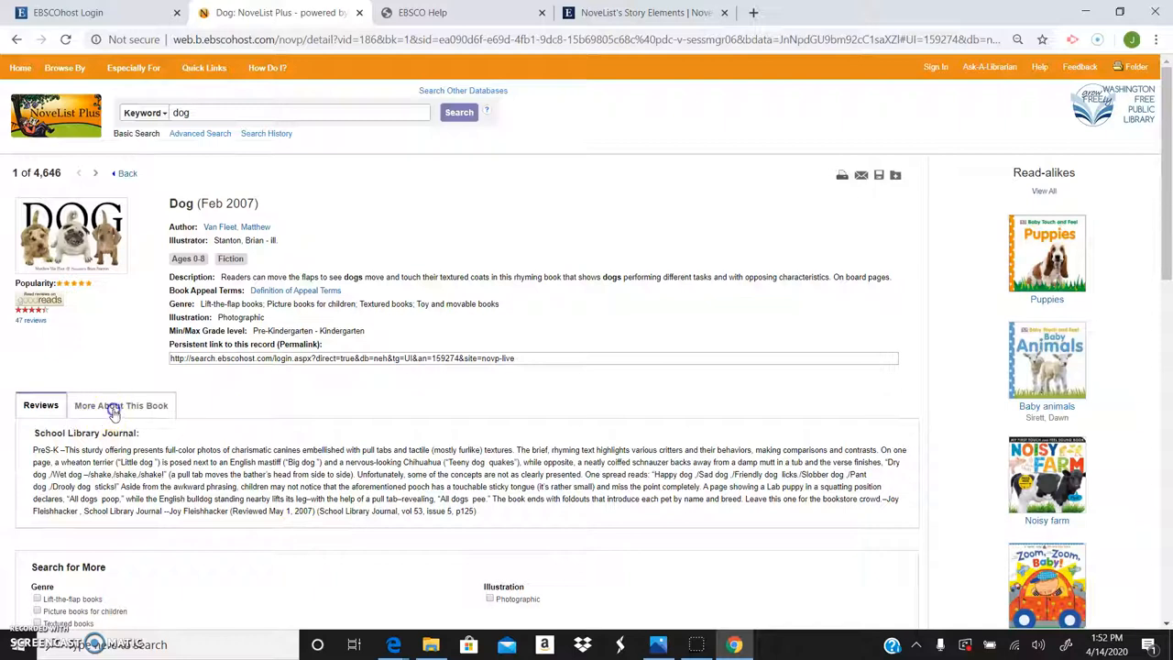
pyautogui.click(121, 406)
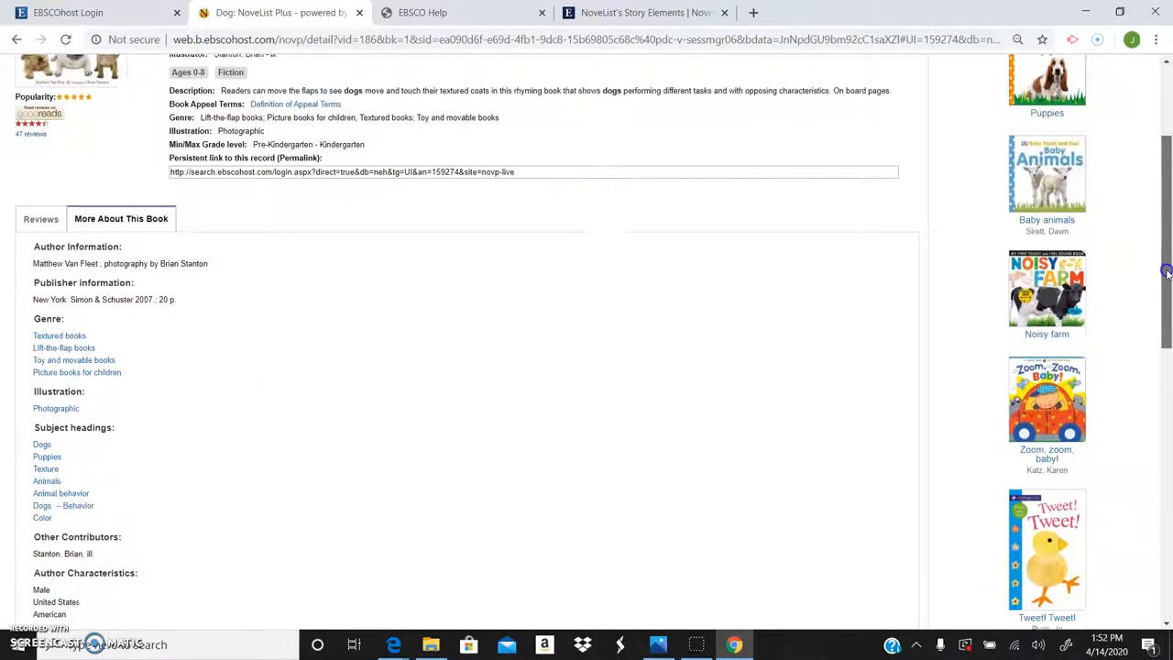
pyautogui.scroll(-3)
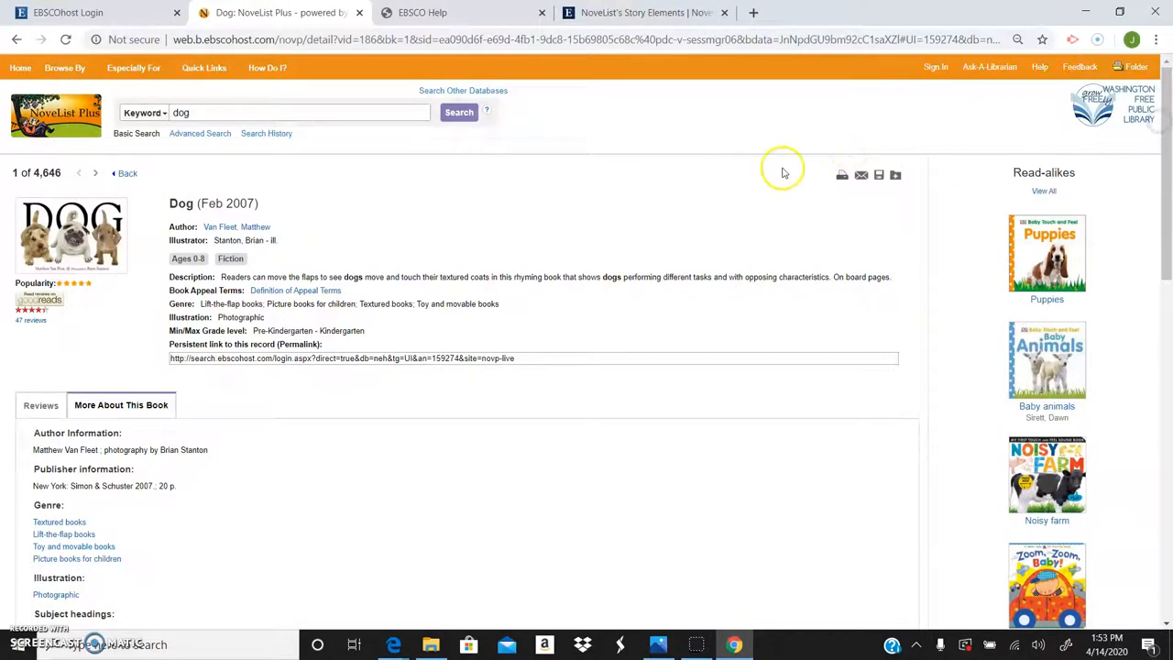
pyautogui.click(896, 176)
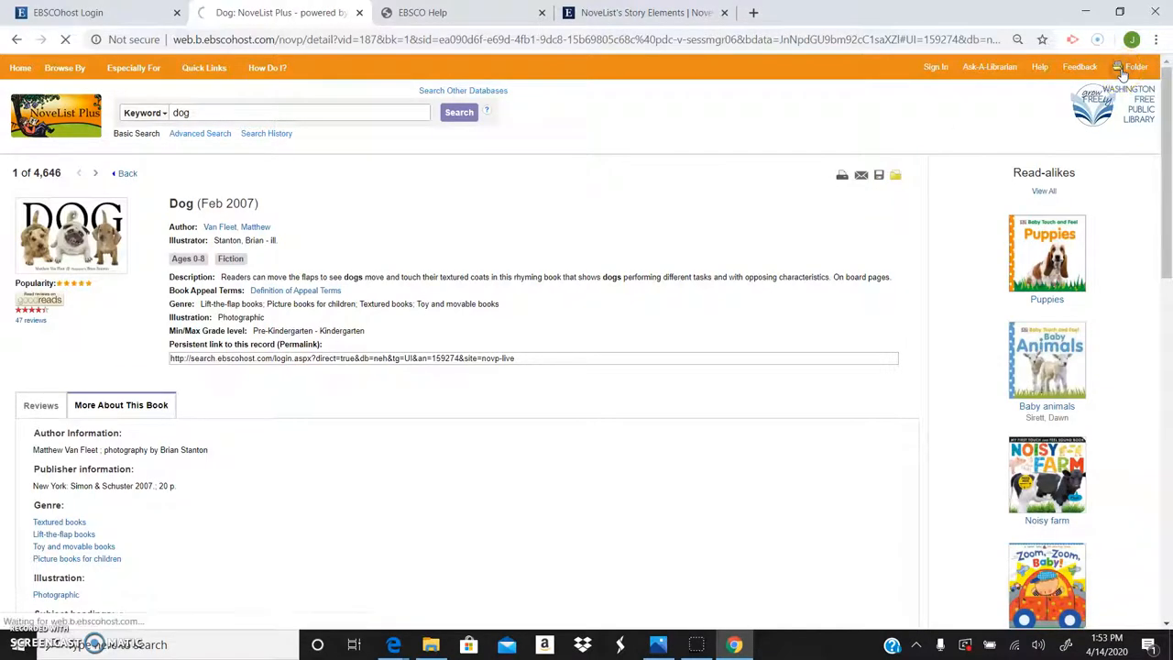
# Step: Review the folder's three saved books: Once upon a time, Underwater dogs, and Dog
pyautogui.click(1137, 66)
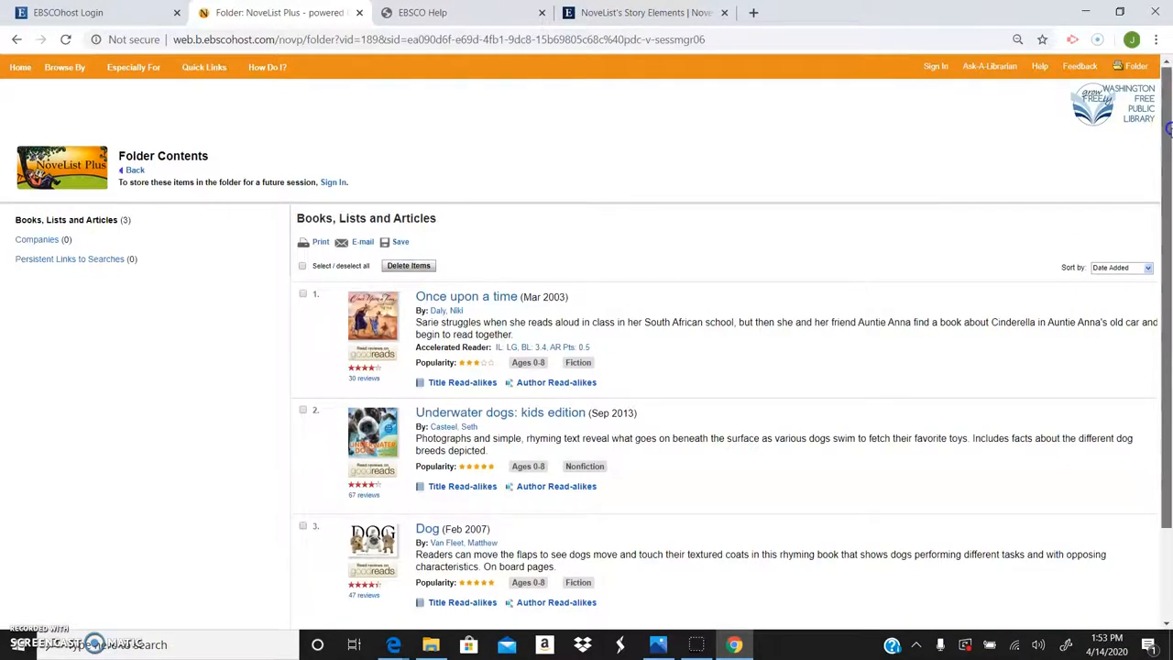
pyautogui.scroll(-3)
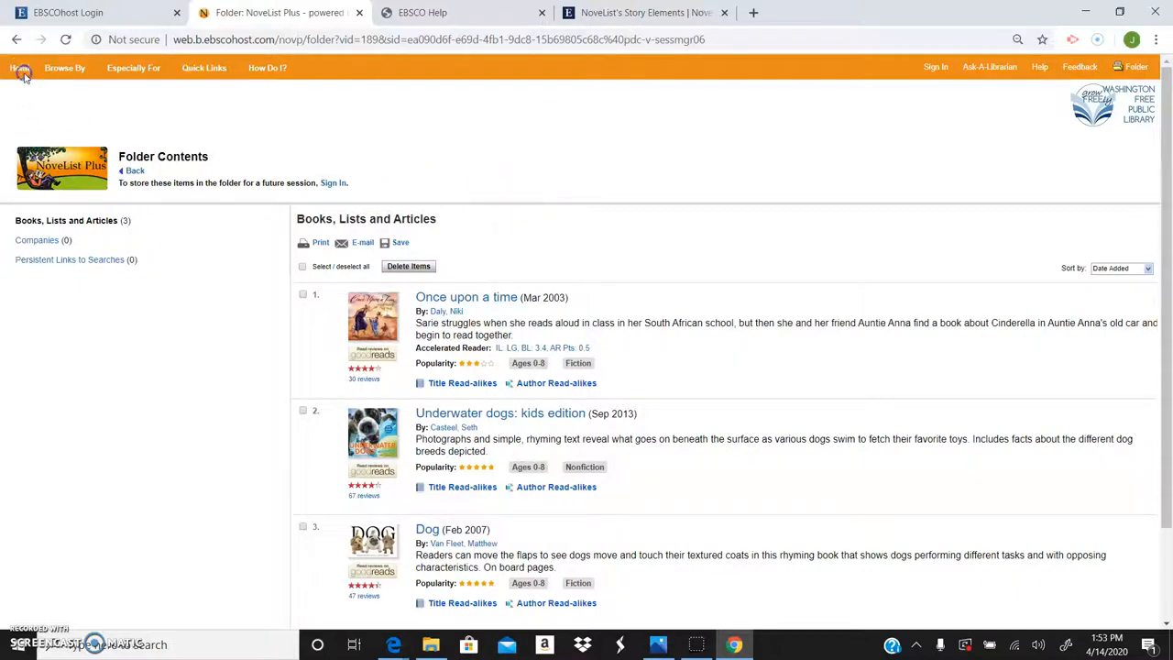
# Step: From the home page, run a Series search for hunger games
pyautogui.click(19, 66)
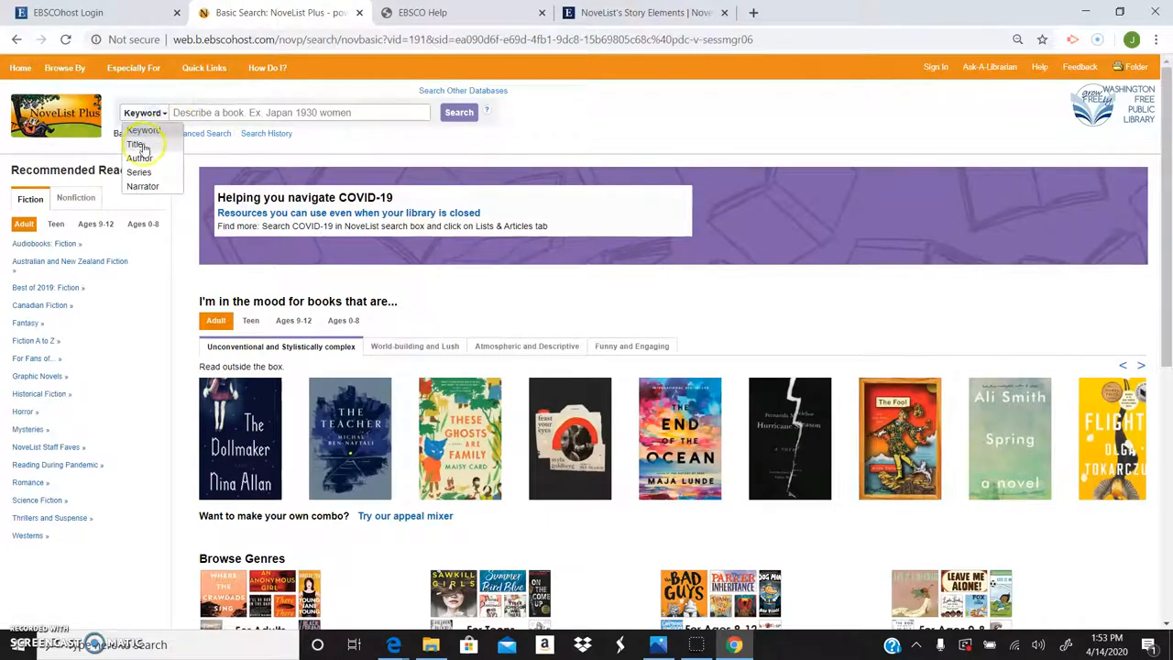
pyautogui.click(139, 172)
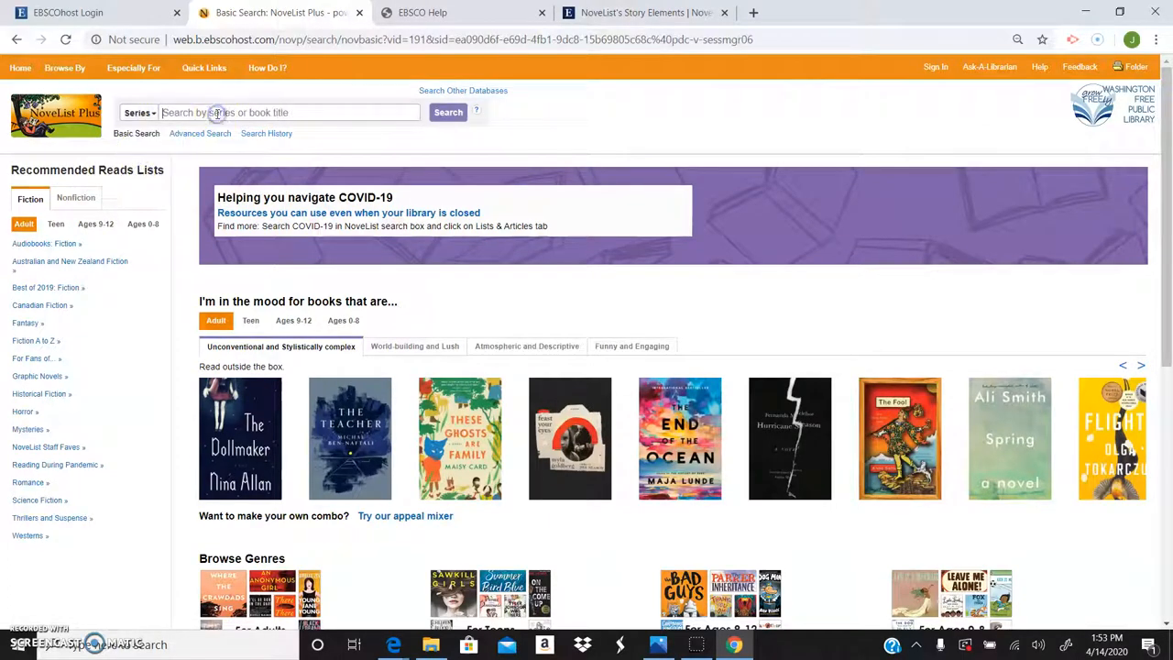
pyautogui.write('hungerg')
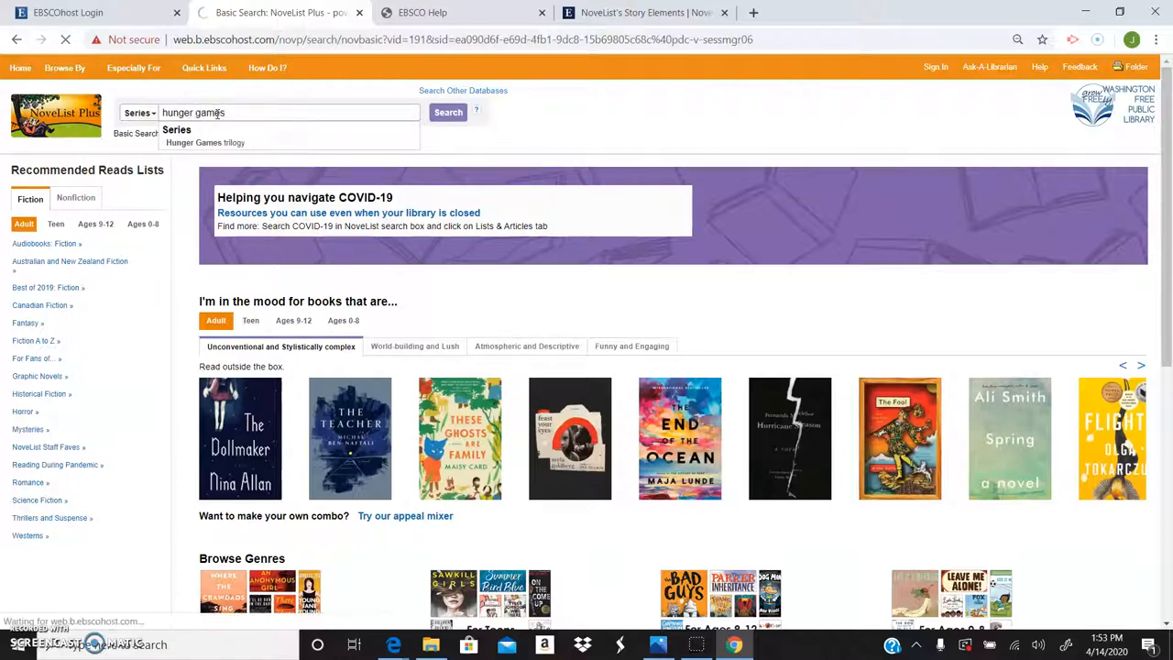
pyautogui.click(447, 111)
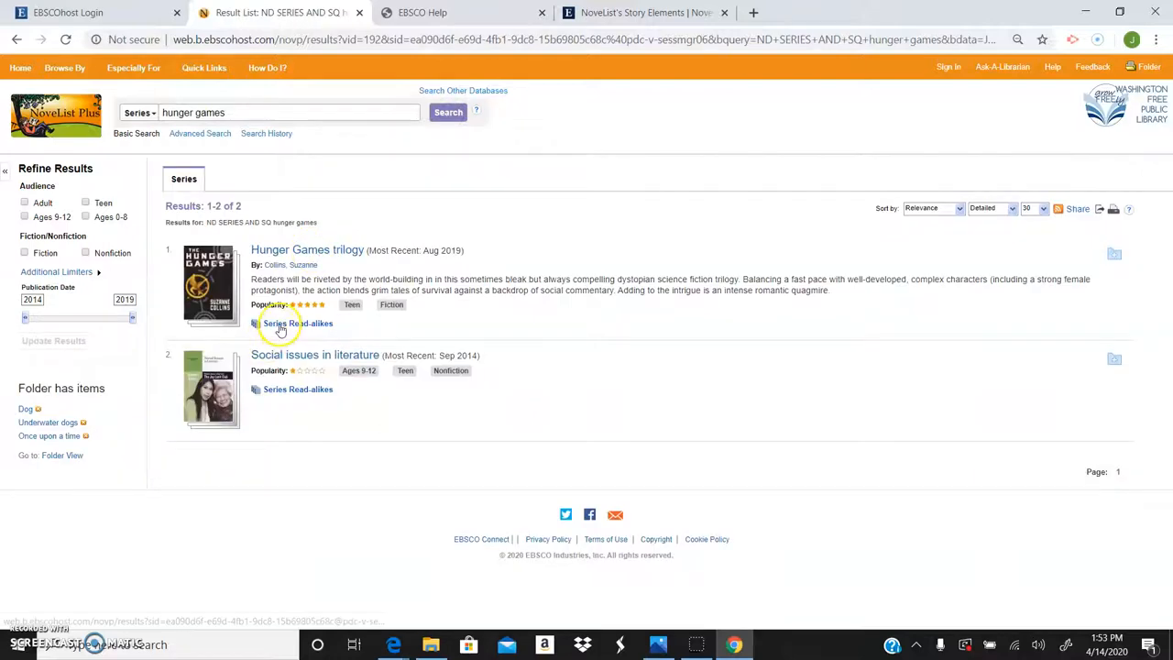
# Step: Browse the series read-alikes for the Hunger Games trilogy
pyautogui.click(297, 323)
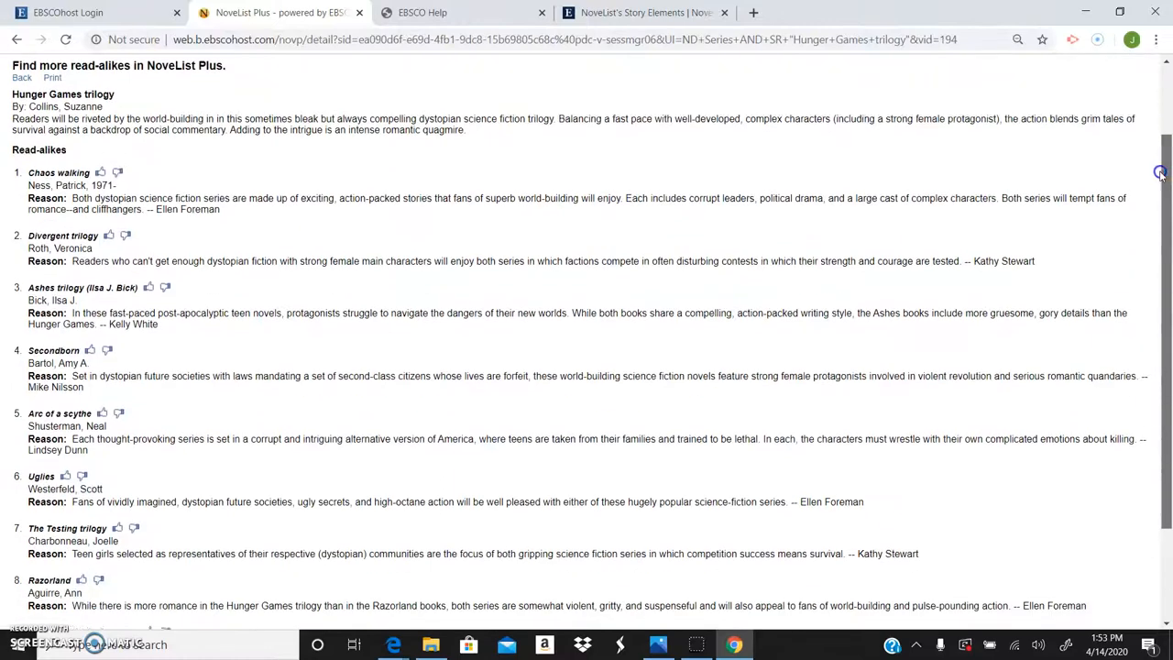
pyautogui.scroll(-3)
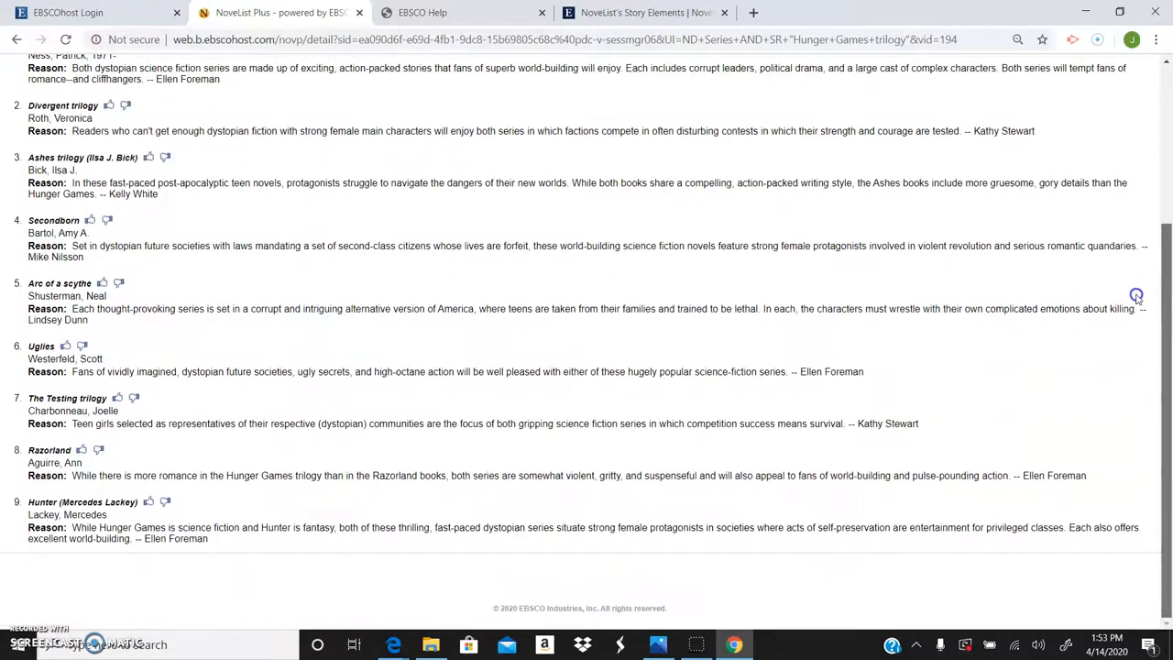
pyautogui.scroll(3)
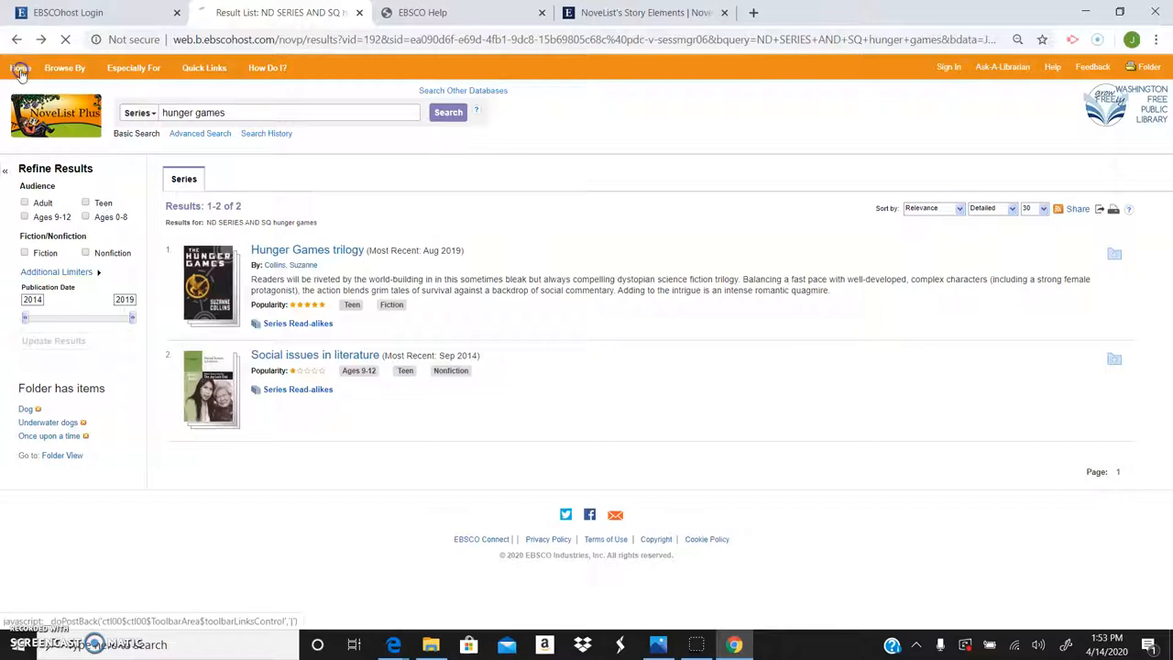
pyautogui.moveTo(1129, 209)
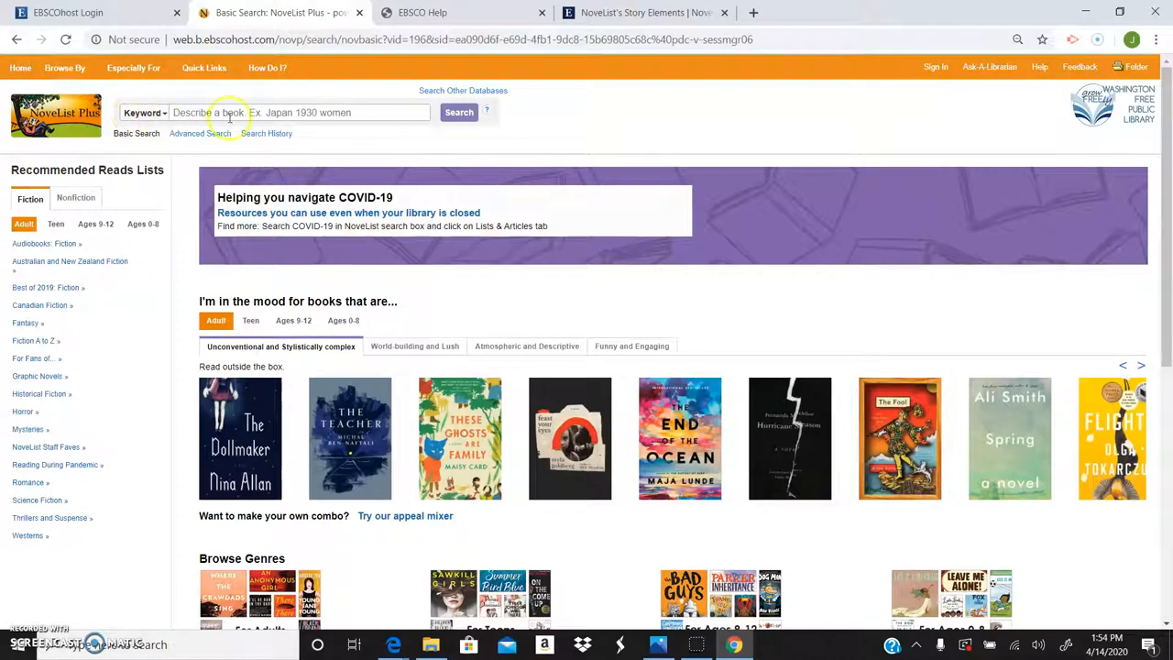
# Step: In Advanced Search, enter read aloud AND spring time as the first two terms
pyautogui.click(198, 132)
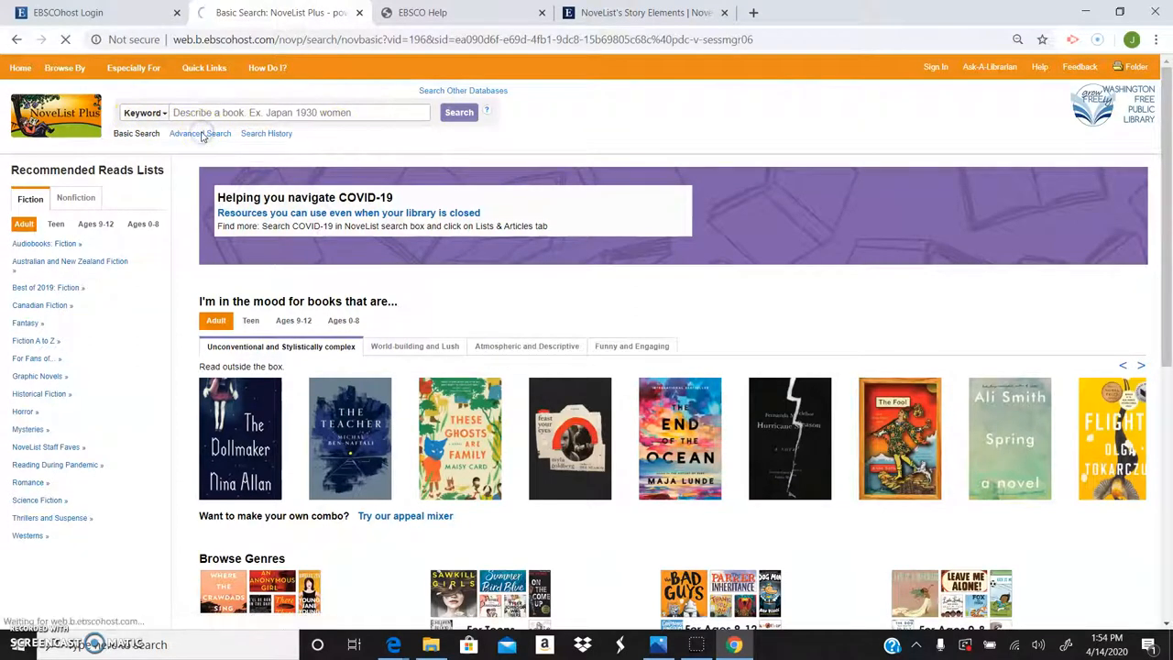
pyautogui.click(200, 132)
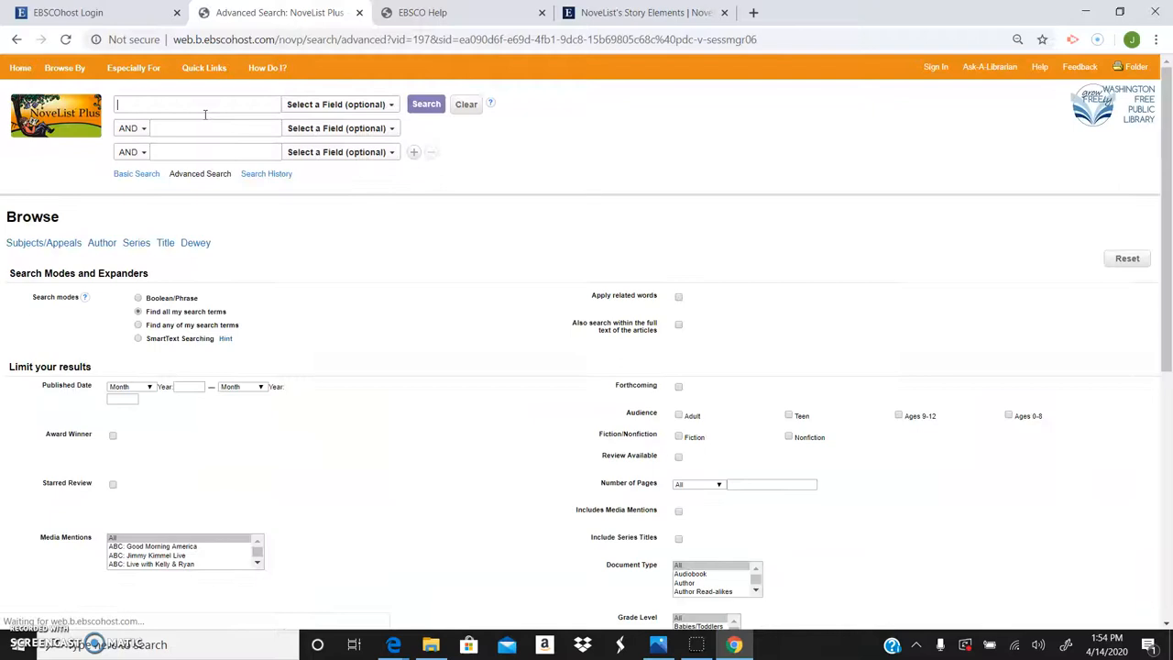
pyautogui.write('read aloud')
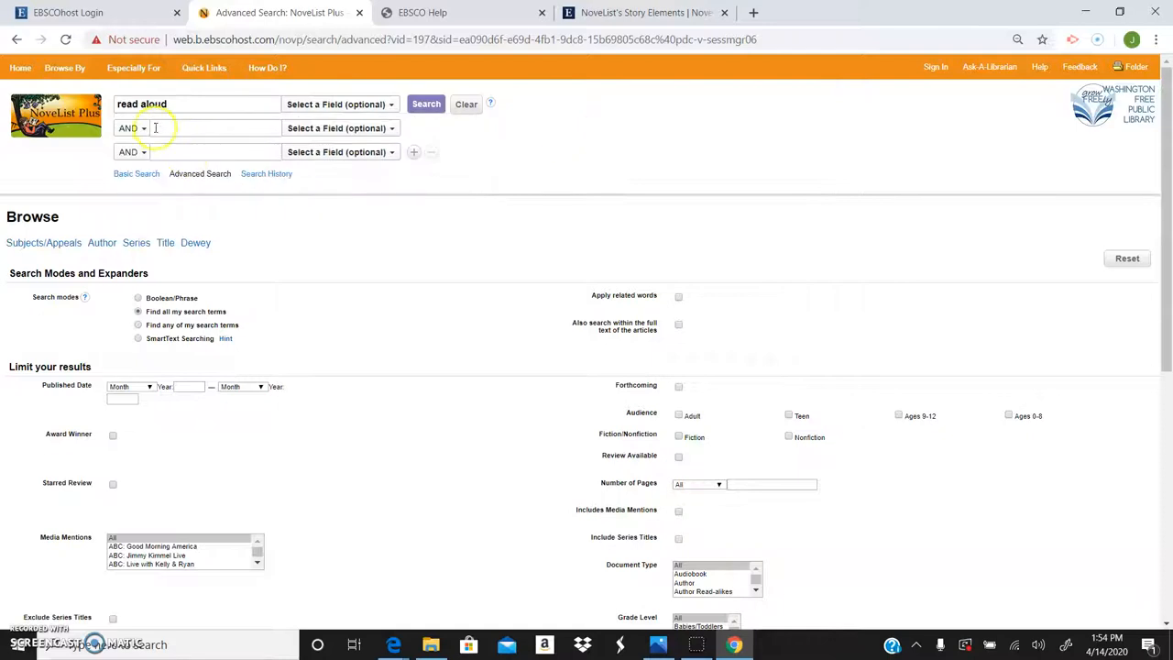
pyautogui.write('s')
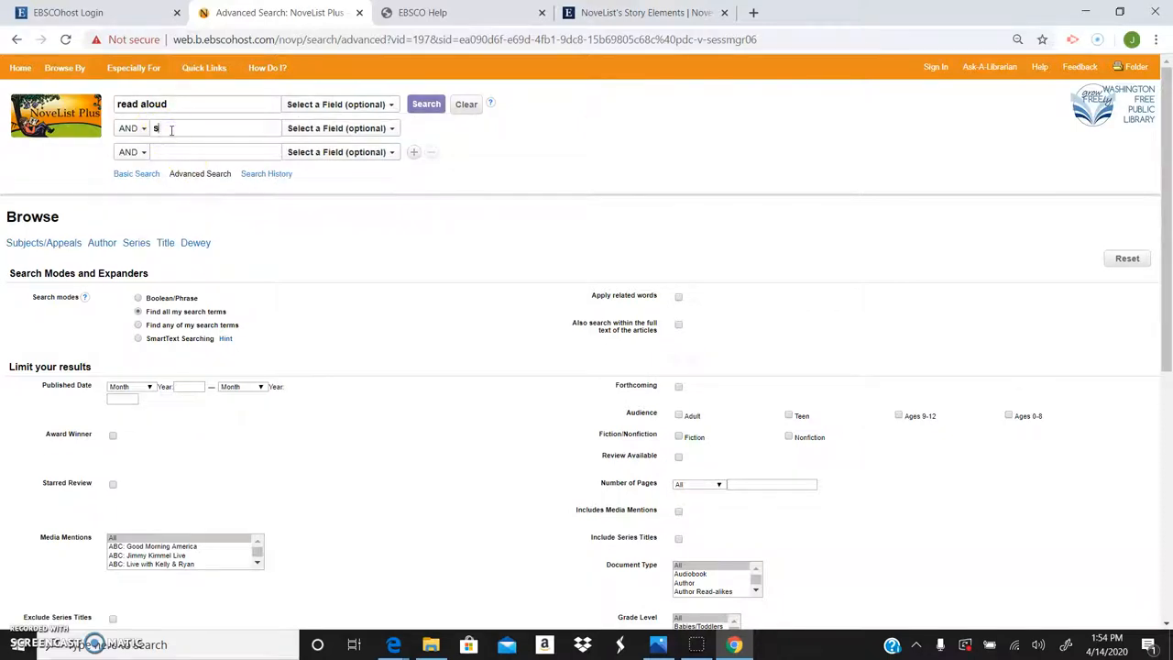
pyautogui.write('pring time')
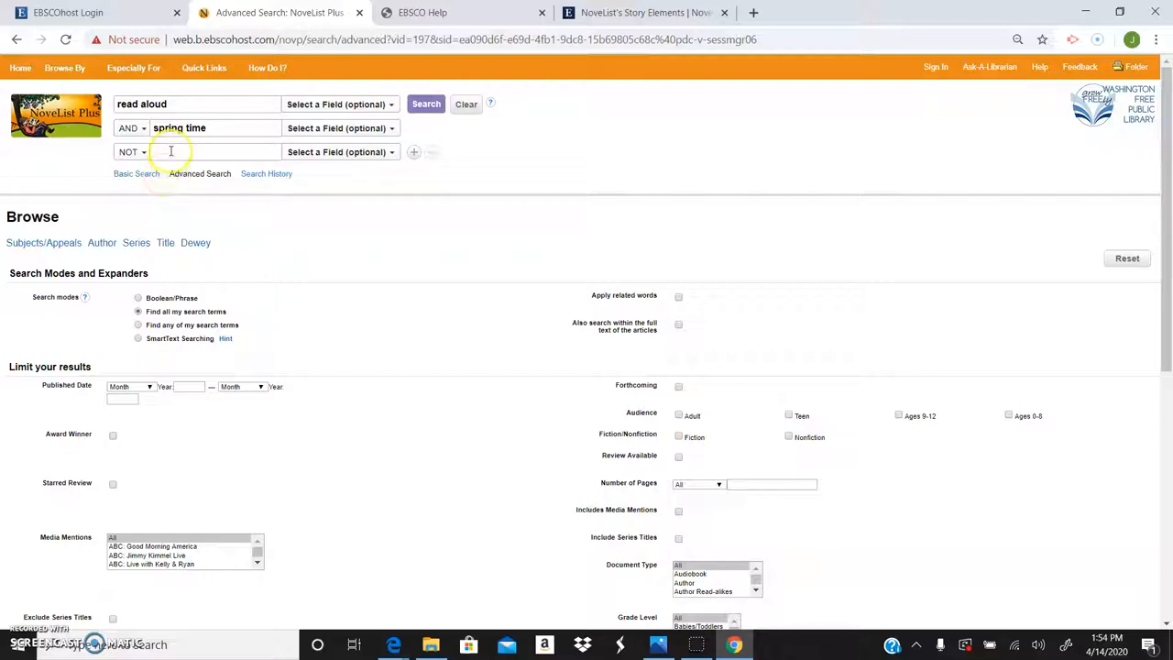
# Step: Add NOT animals from the suggested terms and submit the advanced search
pyautogui.write('animal')
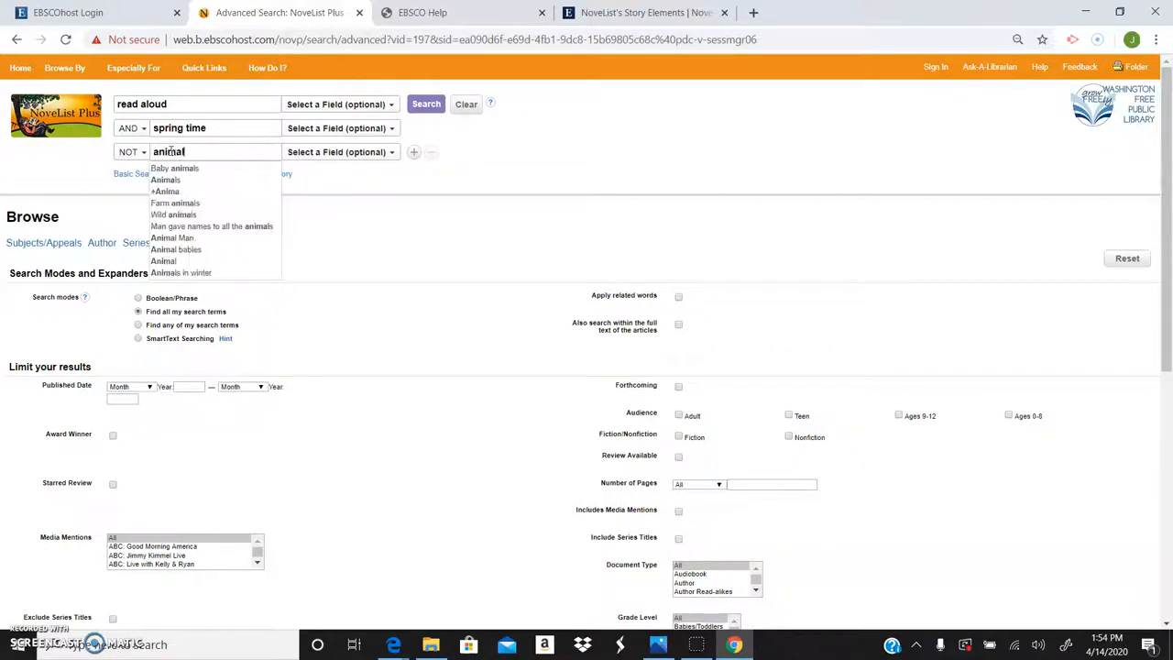
pyautogui.click(425, 102)
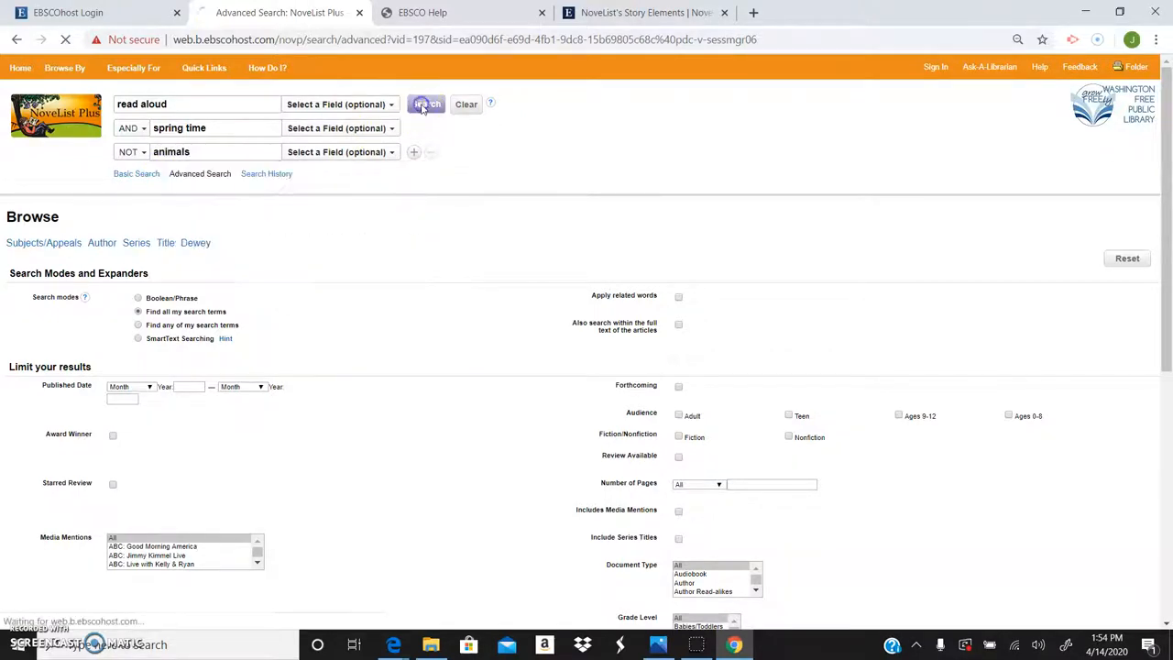
pyautogui.click(425, 102)
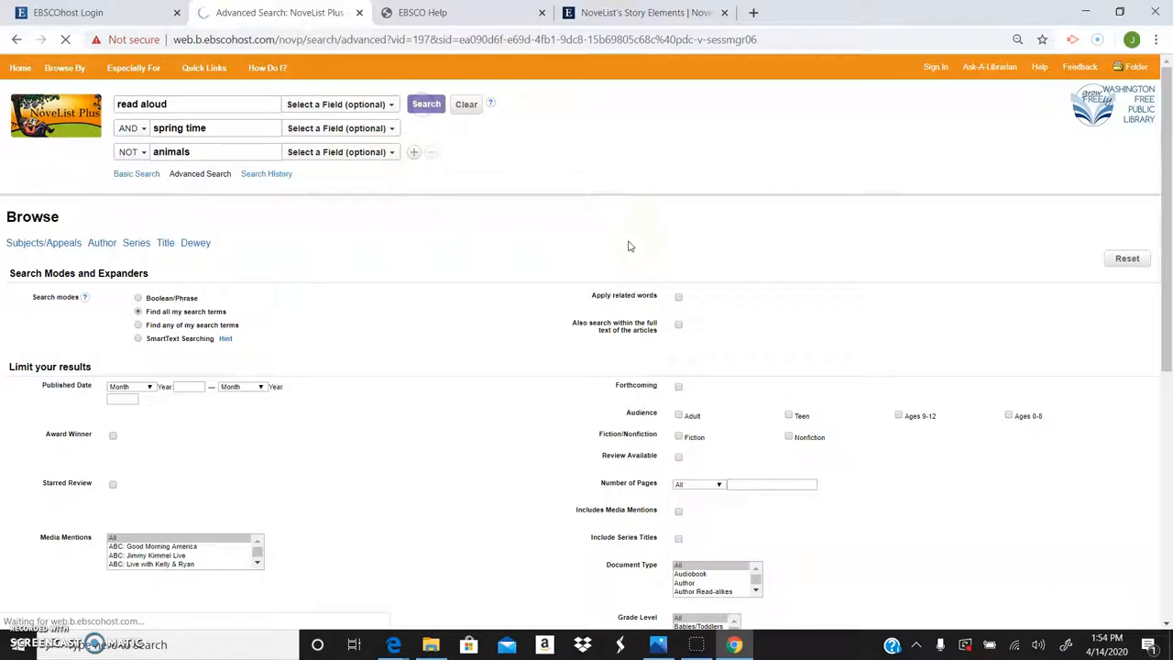
# Step: Browse the 133 results and choose EllRay Jakes walks the plank
pyautogui.click(425, 102)
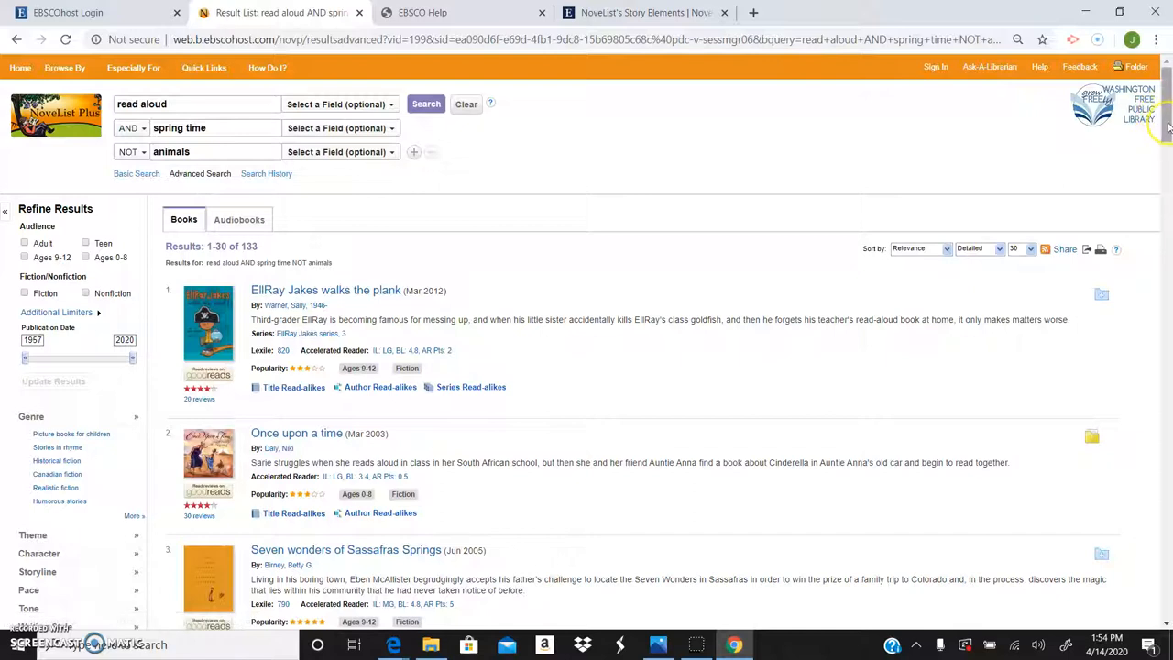
pyautogui.scroll(-3)
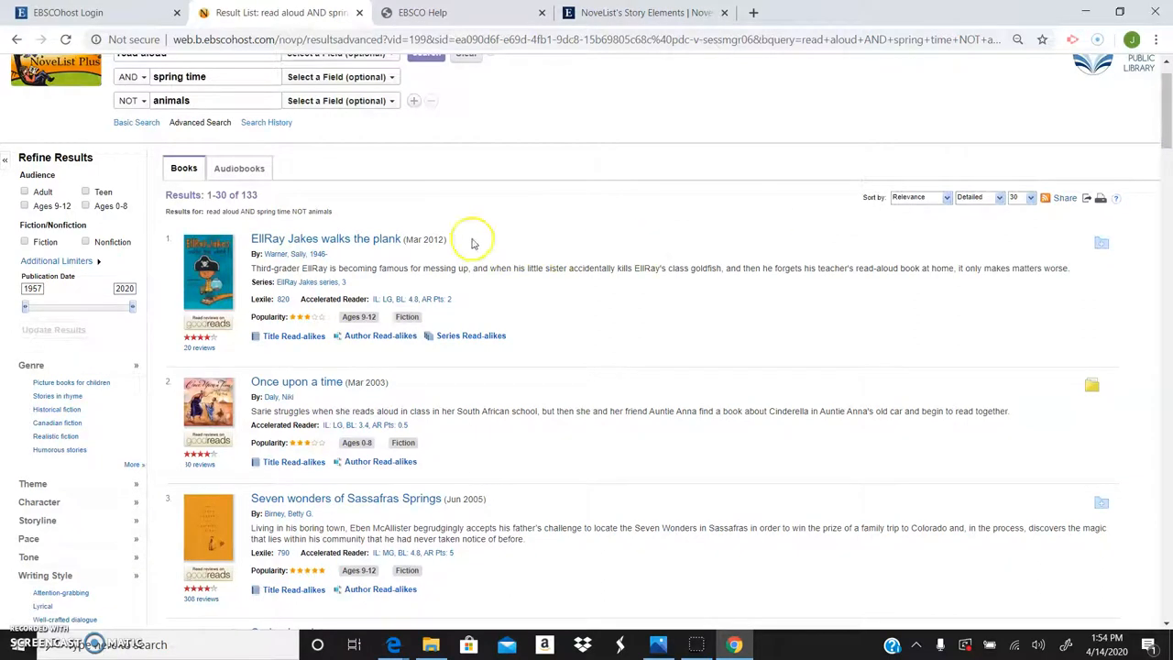
pyautogui.moveTo(275, 311)
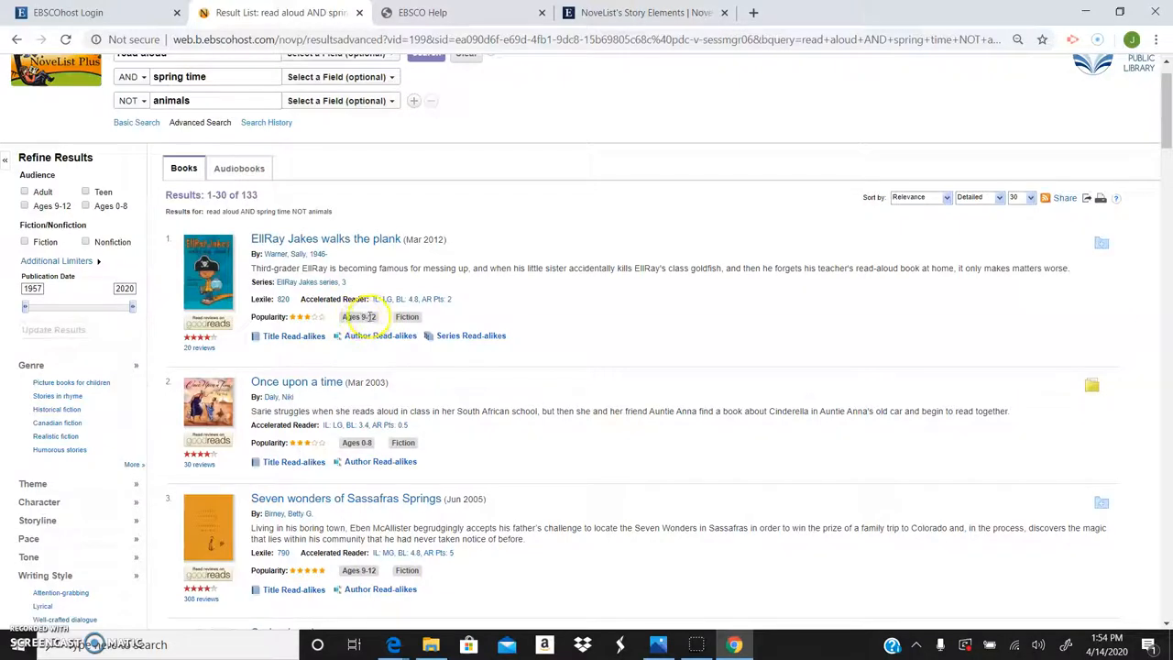
pyautogui.click(326, 238)
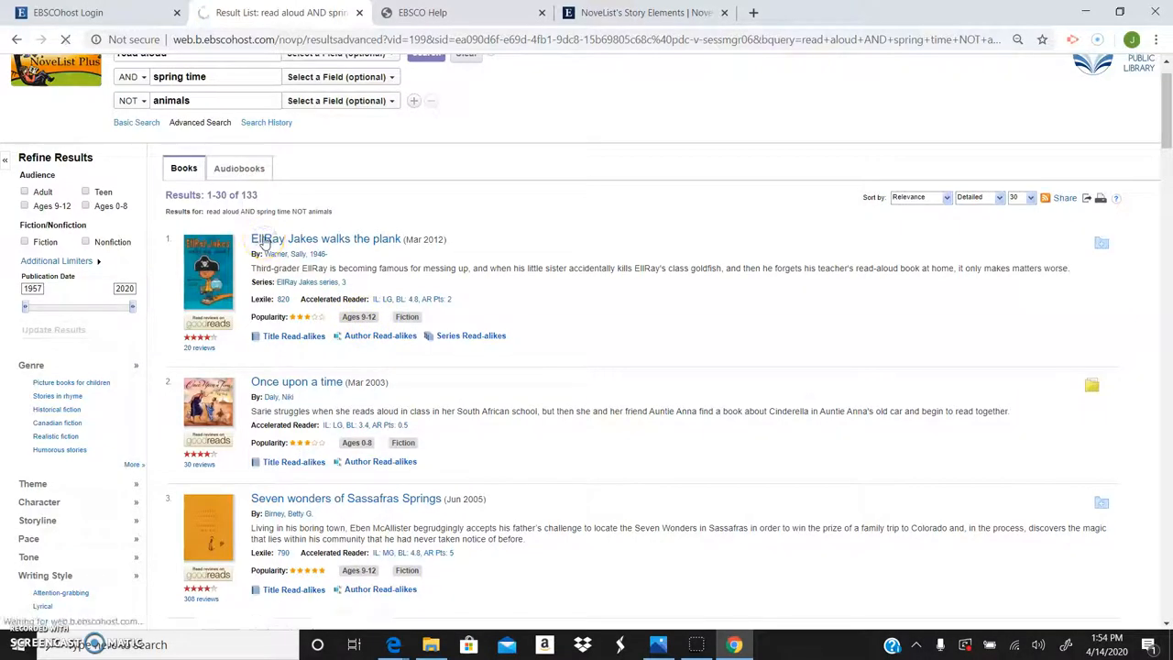
pyautogui.click(327, 239)
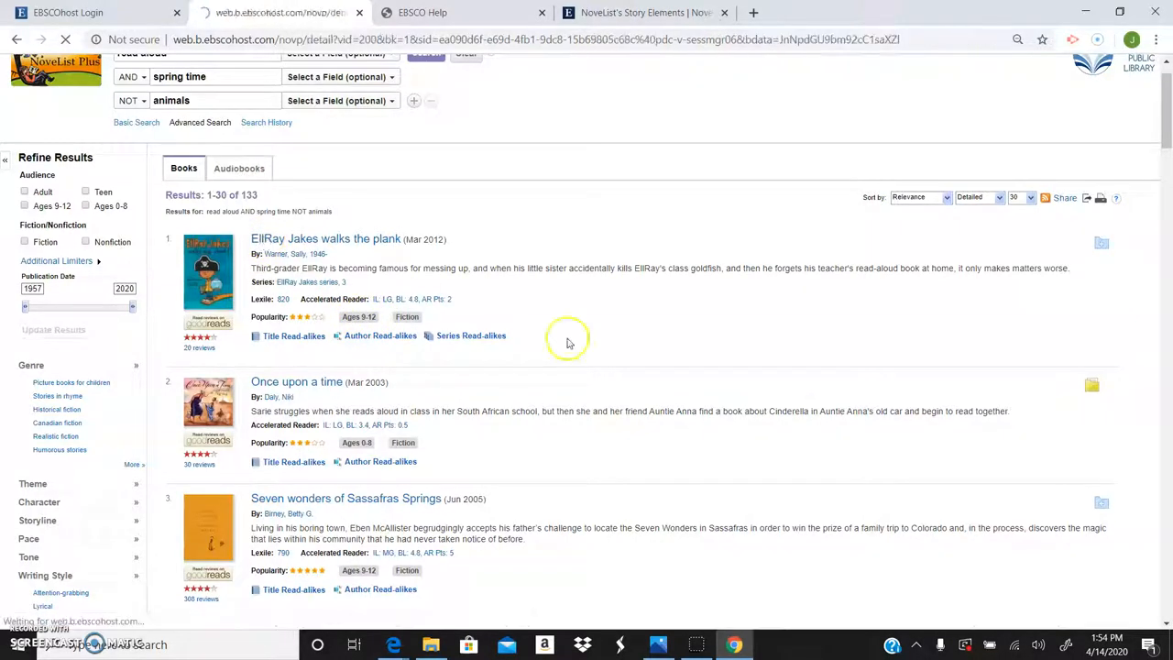
# Step: Review EllRay Jakes walks the plank's author, genre, subject headings and ISBNs under More About This Book
pyautogui.click(326, 238)
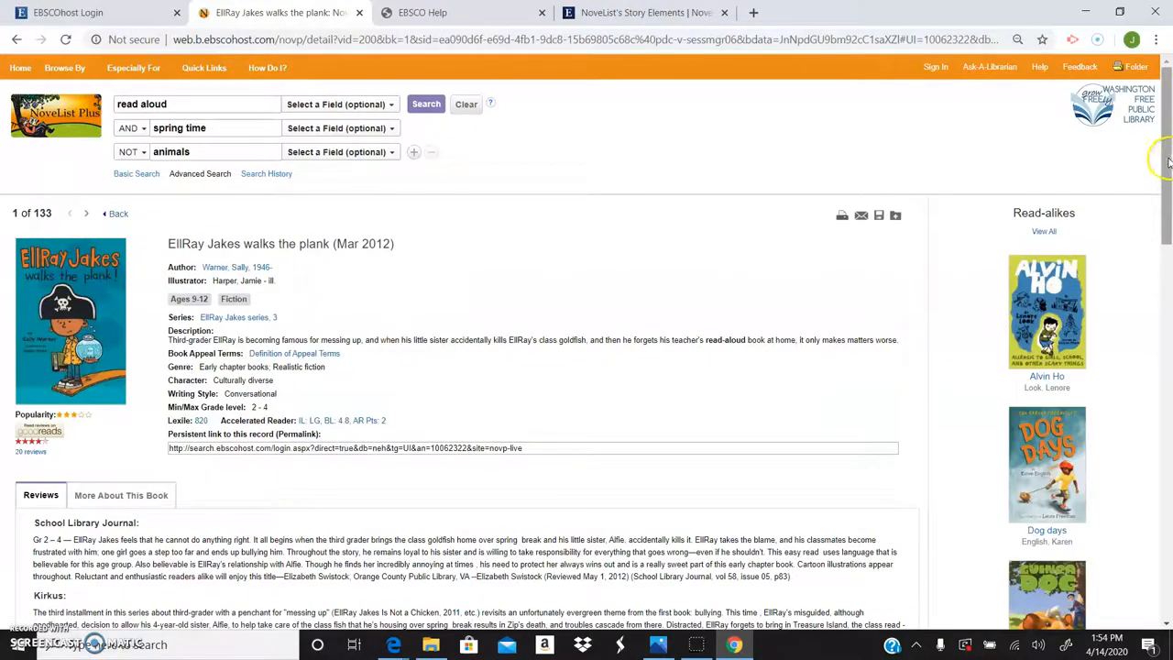
pyautogui.scroll(-3)
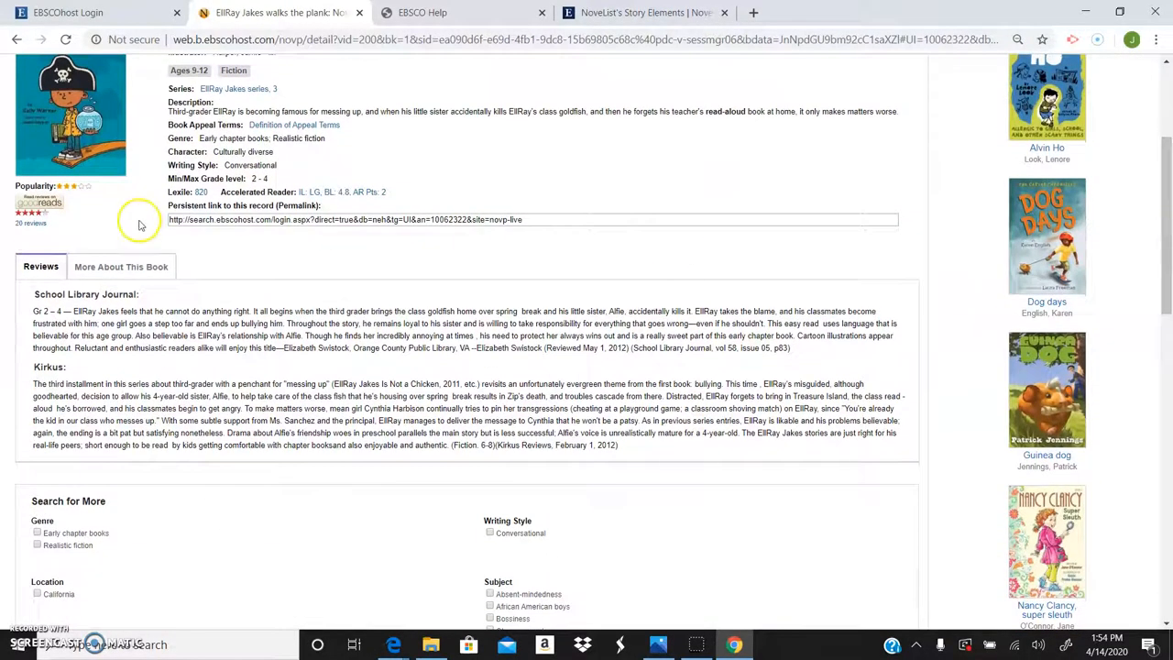
pyautogui.moveTo(83, 304)
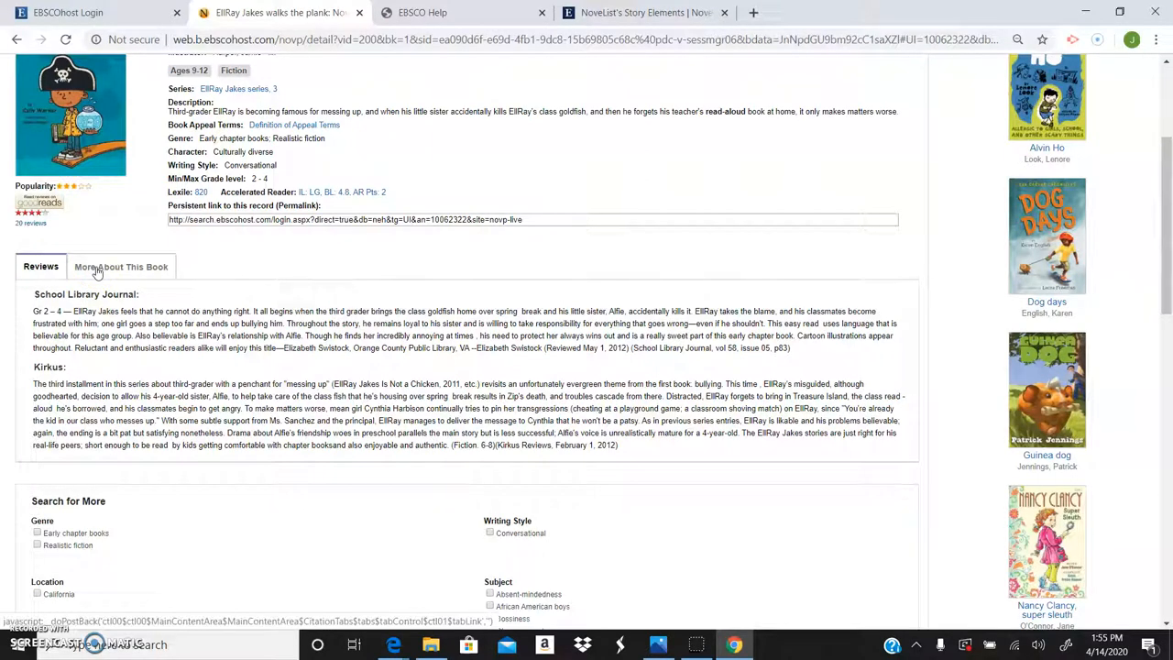
pyautogui.click(121, 267)
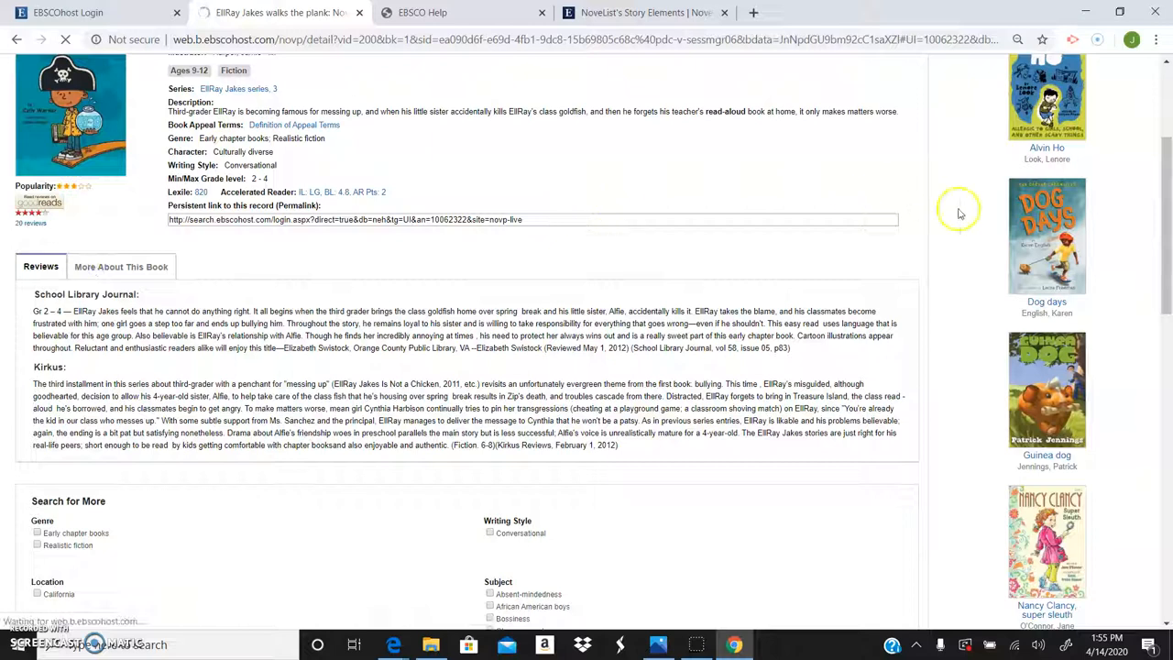
pyautogui.click(121, 268)
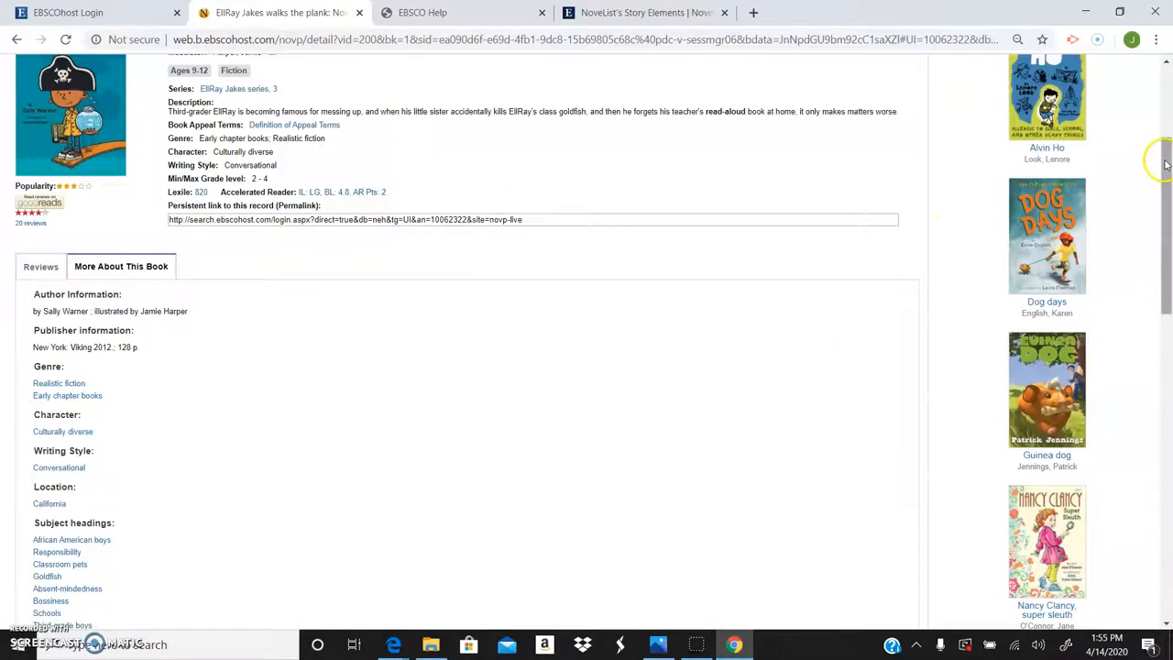
pyautogui.scroll(-3)
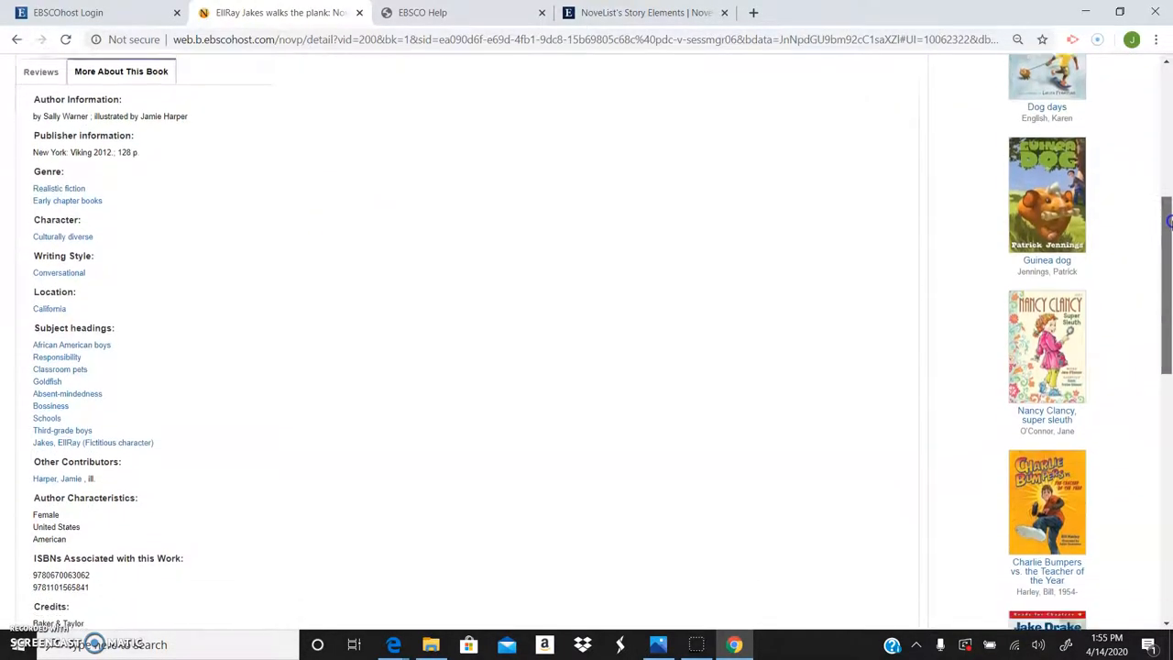
pyautogui.scroll(-3)
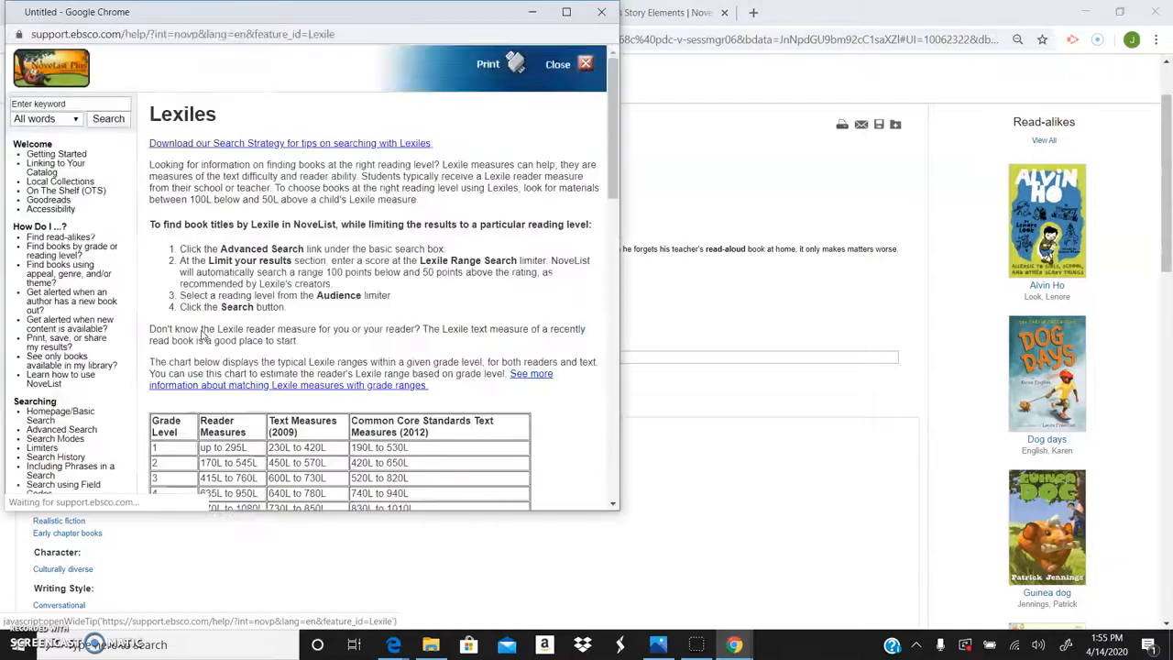
pyautogui.scroll(-3)
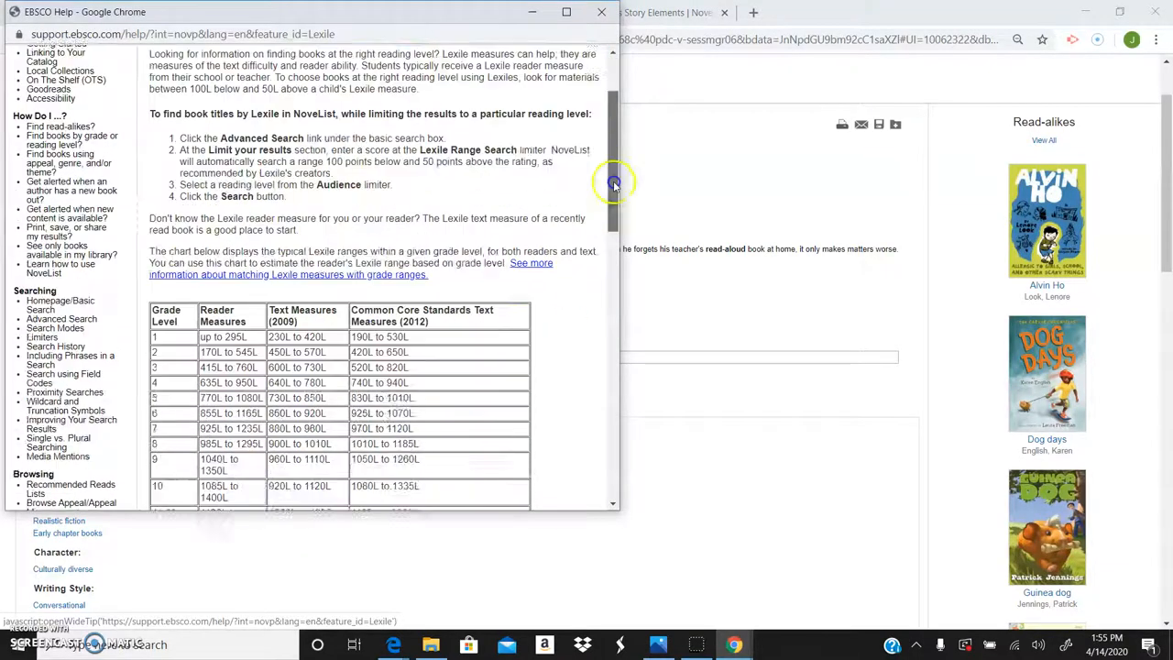
pyautogui.scroll(-3)
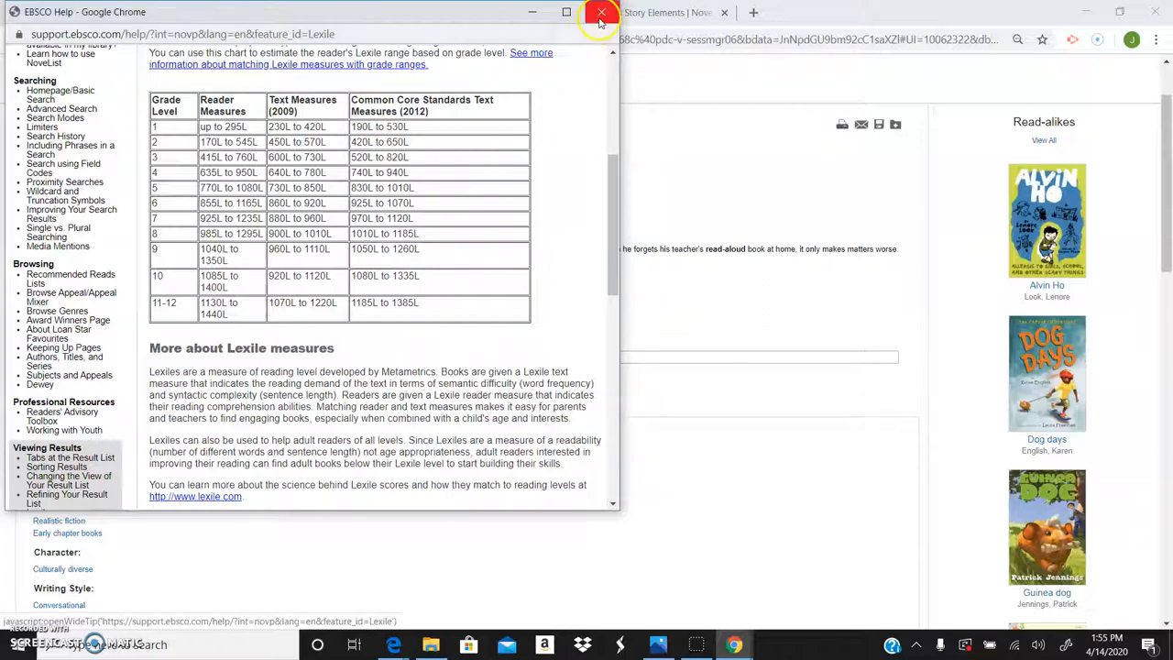
pyautogui.click(601, 11)
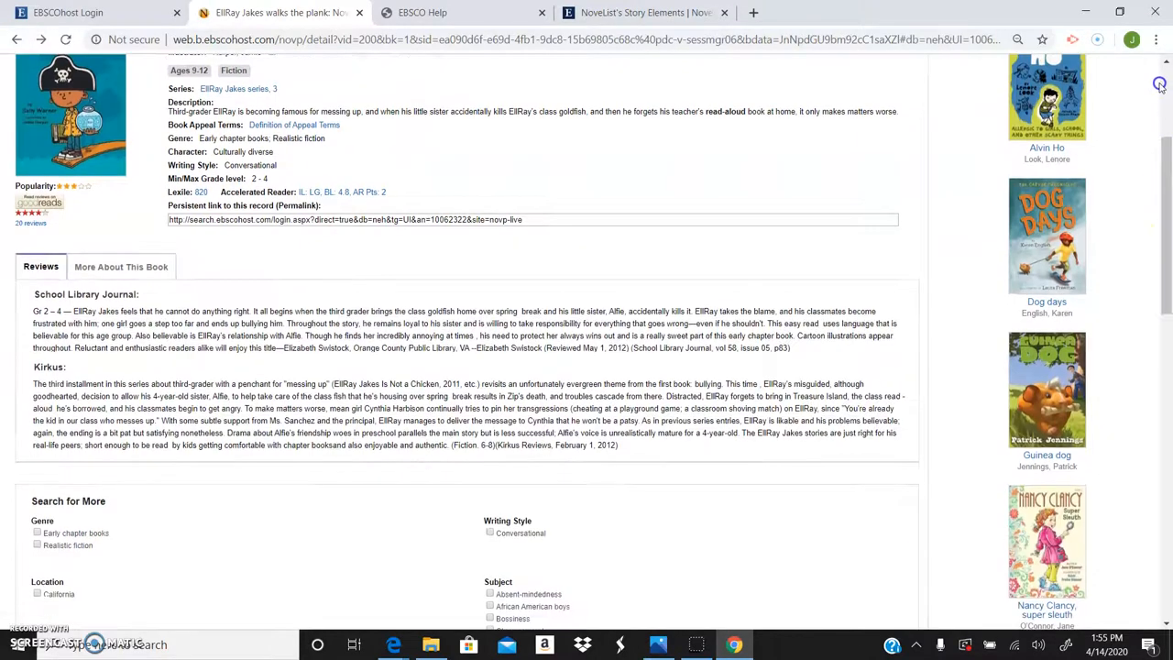
# Step: Return to the home page and switch Recommended Reads Lists to Teen
pyautogui.scroll(3)
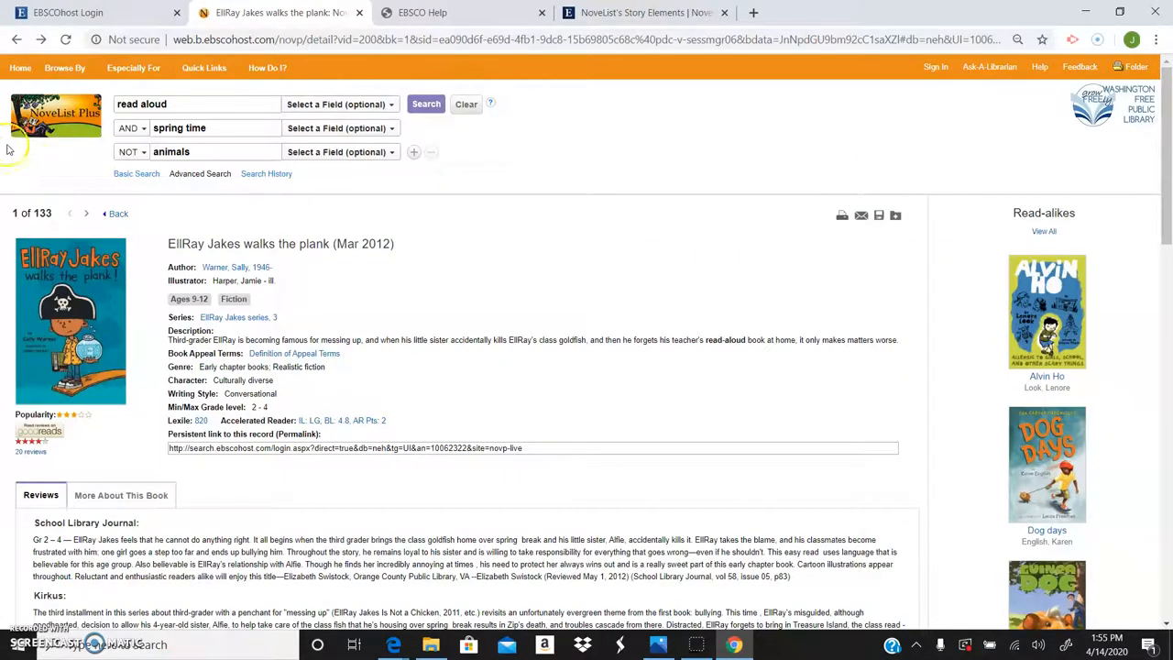
pyautogui.click(19, 65)
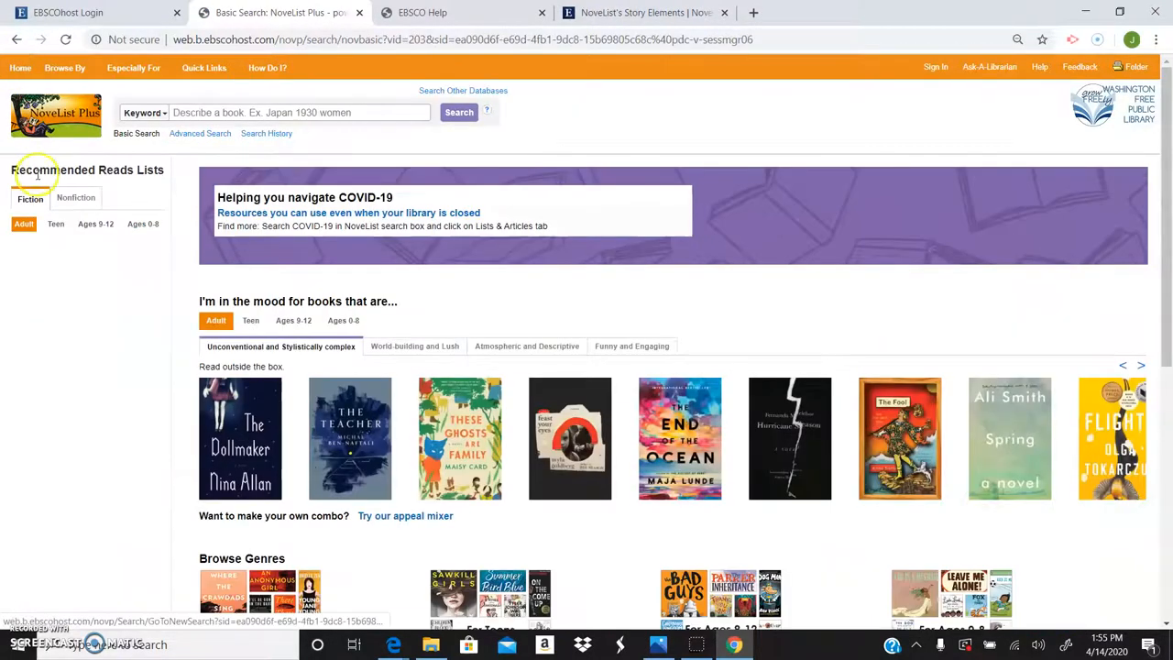
pyautogui.click(55, 224)
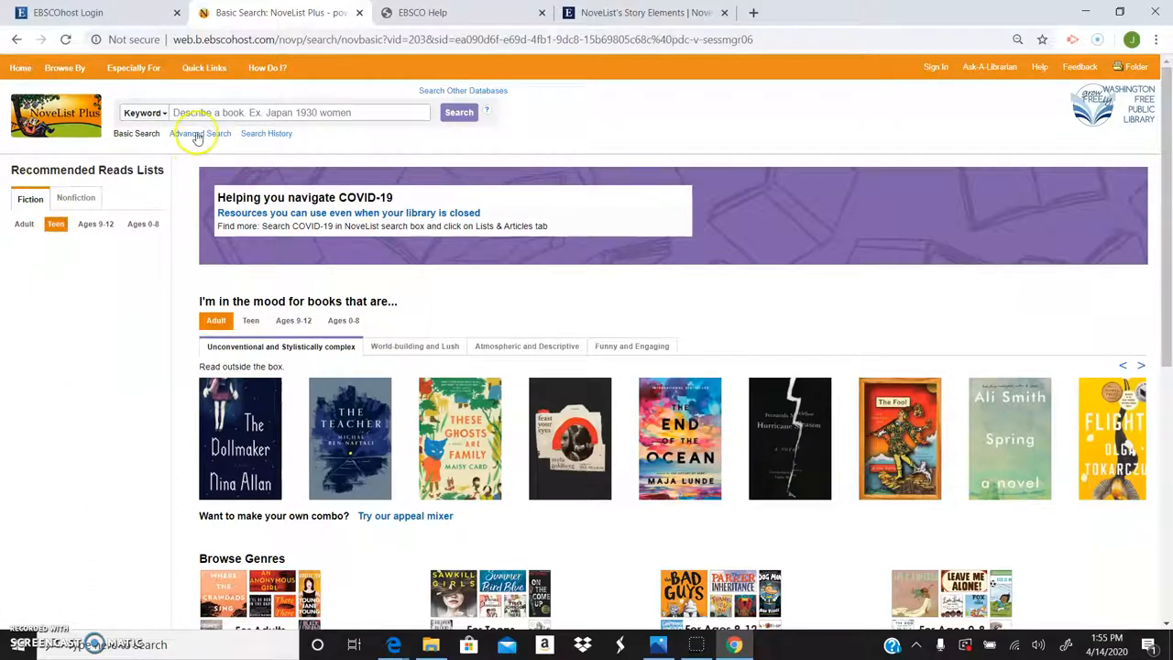
# Step: In Advanced Search, enter comic or superhero with fast paced as the second term
pyautogui.click(199, 132)
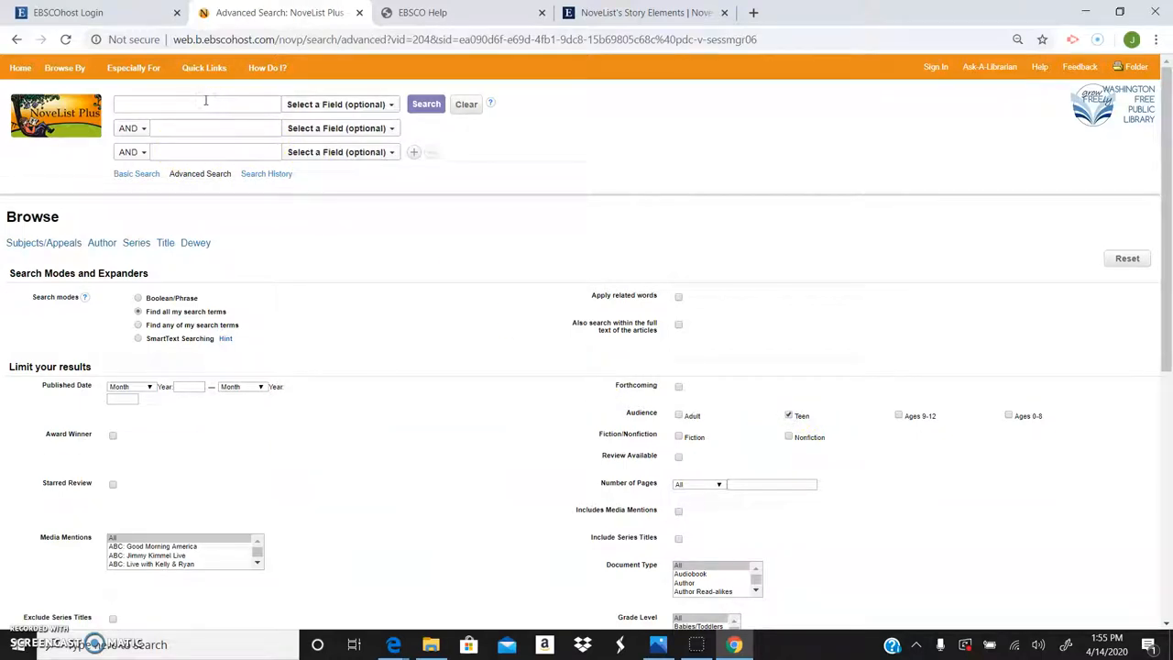
pyautogui.write('co')
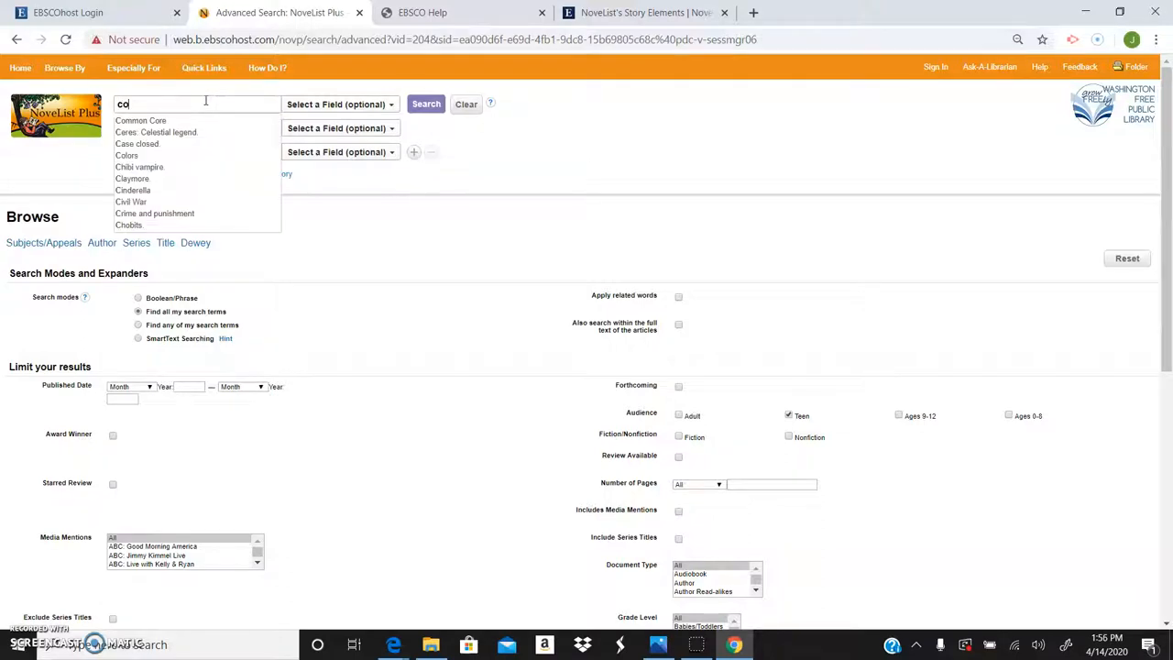
pyautogui.write('comic or supe')
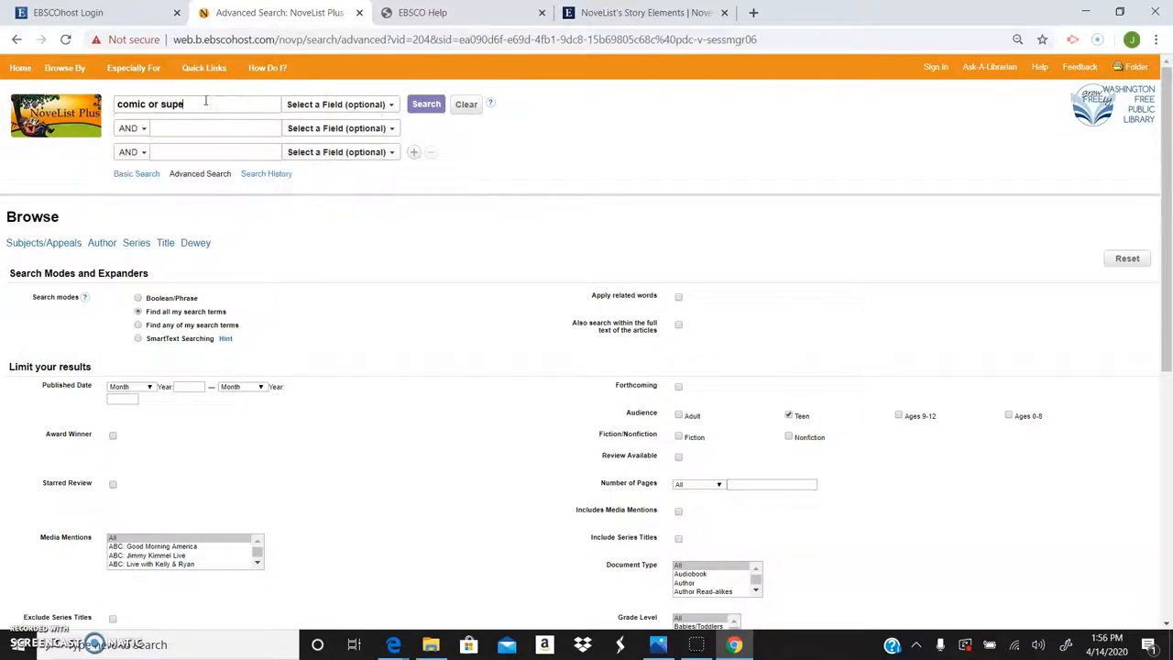
pyautogui.write('rhero')
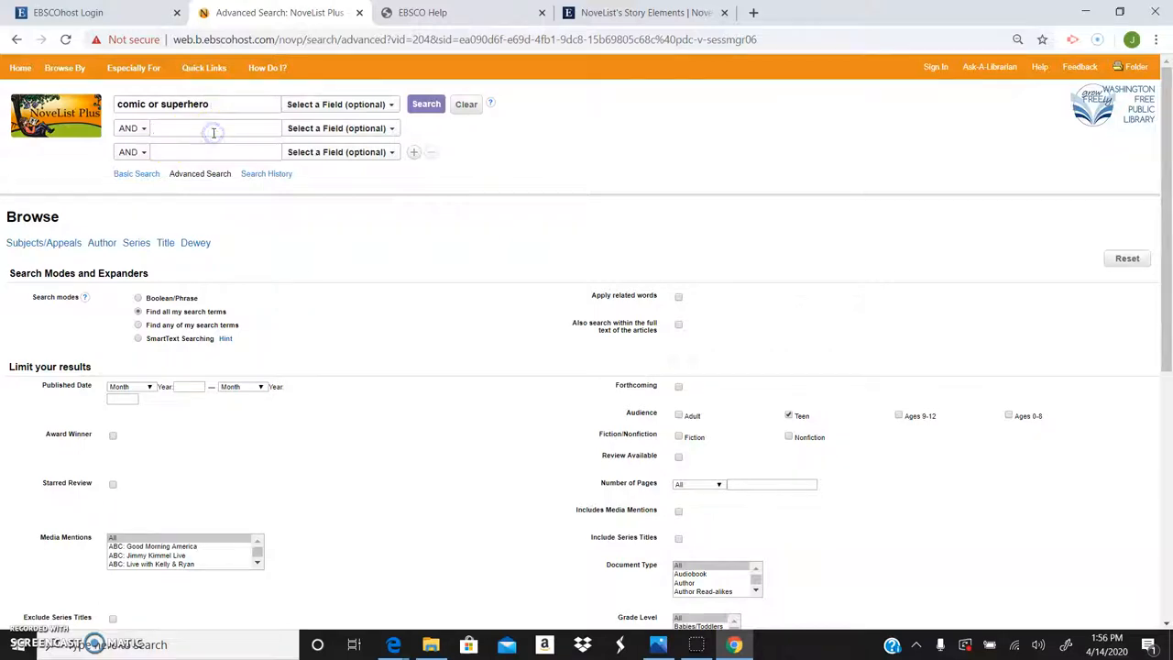
pyautogui.write('facee')
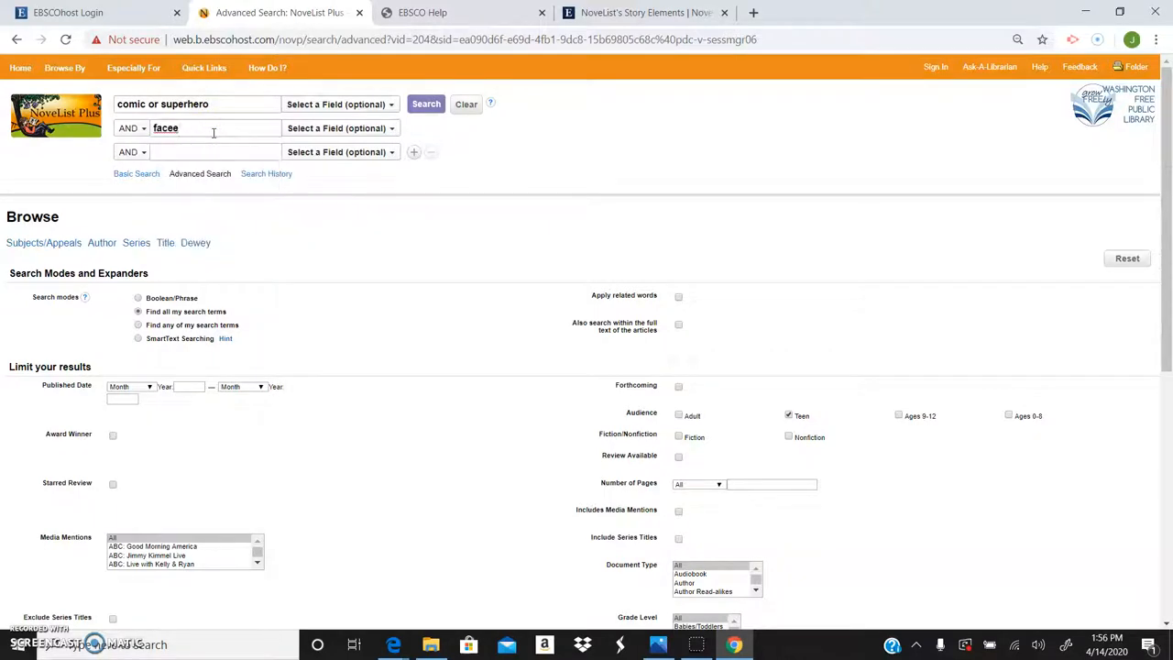
pyautogui.write('fast pa')
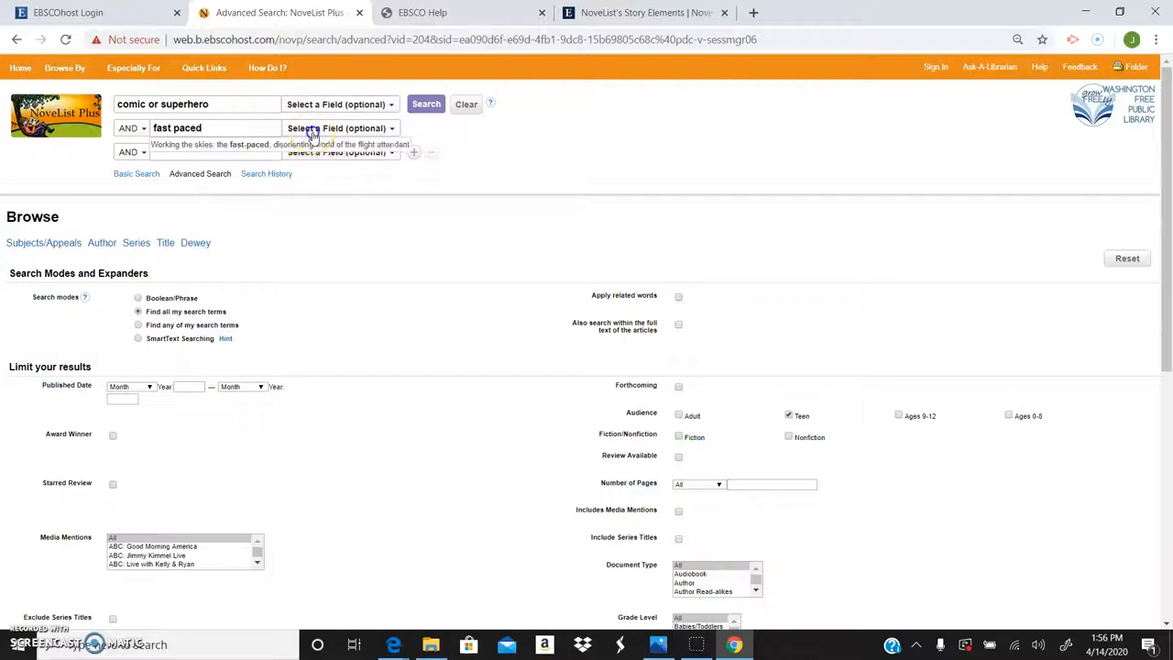
# Step: Set fast paced to the AP Appeal Factors field and submit the search
pyautogui.click(339, 128)
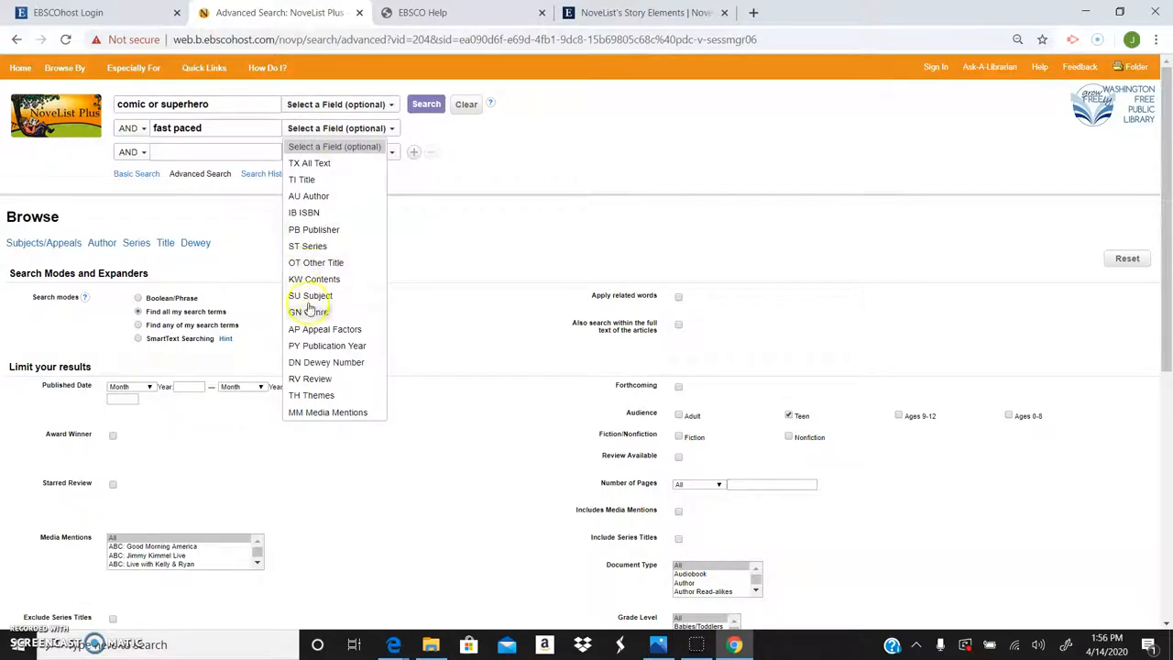
pyautogui.moveTo(319, 330)
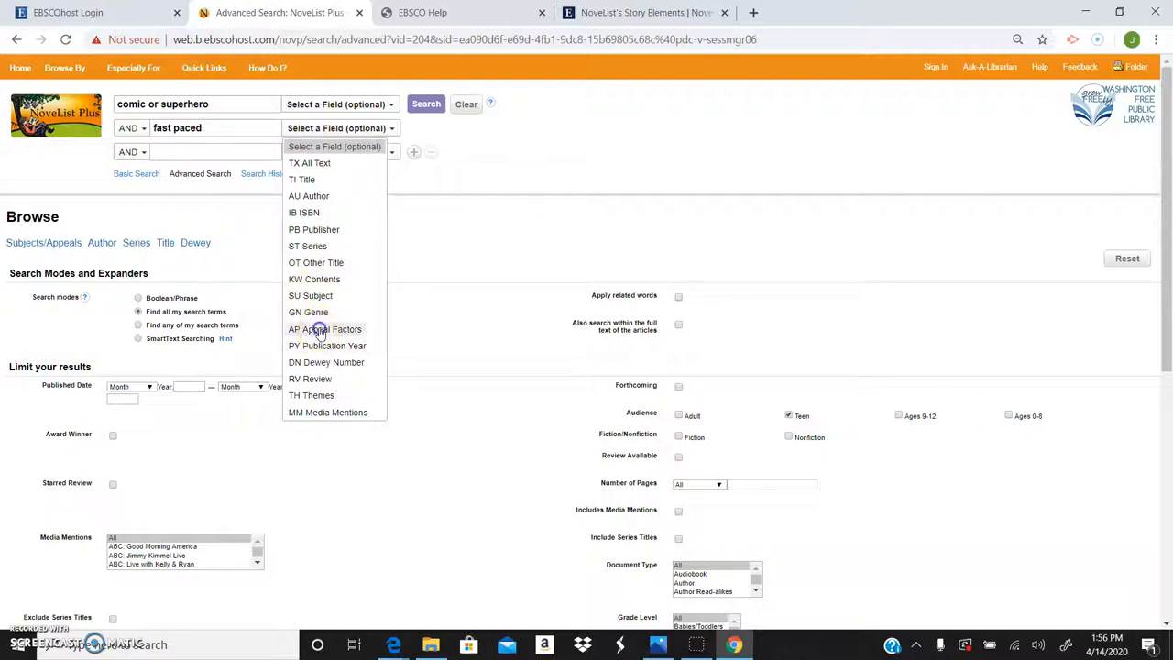
pyautogui.click(326, 328)
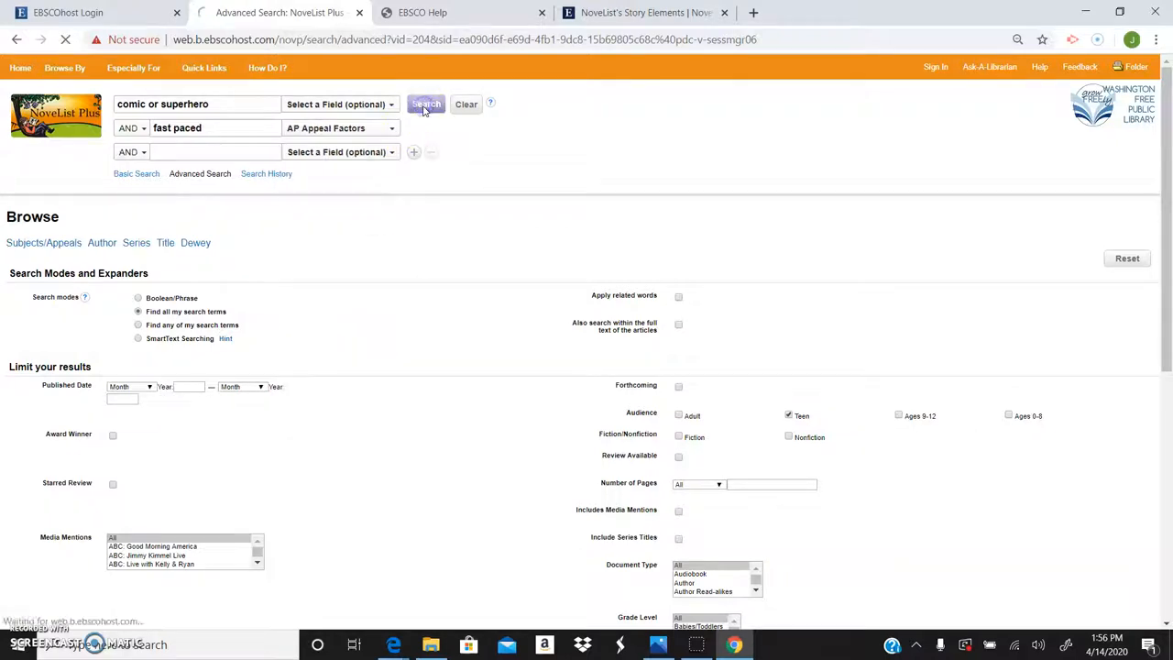
pyautogui.click(425, 102)
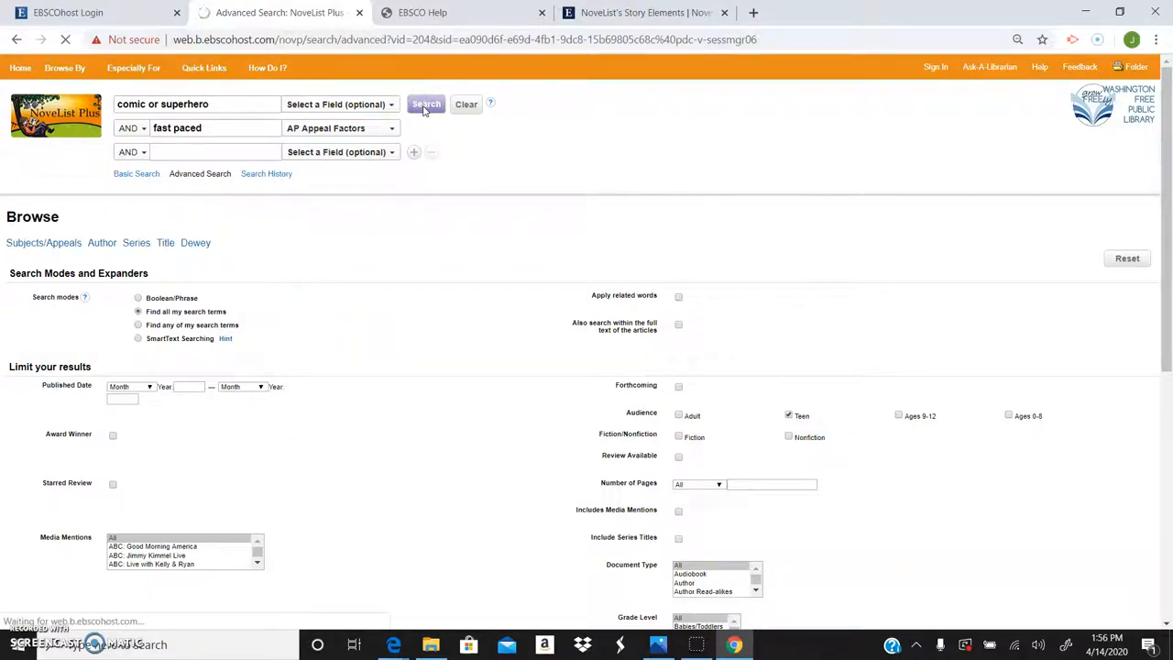
pyautogui.click(425, 103)
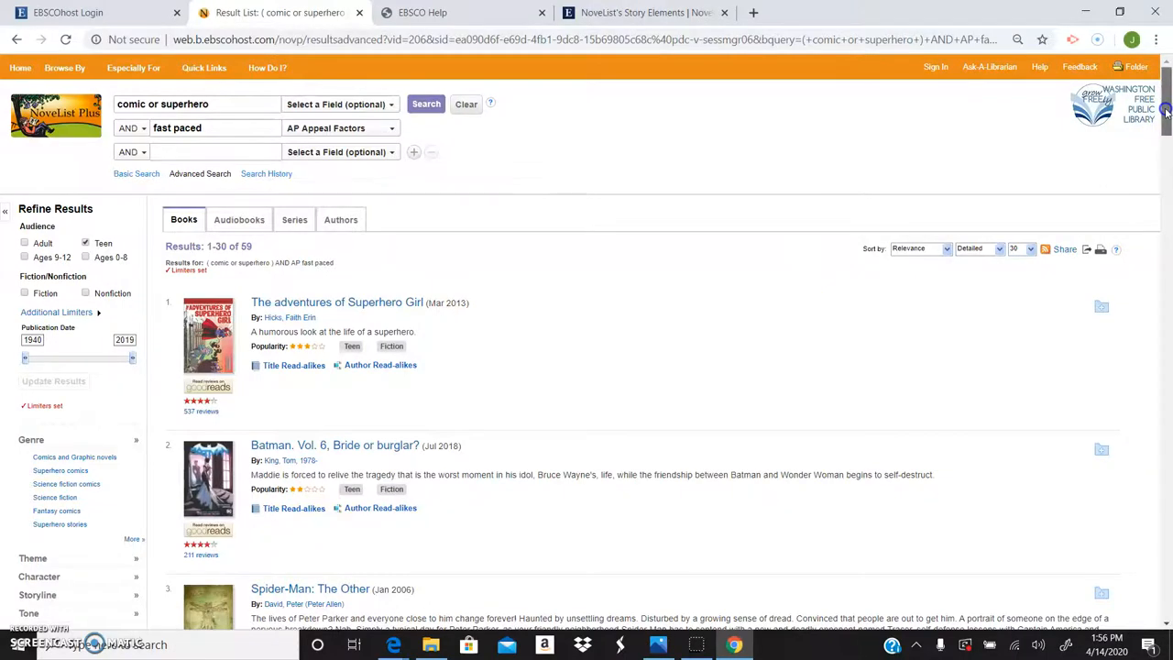
# Step: Browse the 59 teen superhero results, including Infinity Gauntlet and Savage Wolverine
pyautogui.scroll(-3)
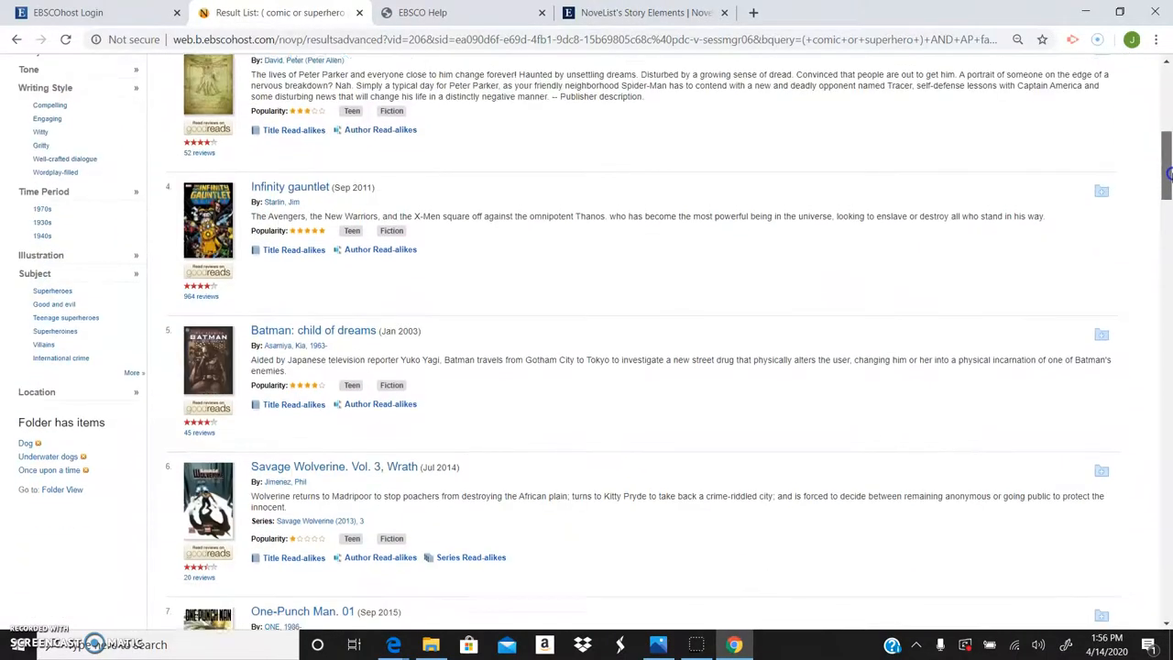
pyautogui.scroll(-3)
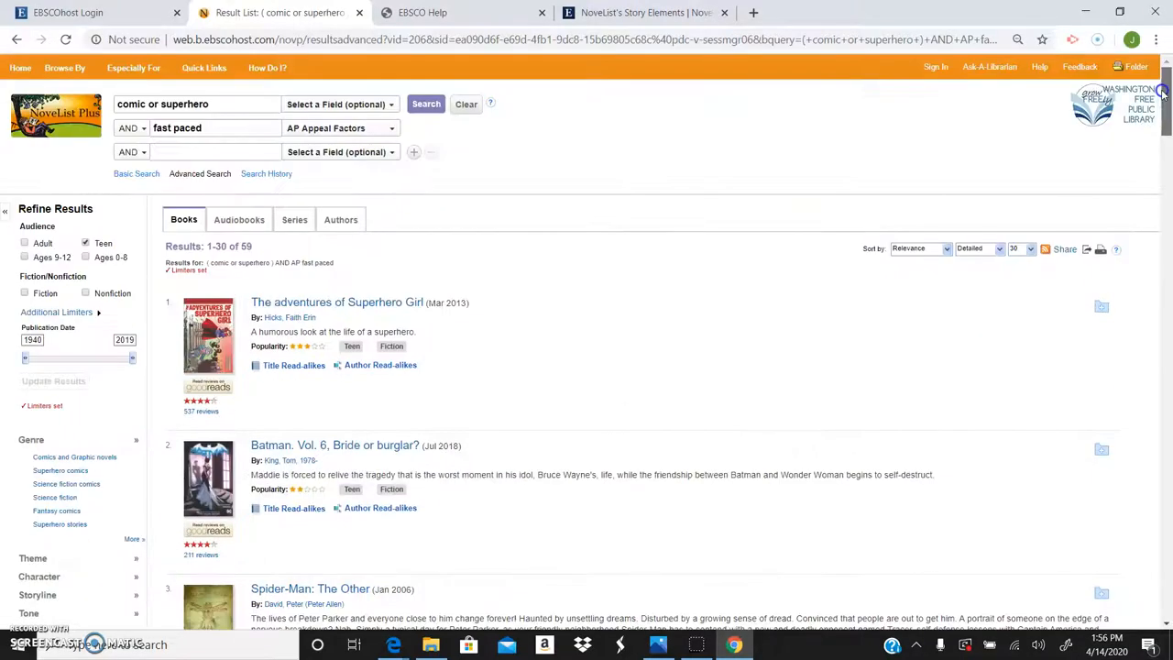
pyautogui.moveTo(462, 130)
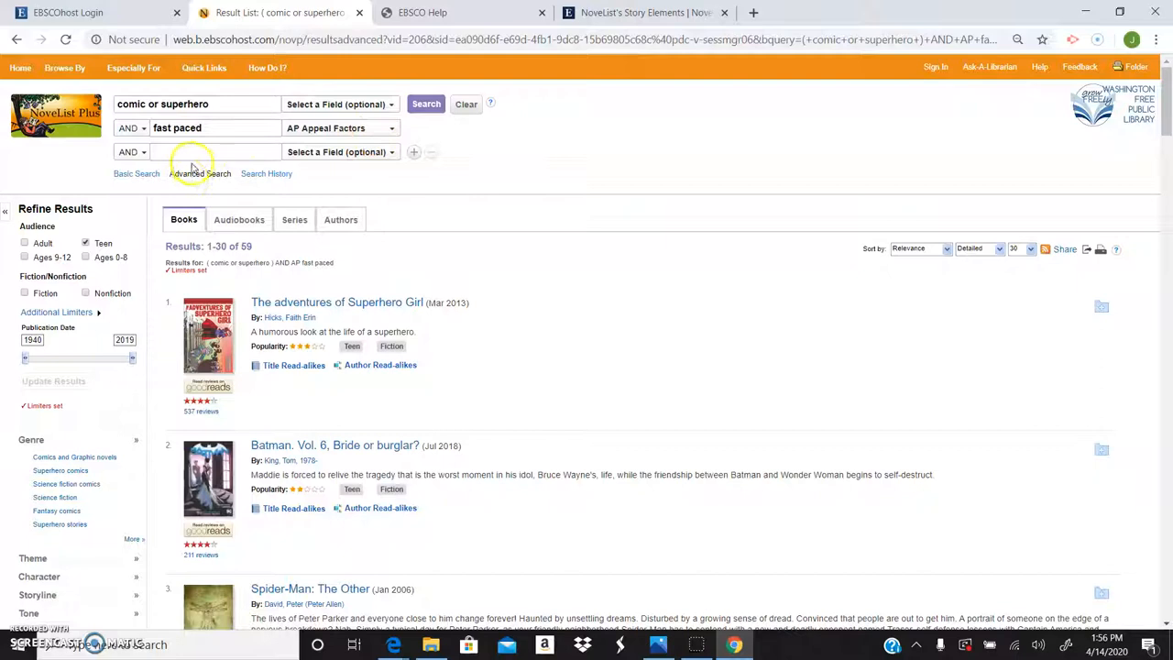
pyautogui.moveTo(1164, 167)
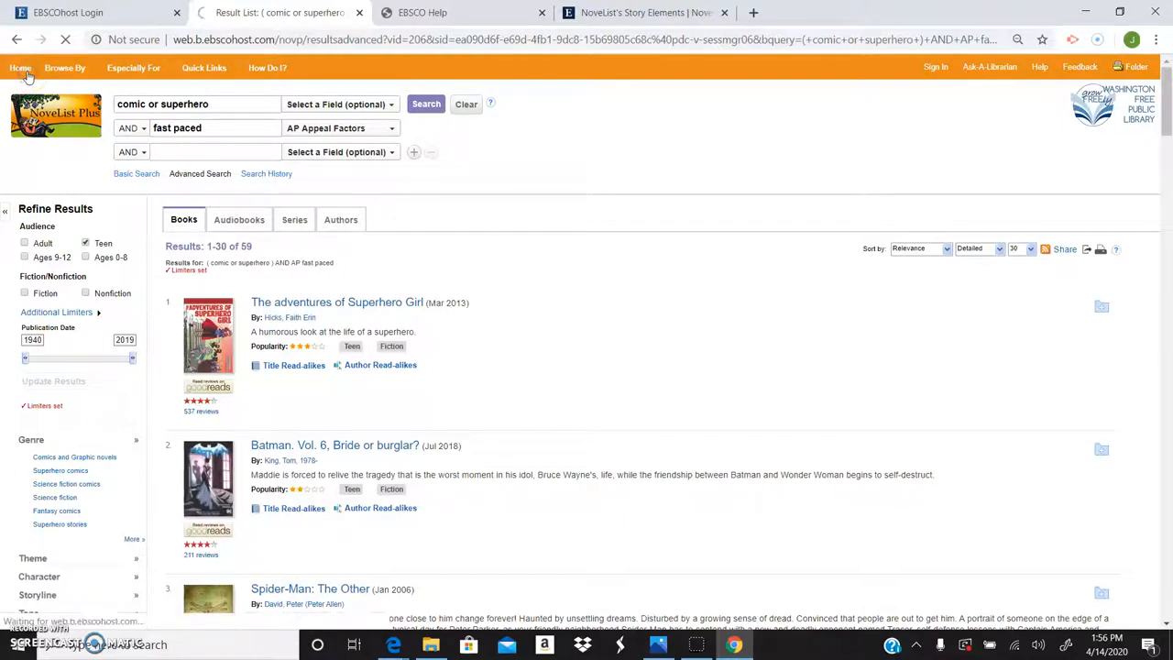
# Step: Start a new advanced search from Home with mystery searched as GN Genre
pyautogui.click(21, 66)
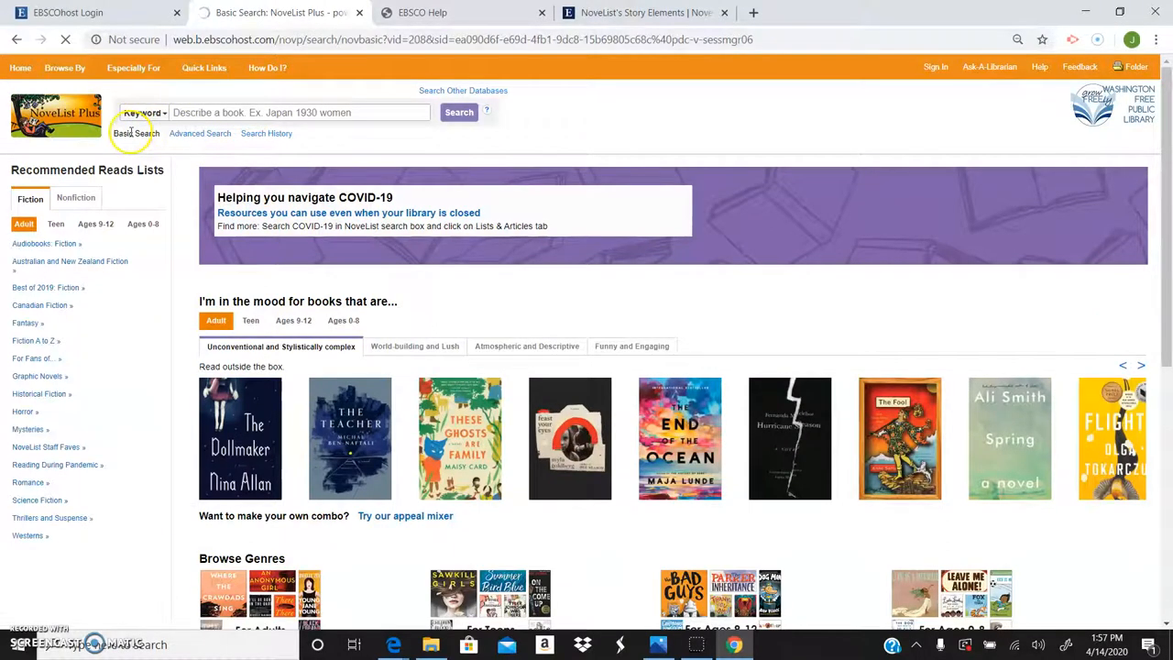
pyautogui.click(198, 132)
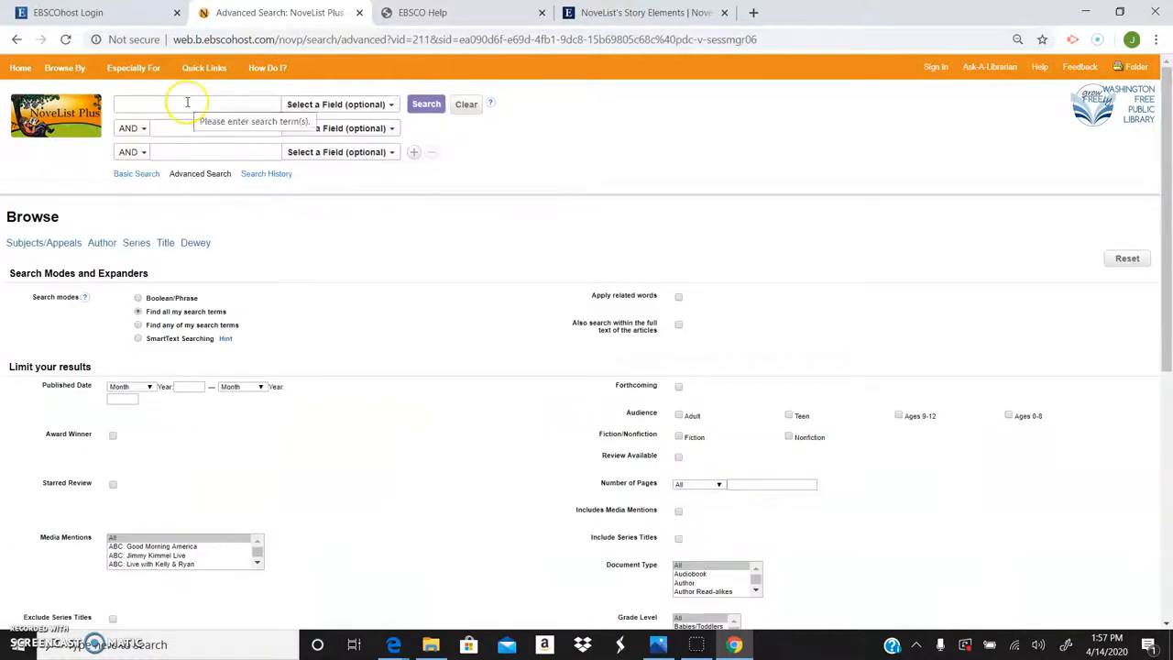
pyautogui.write('ms')
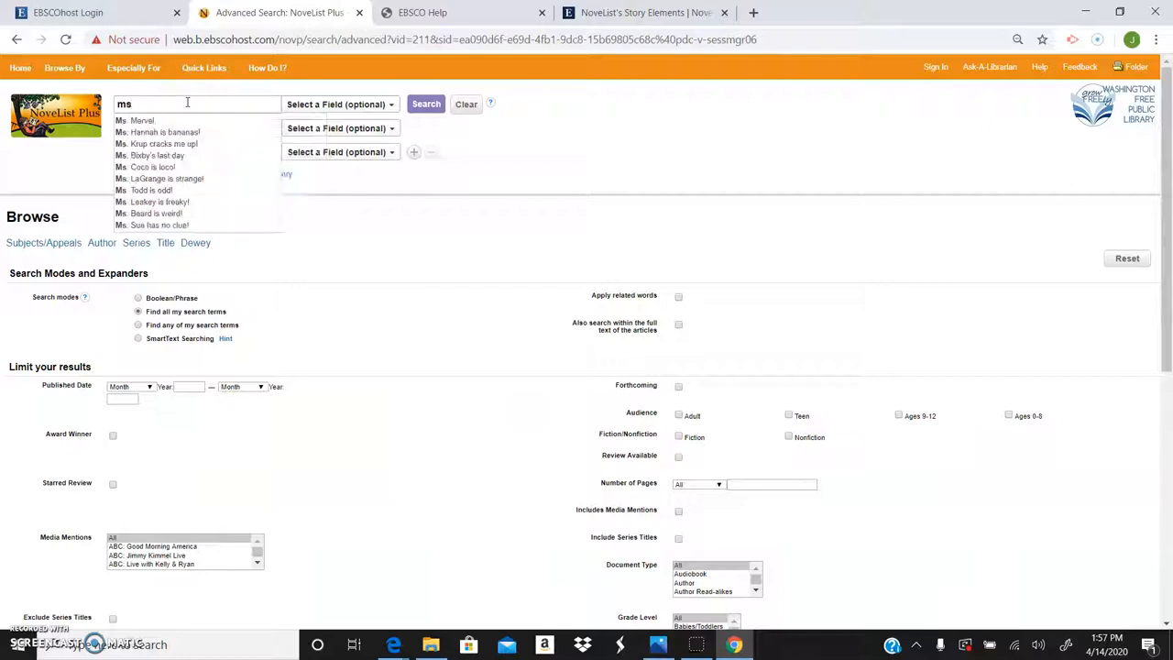
pyautogui.write('ystery')
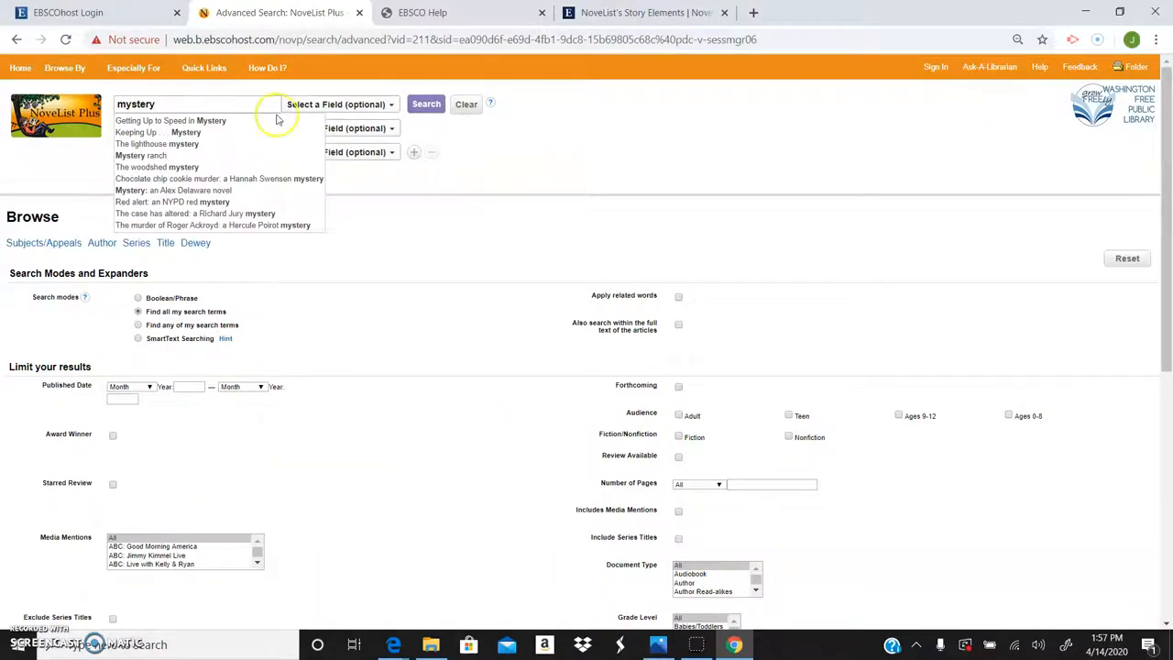
pyautogui.click(339, 102)
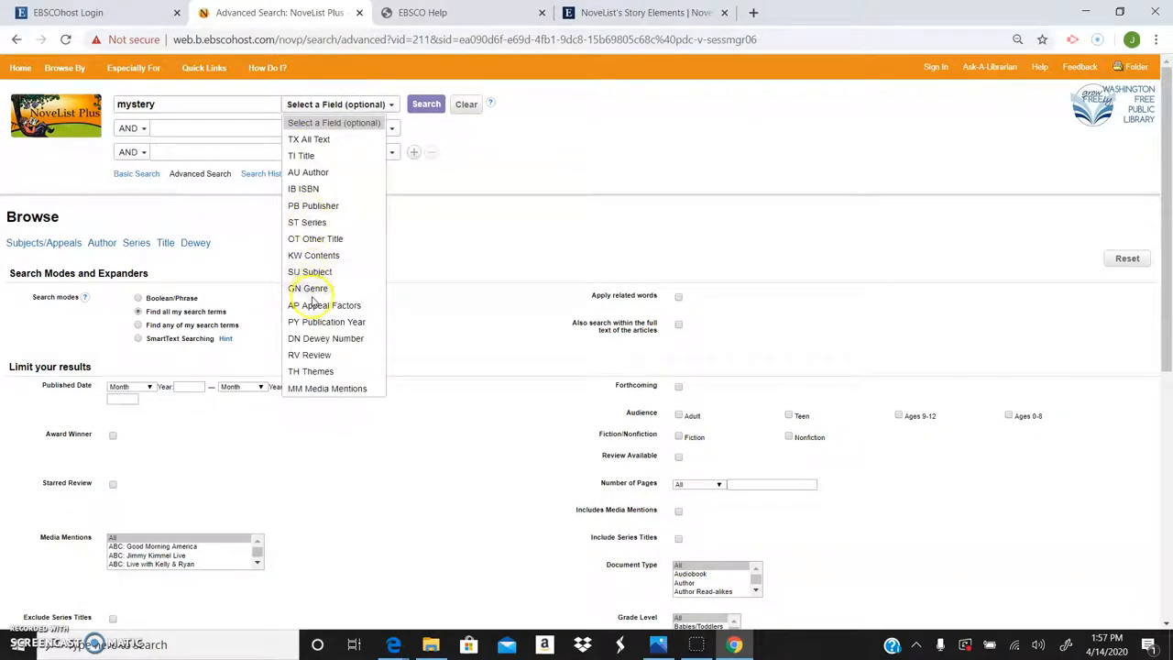
pyautogui.click(308, 287)
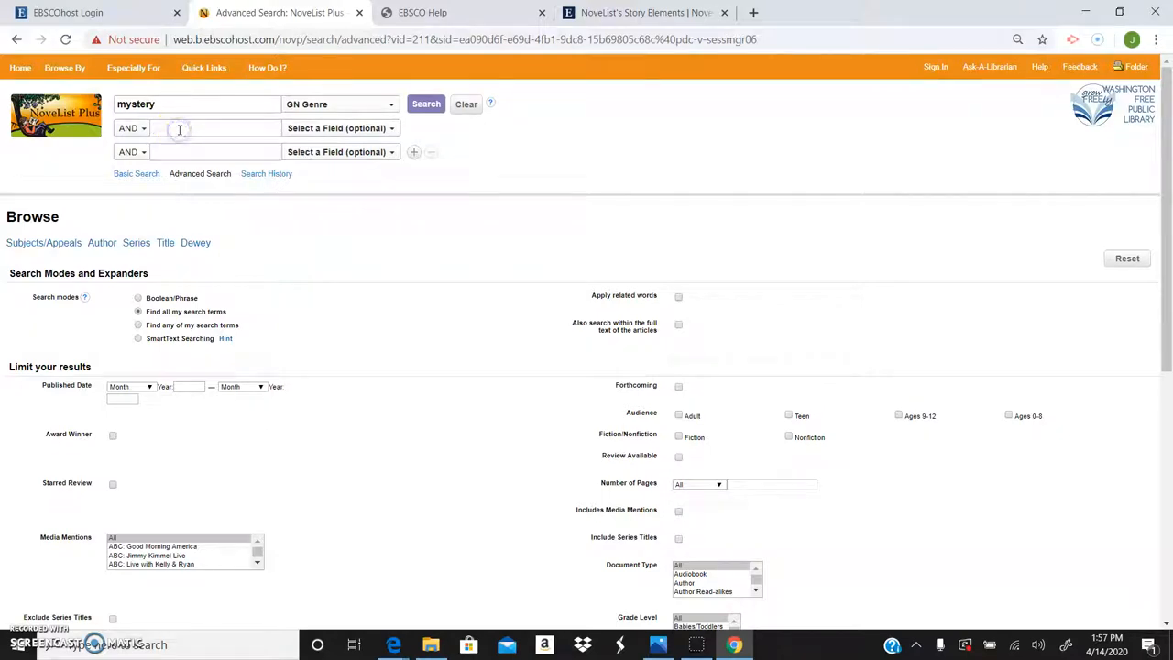
# Step: Add chilling as the second term, searched as AP Appeal Factors
pyautogui.write('chillin')
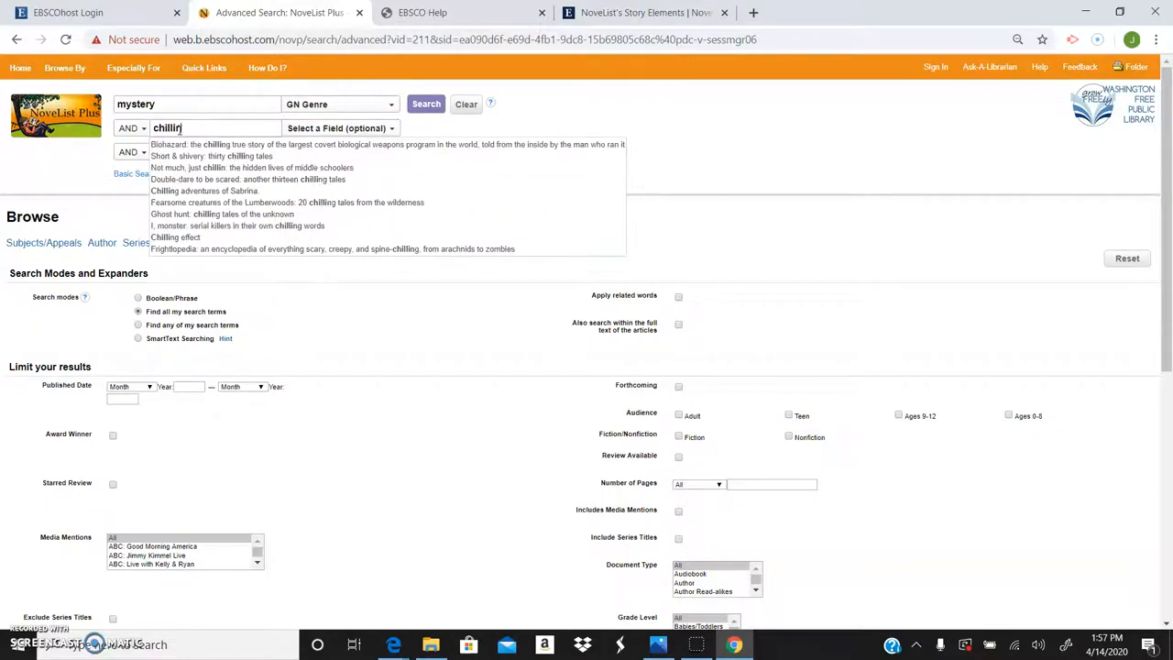
pyautogui.click(340, 128)
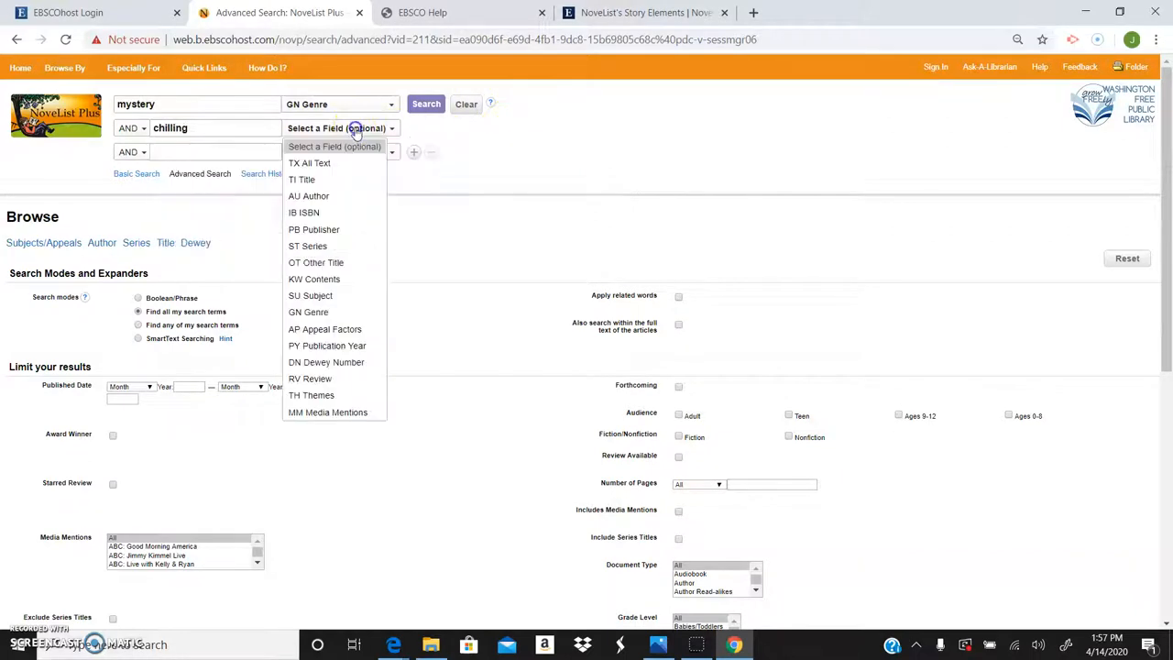
pyautogui.click(324, 329)
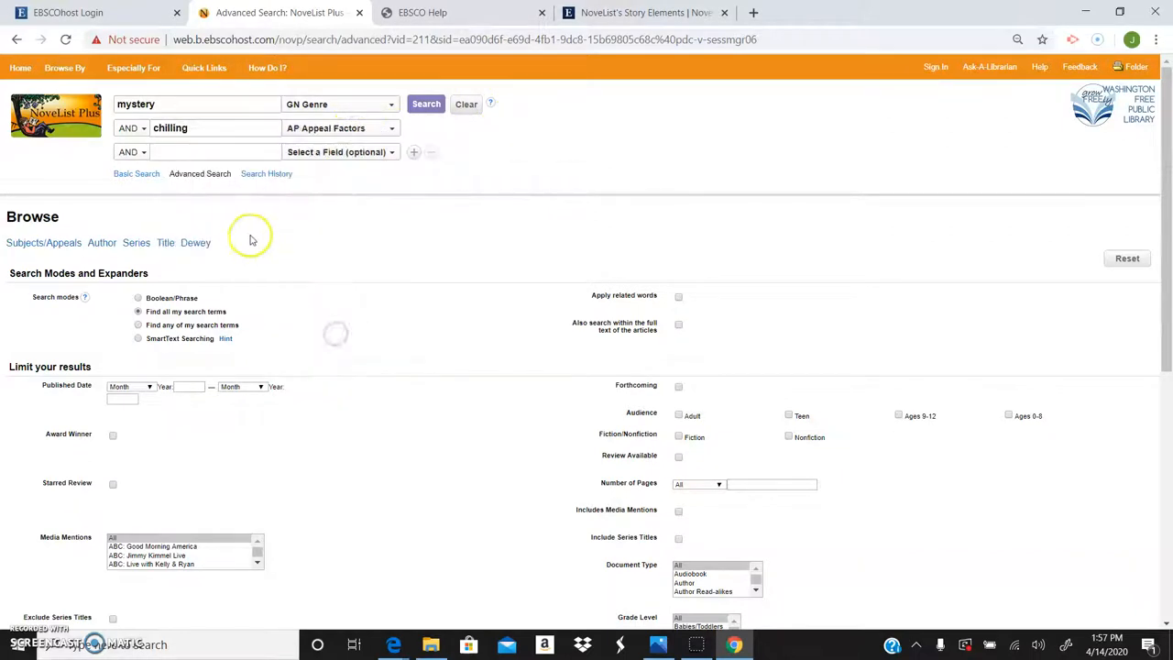
# Step: Add a third term NOT graphic and run the mystery, chilling, not graphic search
pyautogui.click(217, 150)
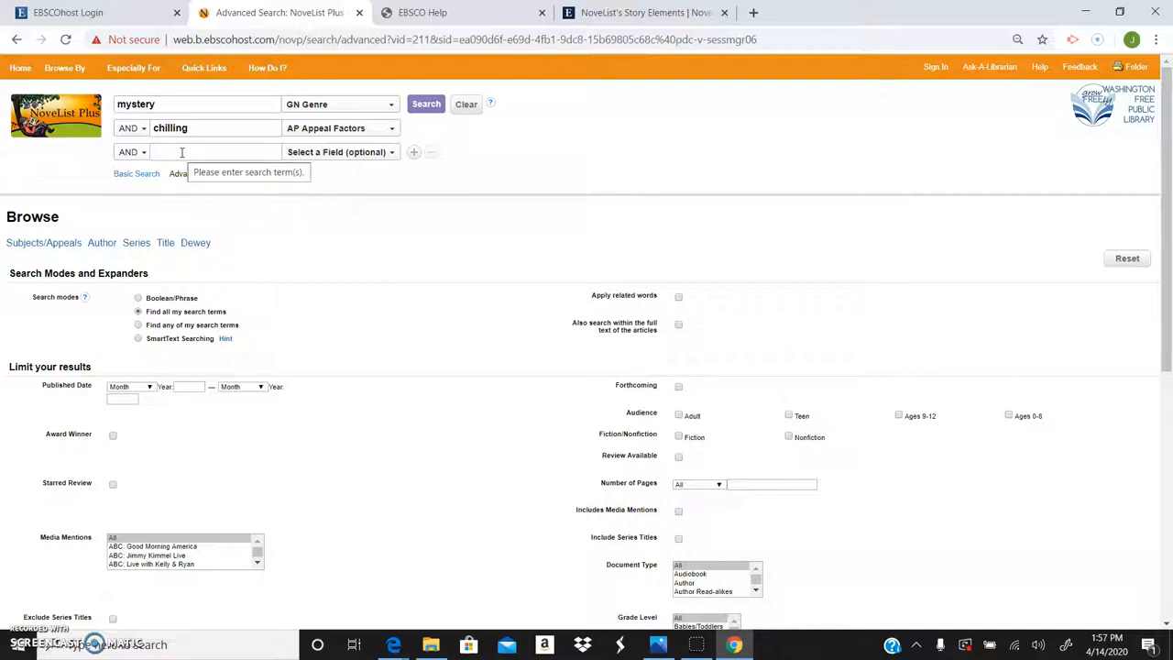
pyautogui.click(137, 152)
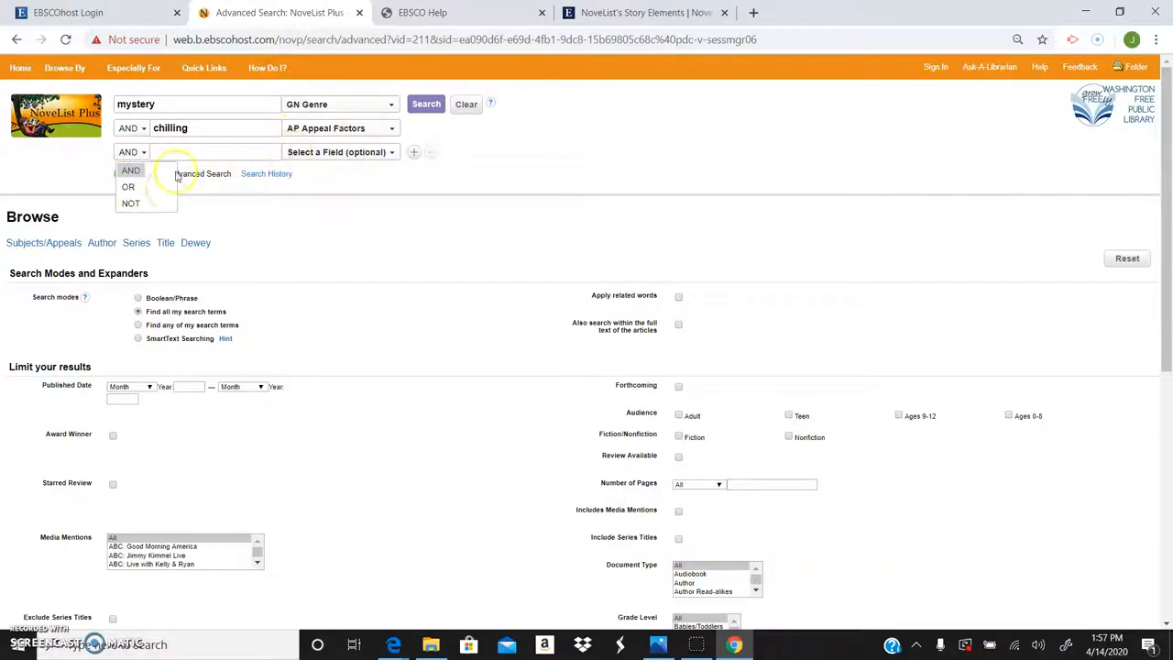
pyautogui.click(130, 201)
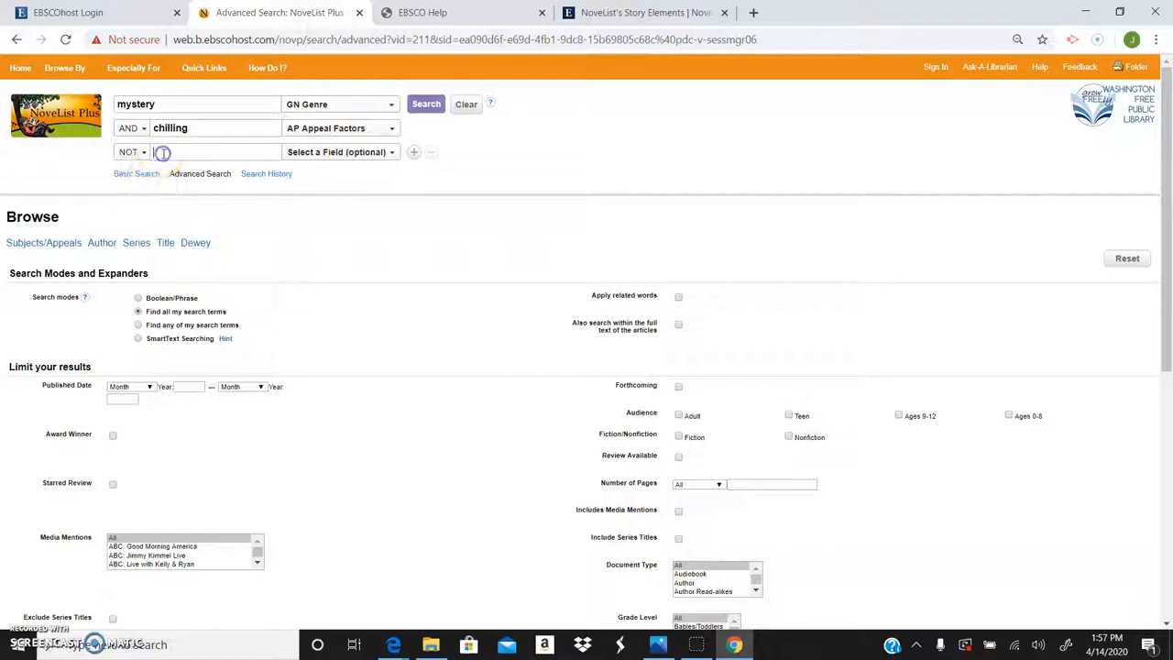
pyautogui.write('graphic')
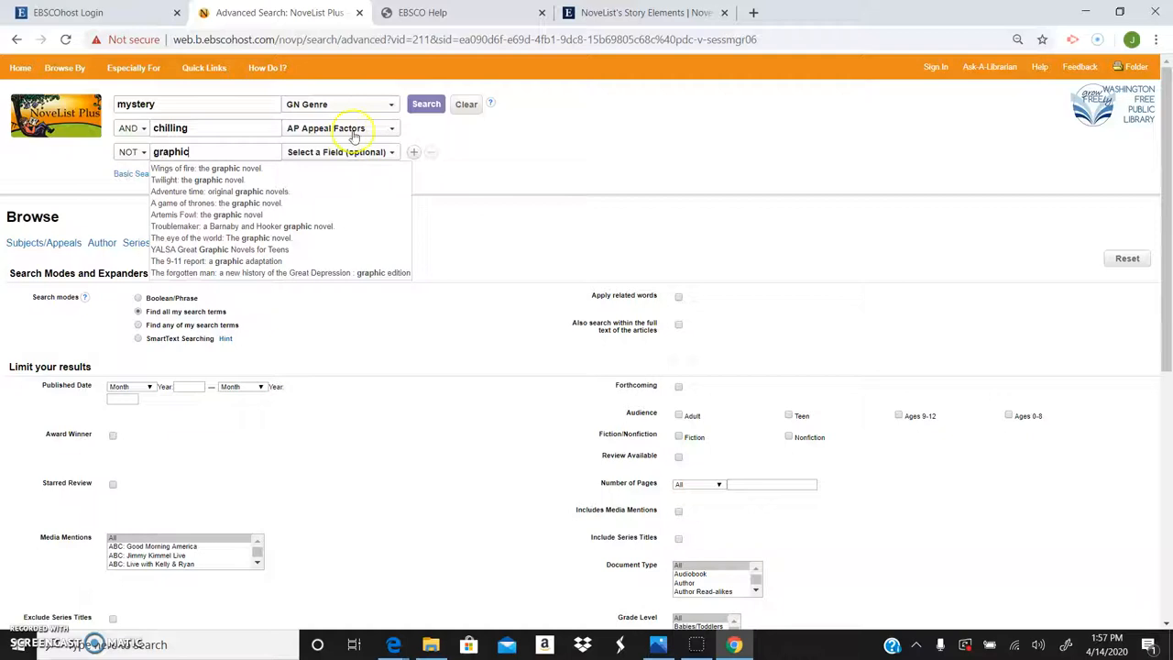
pyautogui.click(426, 103)
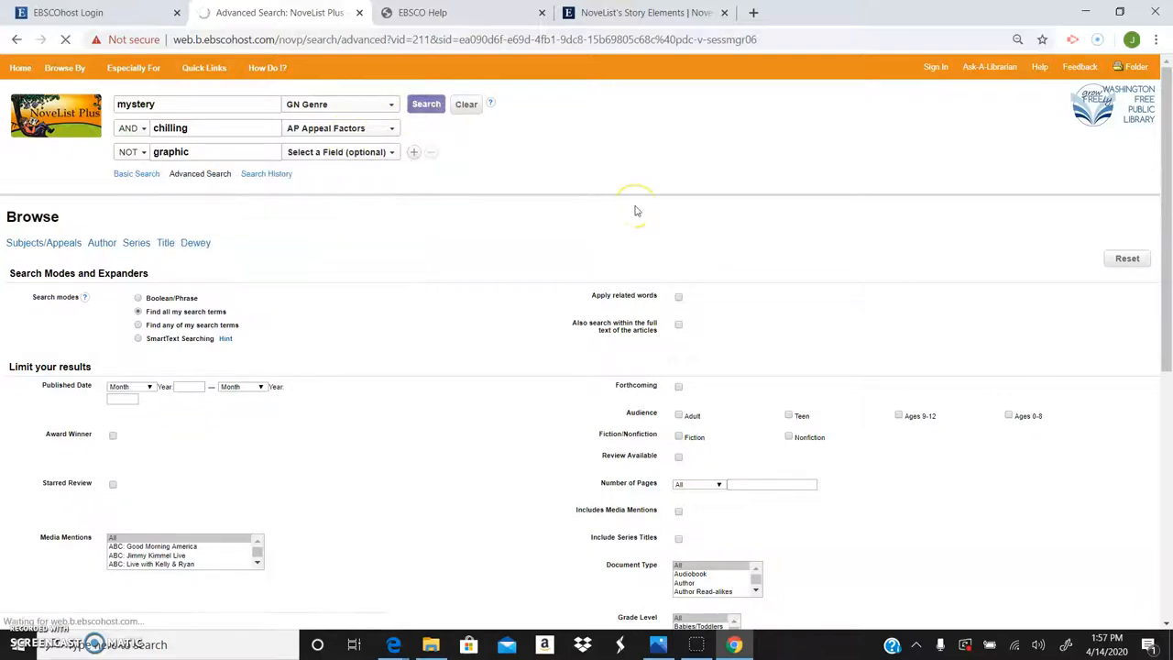
# Step: Browse the 14 audiobook results of the chilling mystery search, led by NYPD red 4
pyautogui.click(425, 103)
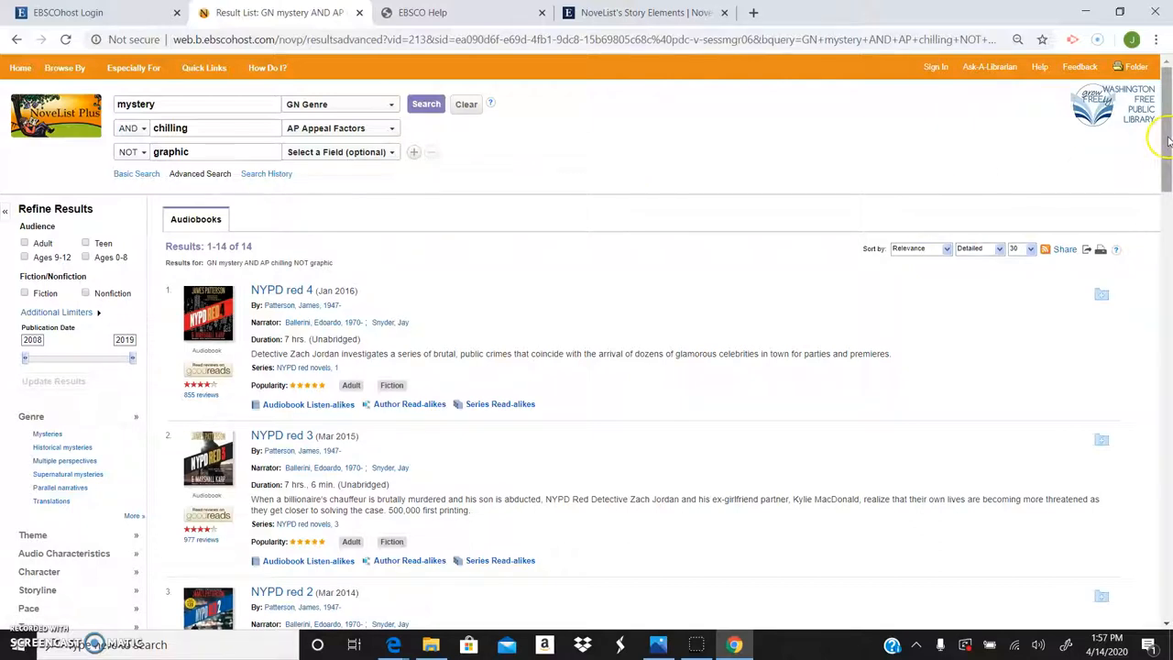
pyautogui.scroll(-3)
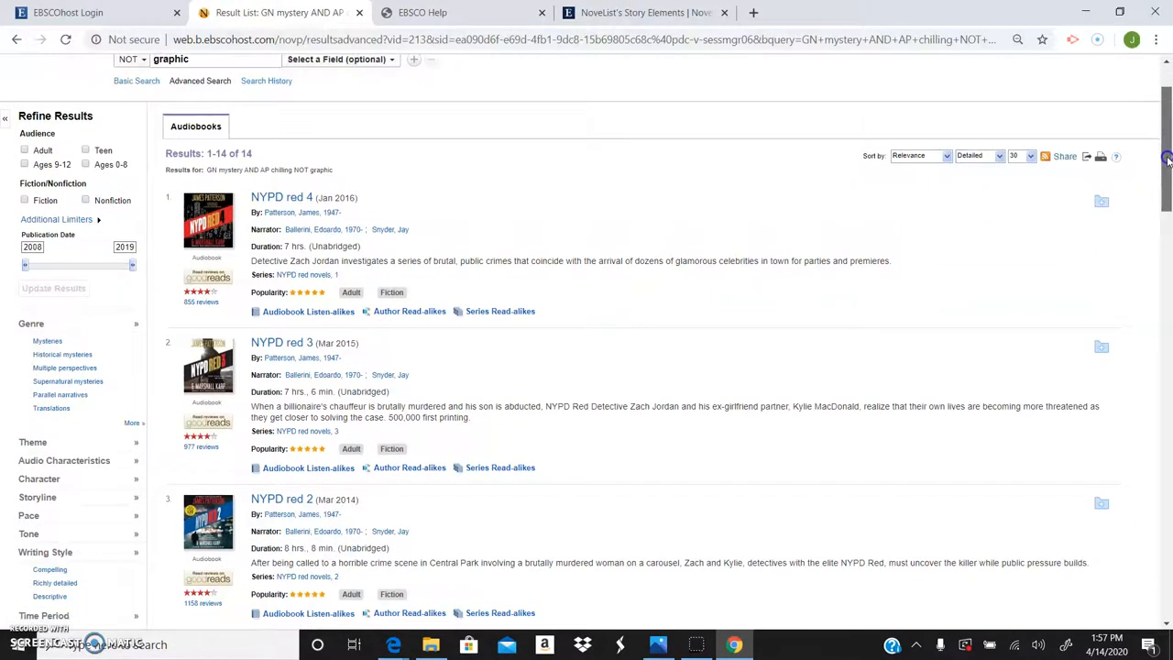
pyautogui.scroll(-3)
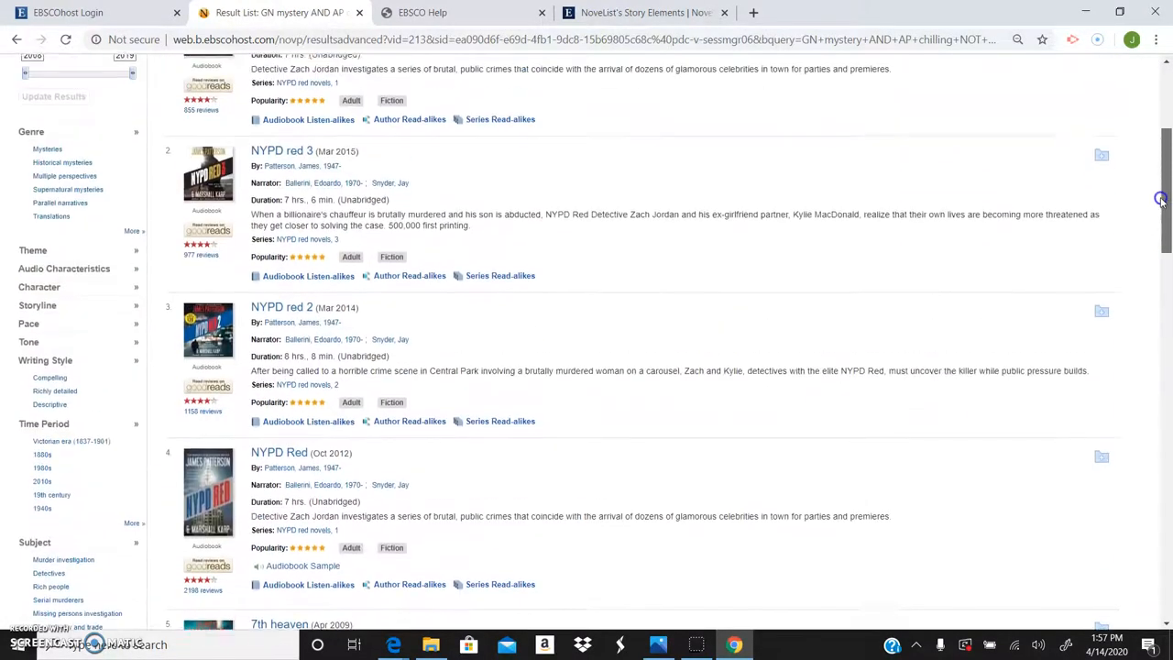
pyautogui.scroll(-3)
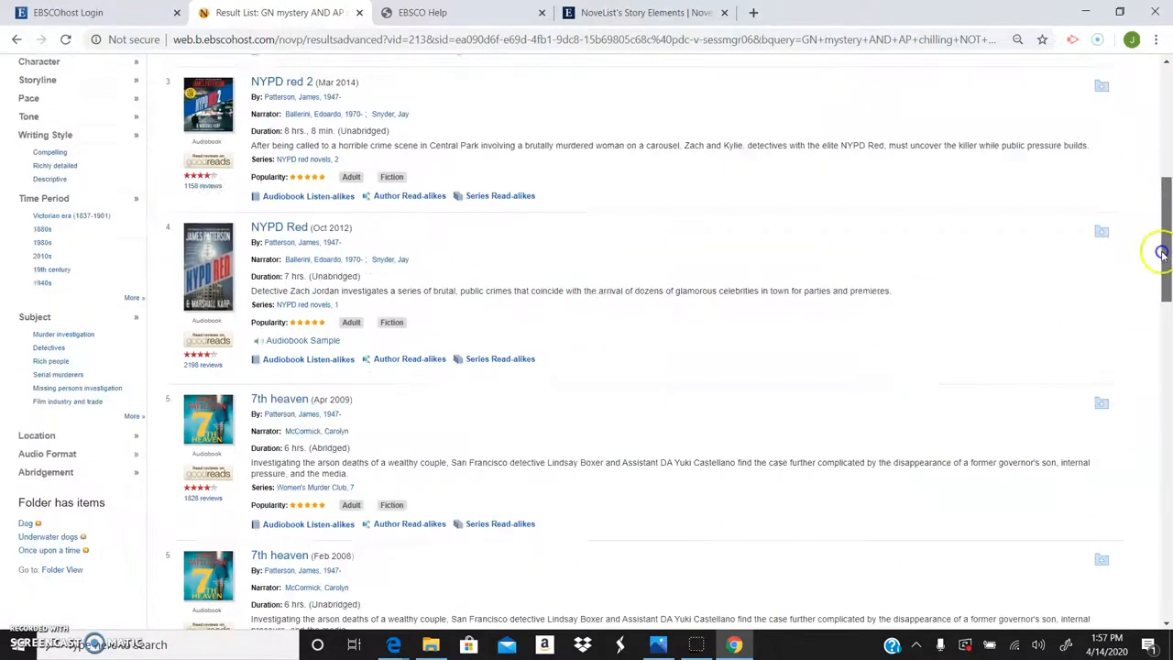
pyautogui.scroll(-3)
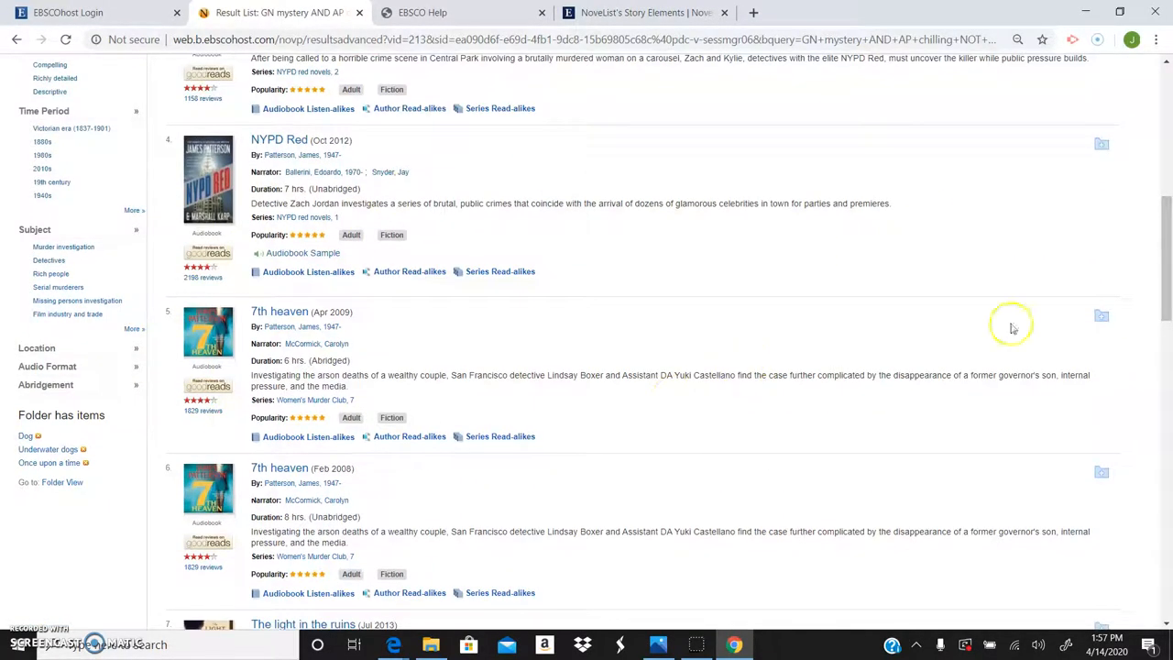
pyautogui.scroll(-3)
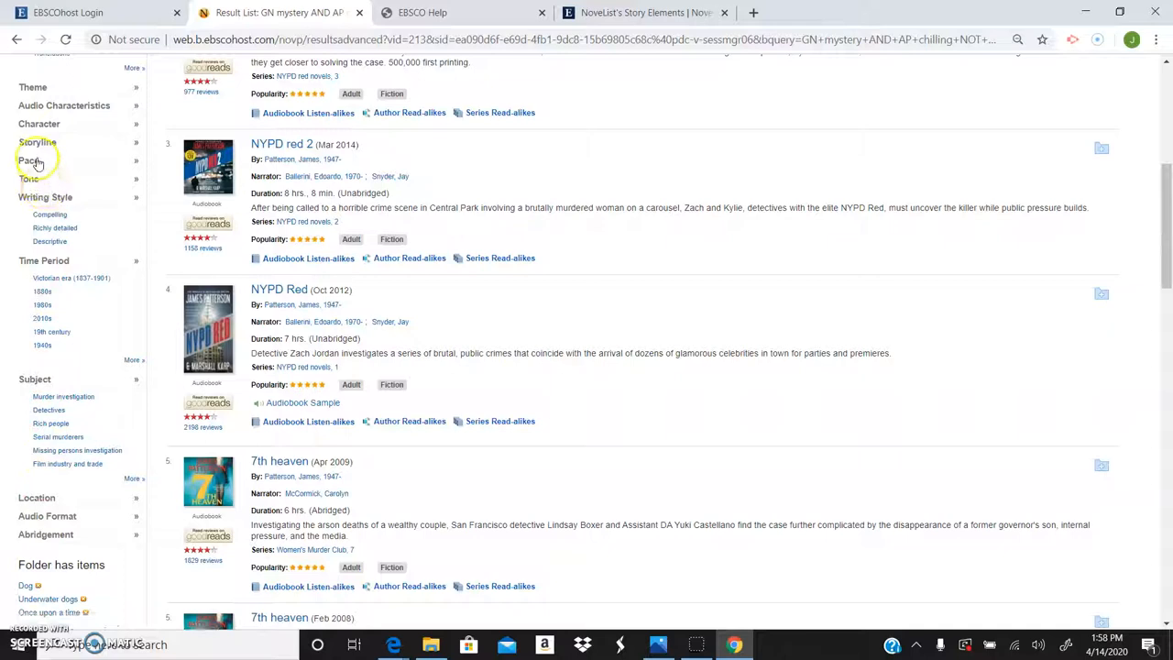
# Step: Expand the Pace facet in Refine Results, then Clear the advanced search fields
pyautogui.click(33, 161)
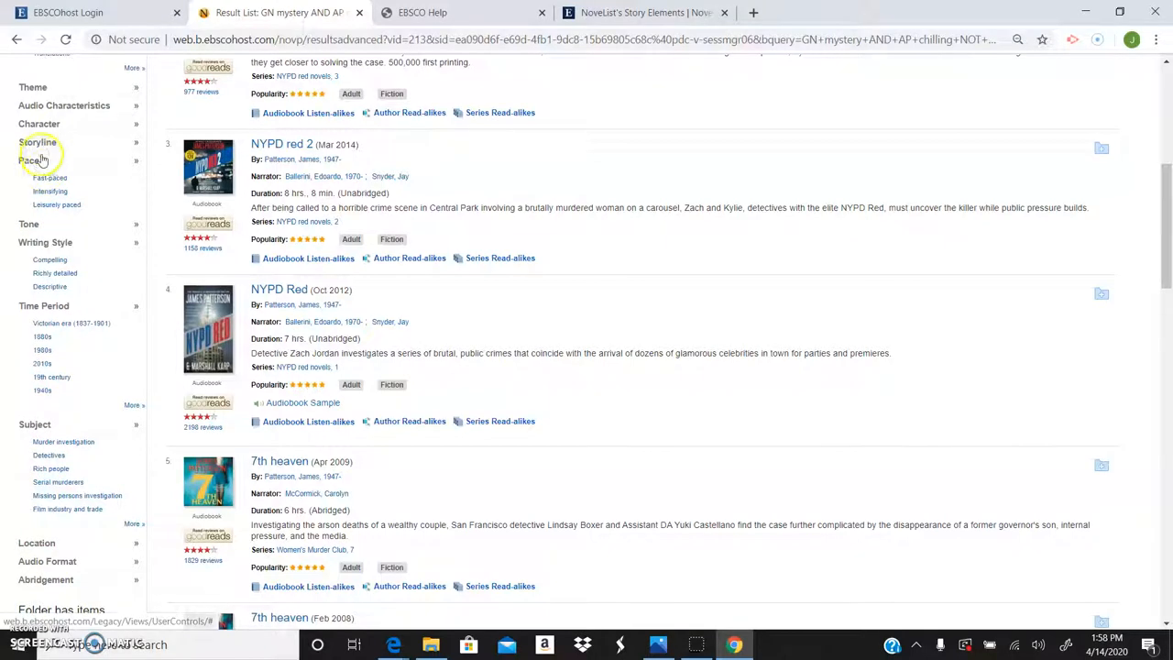
pyautogui.click(38, 124)
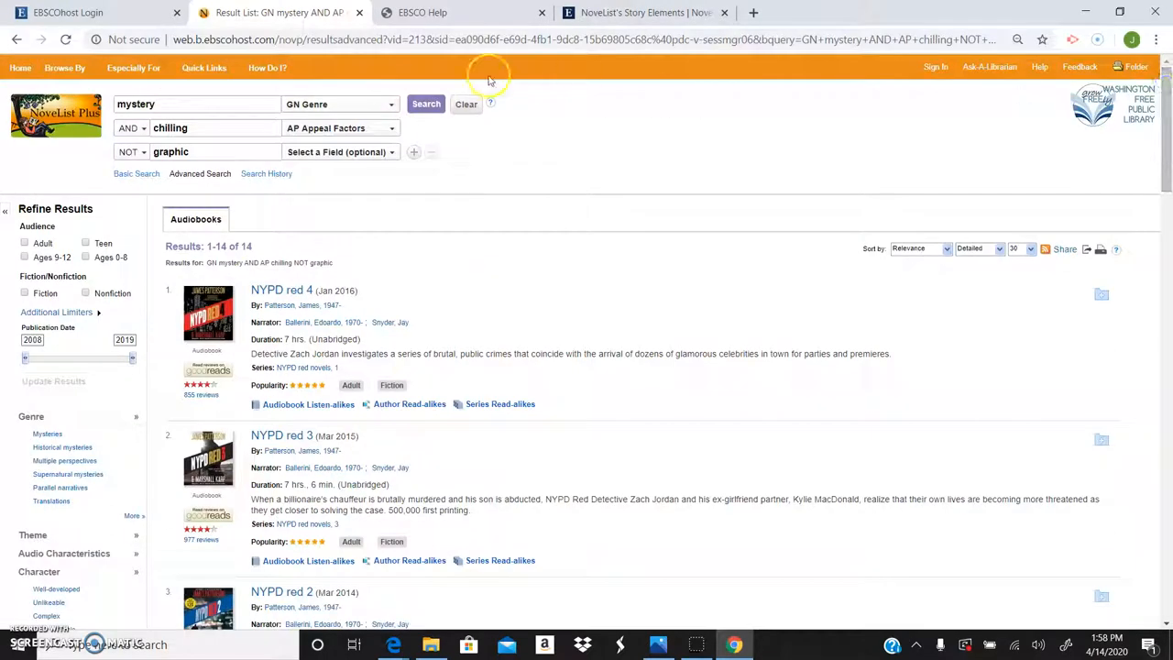
pyautogui.click(465, 103)
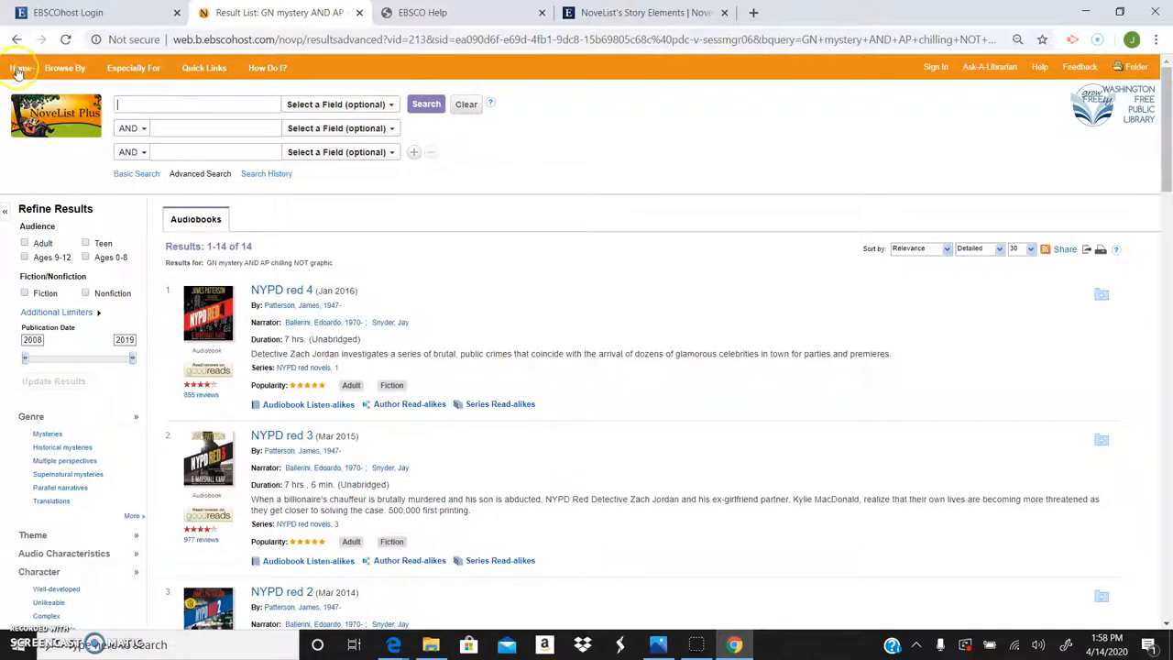
# Step: Start a new advanced search from Home with mystery as the first term
pyautogui.click(21, 66)
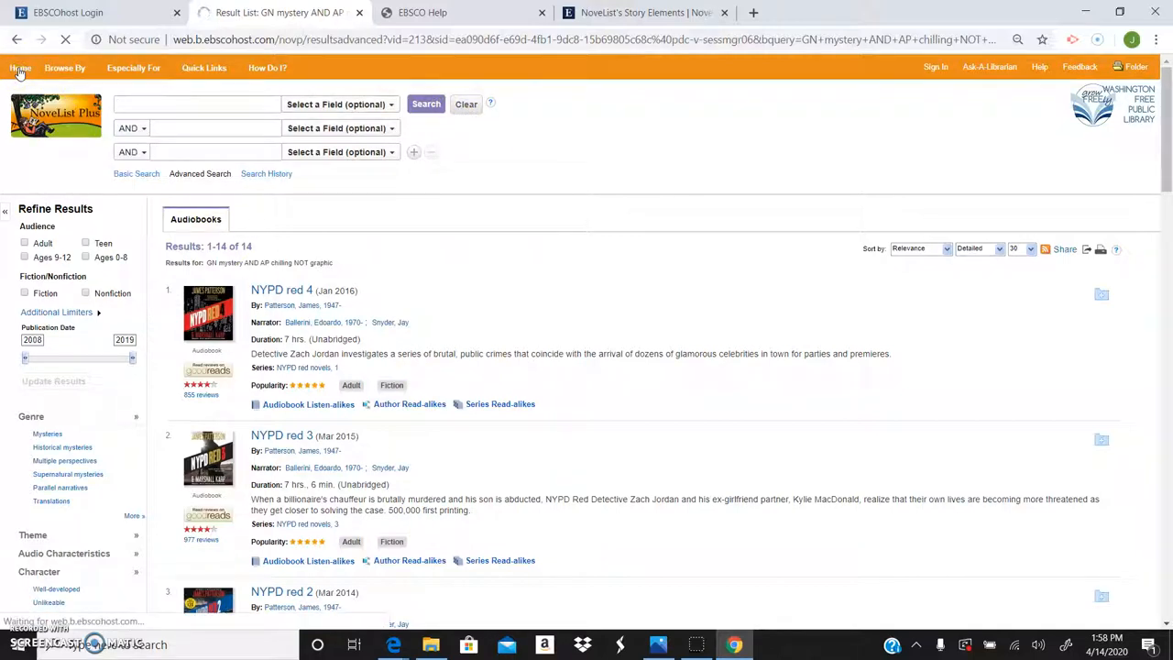
pyautogui.click(19, 66)
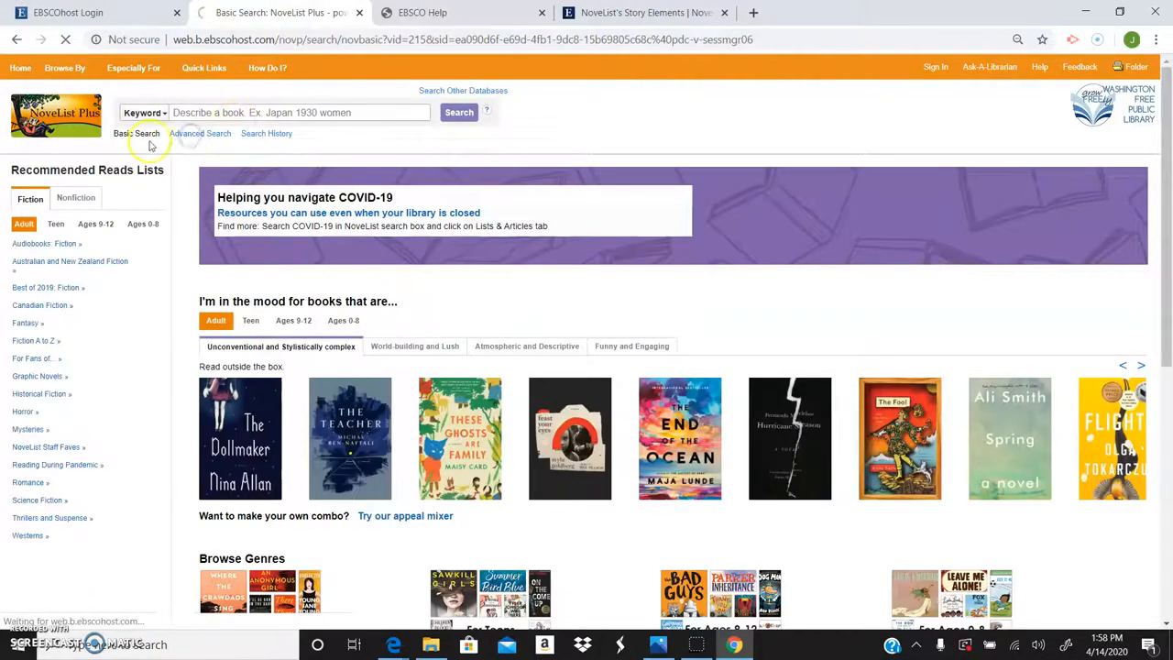
pyautogui.click(200, 132)
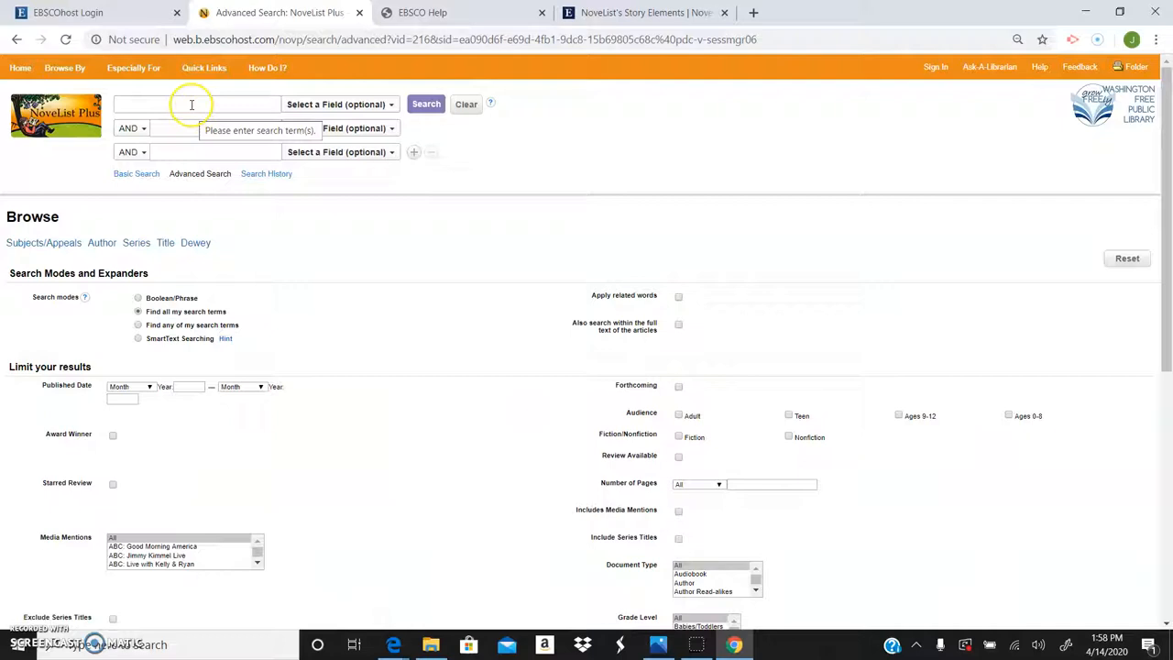
pyautogui.write('mystery')
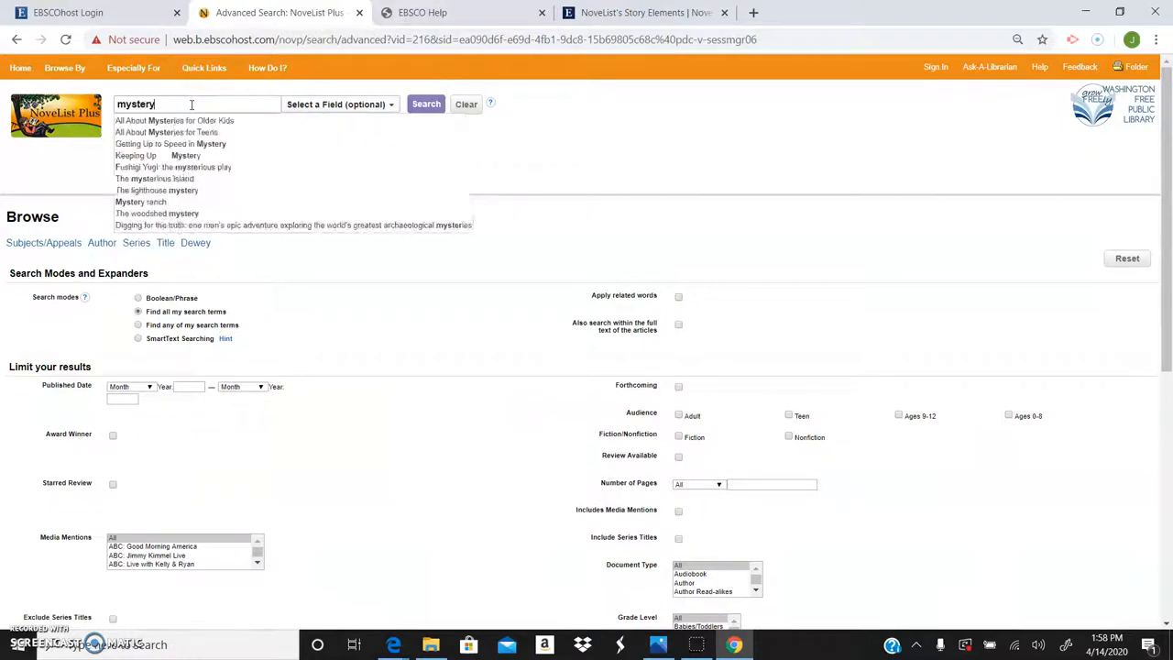
pyautogui.click(339, 103)
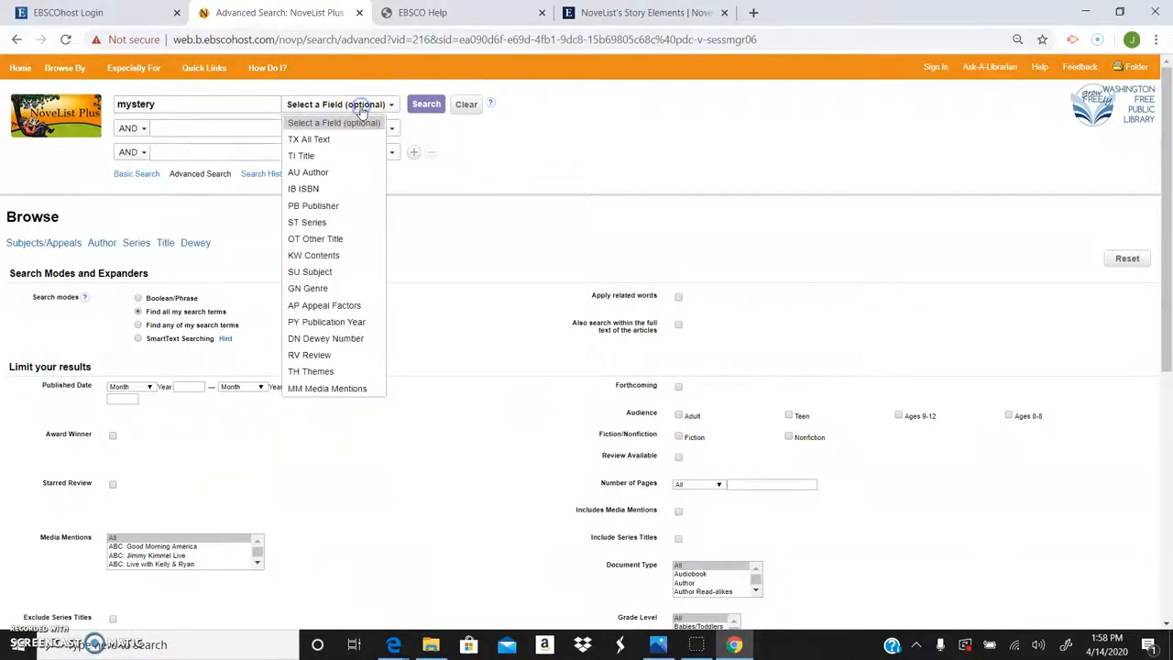
pyautogui.click(170, 128)
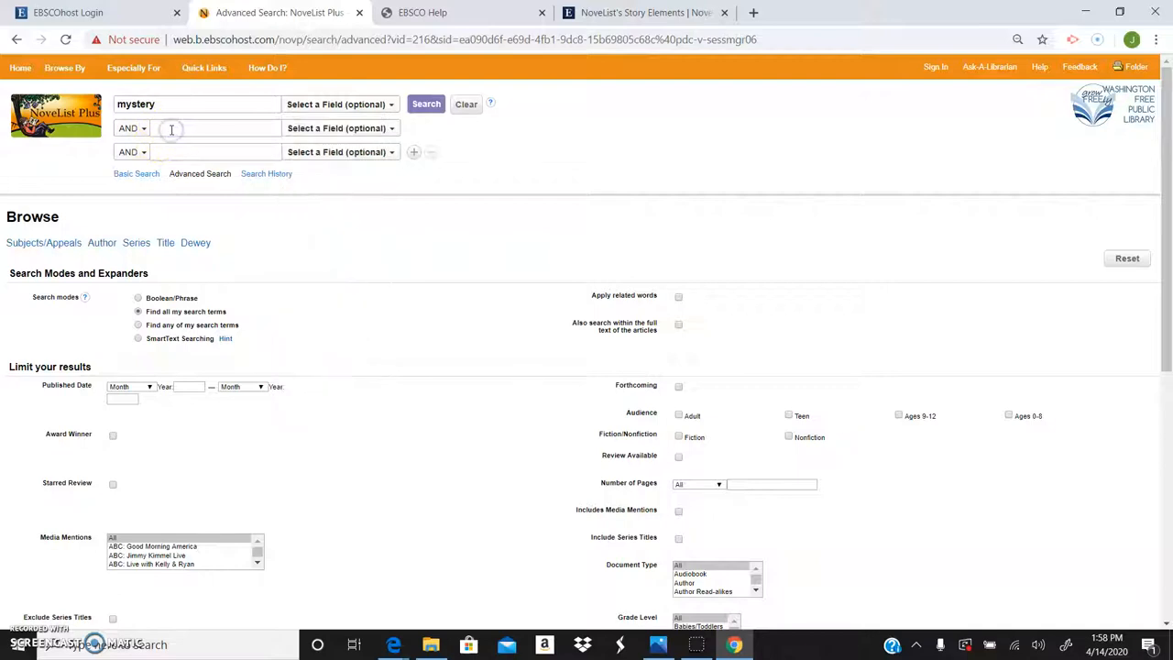
# Step: Add fast paced as AP Appeal Factors and female as SU Subject, then run the search
pyautogui.write('fast pa')
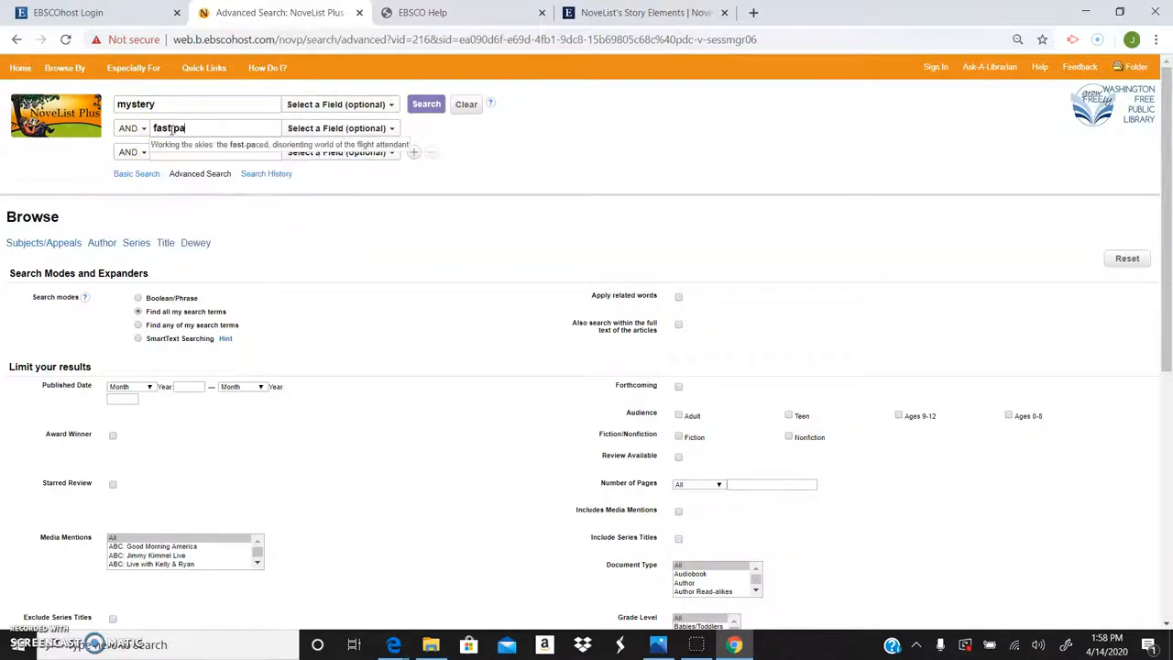
pyautogui.click(339, 128)
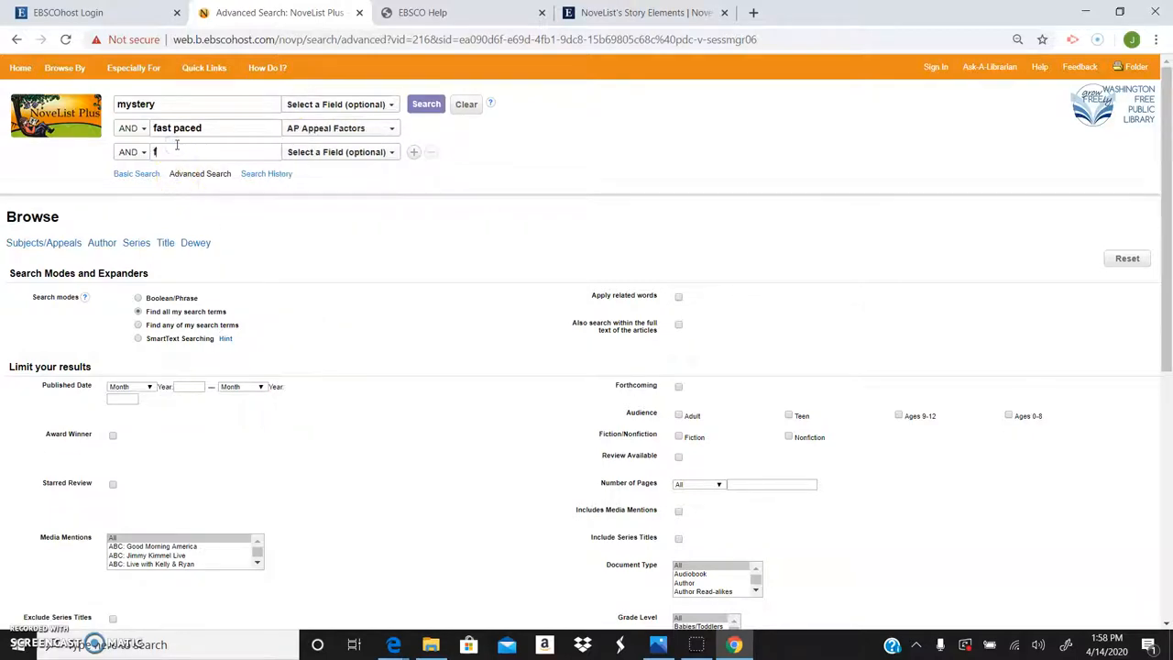
pyautogui.write('emale')
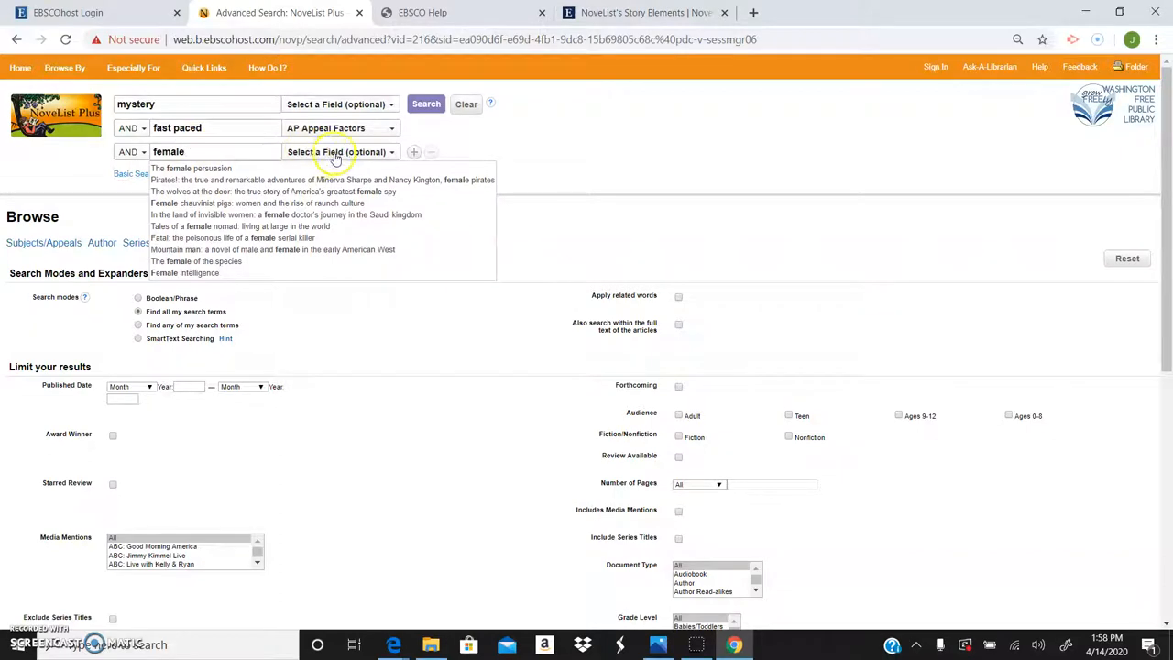
pyautogui.click(339, 150)
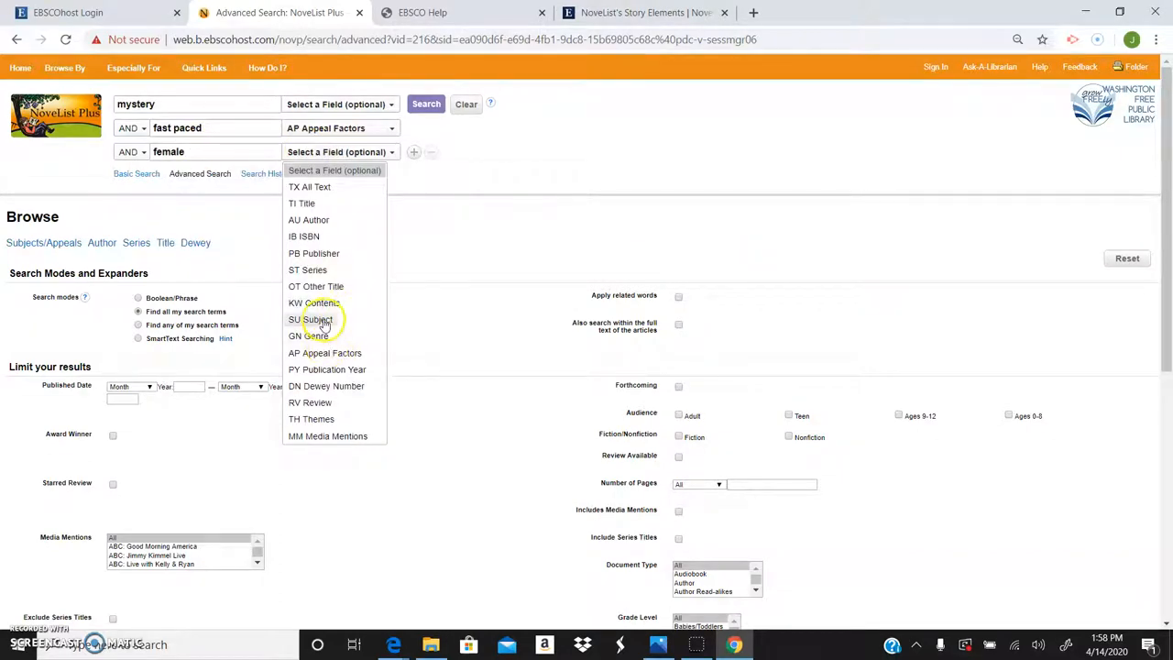
pyautogui.click(315, 319)
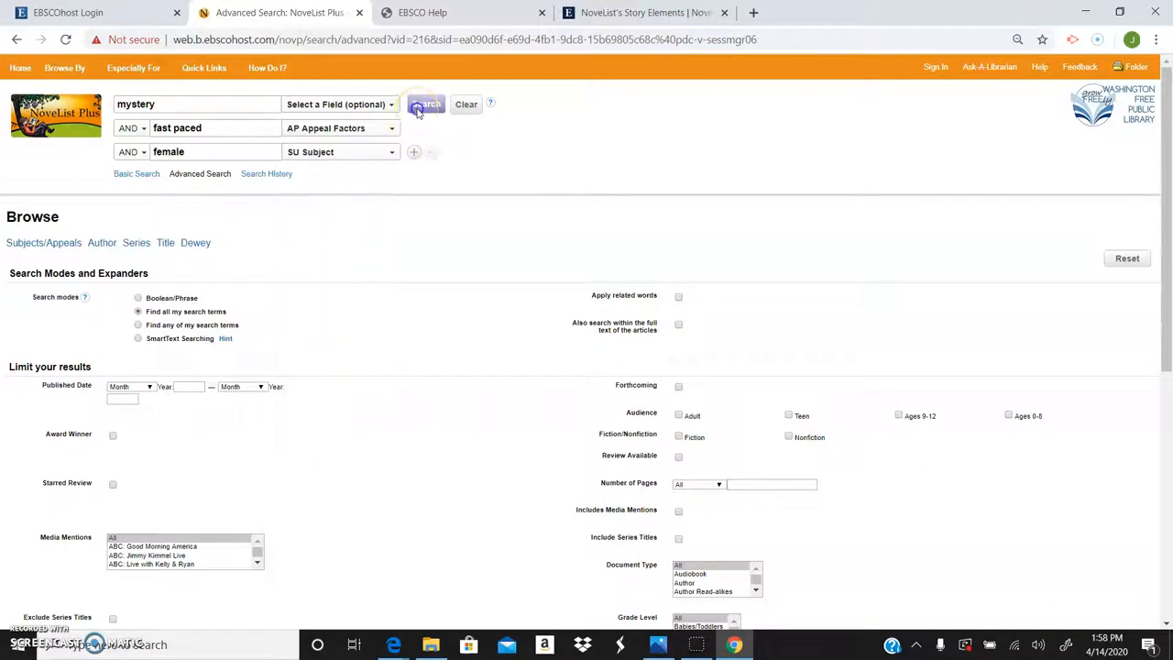
pyautogui.click(425, 103)
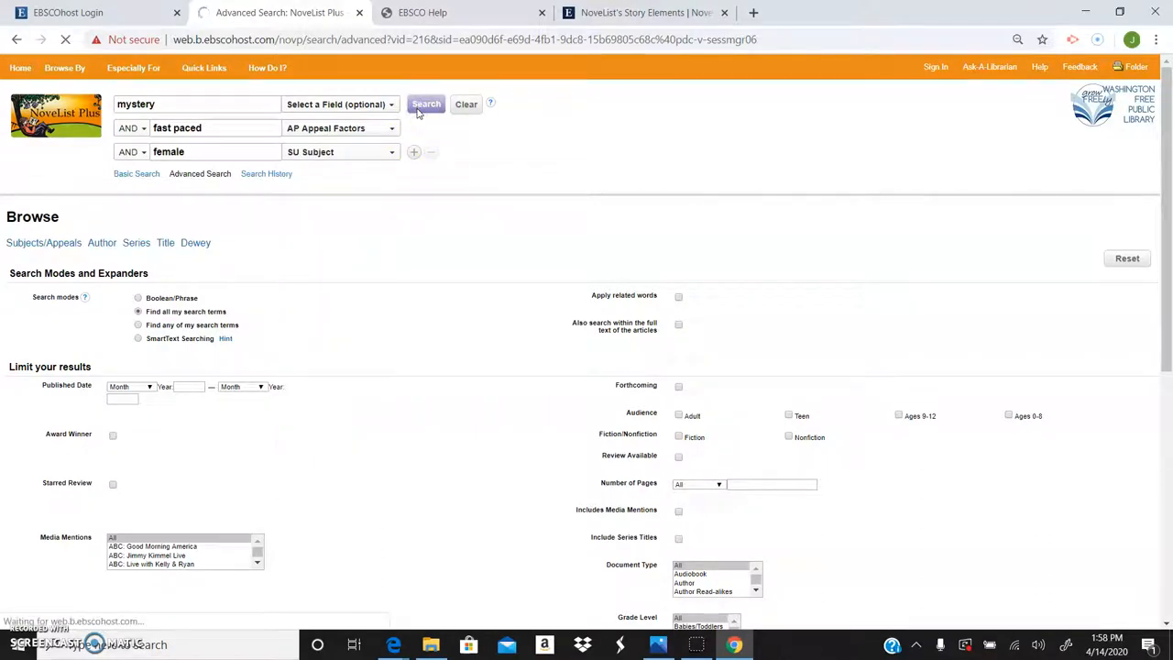
# Step: Browse the 71 fast-paced mystery results about women, led by The sinister mystery of the mesmerizing girl
pyautogui.click(426, 102)
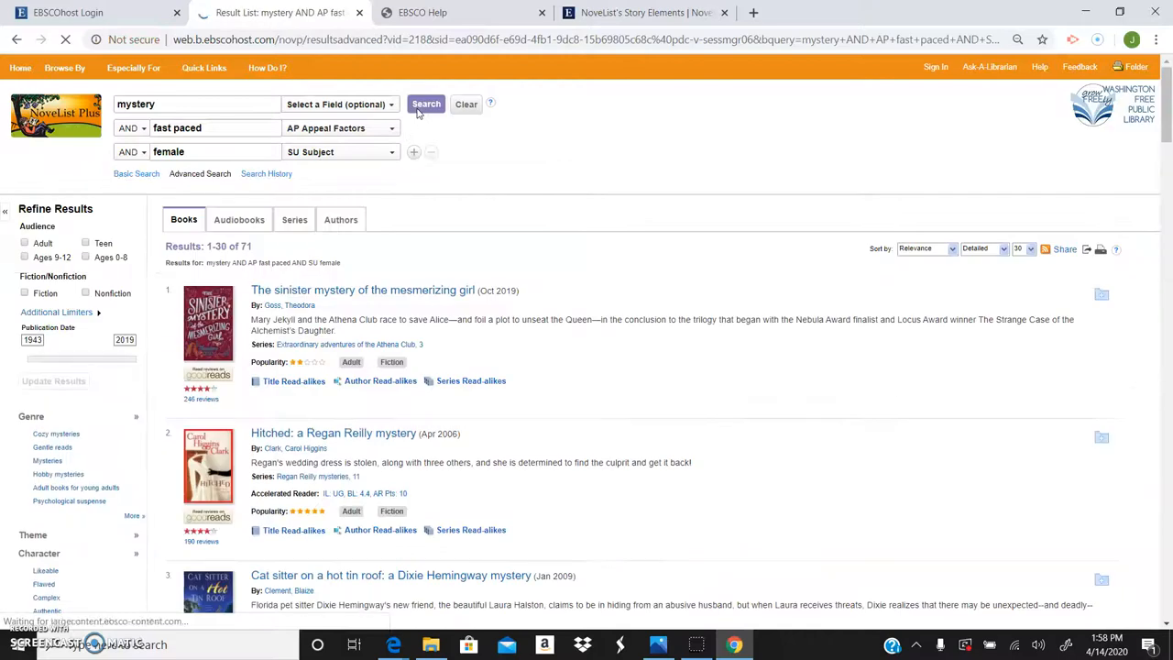
pyautogui.click(425, 102)
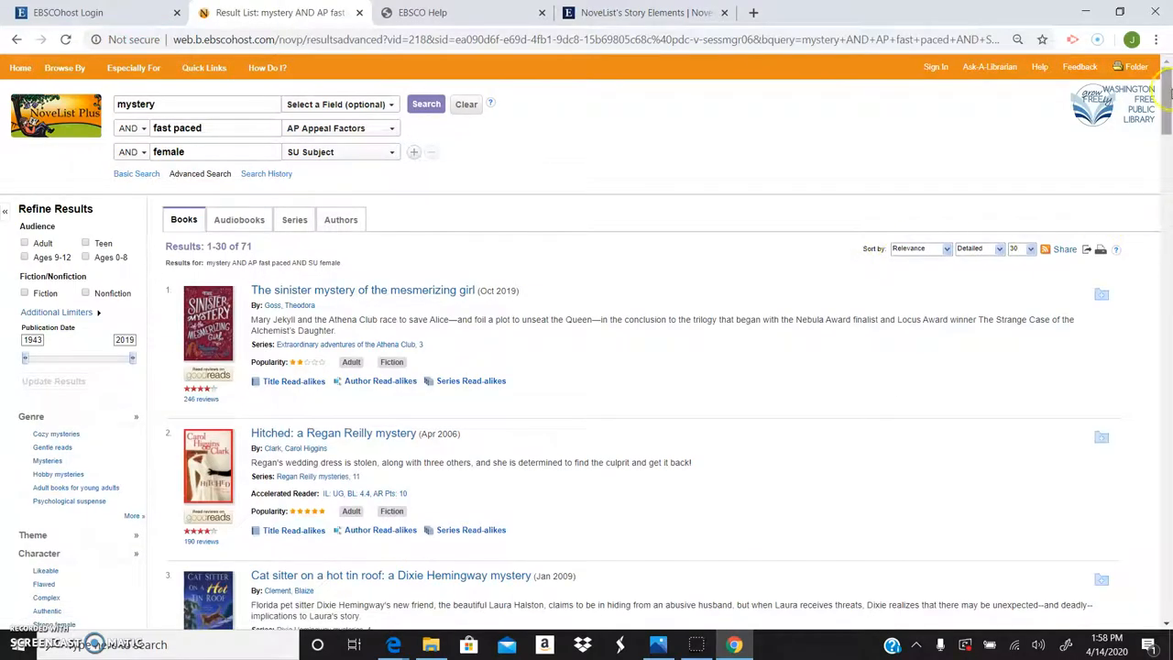
pyautogui.scroll(-3)
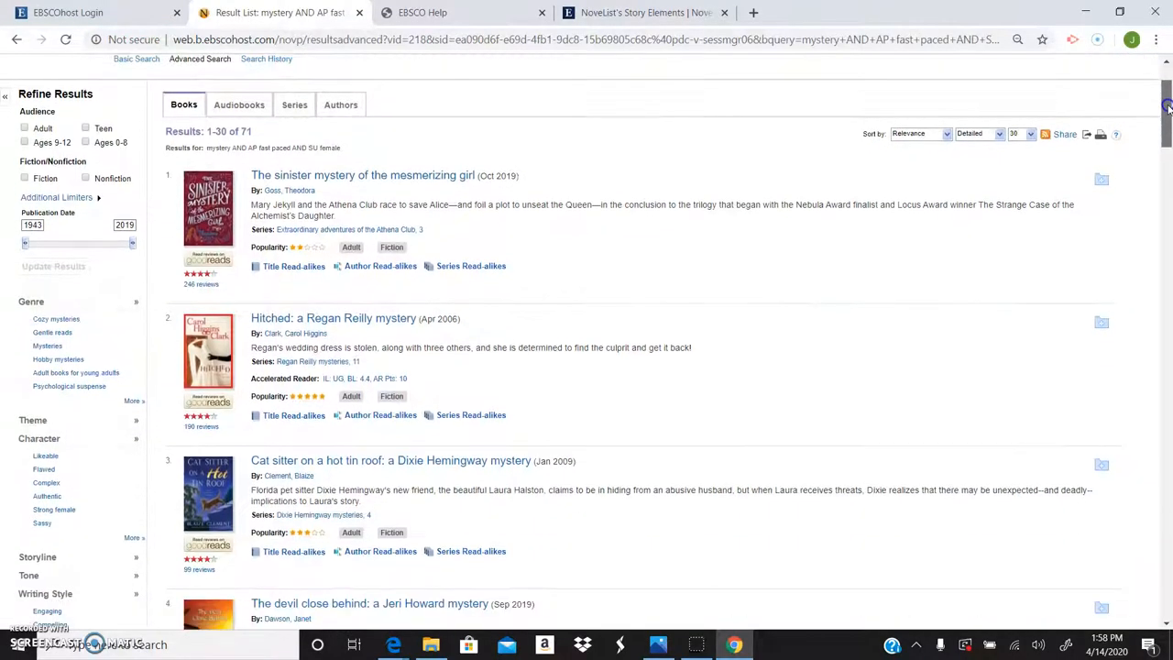
pyautogui.scroll(-3)
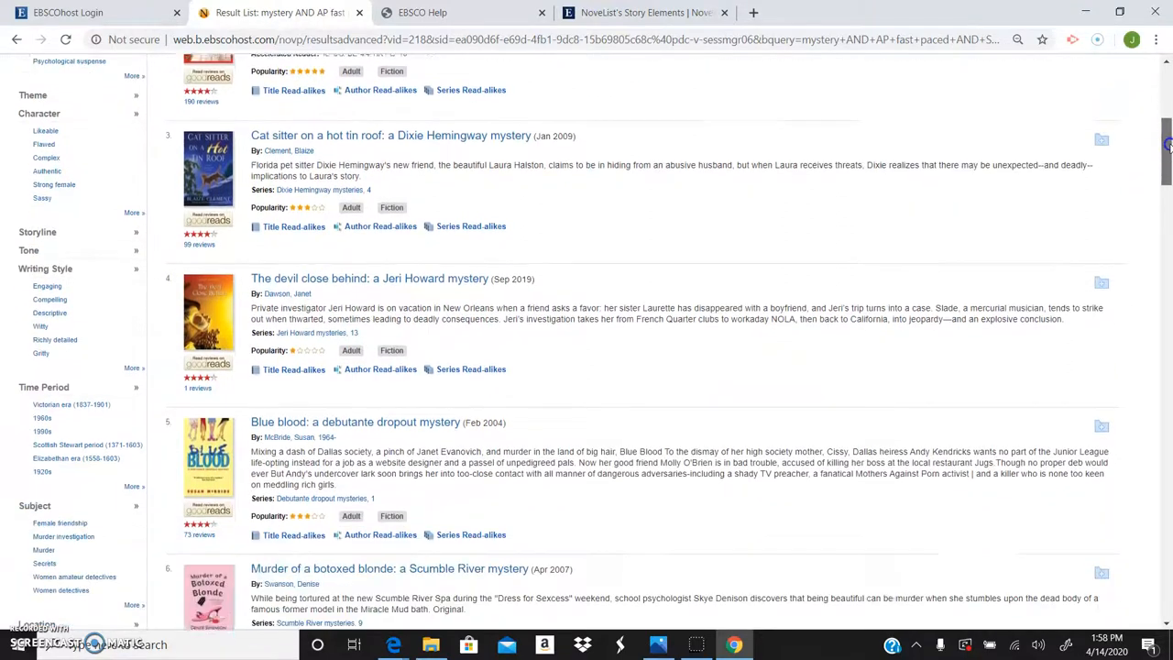
pyautogui.scroll(-3)
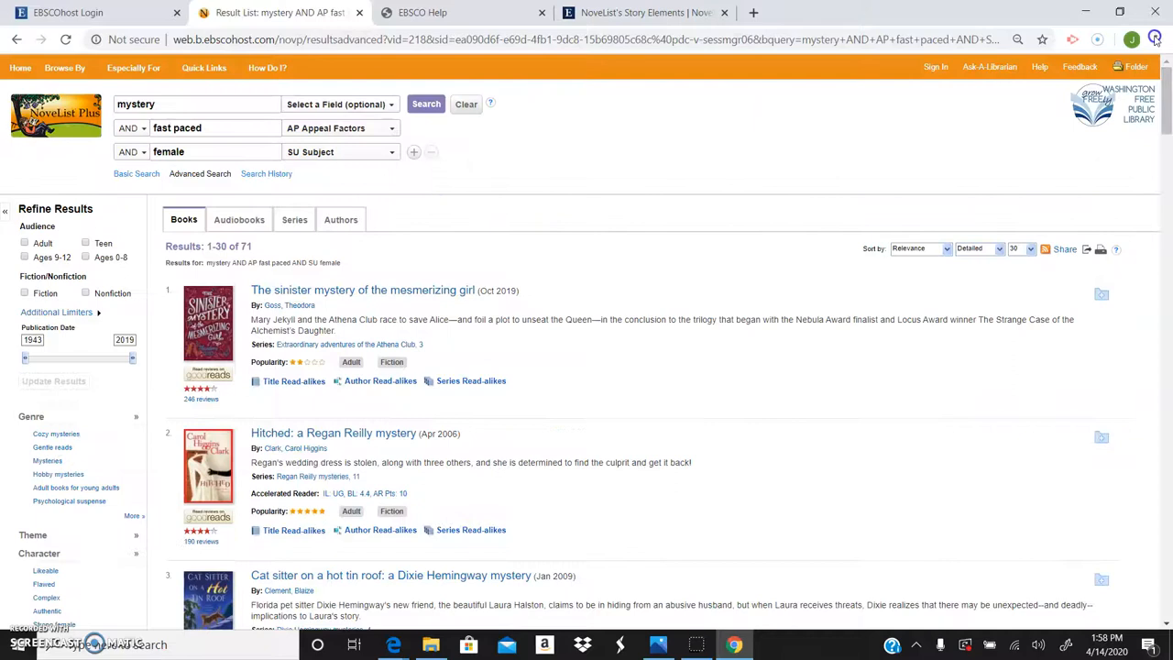
# Step: Clear the search boxes and return to the NoveList Plus home page
pyautogui.click(466, 102)
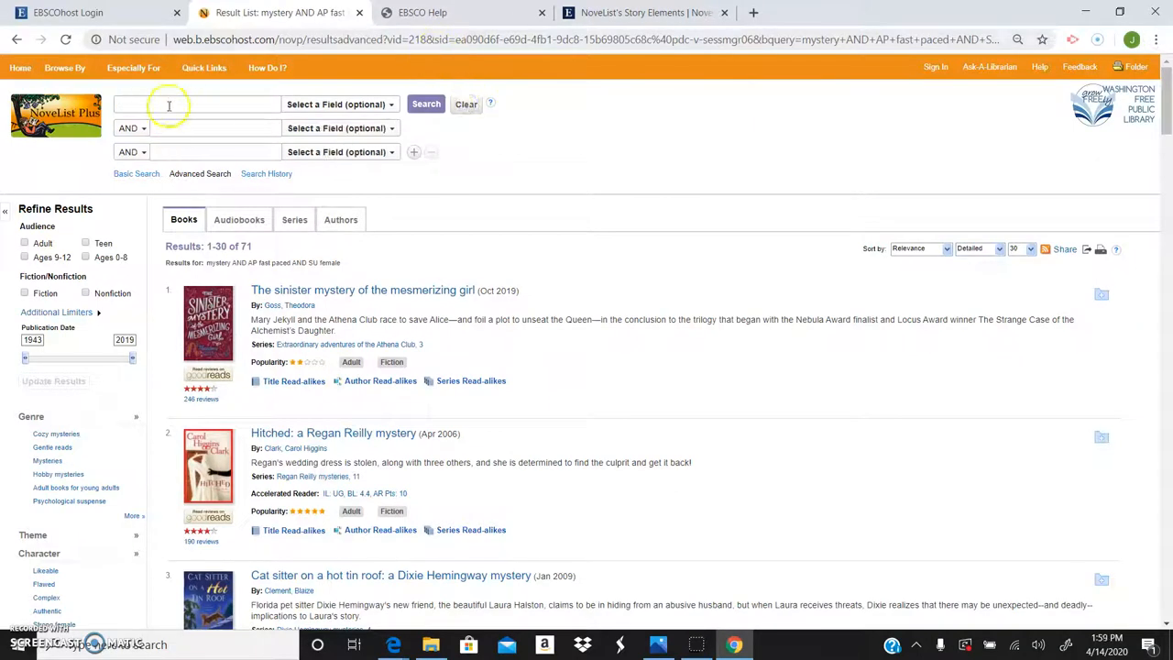
pyautogui.click(19, 66)
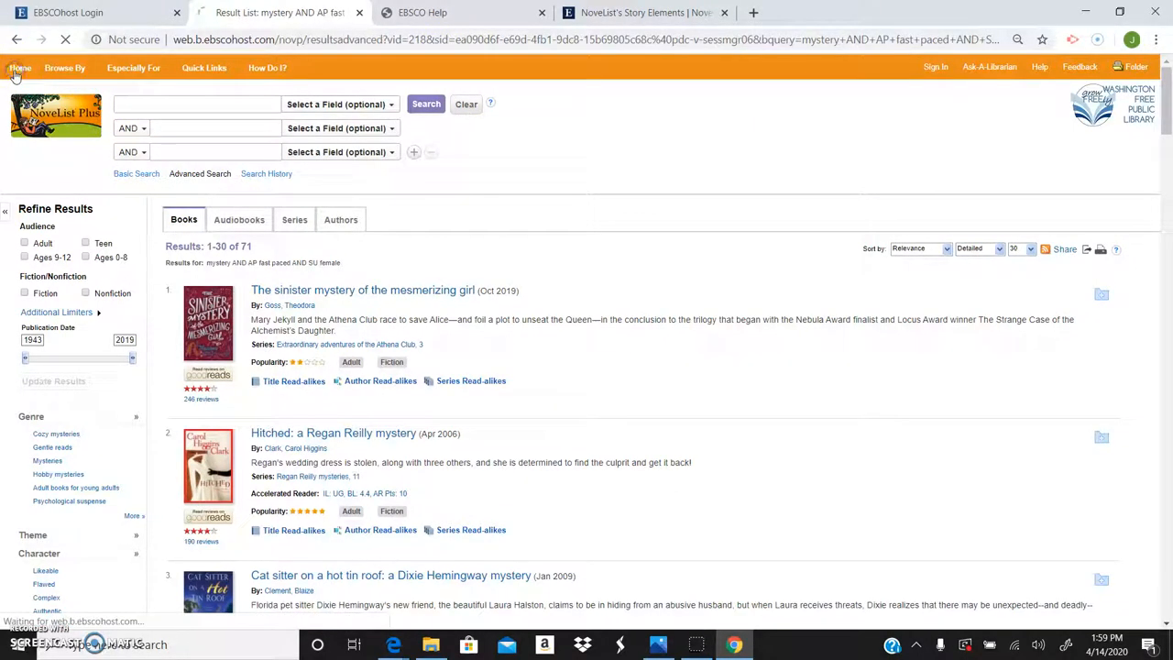
pyautogui.click(293, 220)
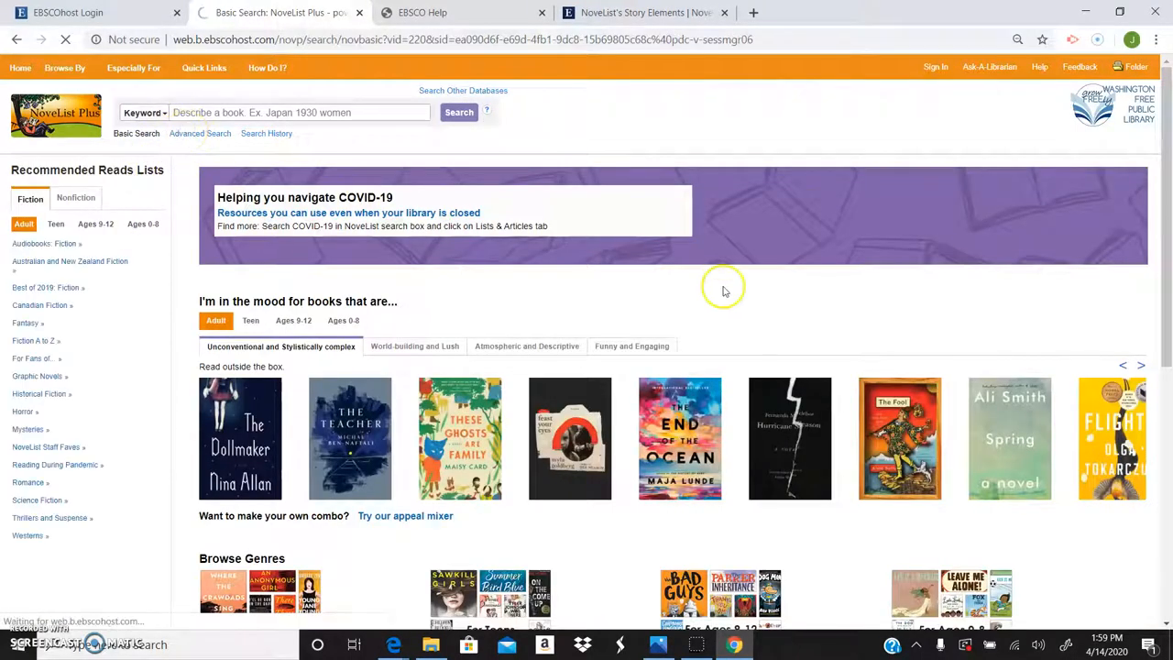
pyautogui.click(200, 132)
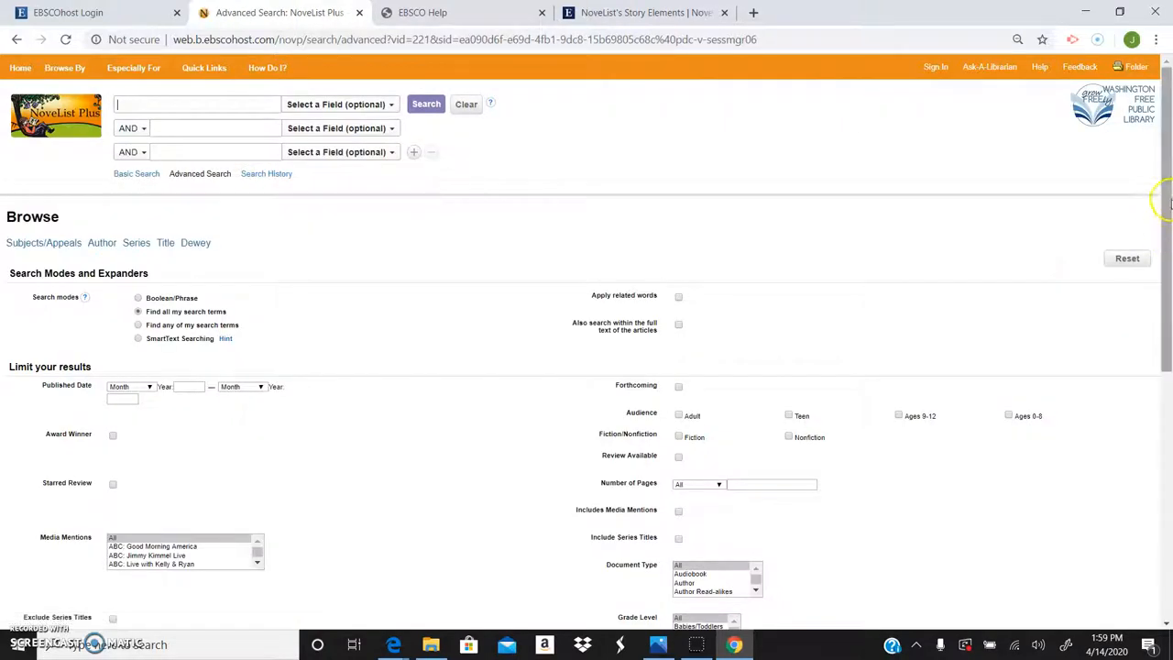
pyautogui.scroll(-3)
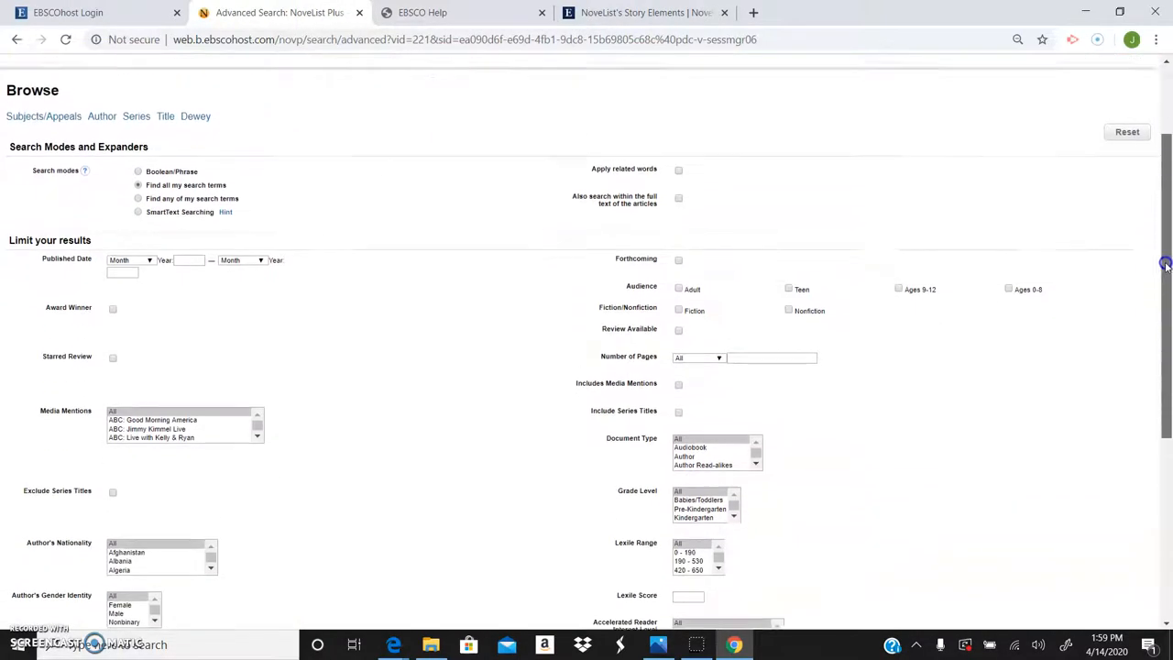
pyautogui.scroll(-3)
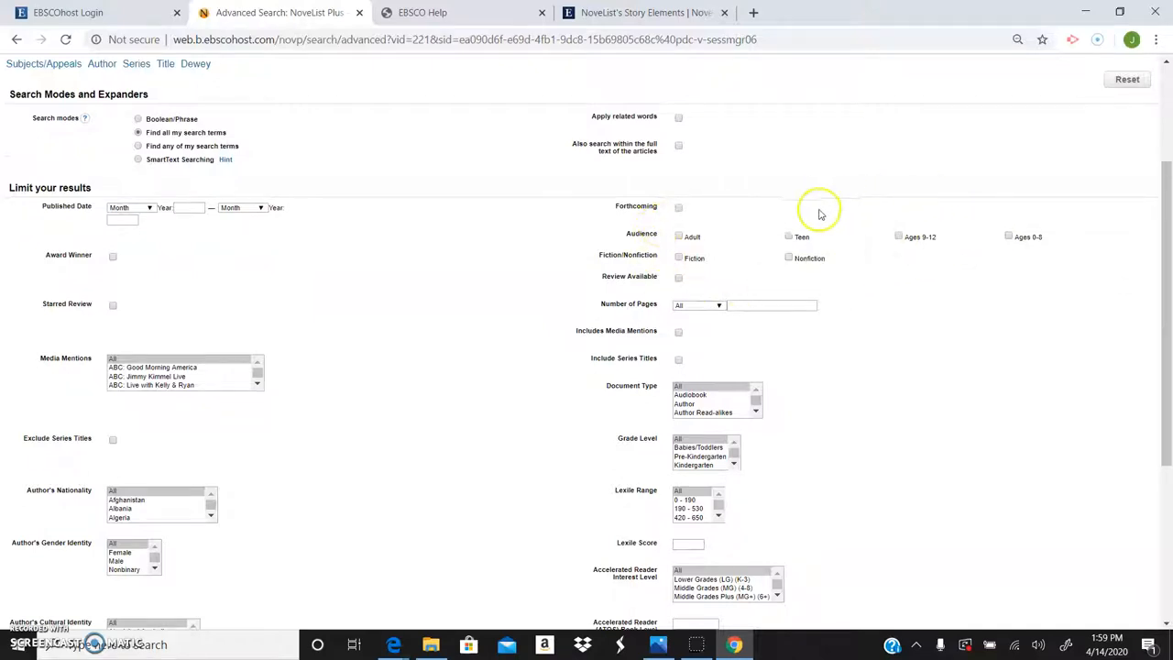
pyautogui.moveTo(229, 303)
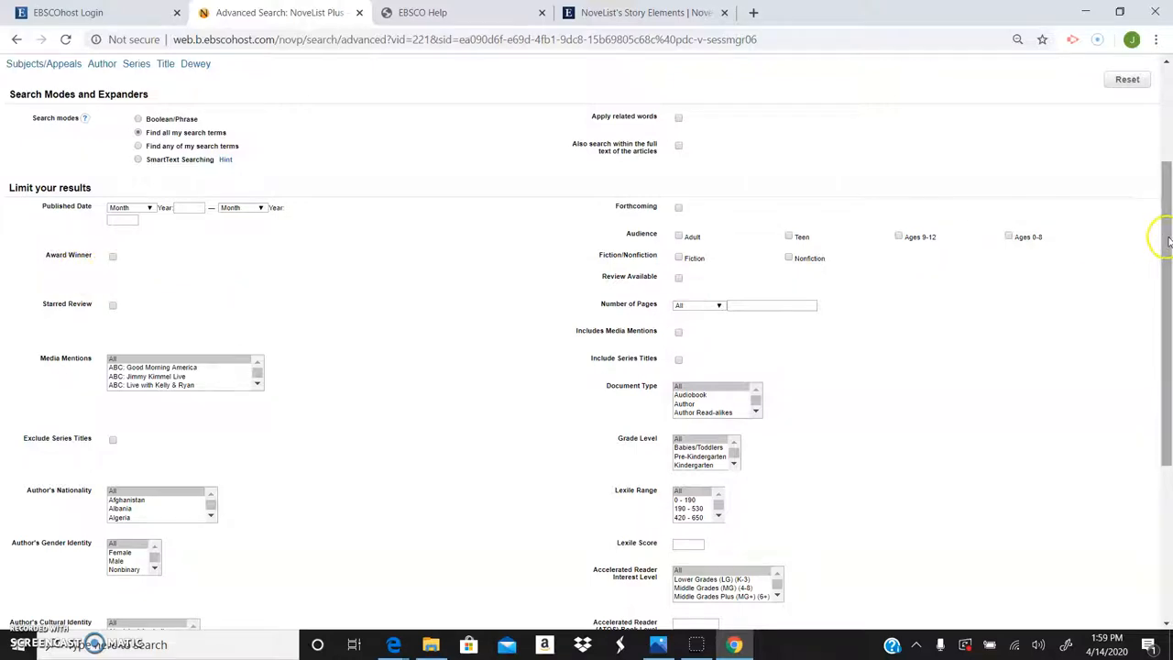
pyautogui.scroll(-3)
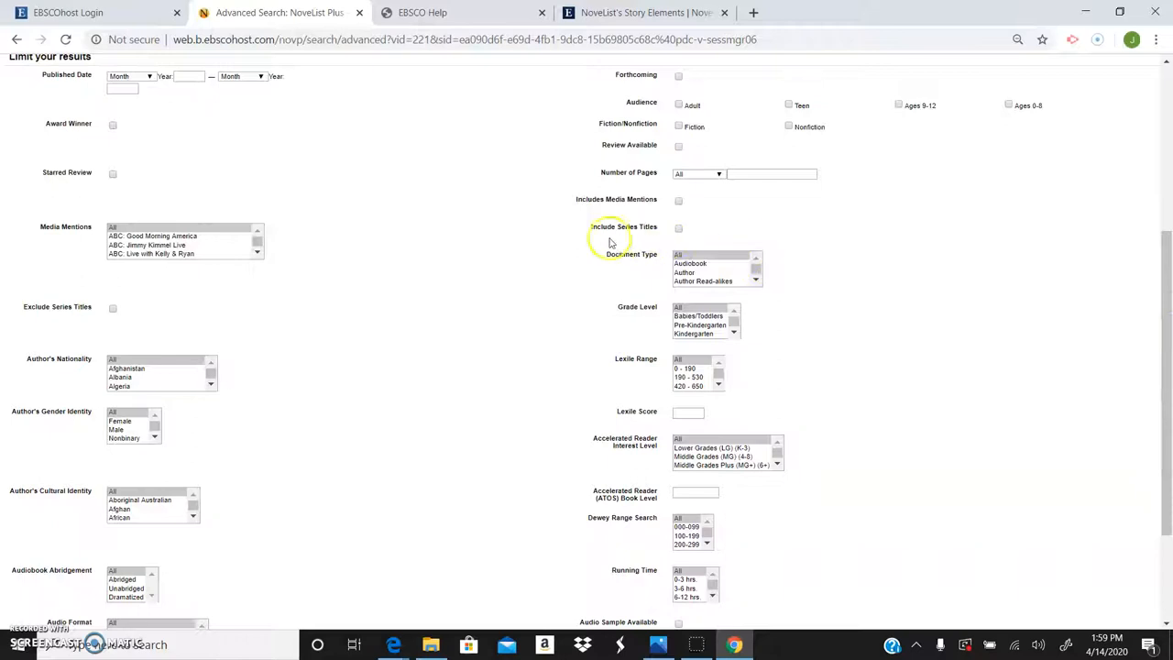
pyautogui.moveTo(645, 284)
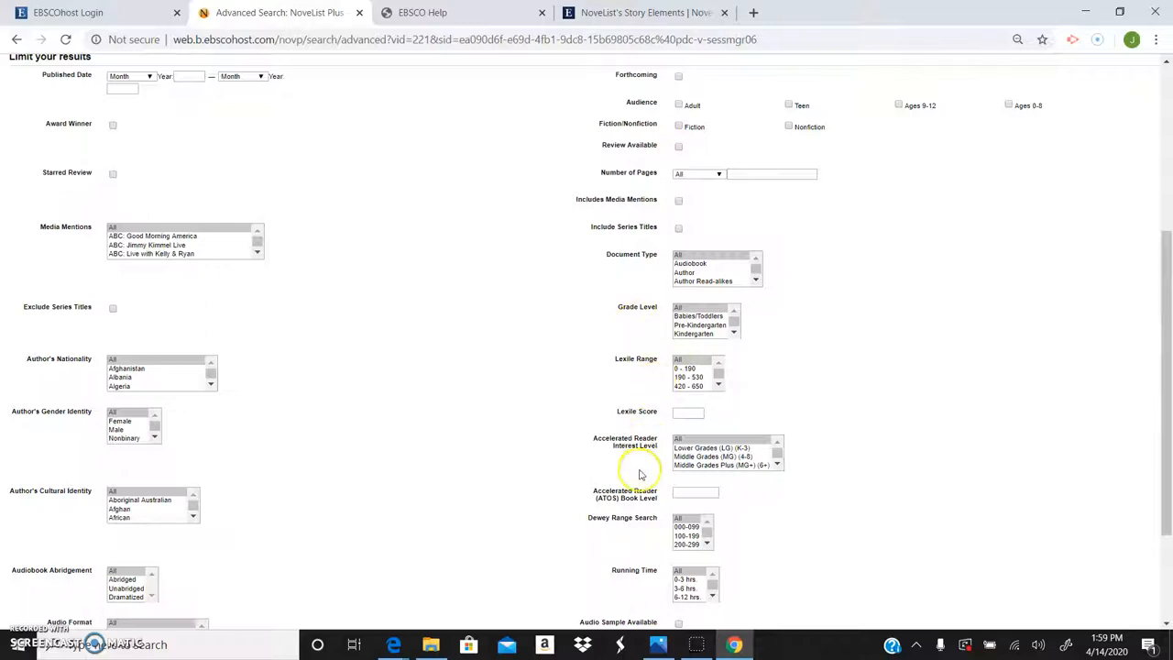
pyautogui.moveTo(1164, 303)
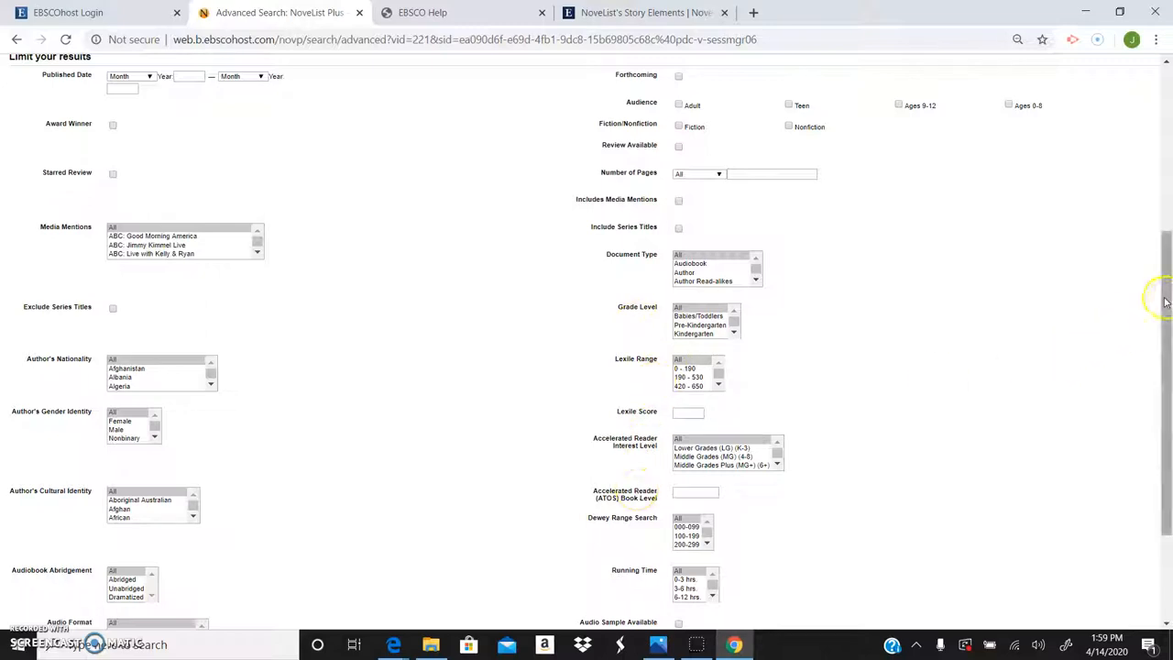
pyautogui.scroll(-3)
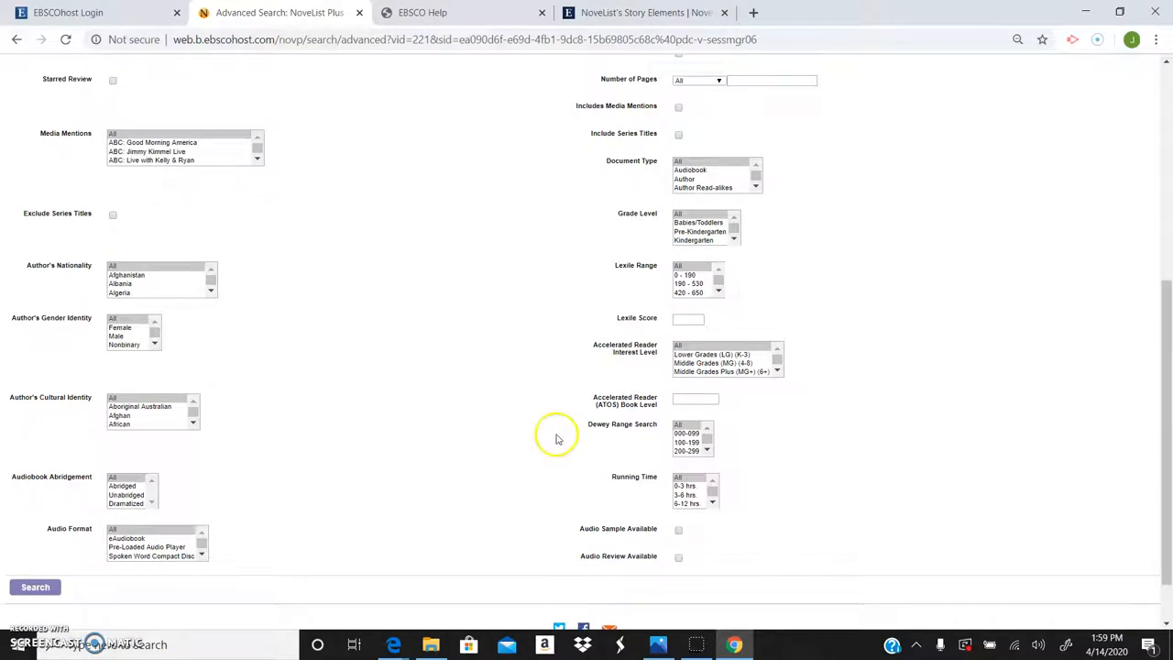
pyautogui.moveTo(216, 476)
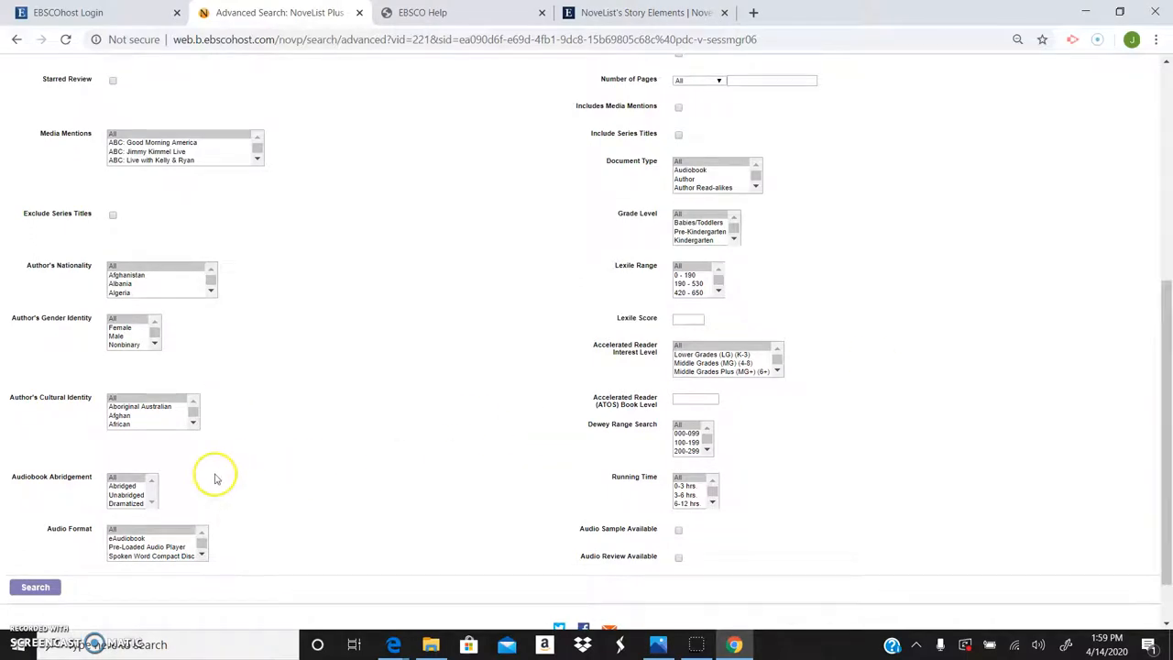
pyautogui.moveTo(436, 303)
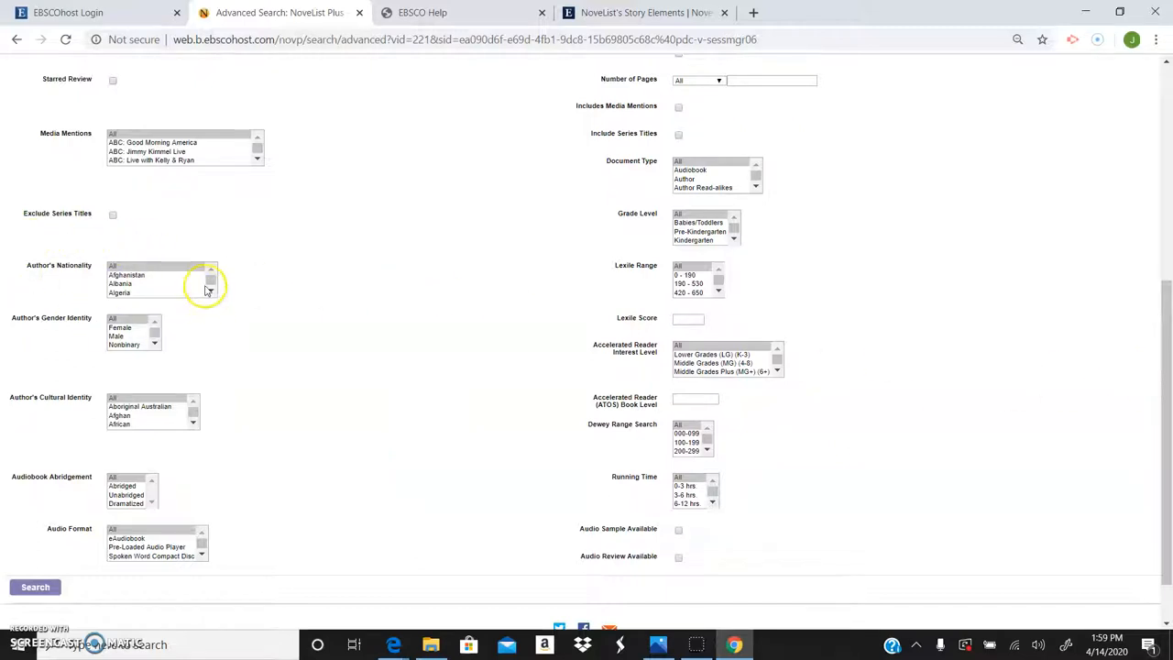
pyautogui.moveTo(1159, 312)
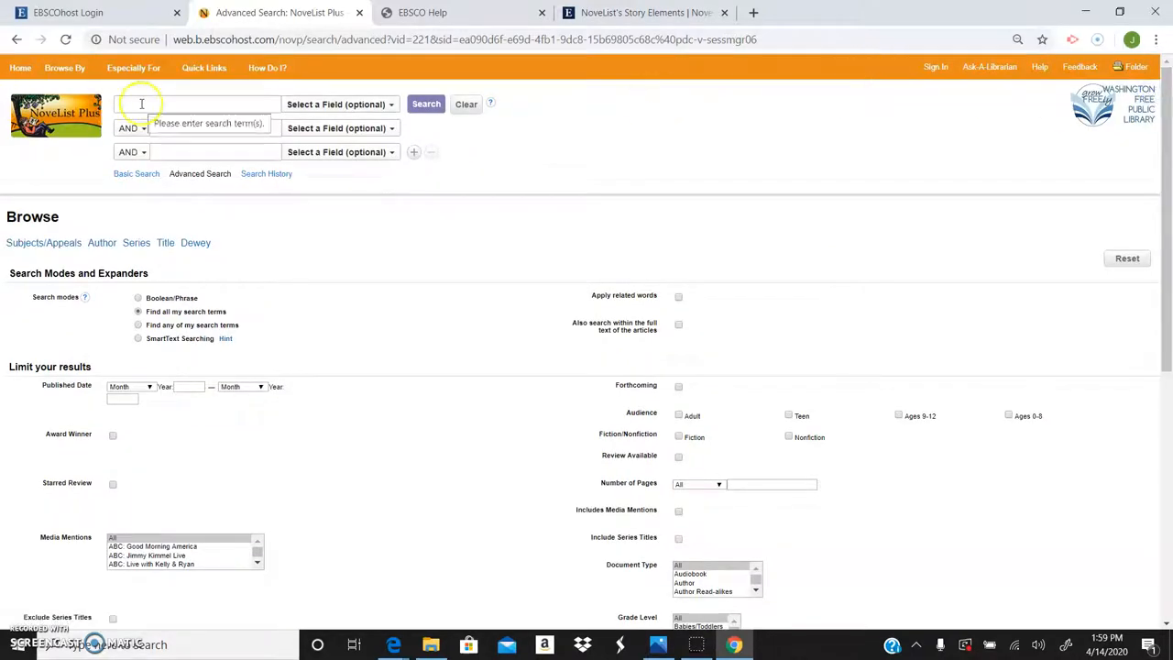
# Step: Run a keyword search for "the yellow house", returning 1,429 results led by the Aug 2019 memoir
pyautogui.write('the yellow house')
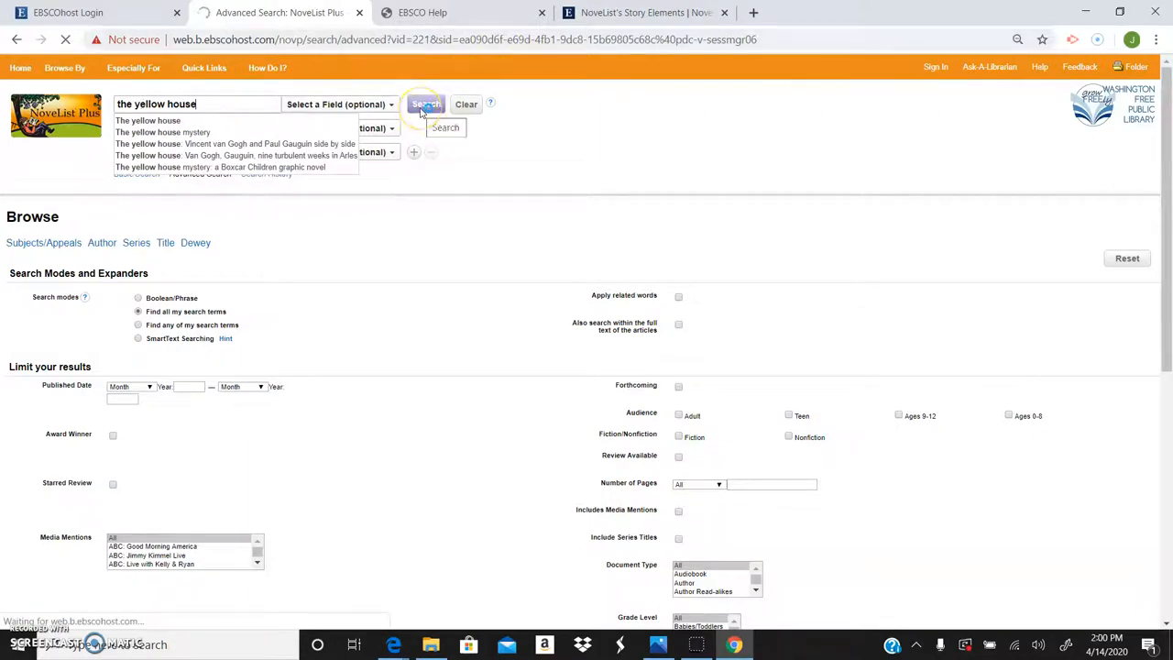
pyautogui.click(425, 103)
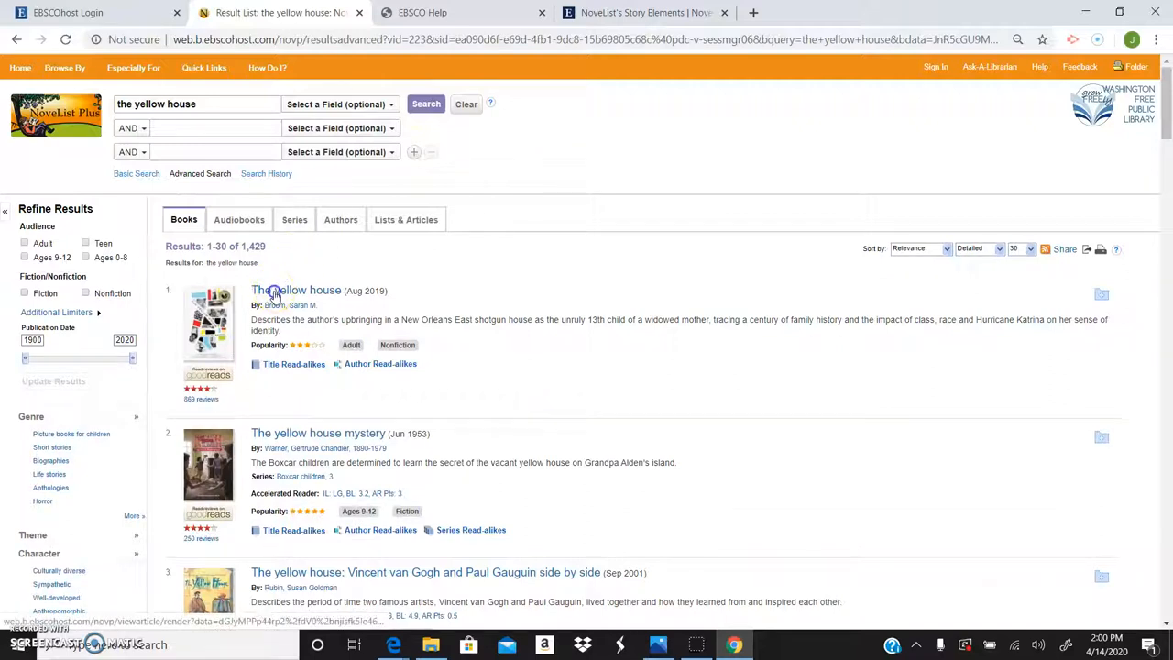
pyautogui.click(295, 290)
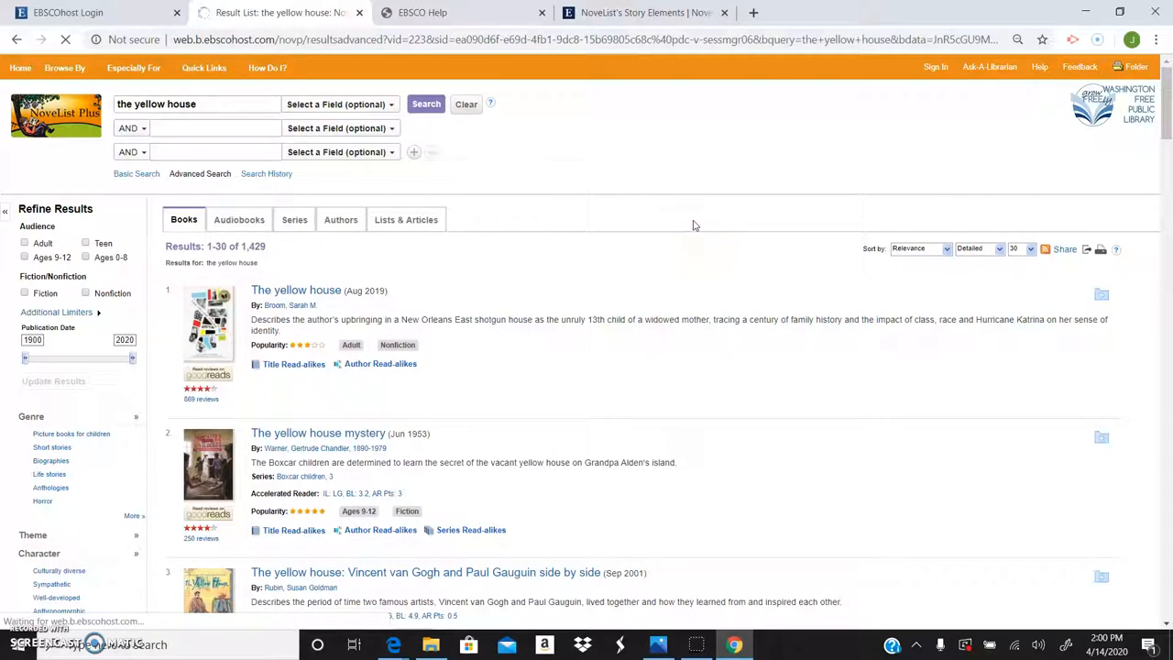
# Step: Open The yellow house (Aug 2019) record and browse its reviews
pyautogui.click(296, 290)
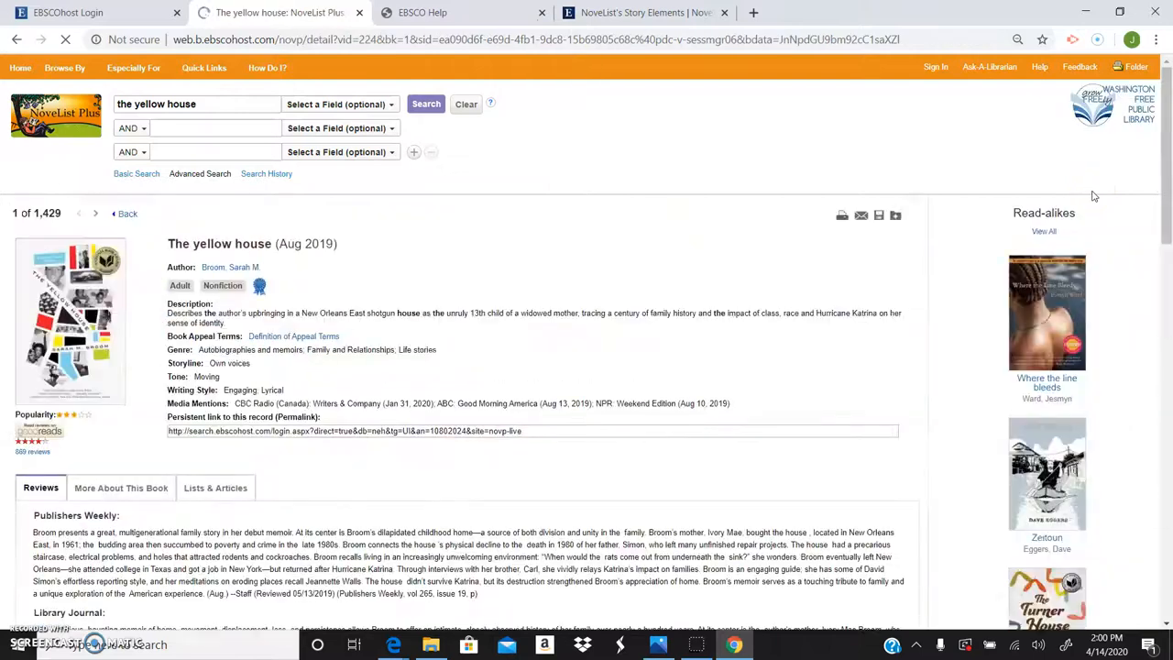
pyautogui.scroll(-3)
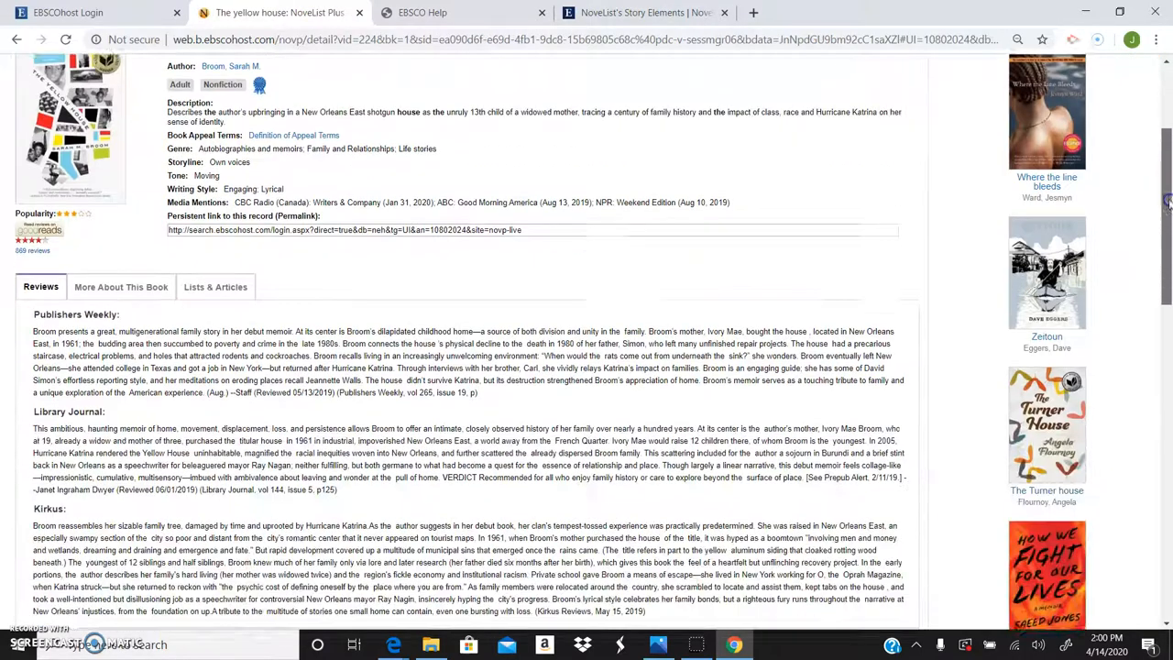
pyautogui.scroll(-3)
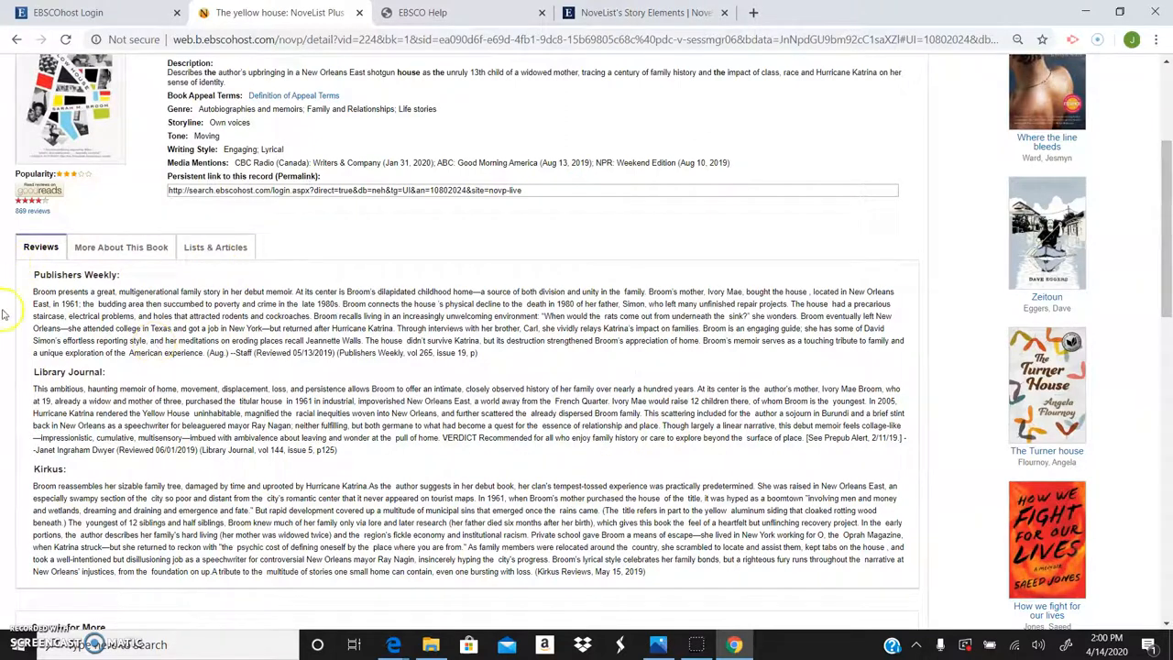
pyautogui.moveTo(506, 365)
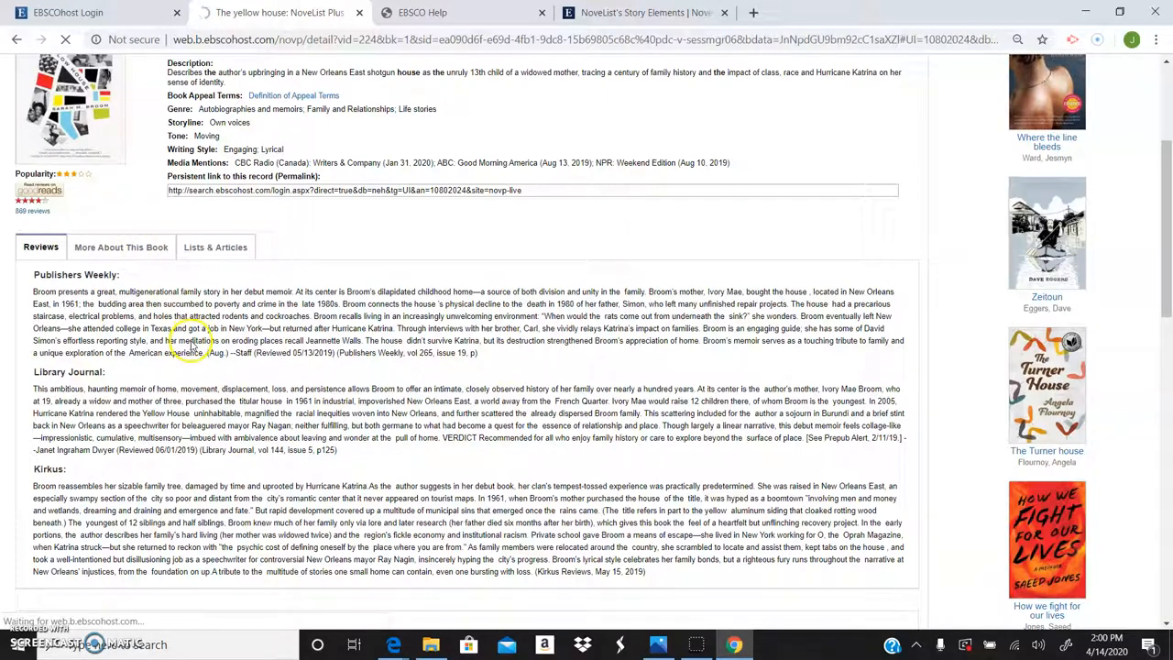
# Step: Browse the More About This Book details for The yellow house
pyautogui.click(121, 488)
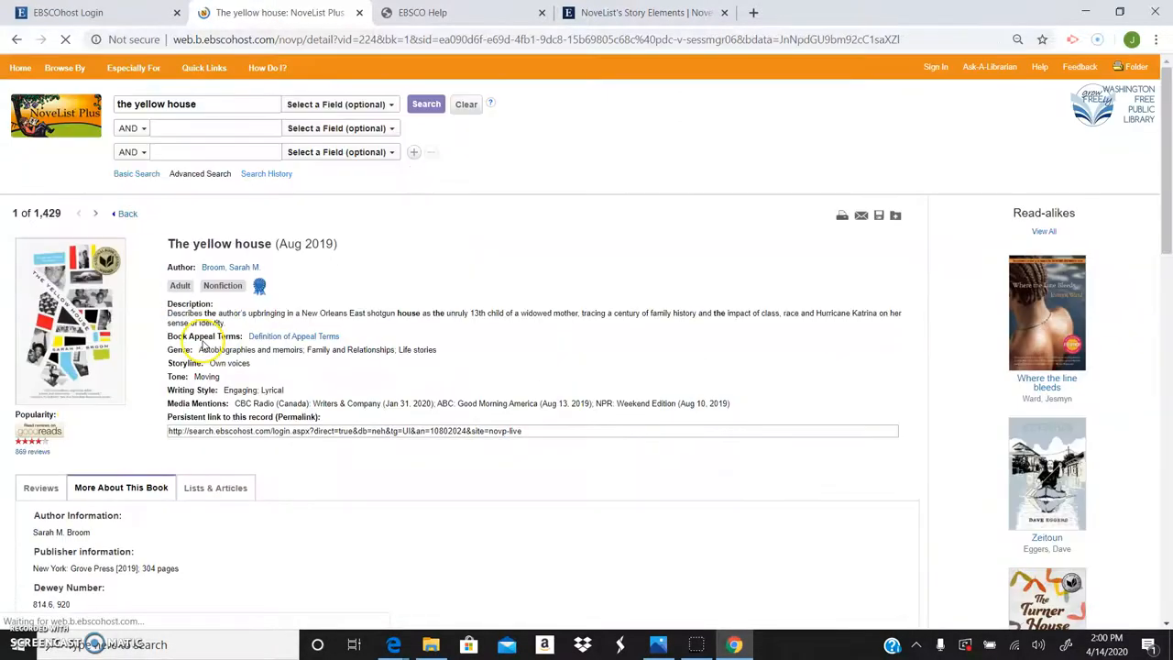
pyautogui.scroll(-3)
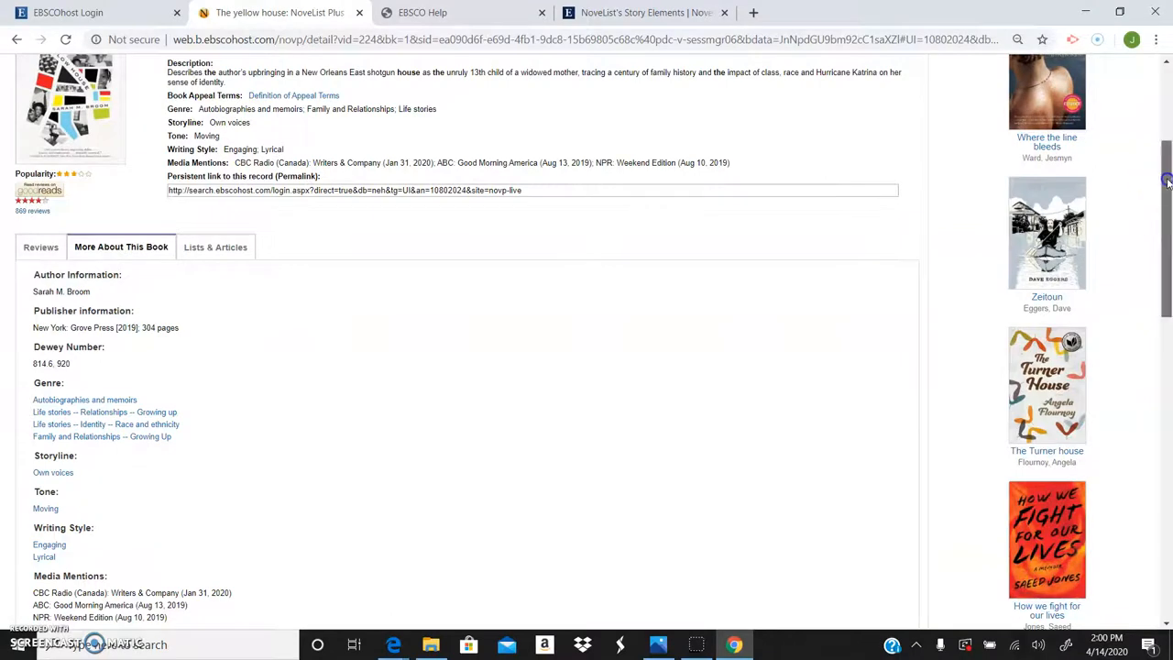
pyautogui.scroll(-3)
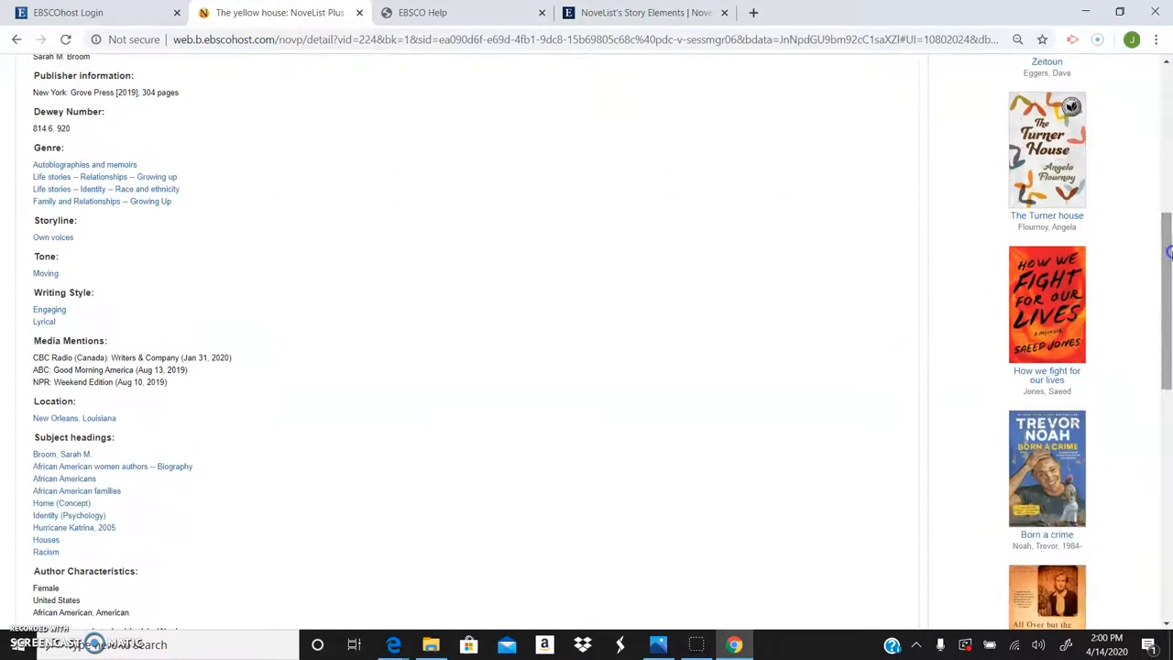
pyautogui.scroll(-3)
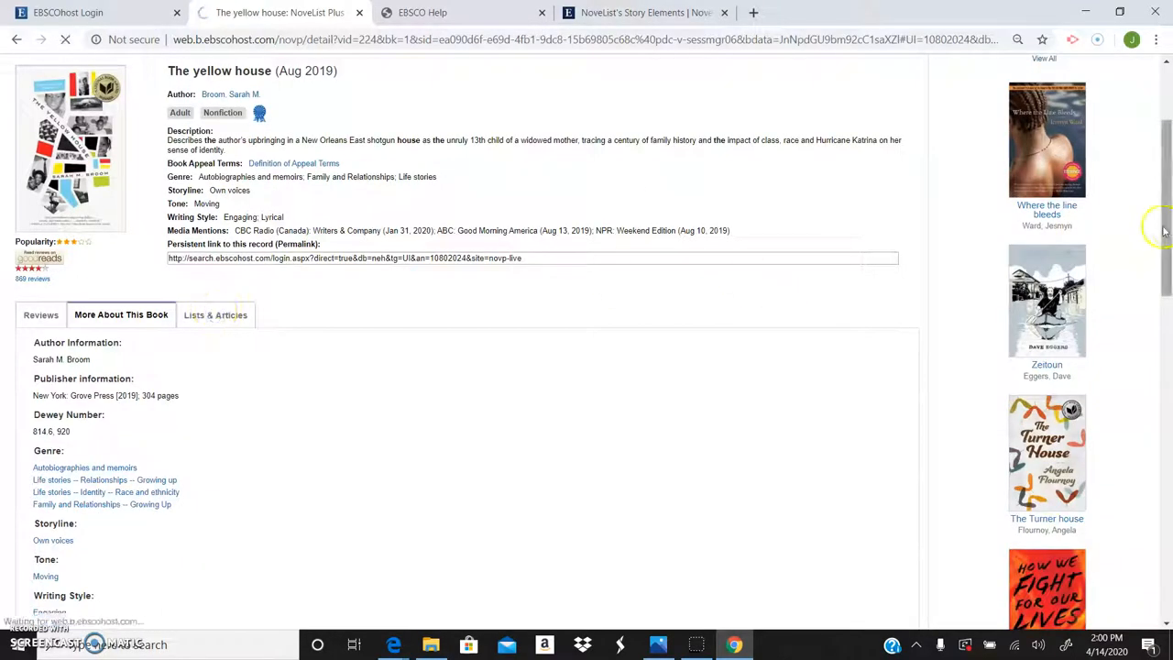
# Step: From Lists & Articles, open The Yellow House book discussion guide
pyautogui.click(217, 315)
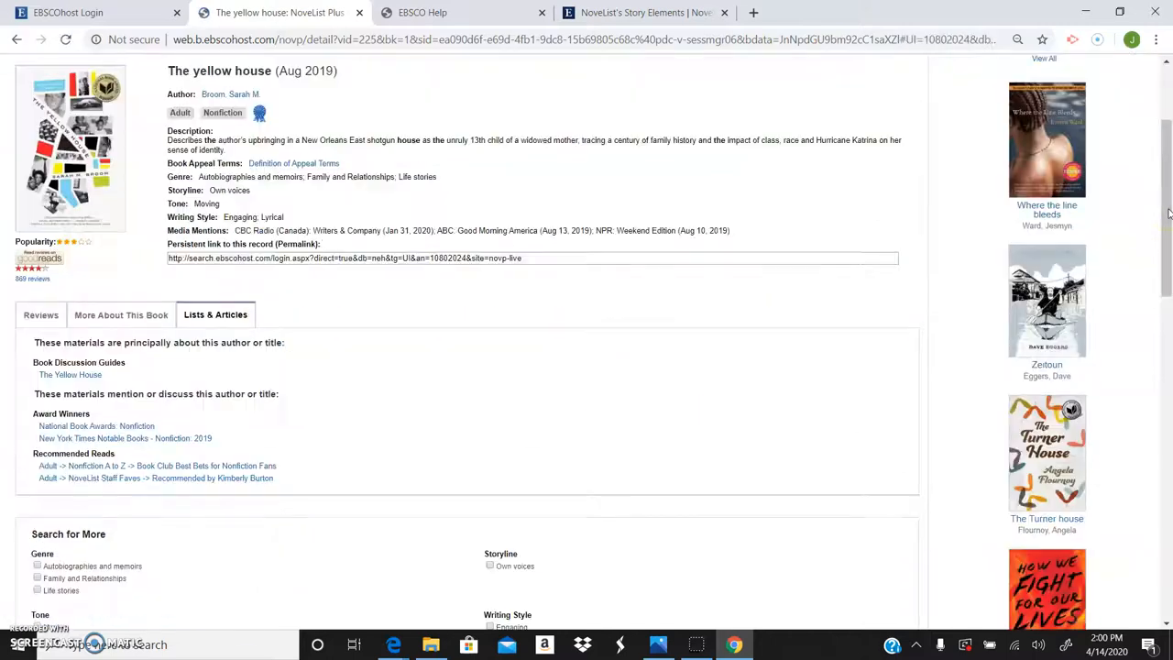
pyautogui.scroll(-3)
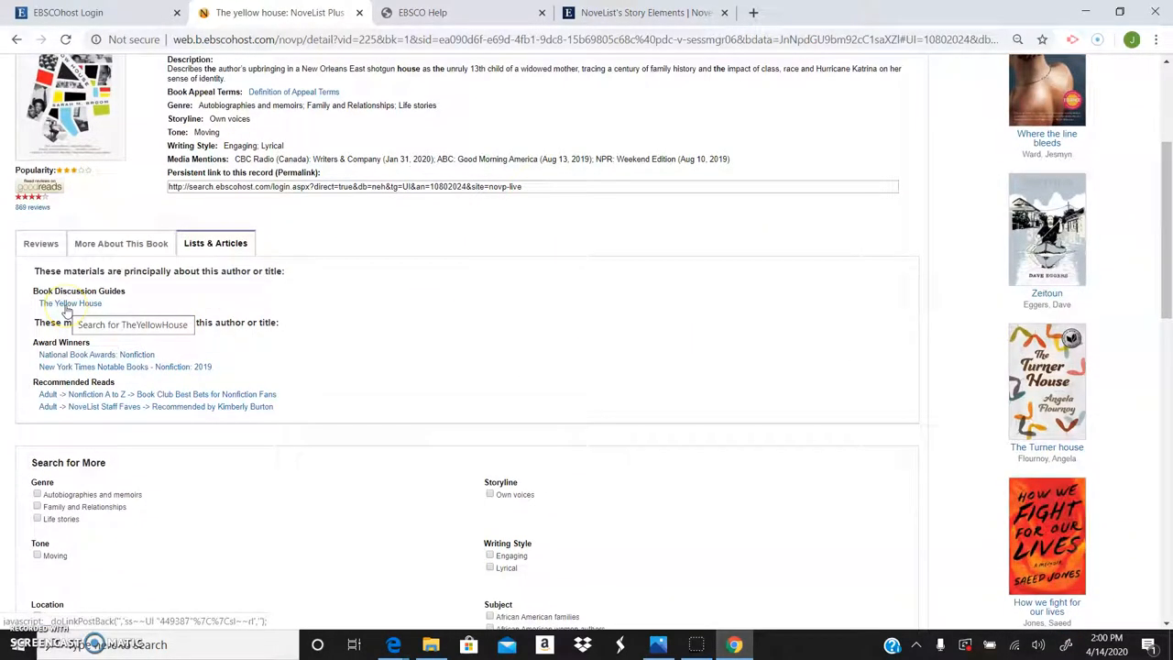
pyautogui.click(70, 304)
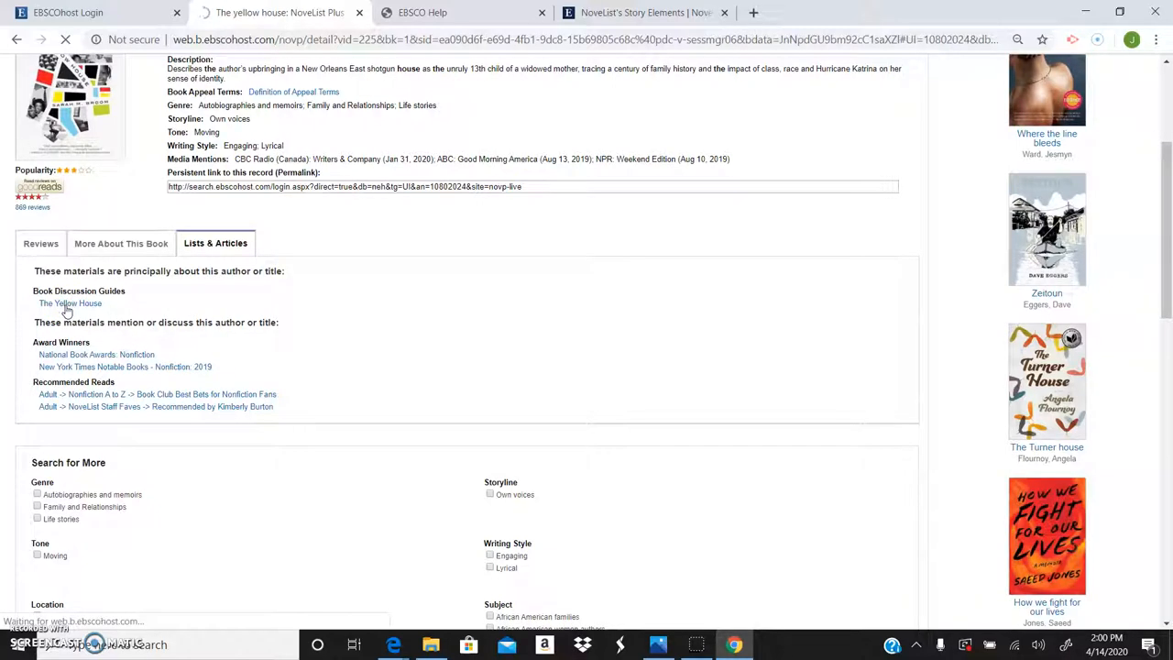
pyautogui.click(70, 304)
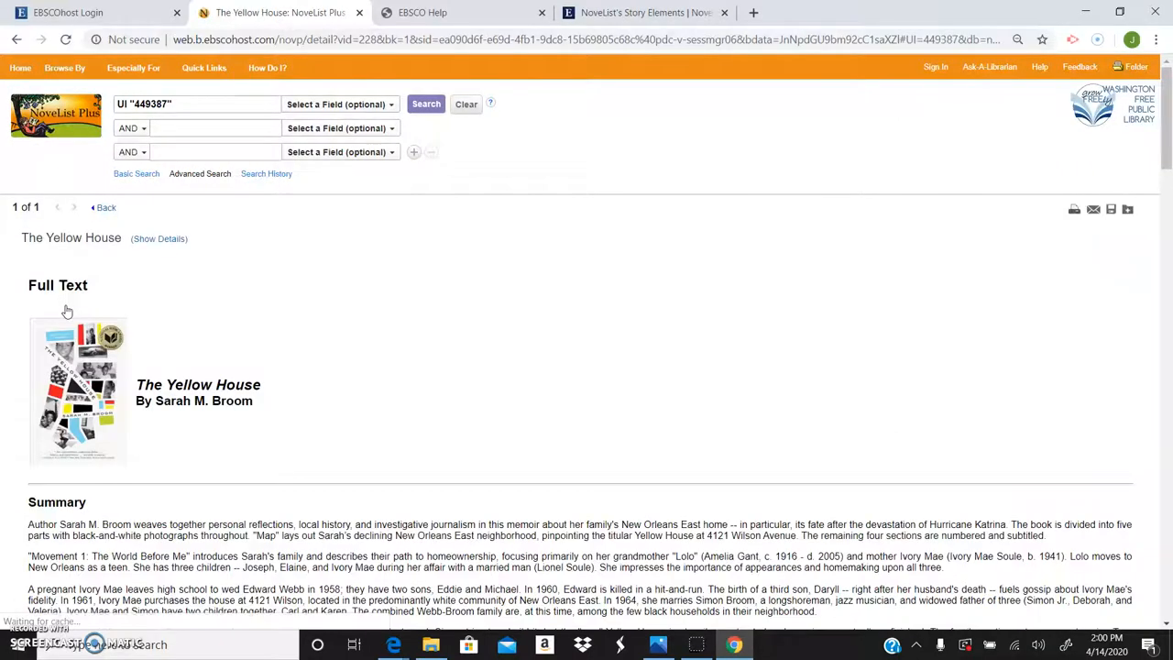
# Step: Browse the guide's summary and discussion questions by Sarah M. Broom
pyautogui.scroll(-3)
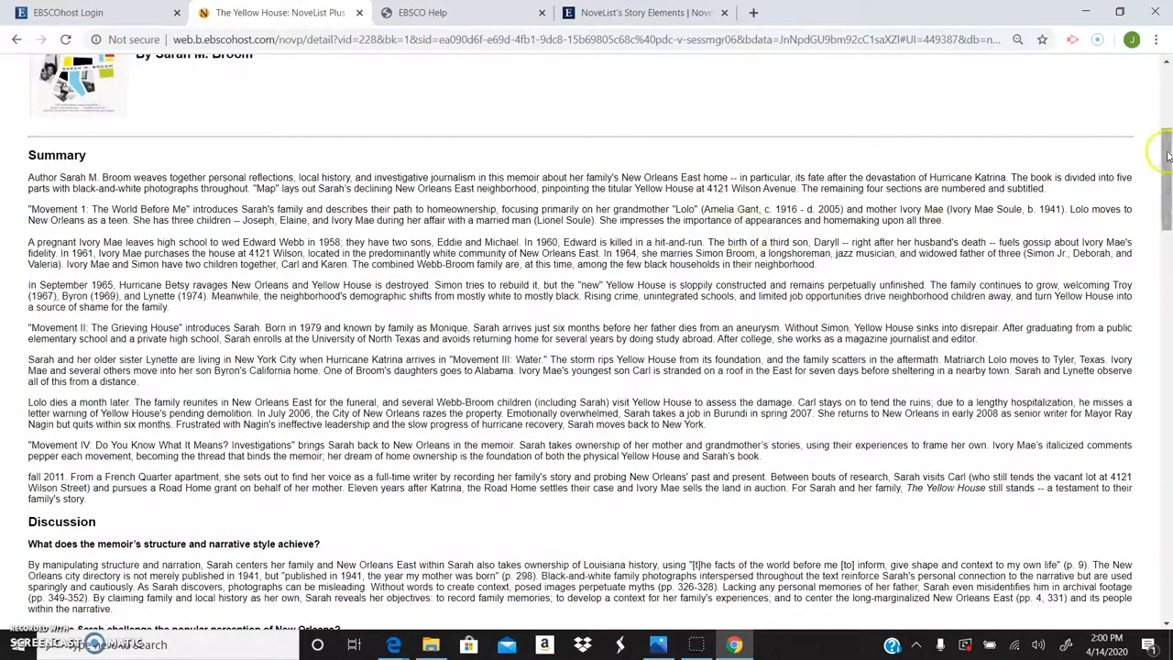
pyautogui.scroll(-3)
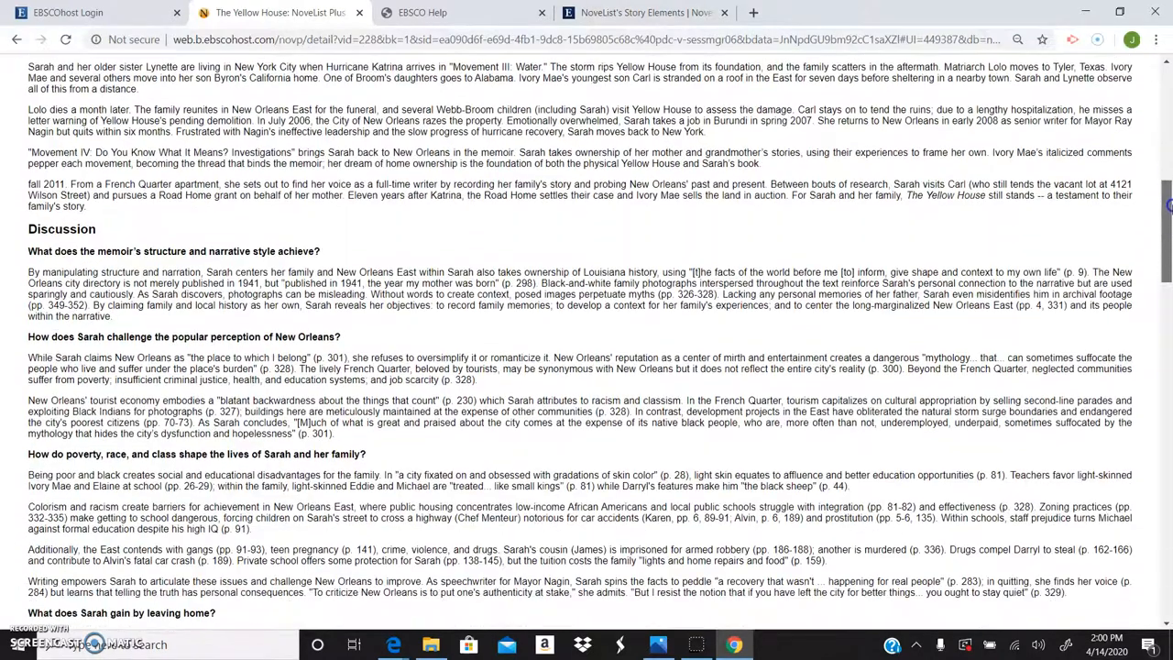
pyautogui.scroll(-3)
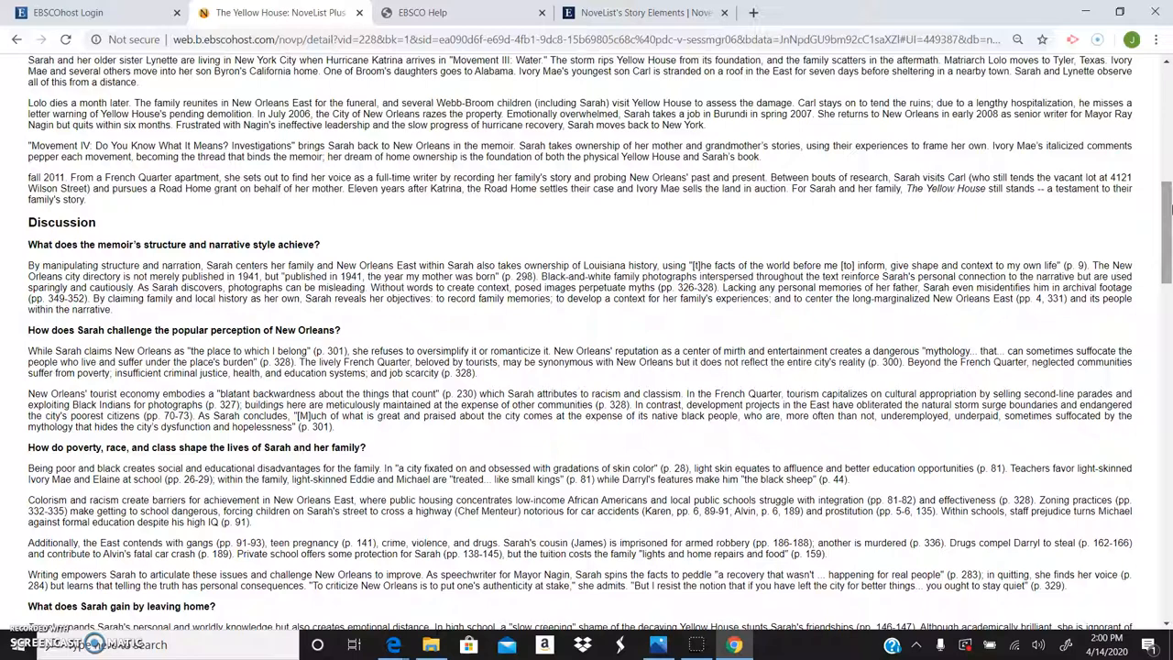
pyautogui.scroll(-3)
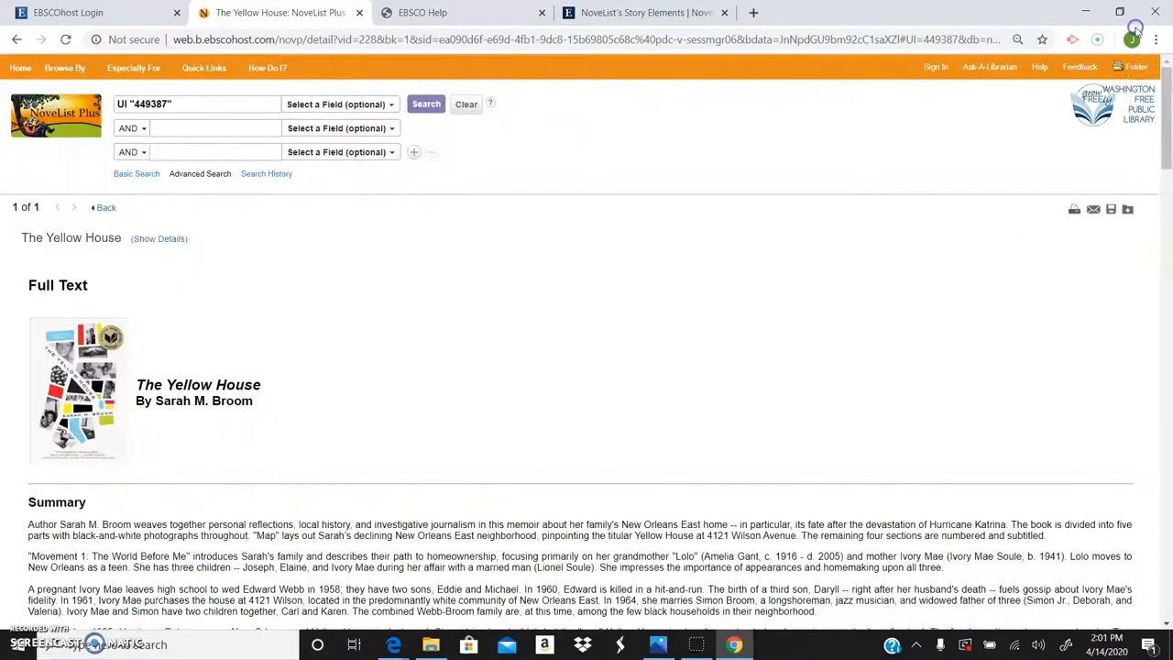
# Step: From Home's Quick Links, open Book Club Resources and browse its discussion guides
pyautogui.click(20, 66)
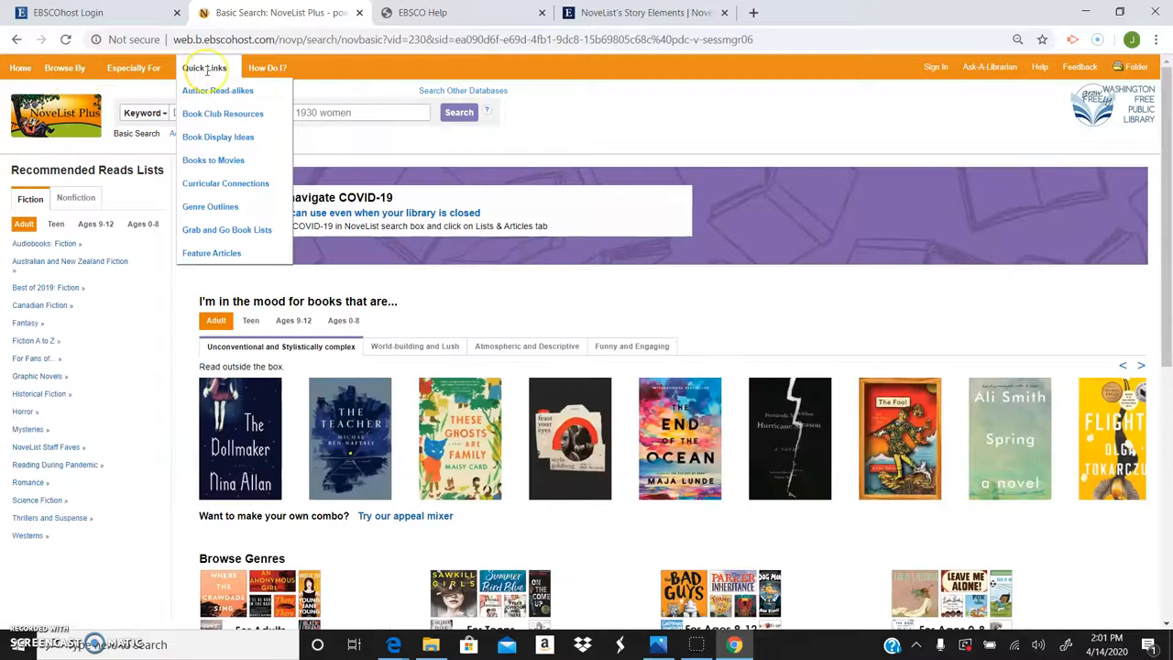
pyautogui.moveTo(216, 90)
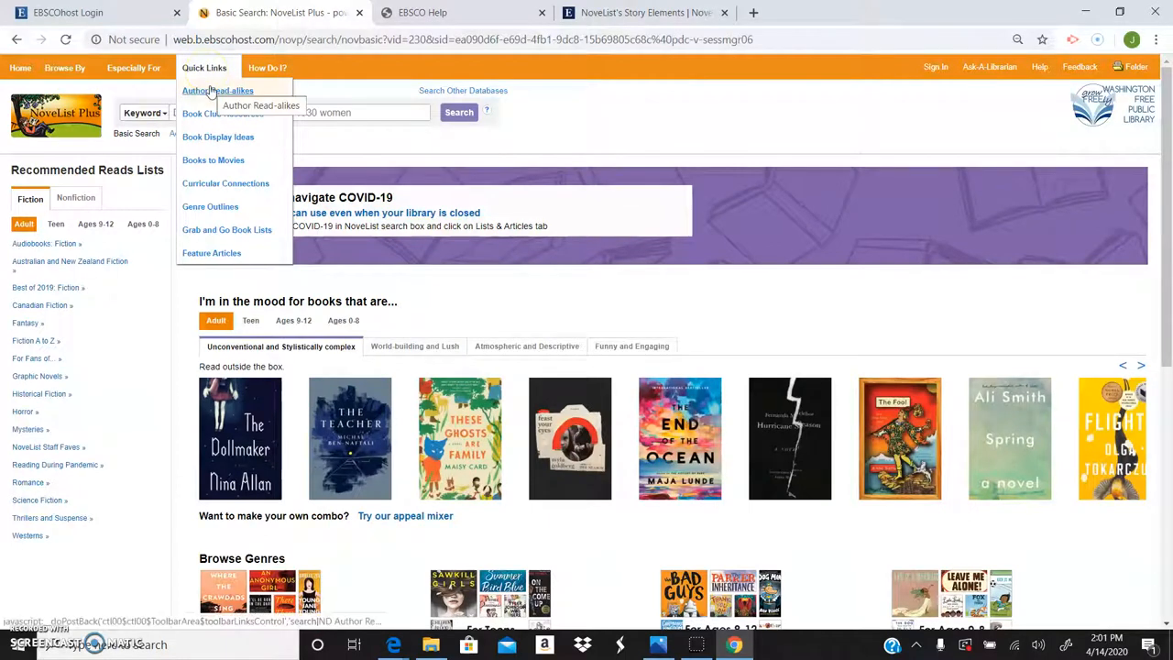
pyautogui.click(217, 90)
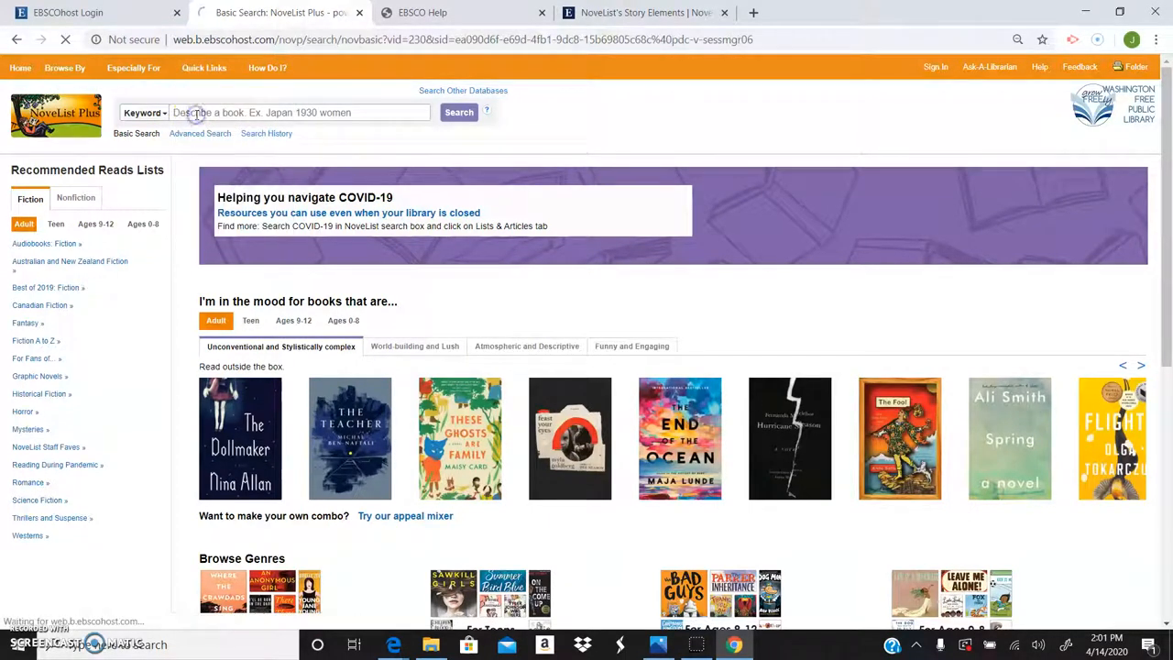
pyautogui.moveTo(594, 200)
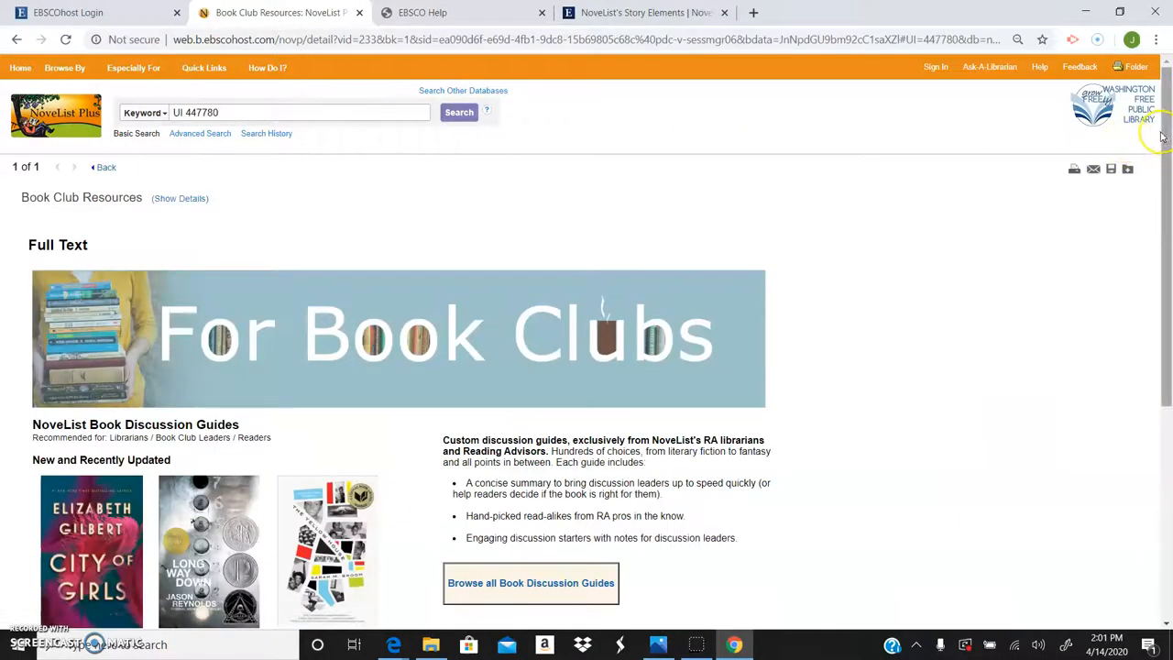
pyautogui.scroll(-3)
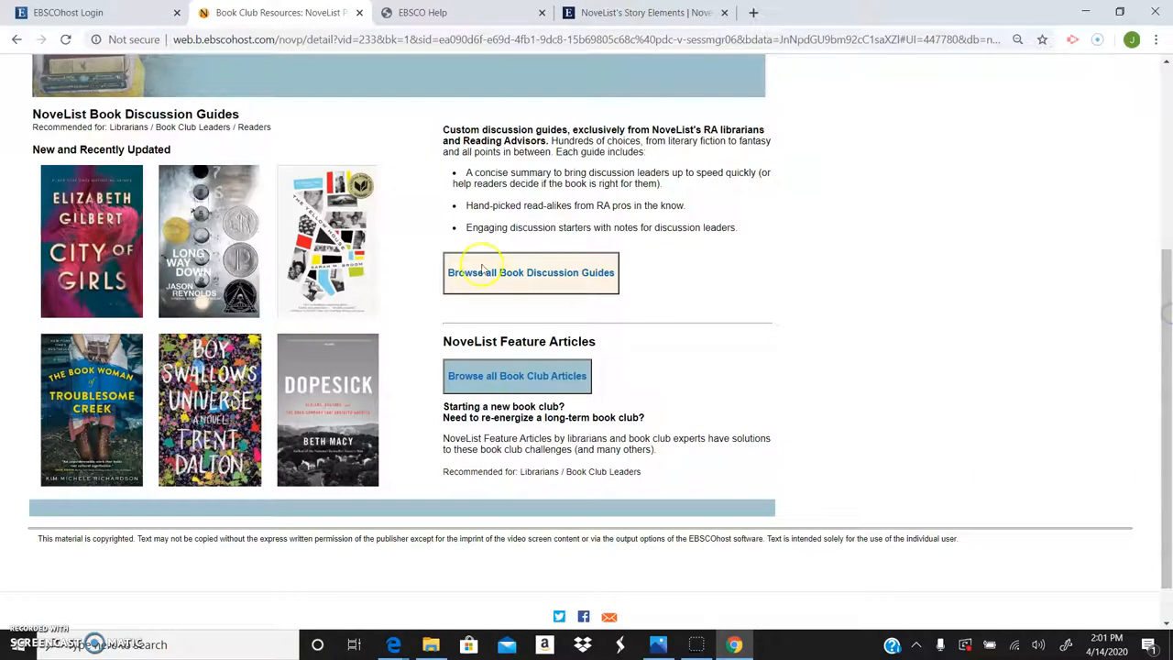
pyautogui.moveTo(1151, 275)
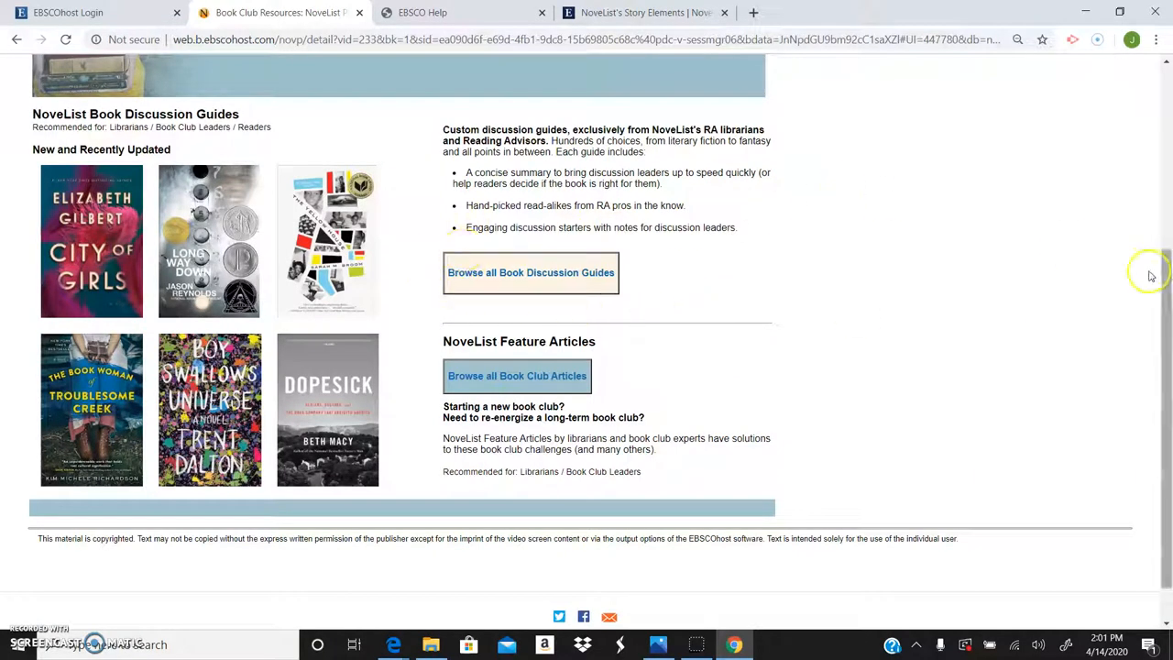
pyautogui.scroll(3)
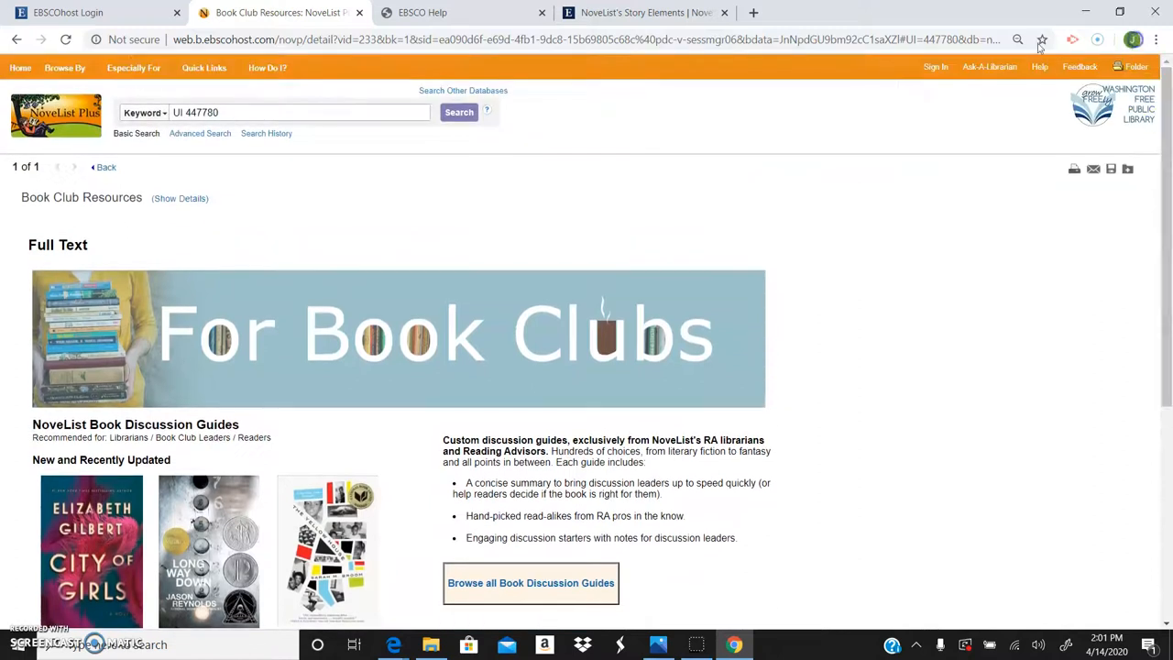
pyautogui.click(203, 66)
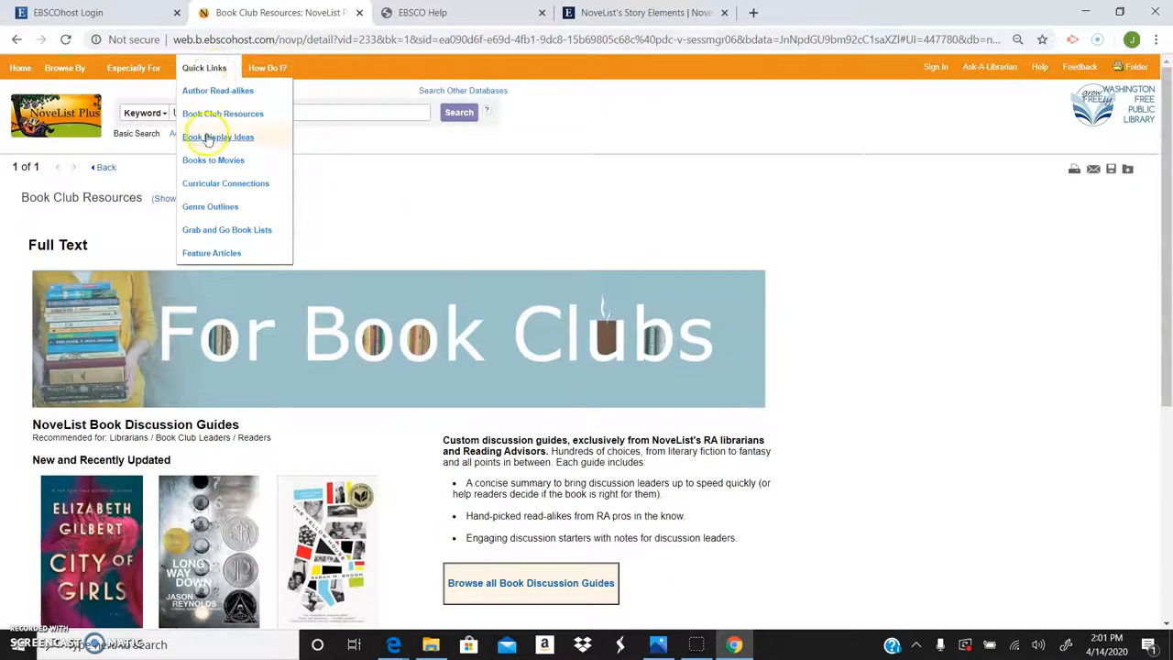
pyautogui.moveTo(212, 160)
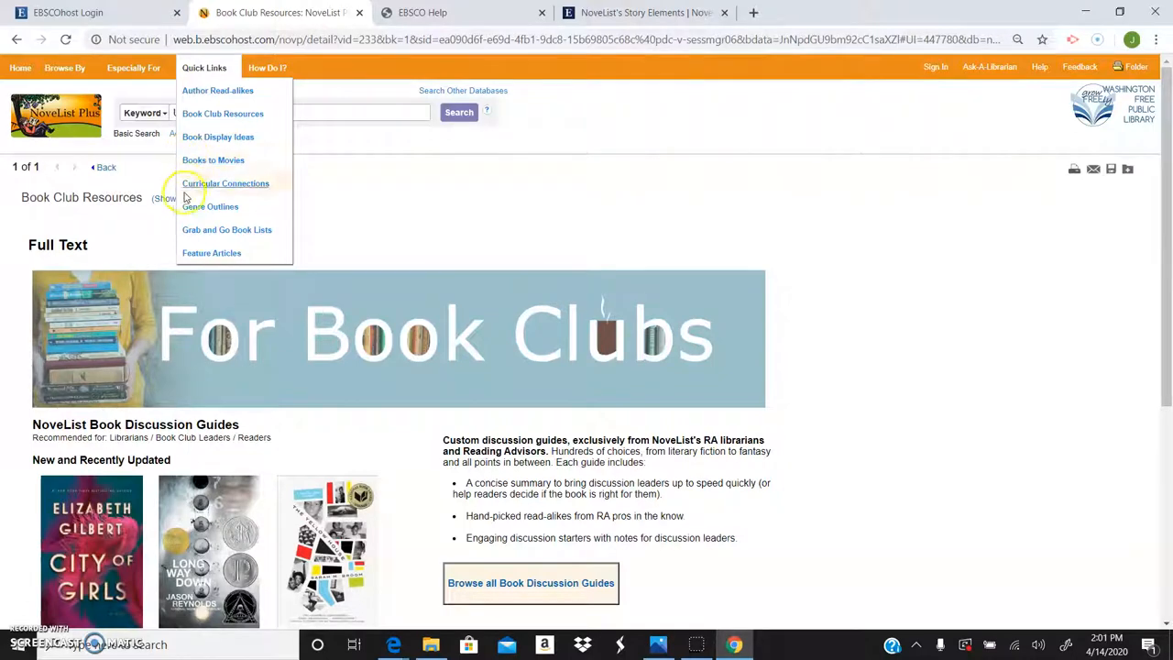
pyautogui.moveTo(193, 230)
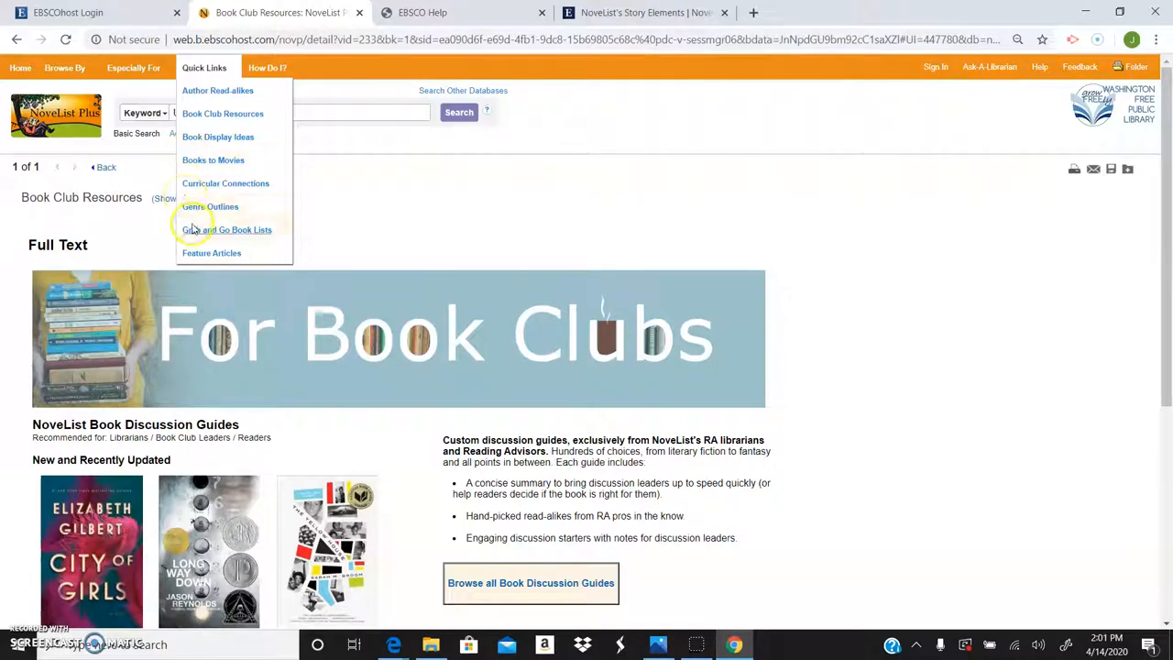
pyautogui.moveTo(217, 90)
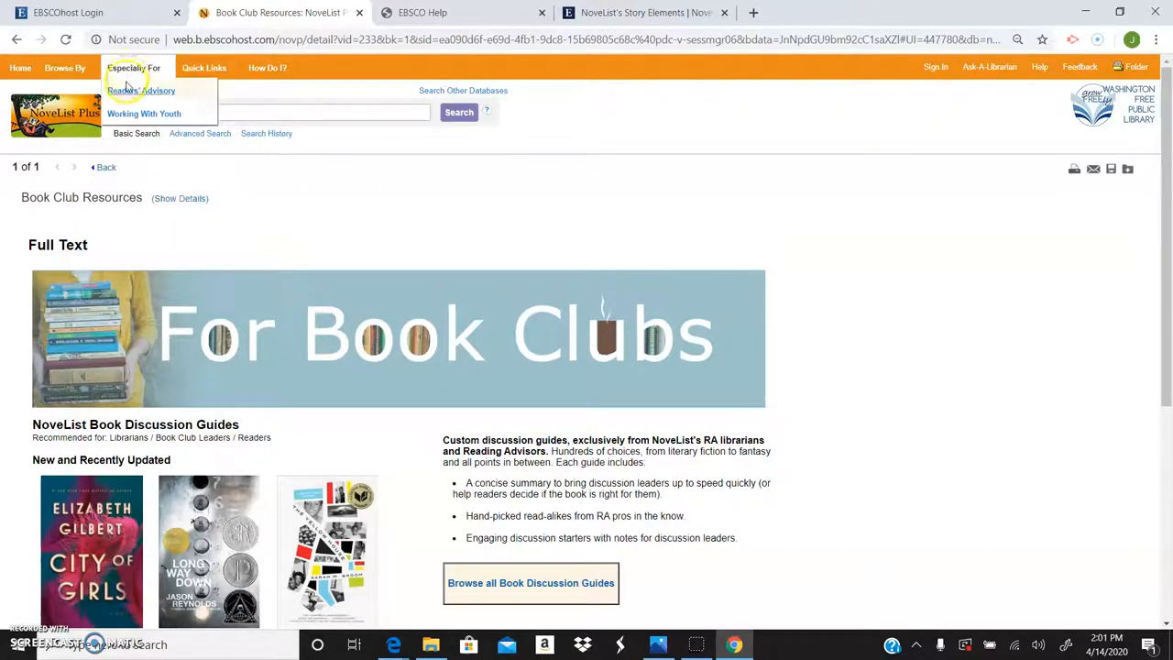
pyautogui.click(65, 66)
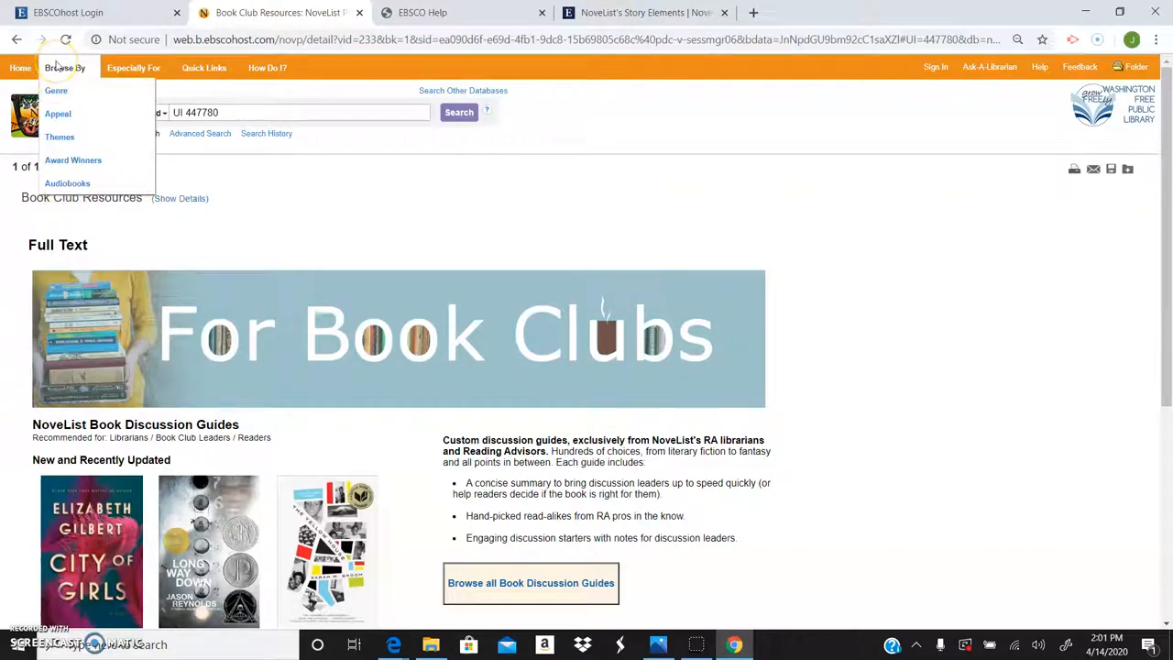
pyautogui.click(268, 66)
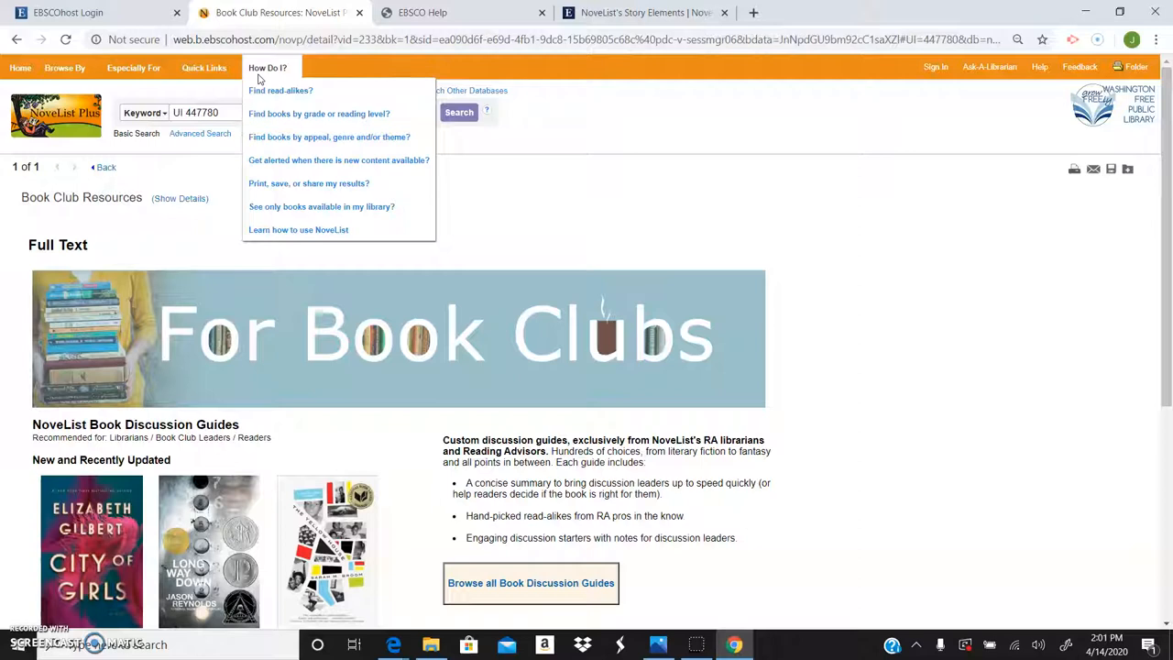
pyautogui.click(20, 66)
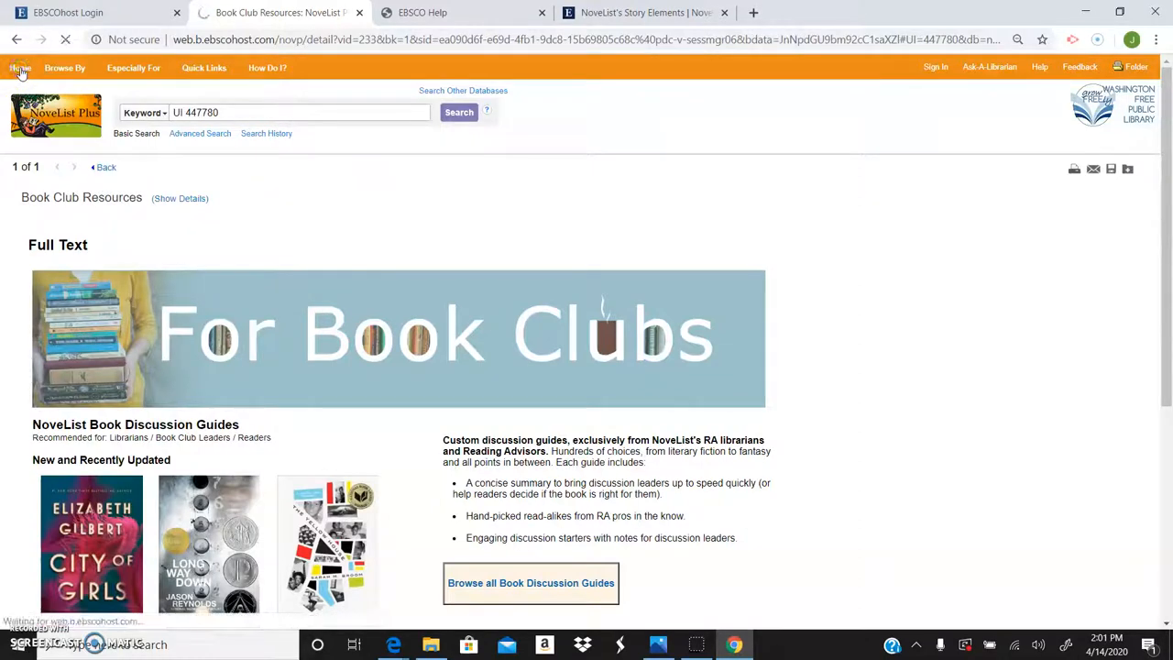
# Step: Return Home and expand the For Fans of… Recommended Reads lists
pyautogui.click(20, 66)
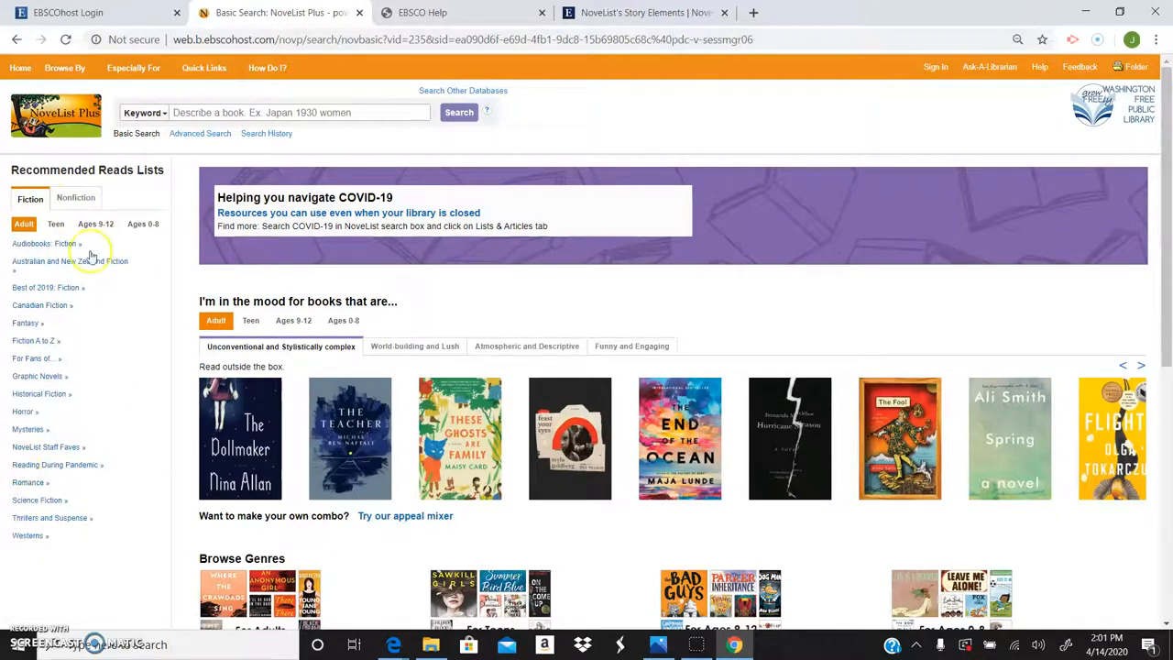
pyautogui.moveTo(74, 380)
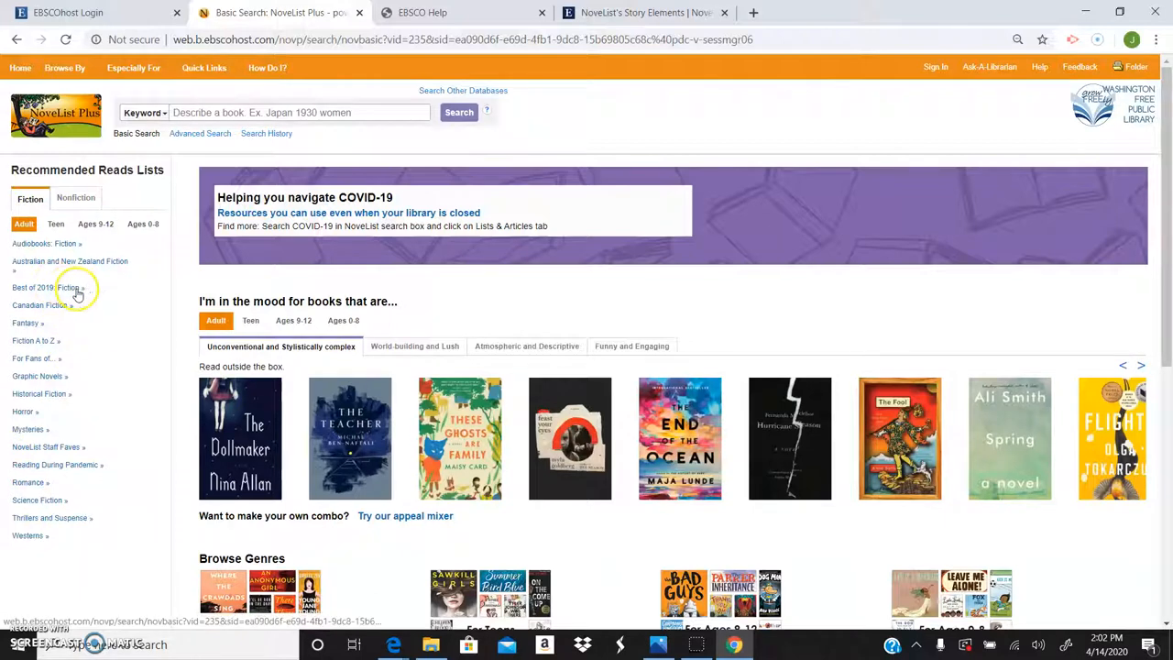
pyautogui.moveTo(26, 322)
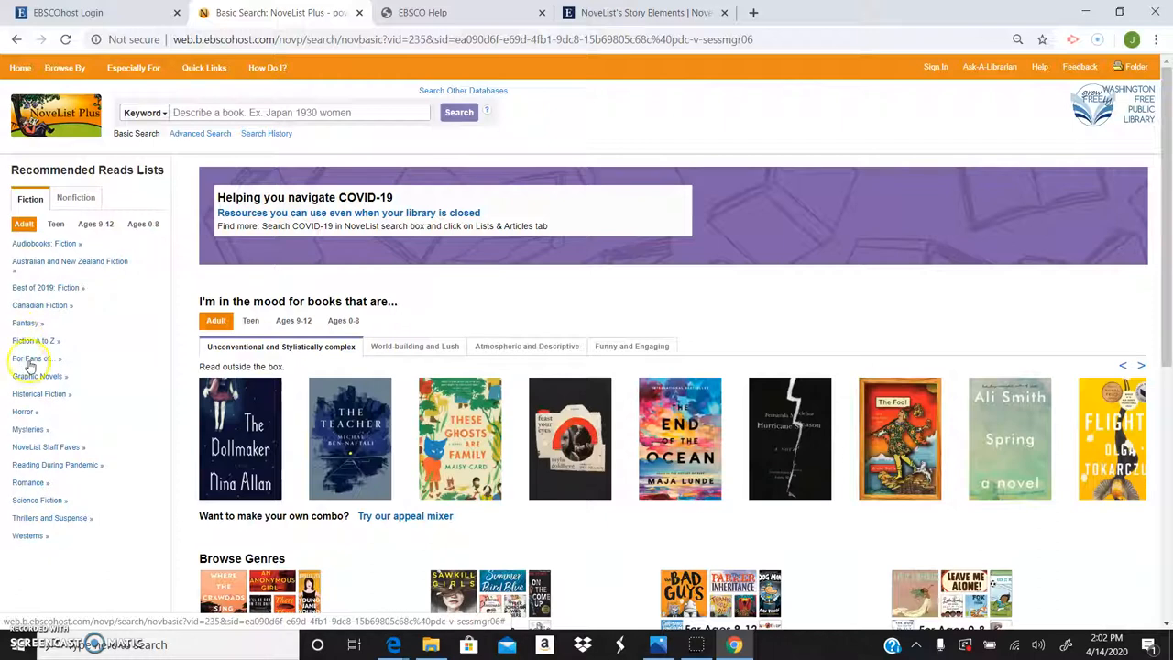
pyautogui.click(33, 357)
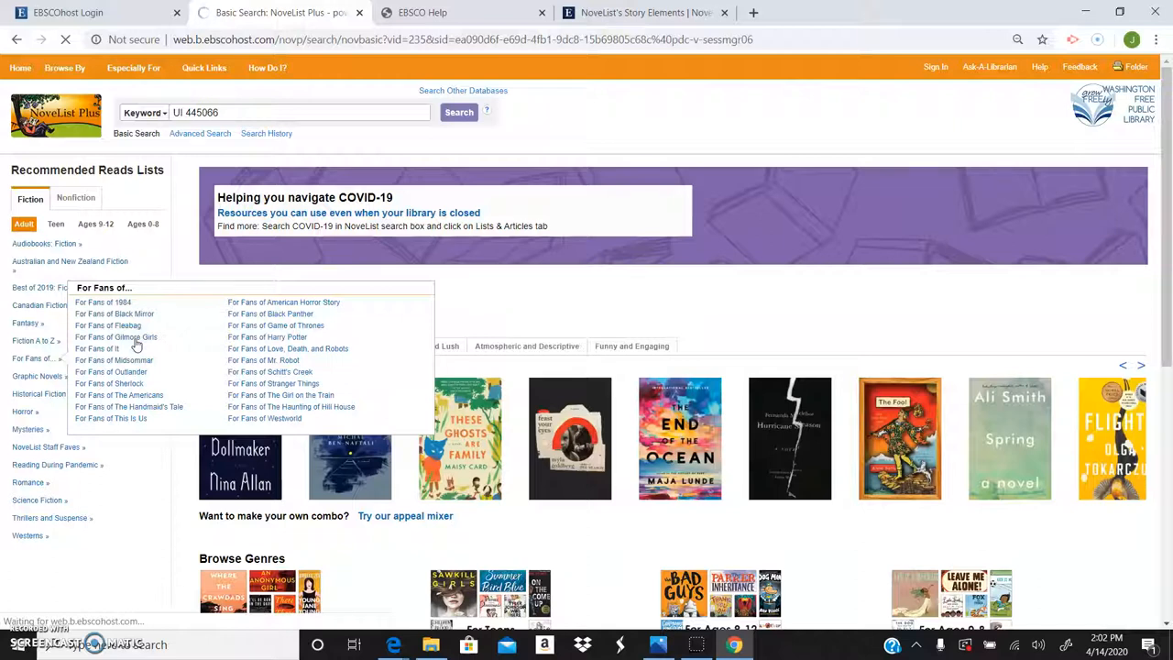
pyautogui.moveTo(142, 348)
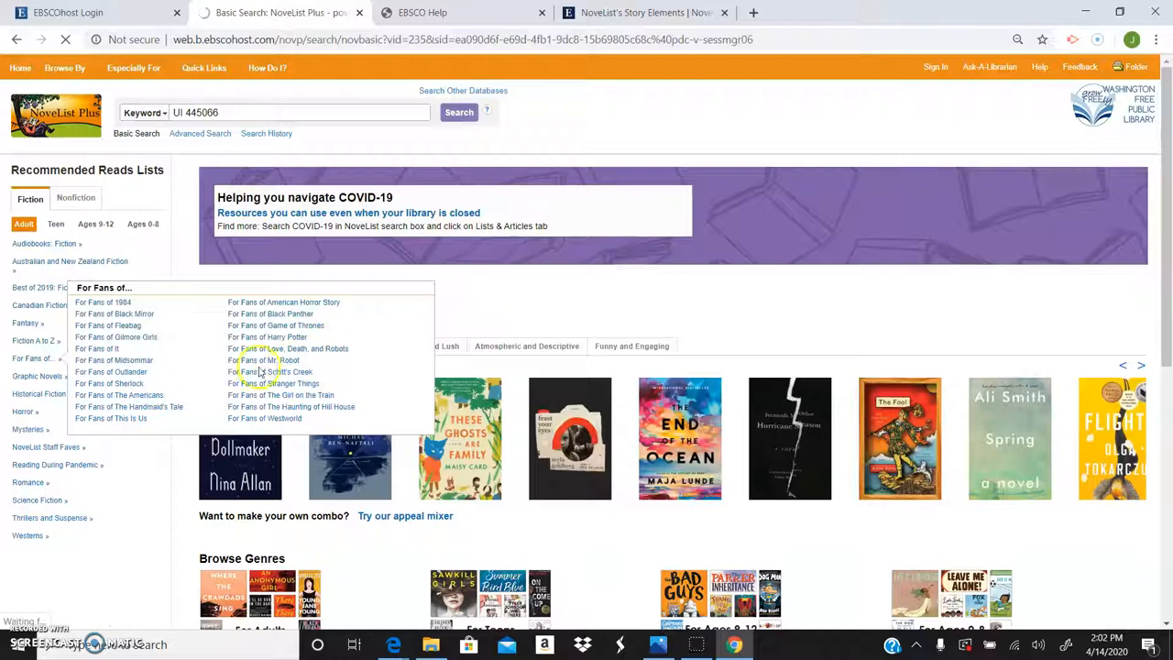
# Step: Browse the For Fans of Gilmore Girls book covers, then return to the NoveList Plus home page
pyautogui.click(118, 337)
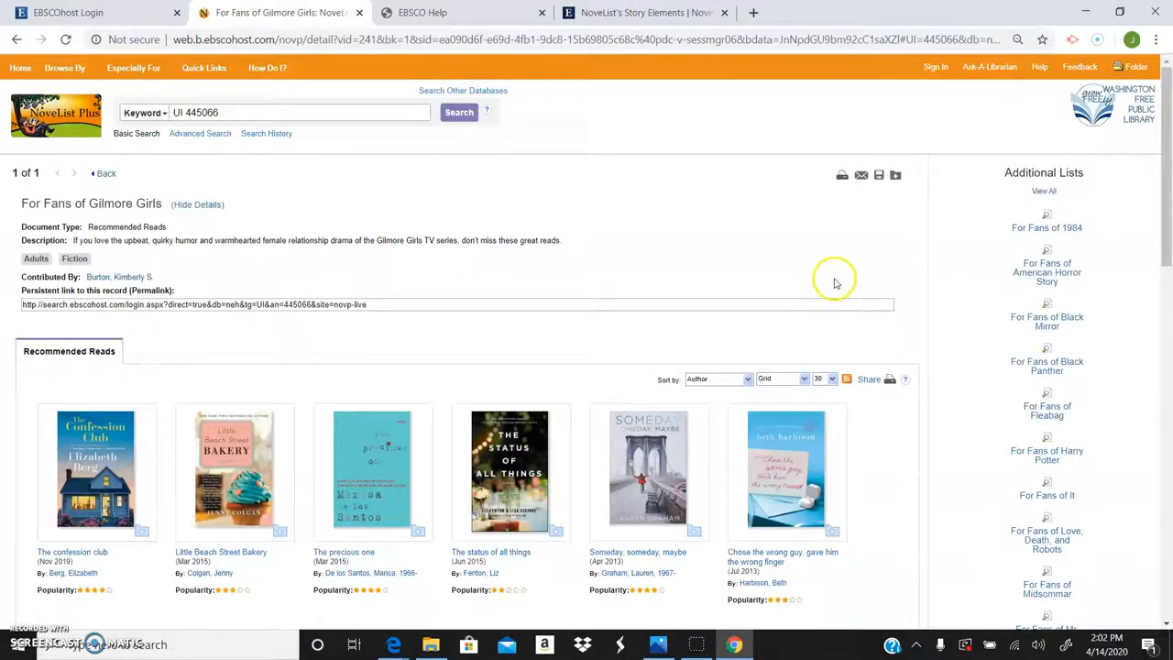
pyautogui.scroll(-3)
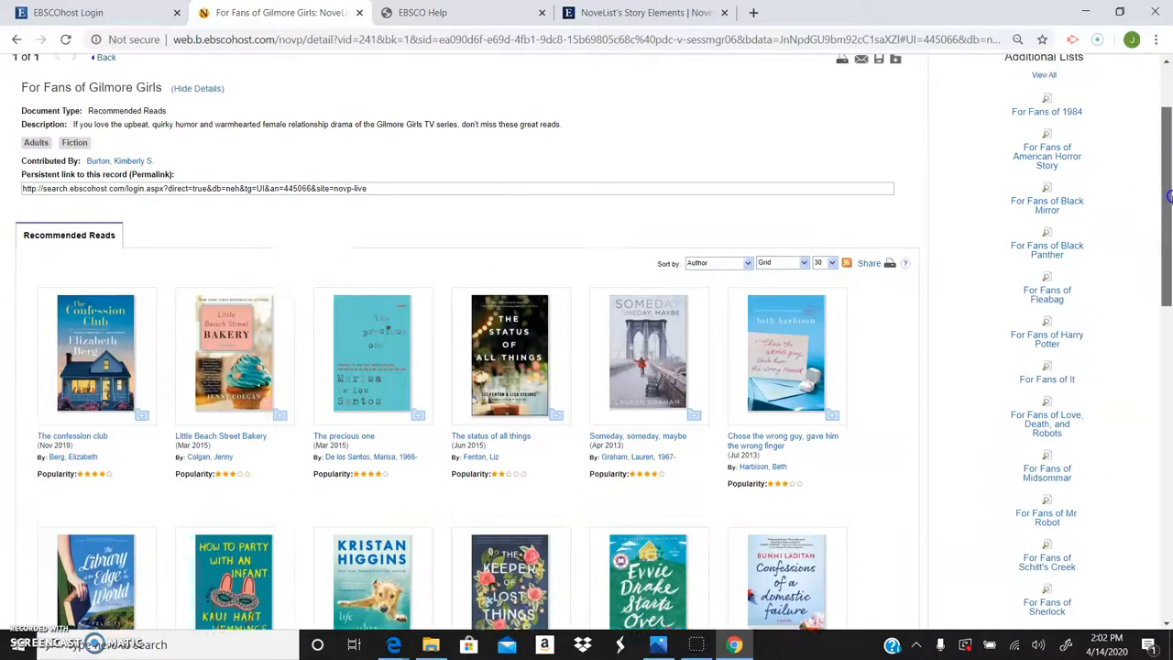
pyautogui.scroll(-3)
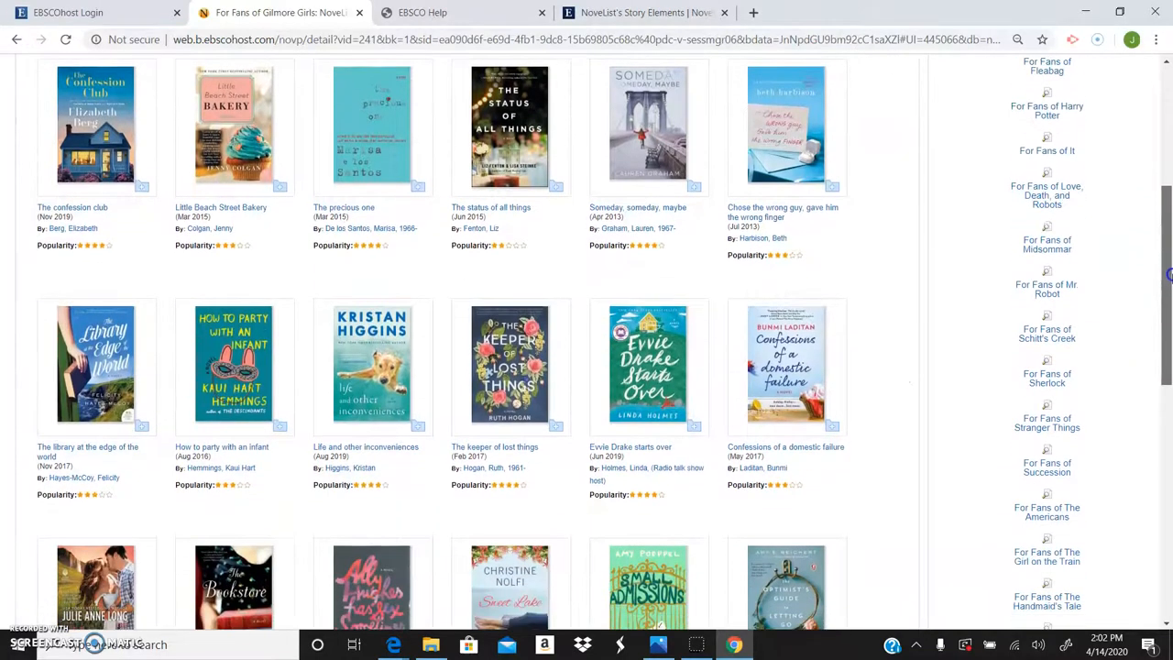
pyautogui.scroll(-3)
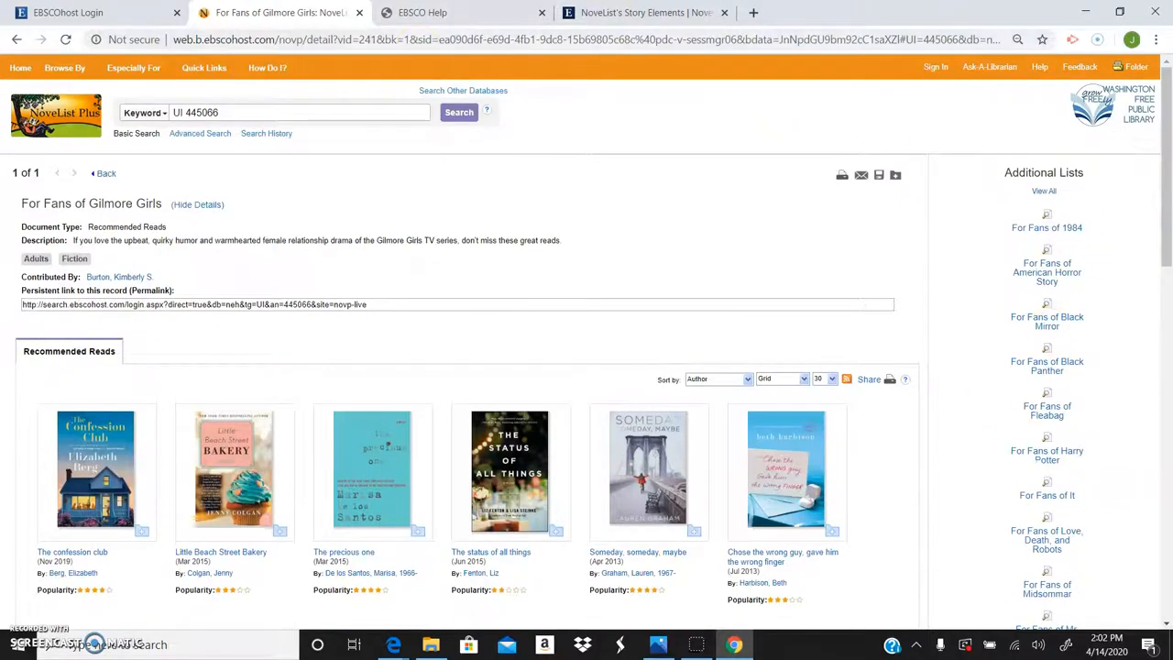
pyautogui.click(18, 66)
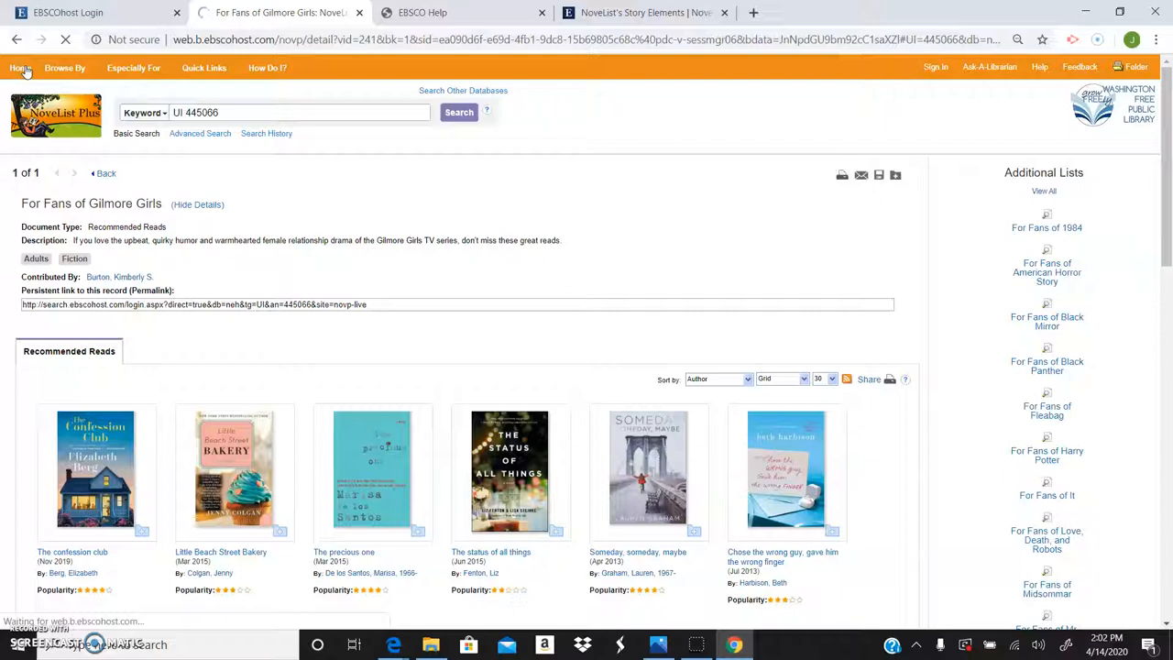
# Step: Return to the home page and view the adult fiction Recommended Reads Lists
pyautogui.click(20, 66)
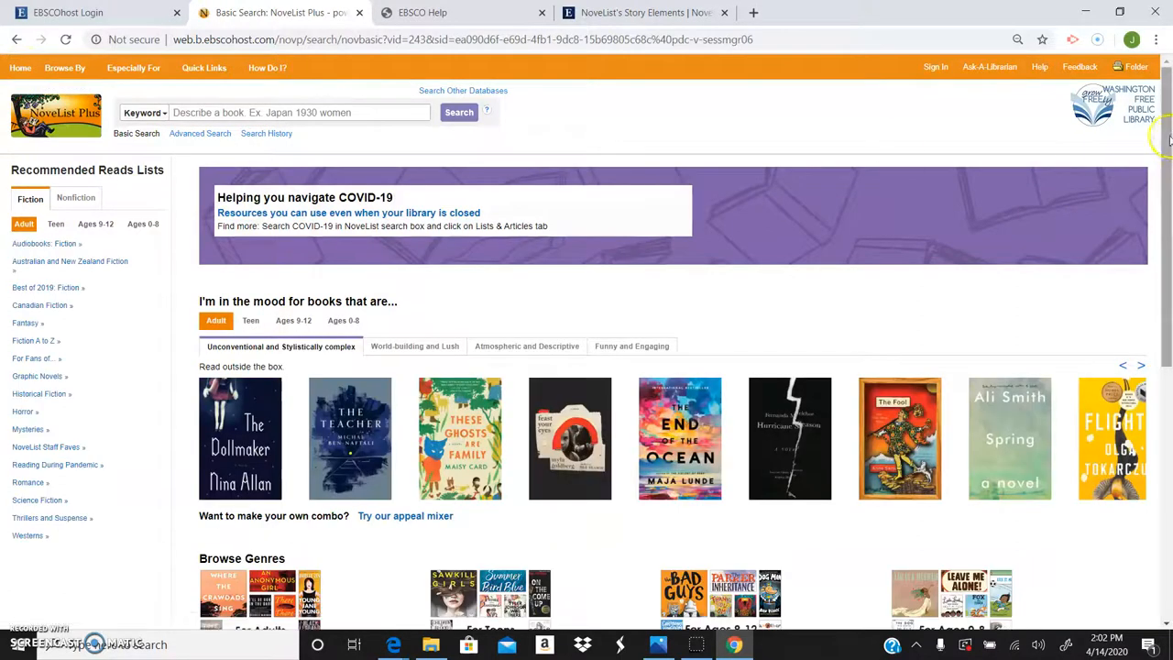
pyautogui.scroll(-3)
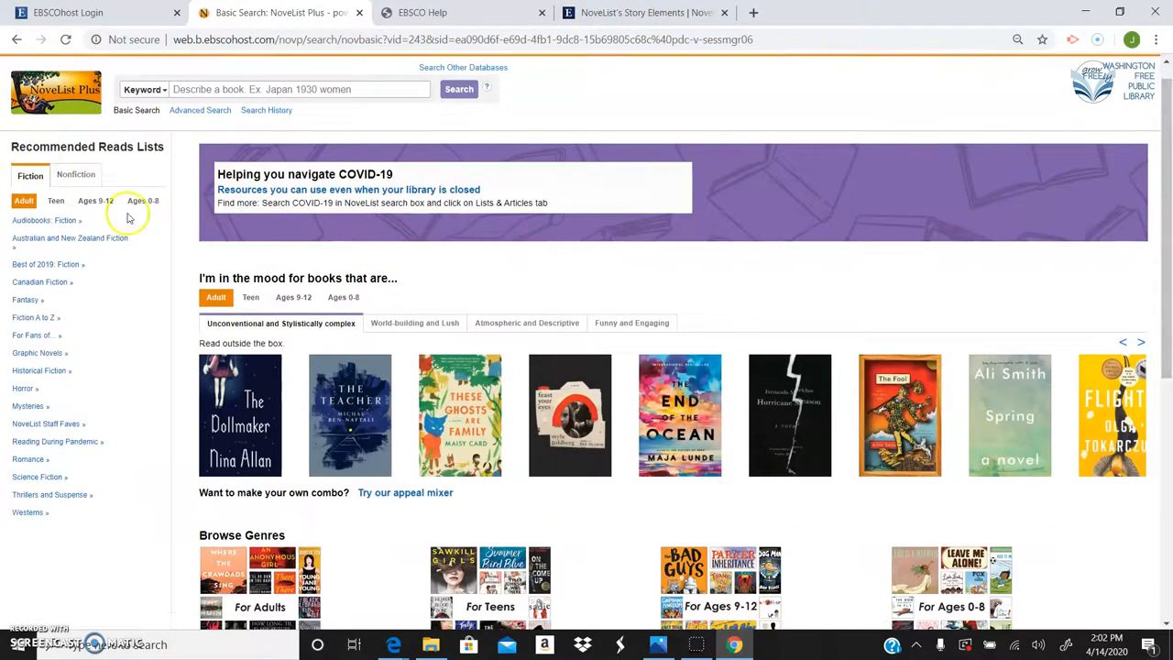
pyautogui.moveTo(30, 376)
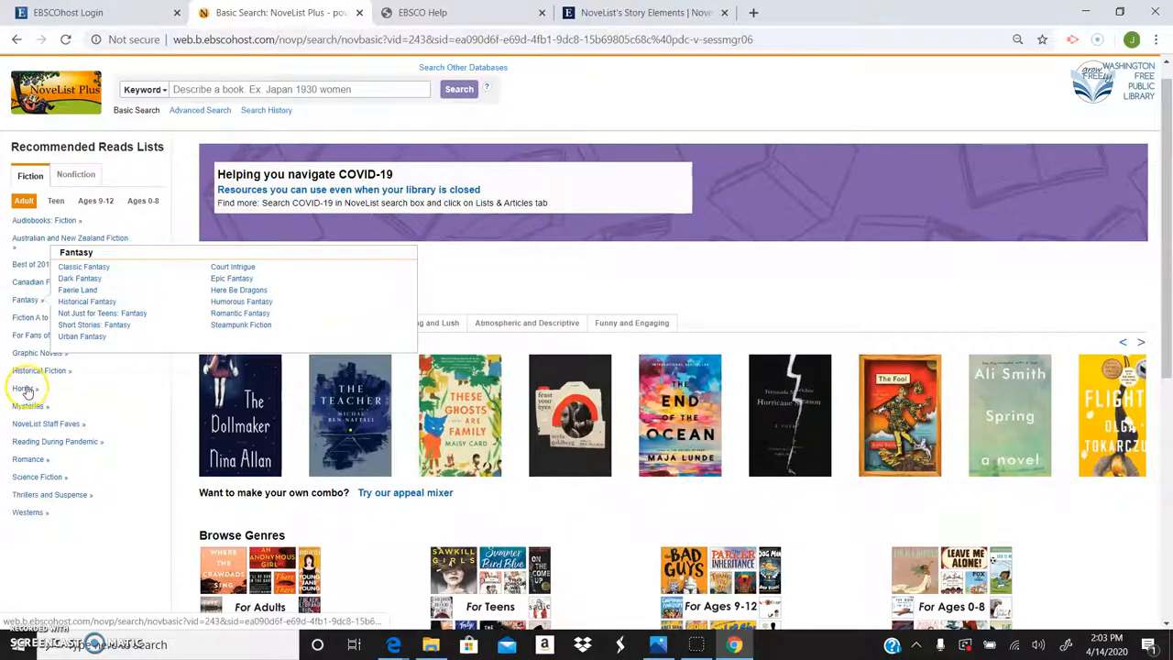
pyautogui.moveTo(36, 352)
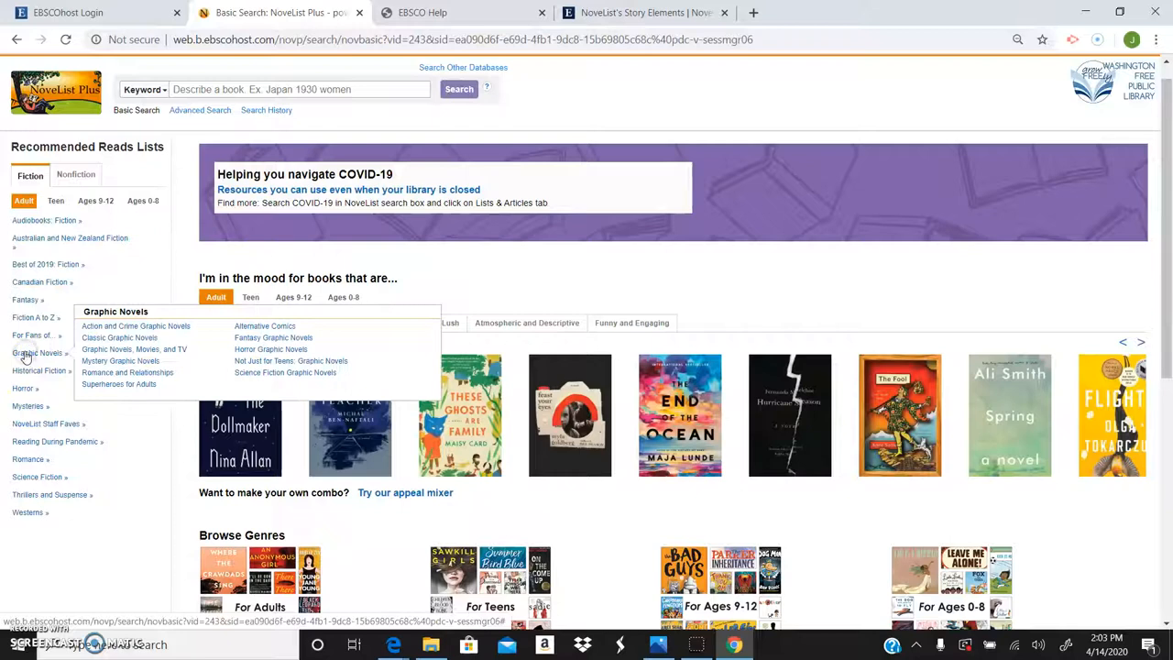
pyautogui.moveTo(29, 447)
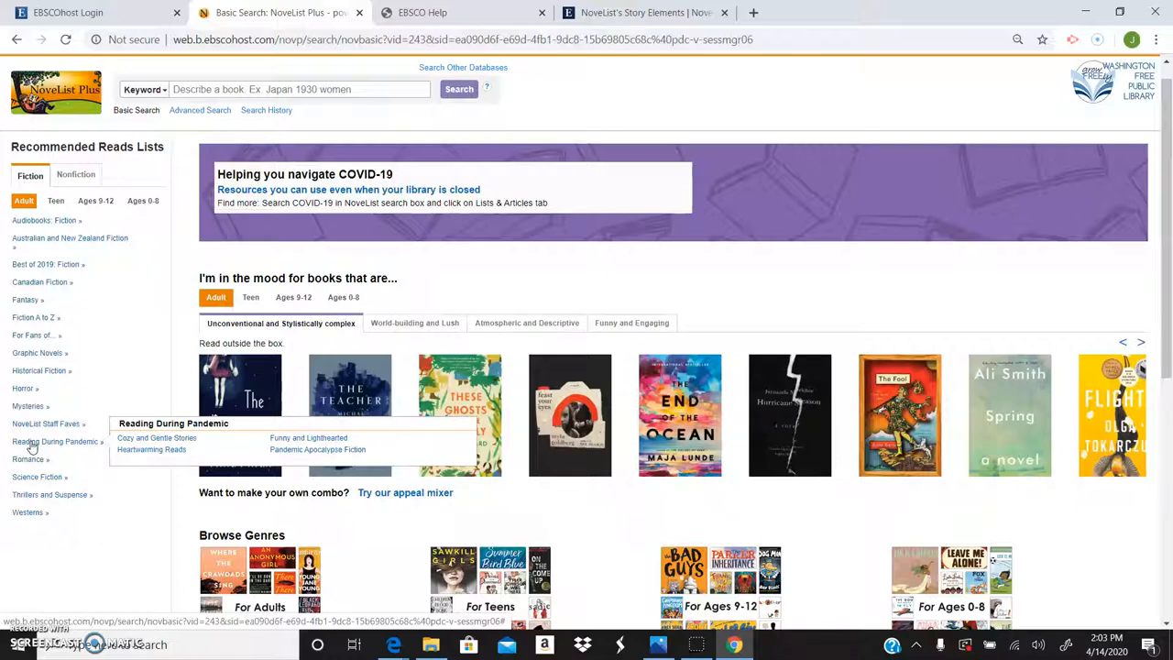
pyautogui.moveTo(40, 286)
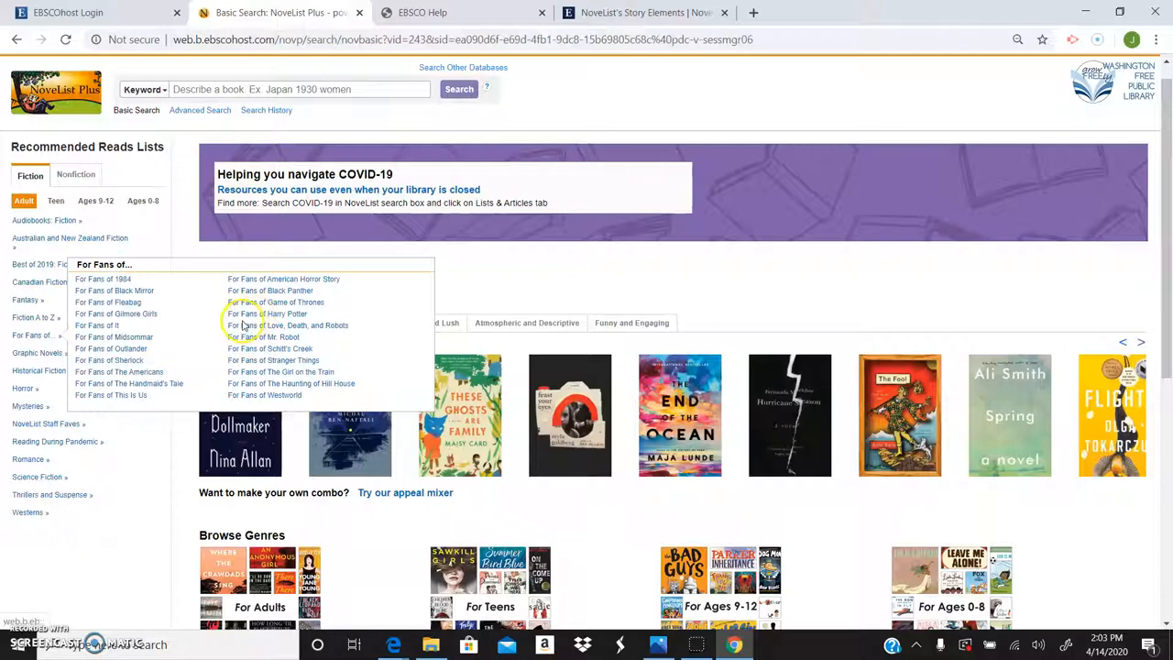
pyautogui.moveTo(245, 283)
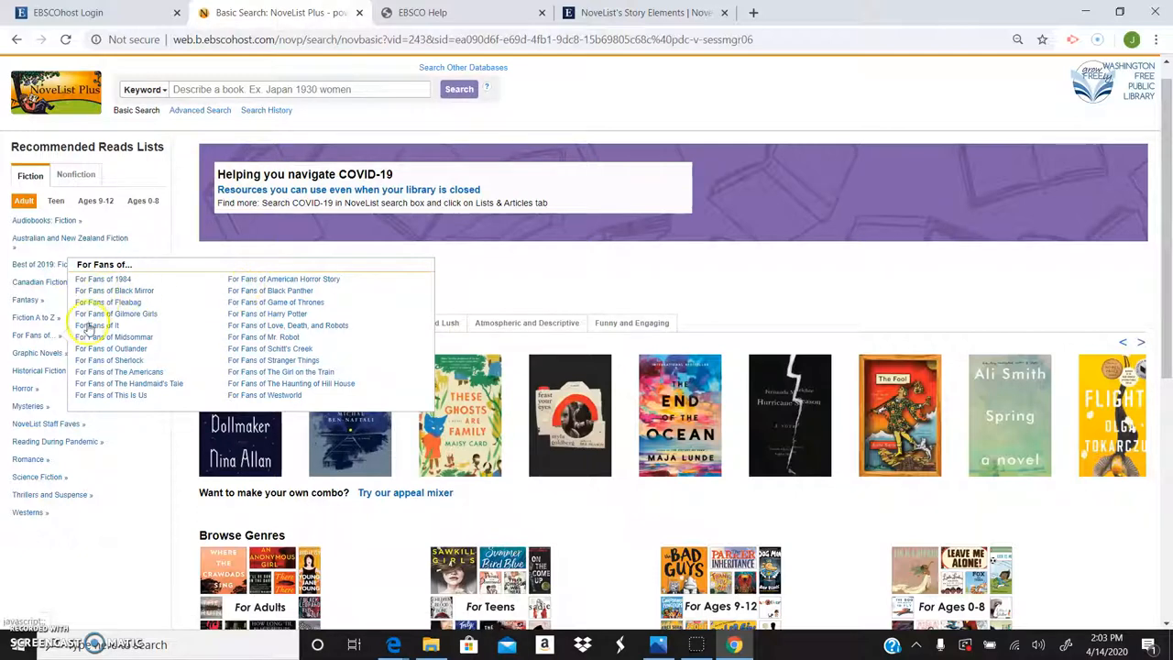
pyautogui.moveTo(88, 368)
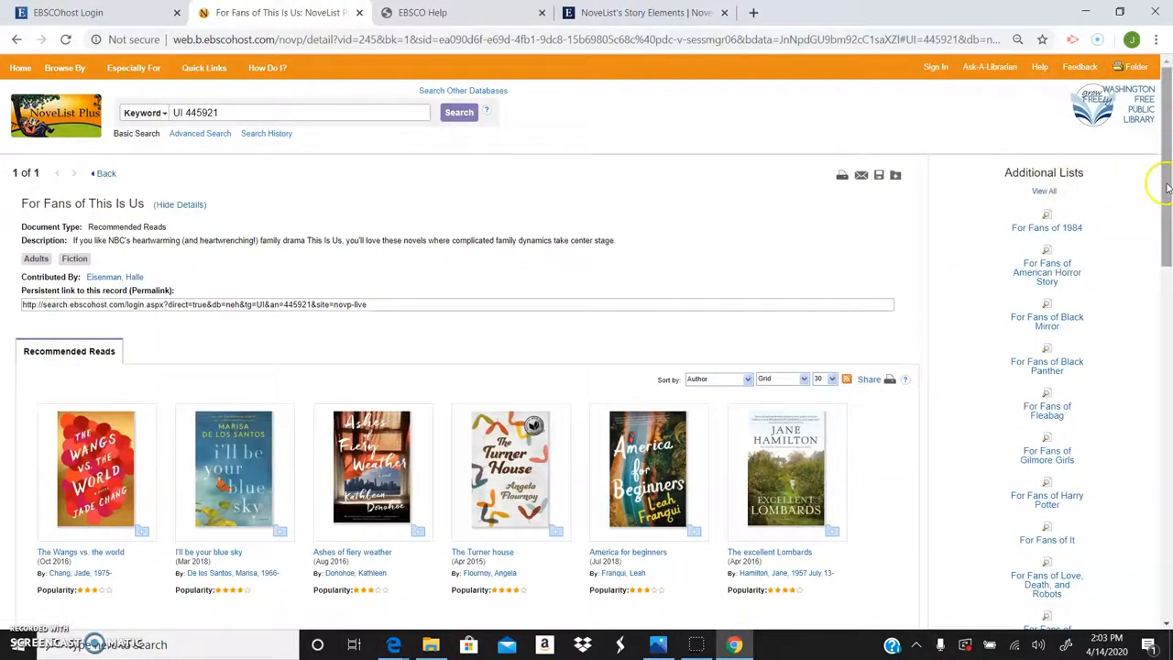
# Step: Scroll through the For Fans of This Is Us recommended book covers
pyautogui.scroll(-3)
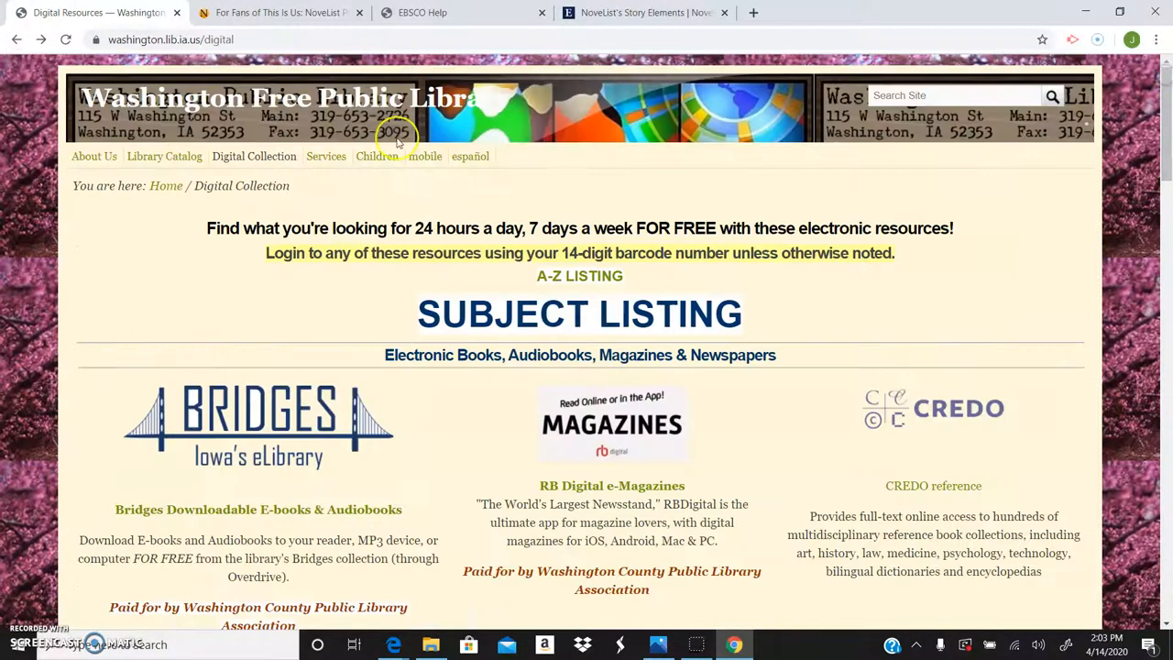
pyautogui.moveTo(165, 156)
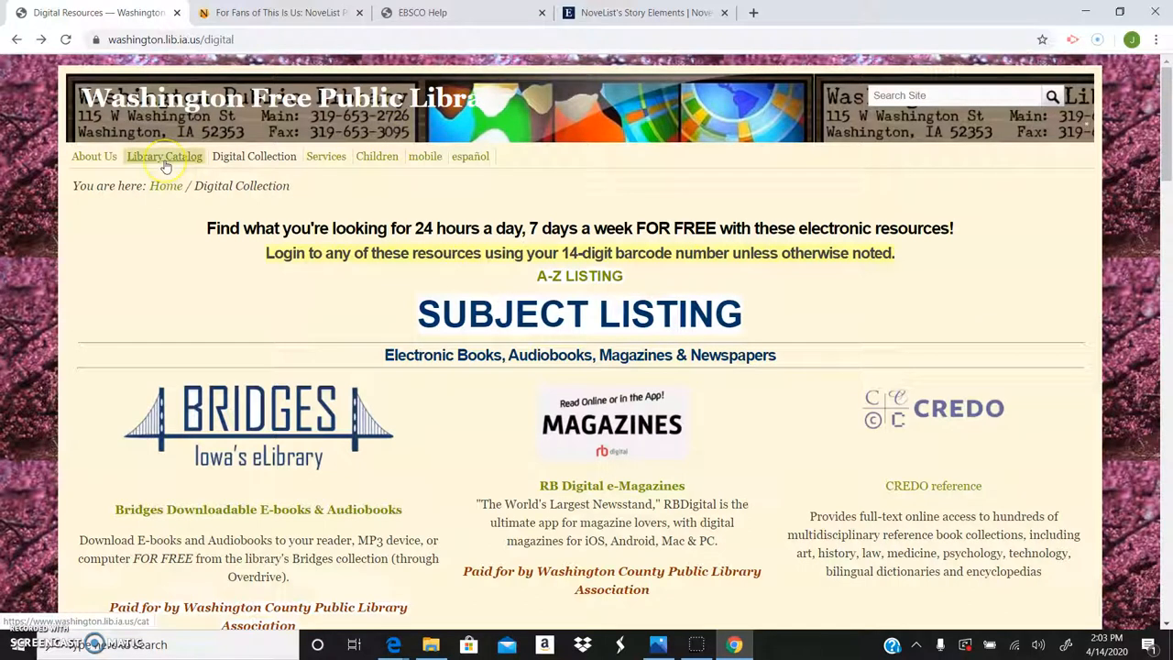
# Step: Limit the library catalog Smart Search to Titles, then switch back to the NoveList Plus tab
pyautogui.click(165, 156)
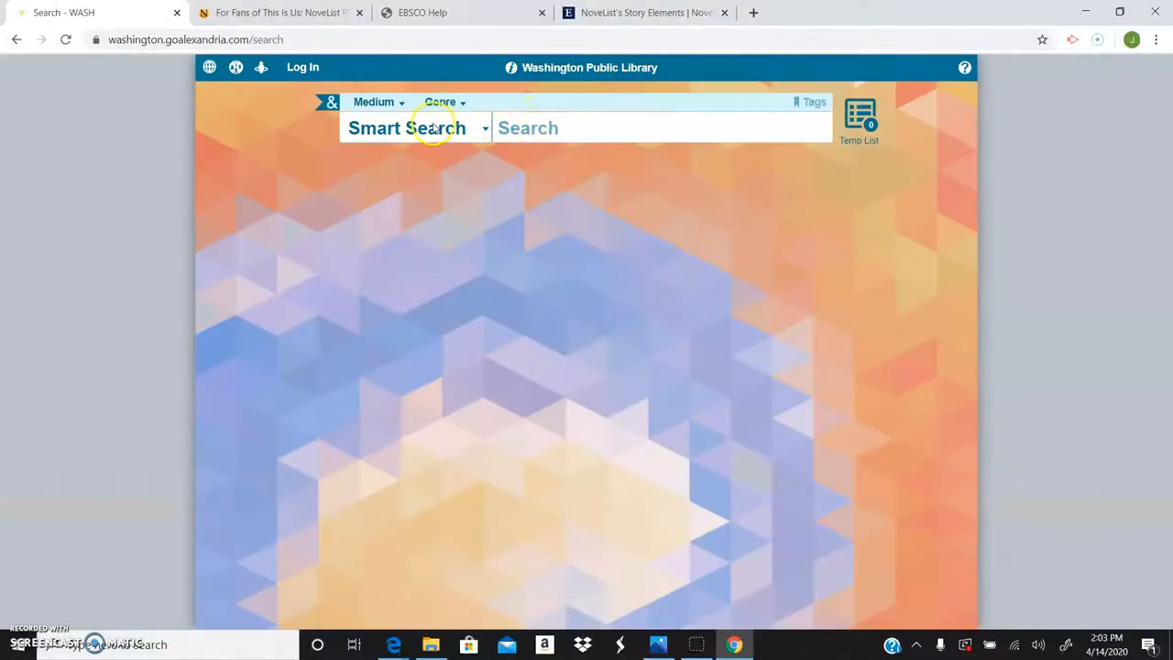
pyautogui.click(412, 128)
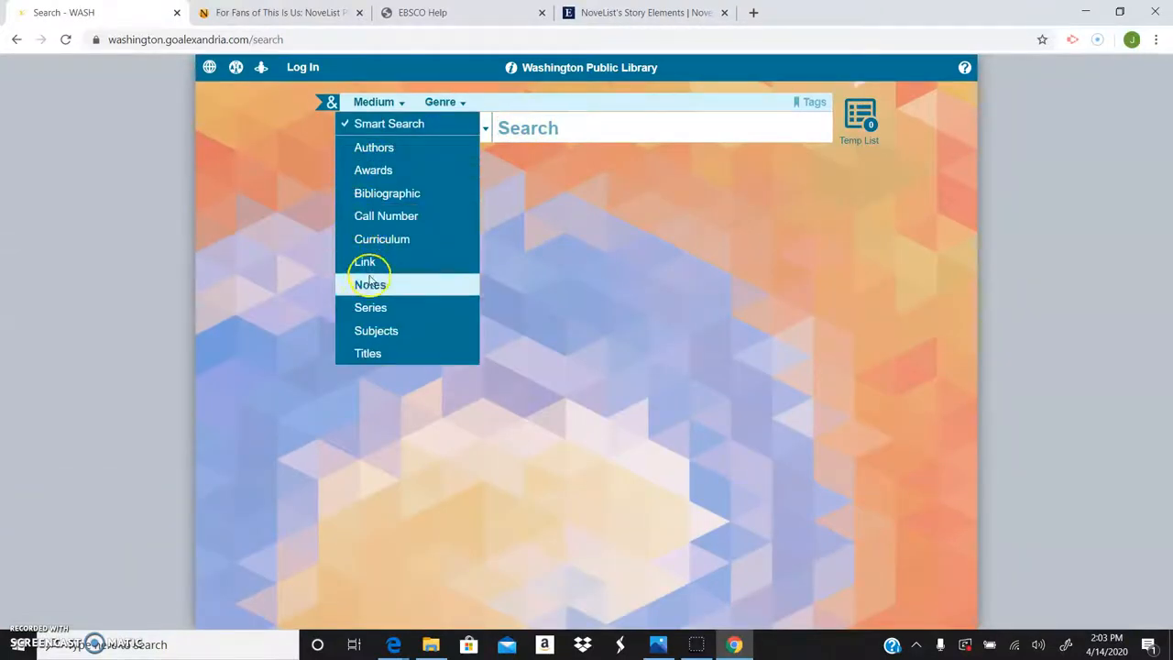
pyautogui.click(367, 352)
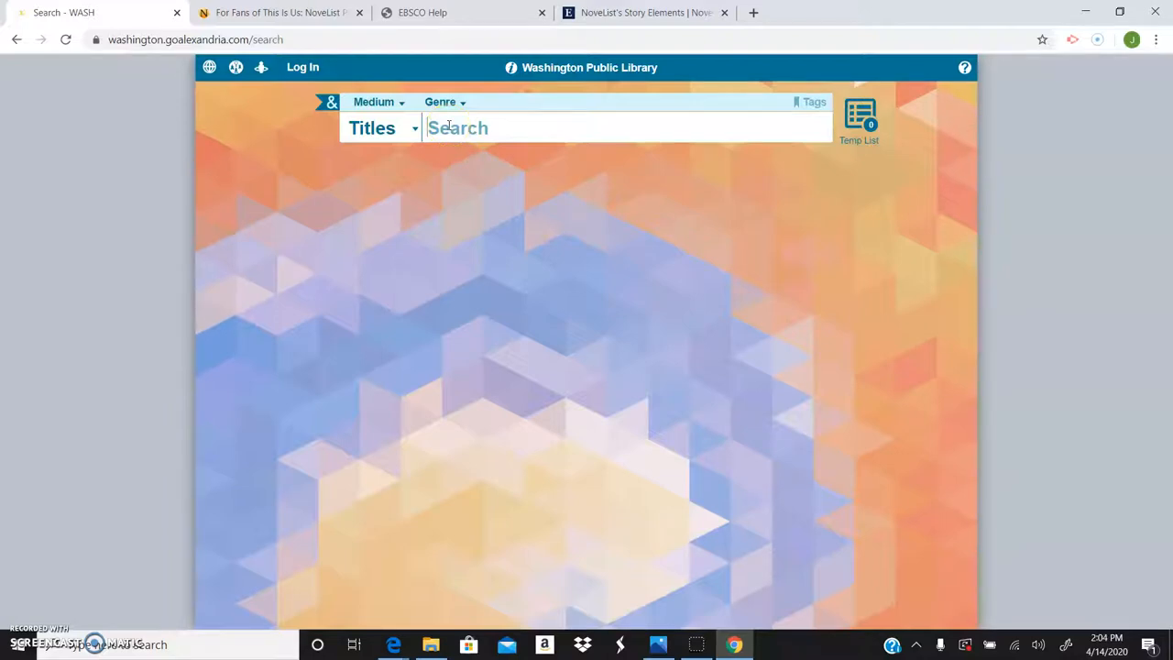
pyautogui.moveTo(385, 48)
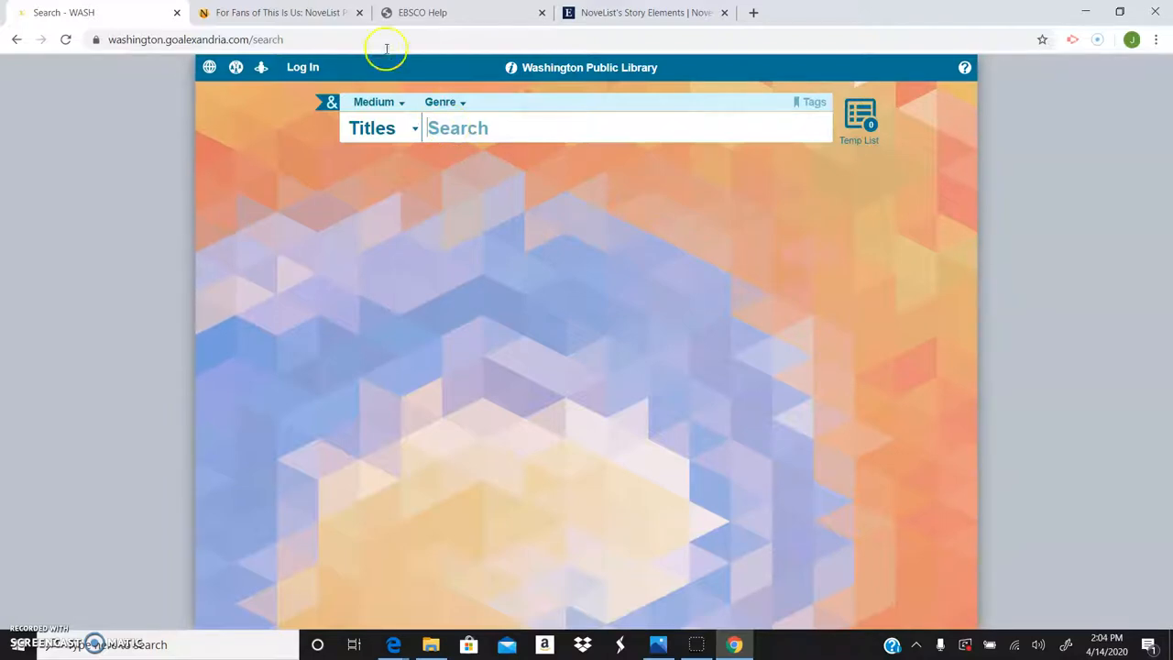
pyautogui.click(278, 11)
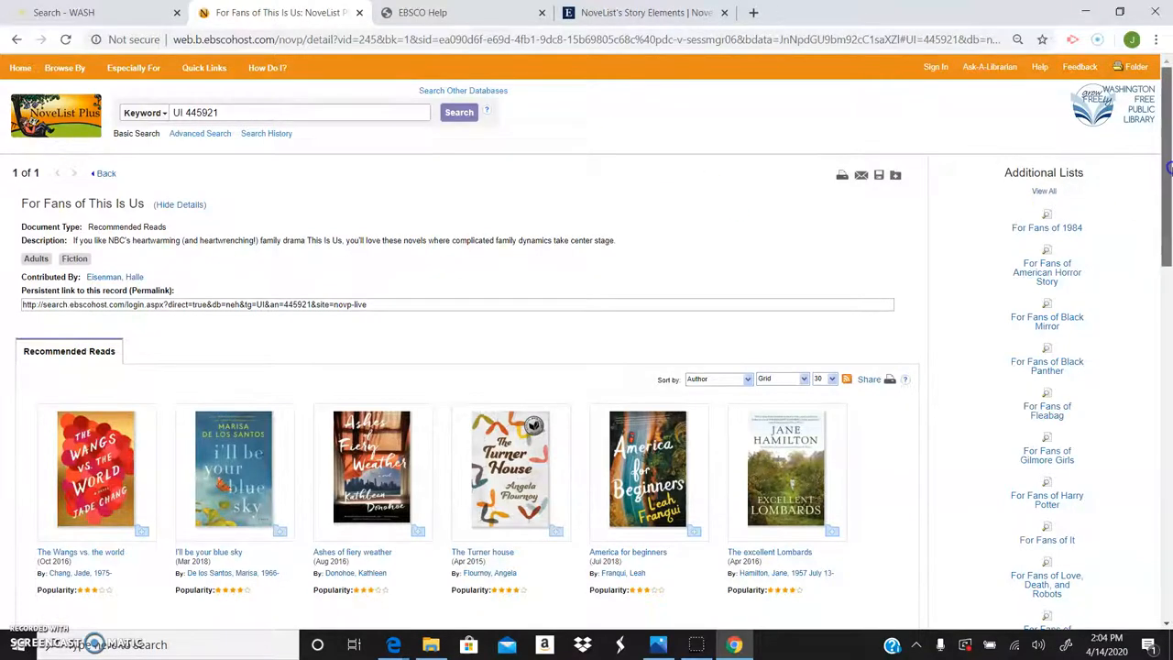
# Step: Scroll through the For Fans of This Is Us recommended book covers
pyautogui.scroll(-3)
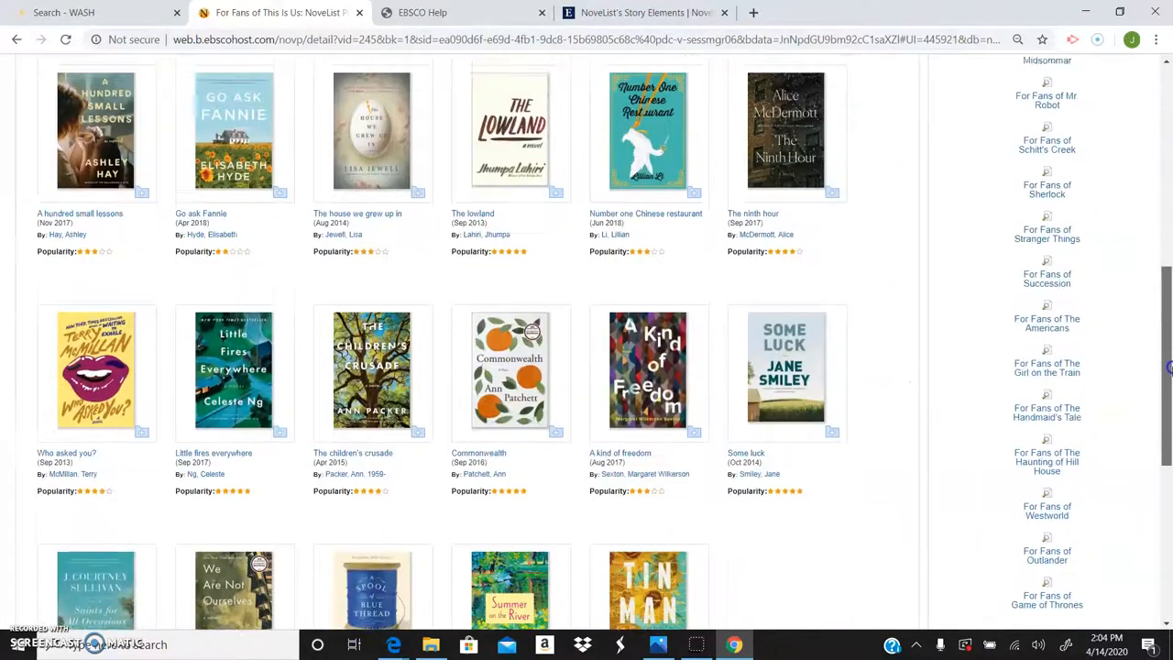
pyautogui.scroll(-3)
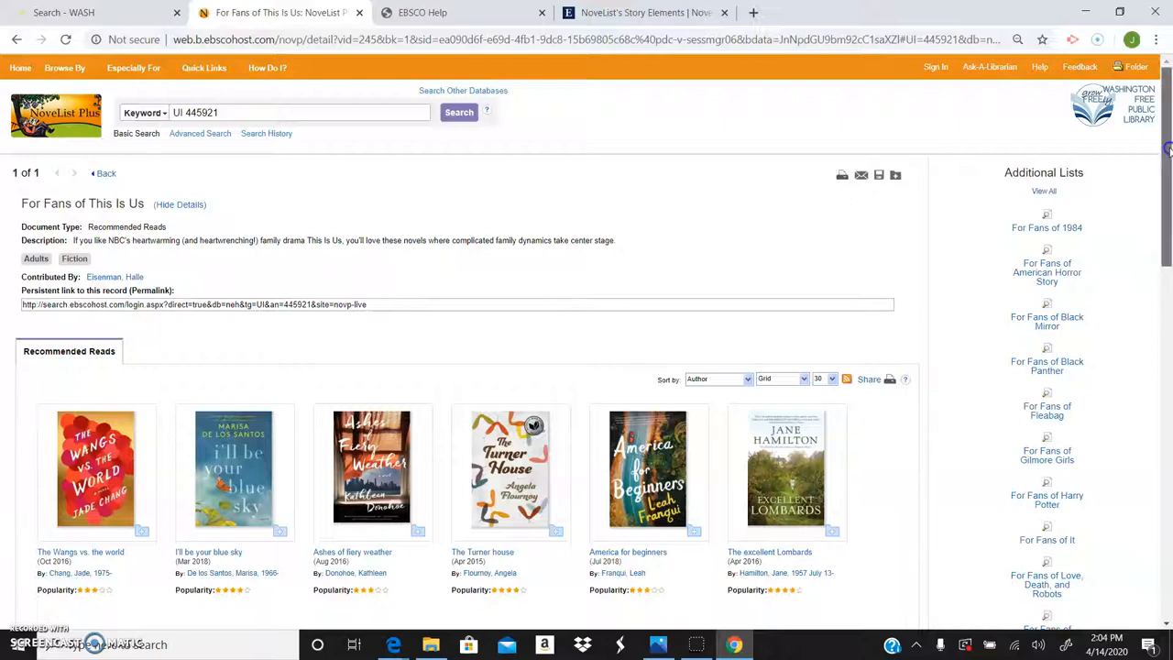
pyautogui.scroll(-3)
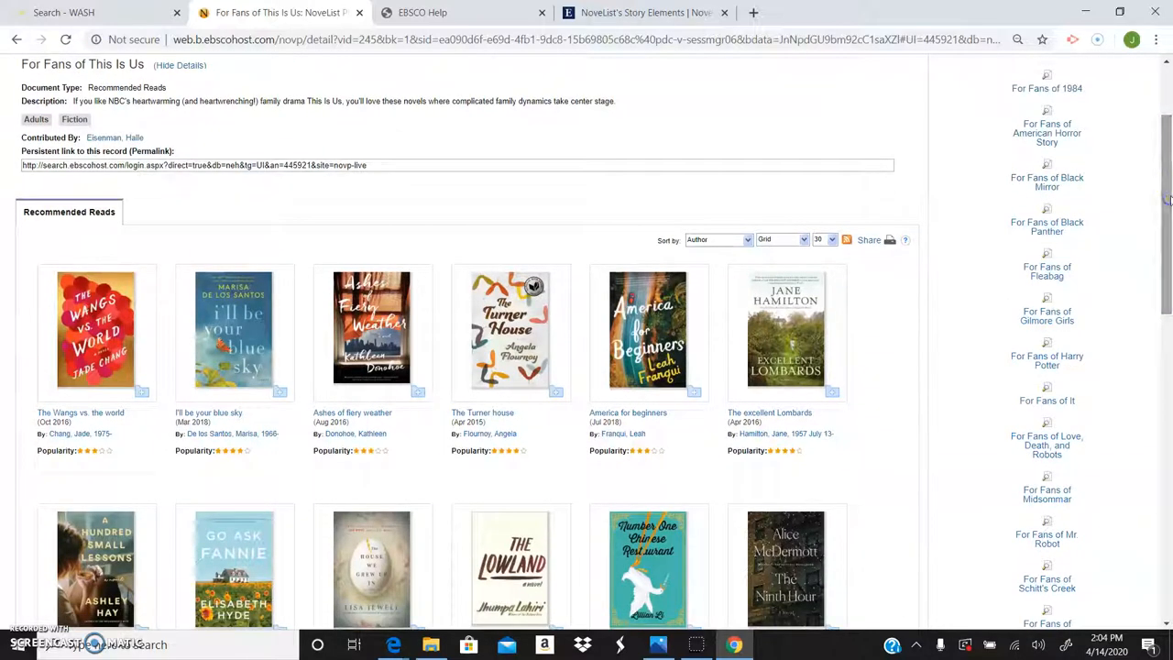